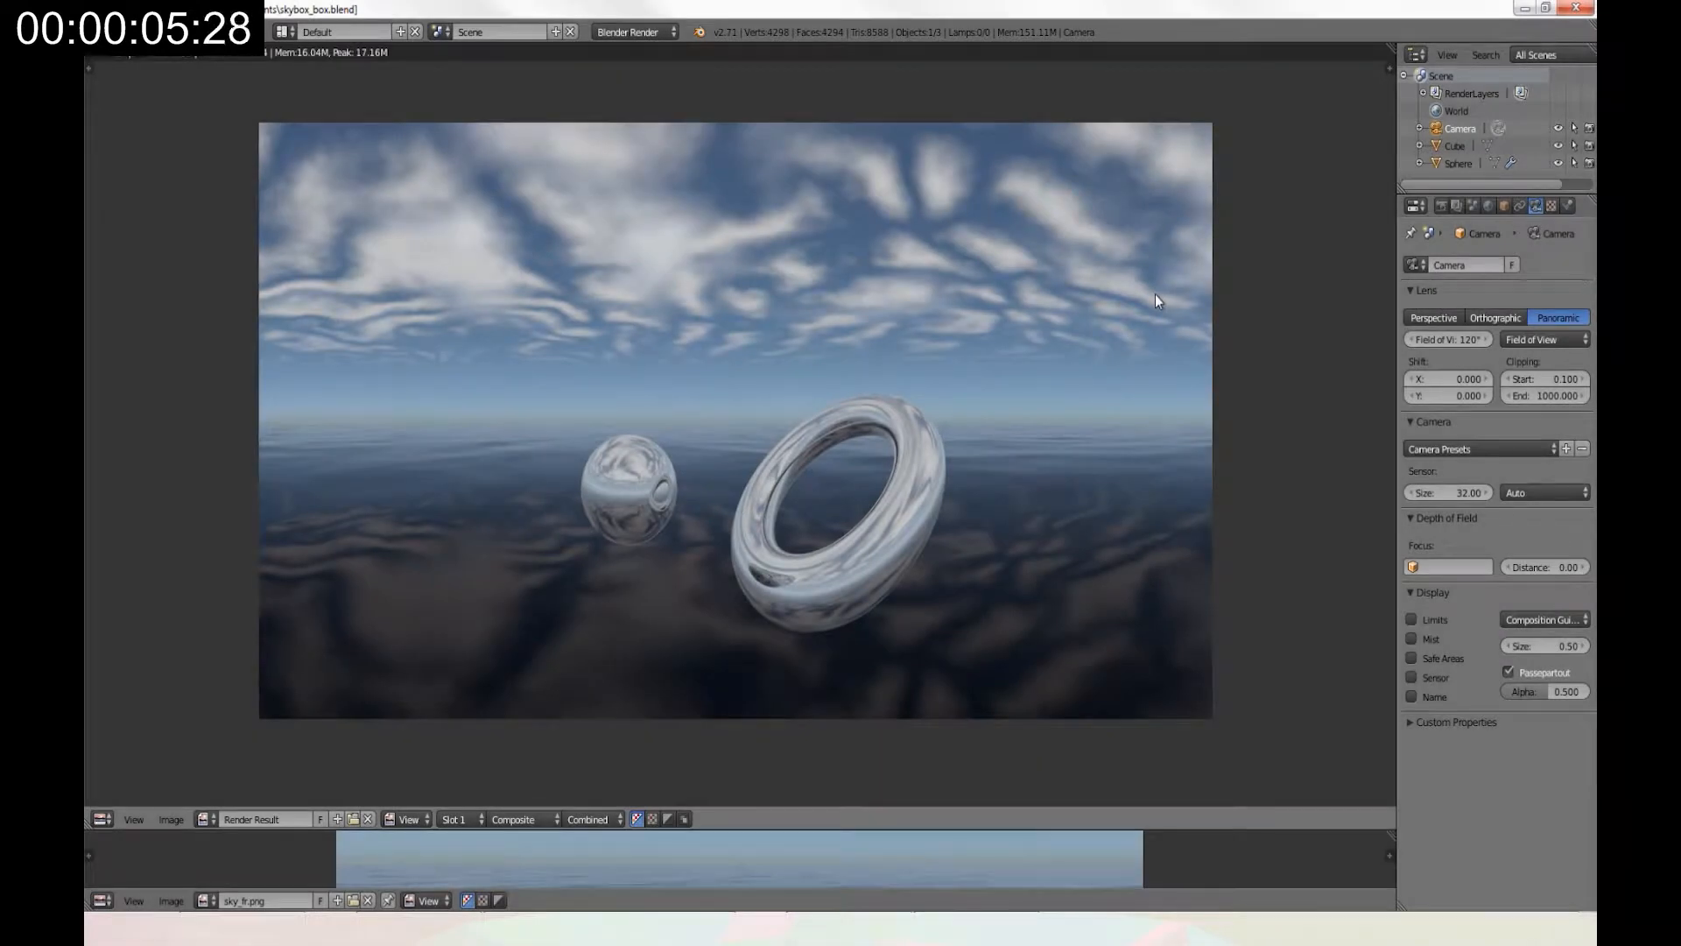
pyautogui.moveTo(1105, 322)
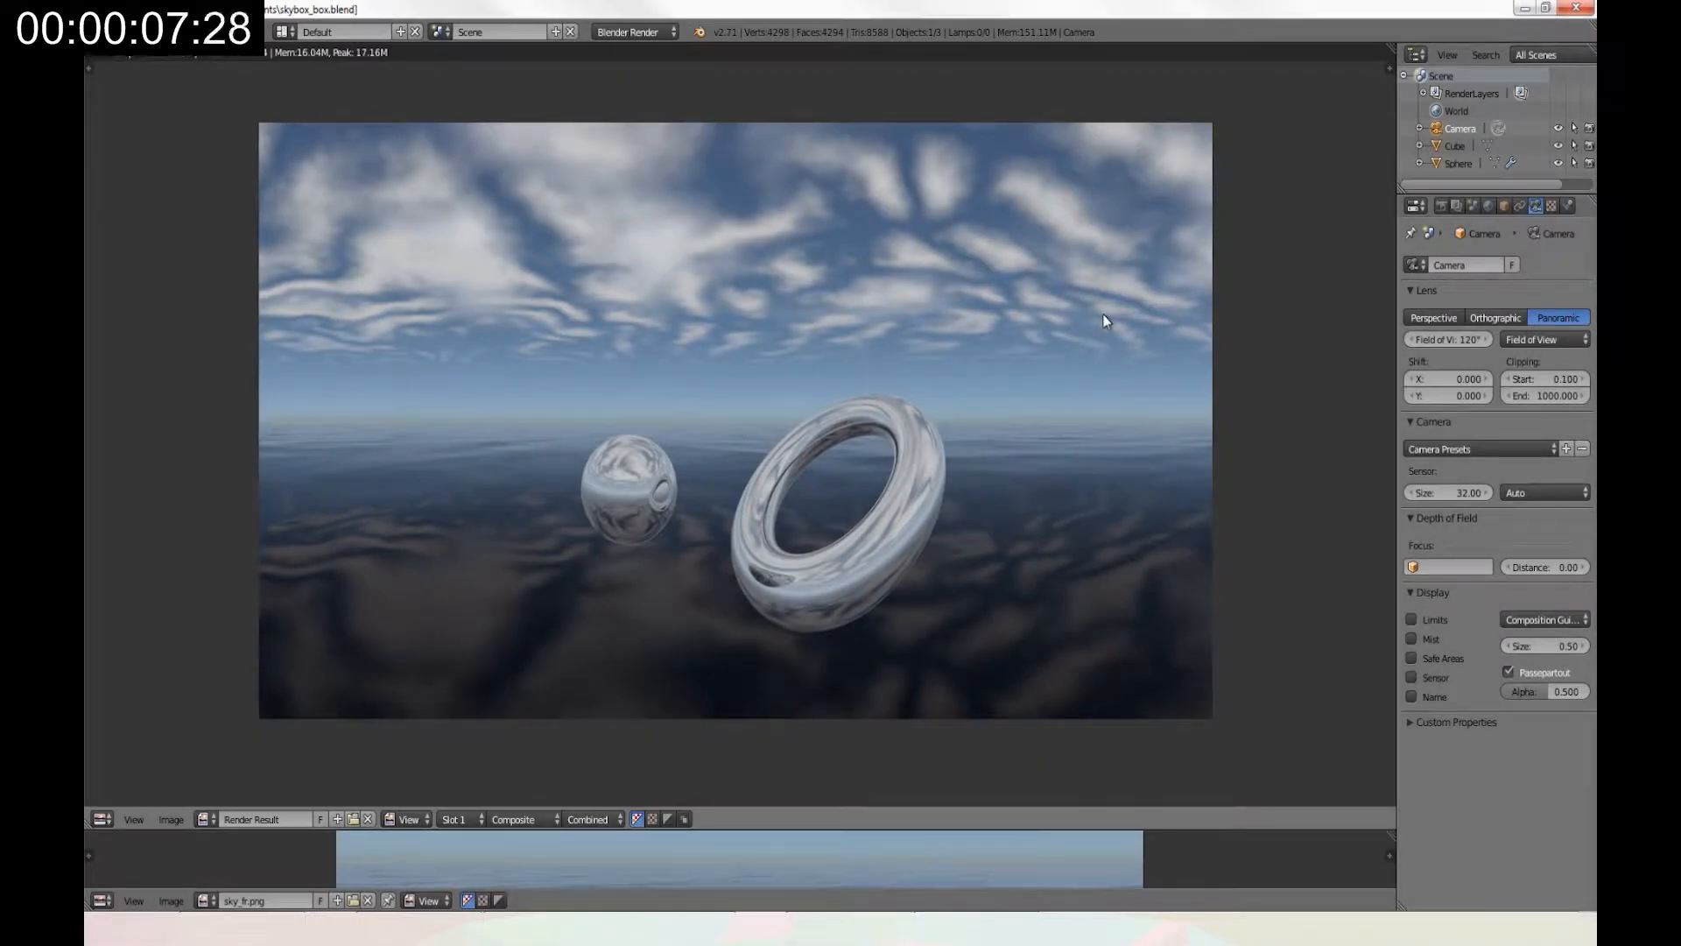
pyautogui.moveTo(1090, 311)
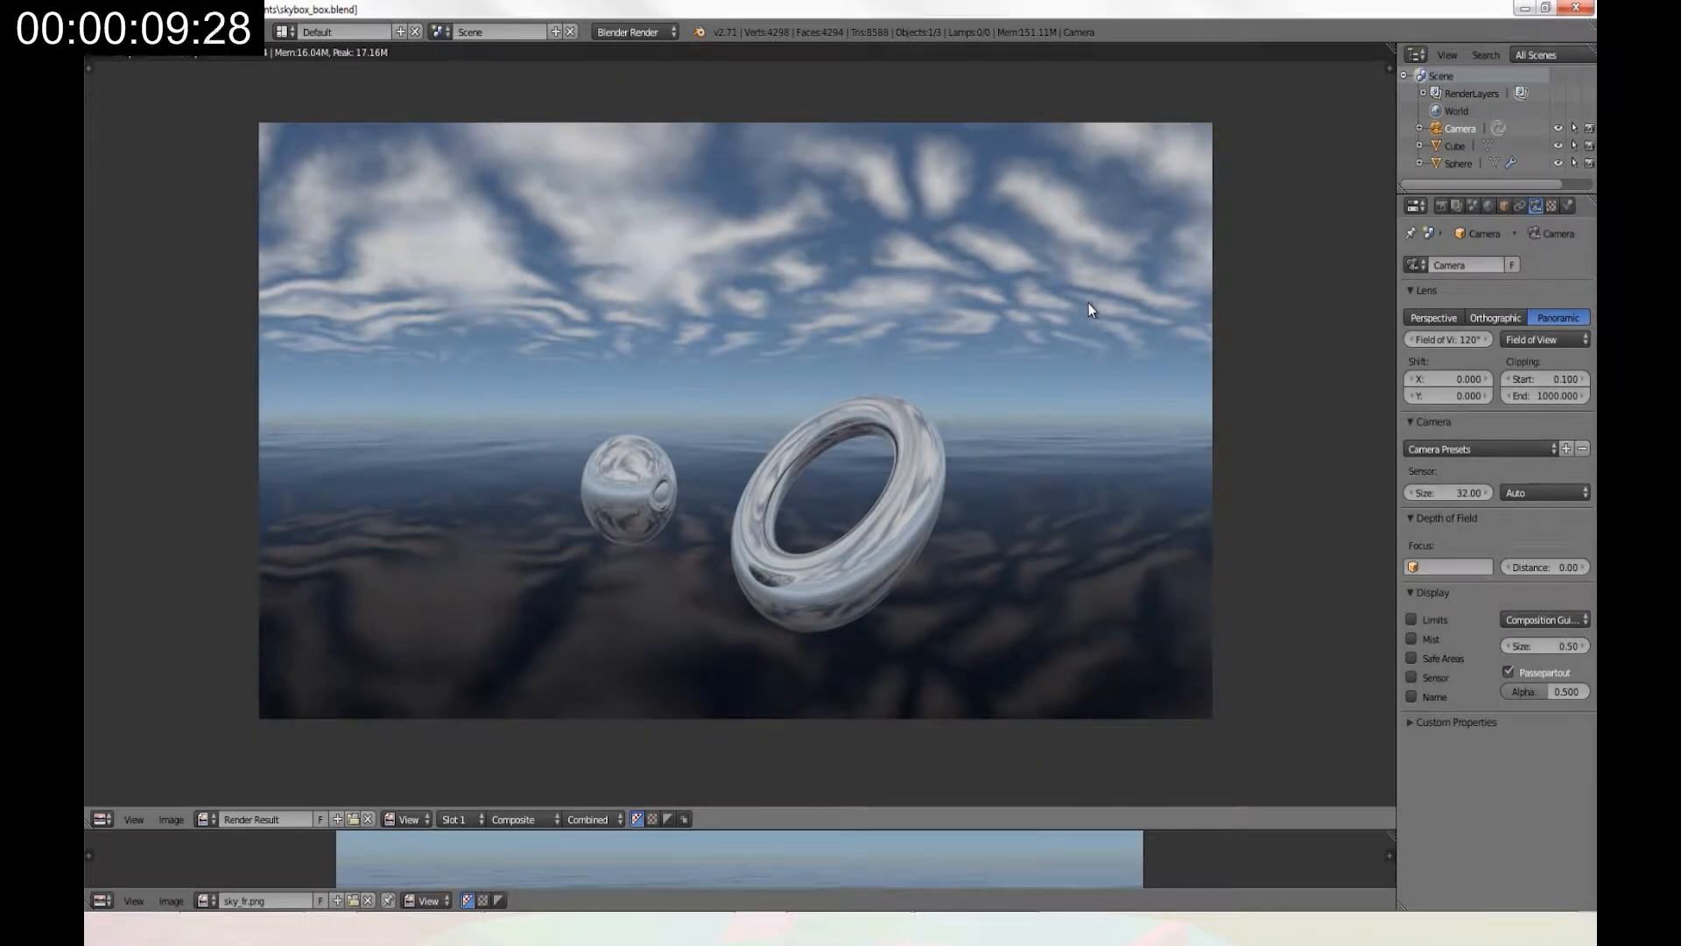
pyautogui.moveTo(536, 426)
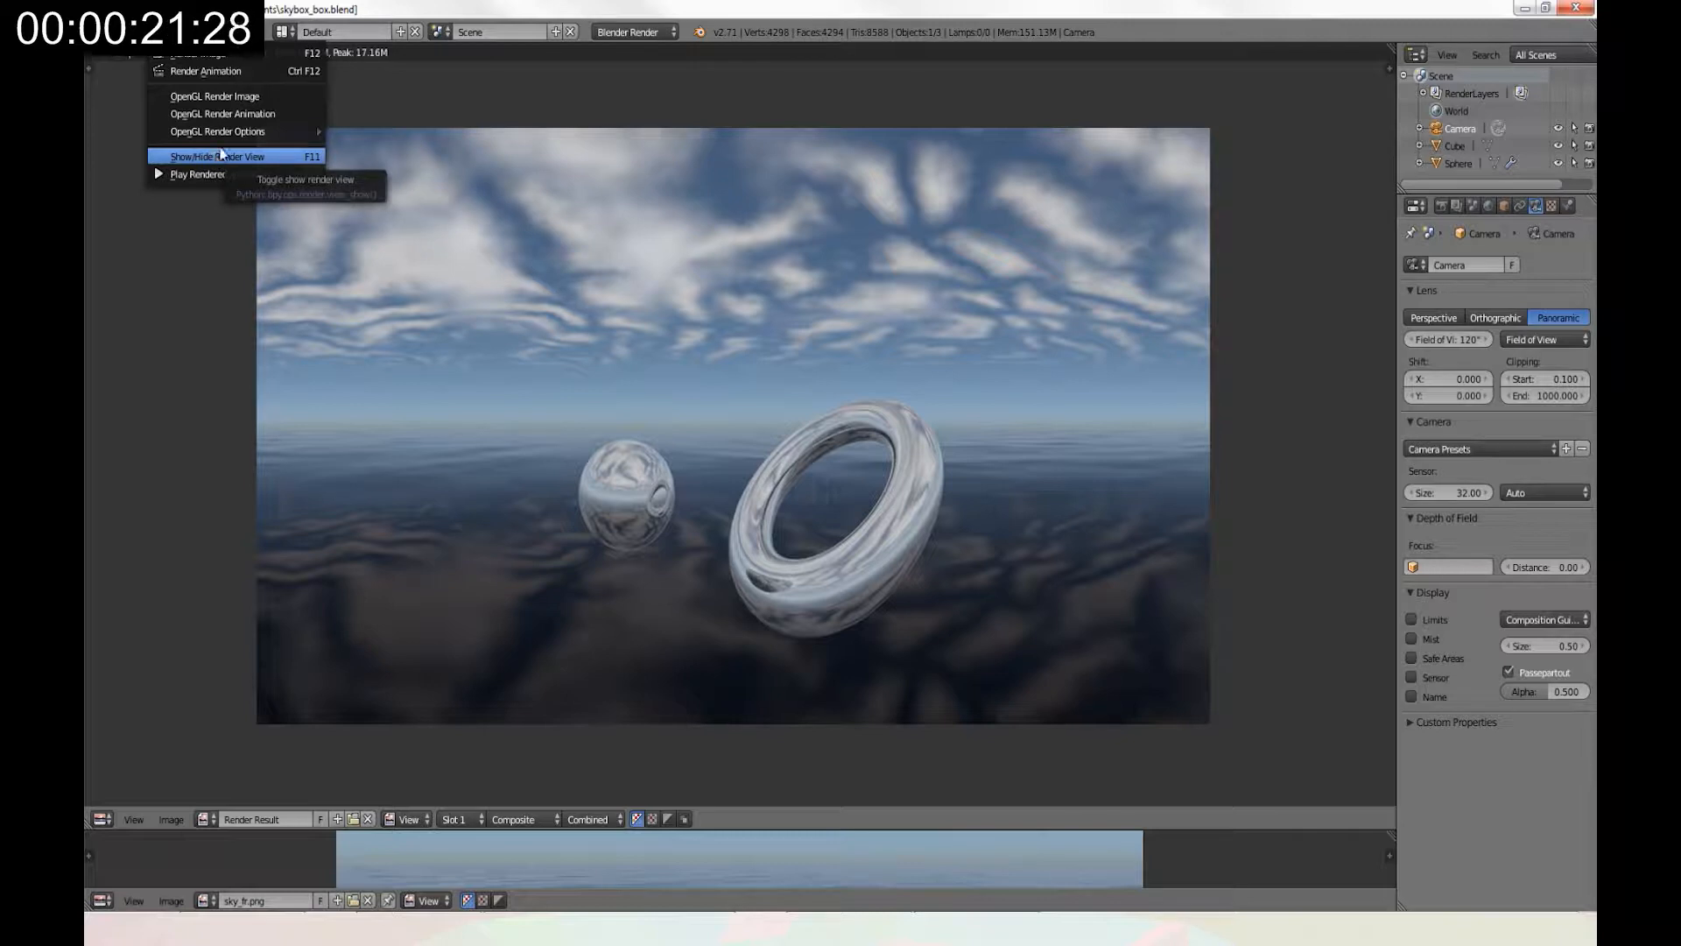
# Hide the rendered skybox result to return to the sphere-and-torus camera view.
pyautogui.click(221, 156)
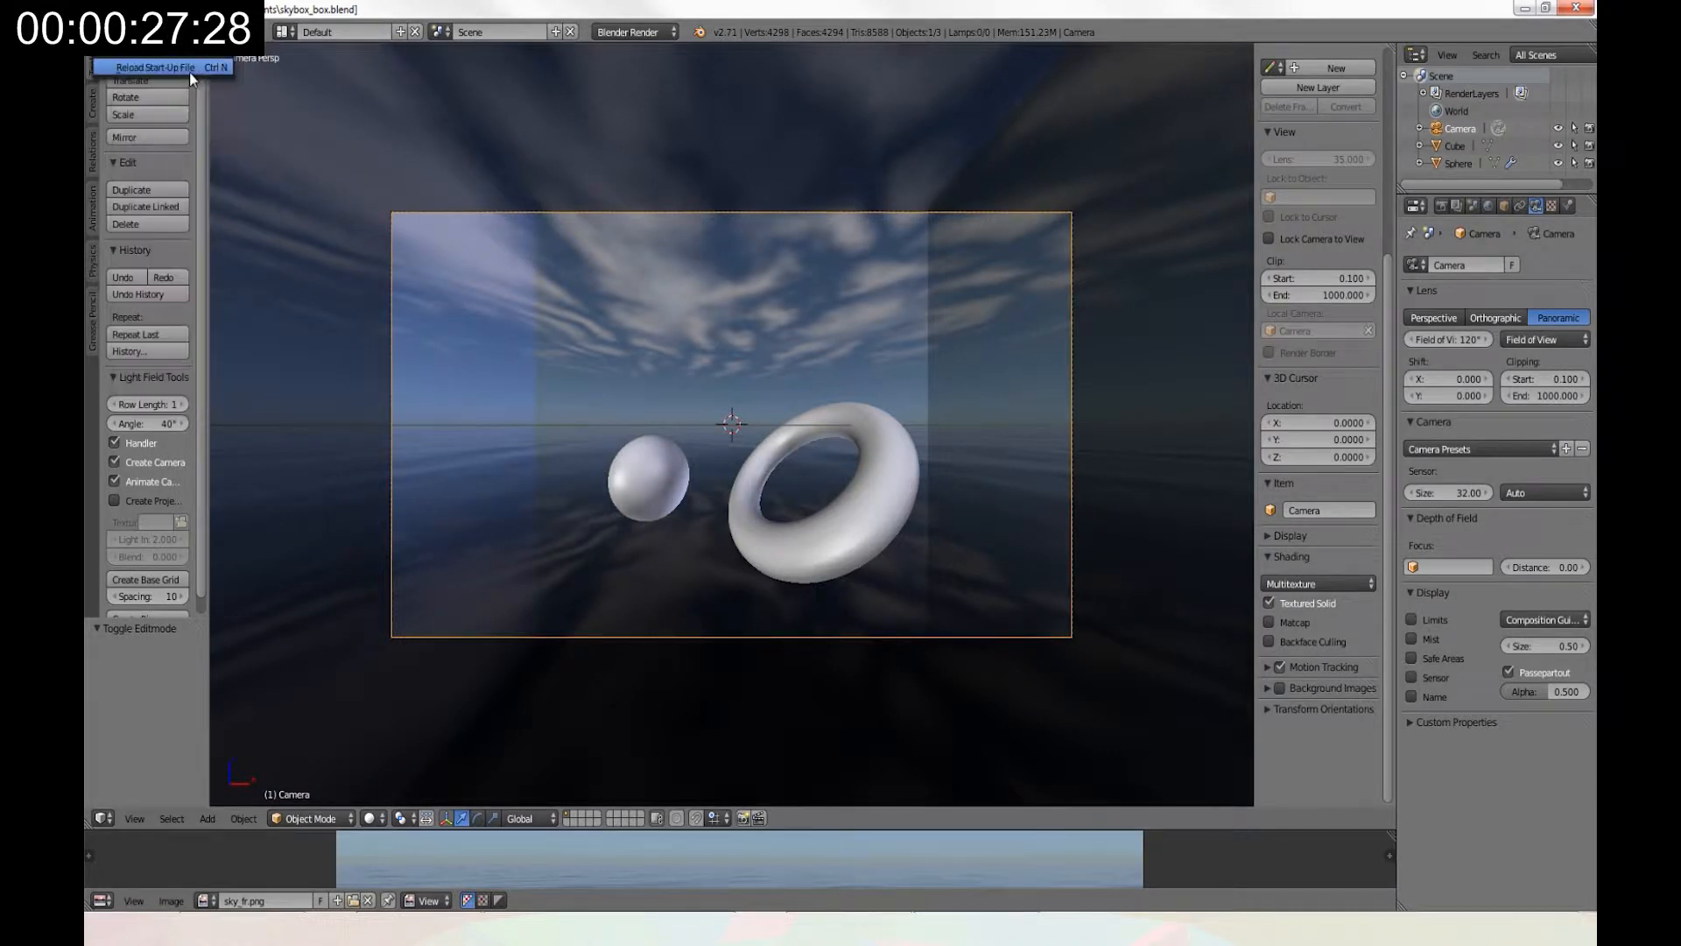
# Reload the start-up file for a fresh default scene.
pyautogui.click(153, 66)
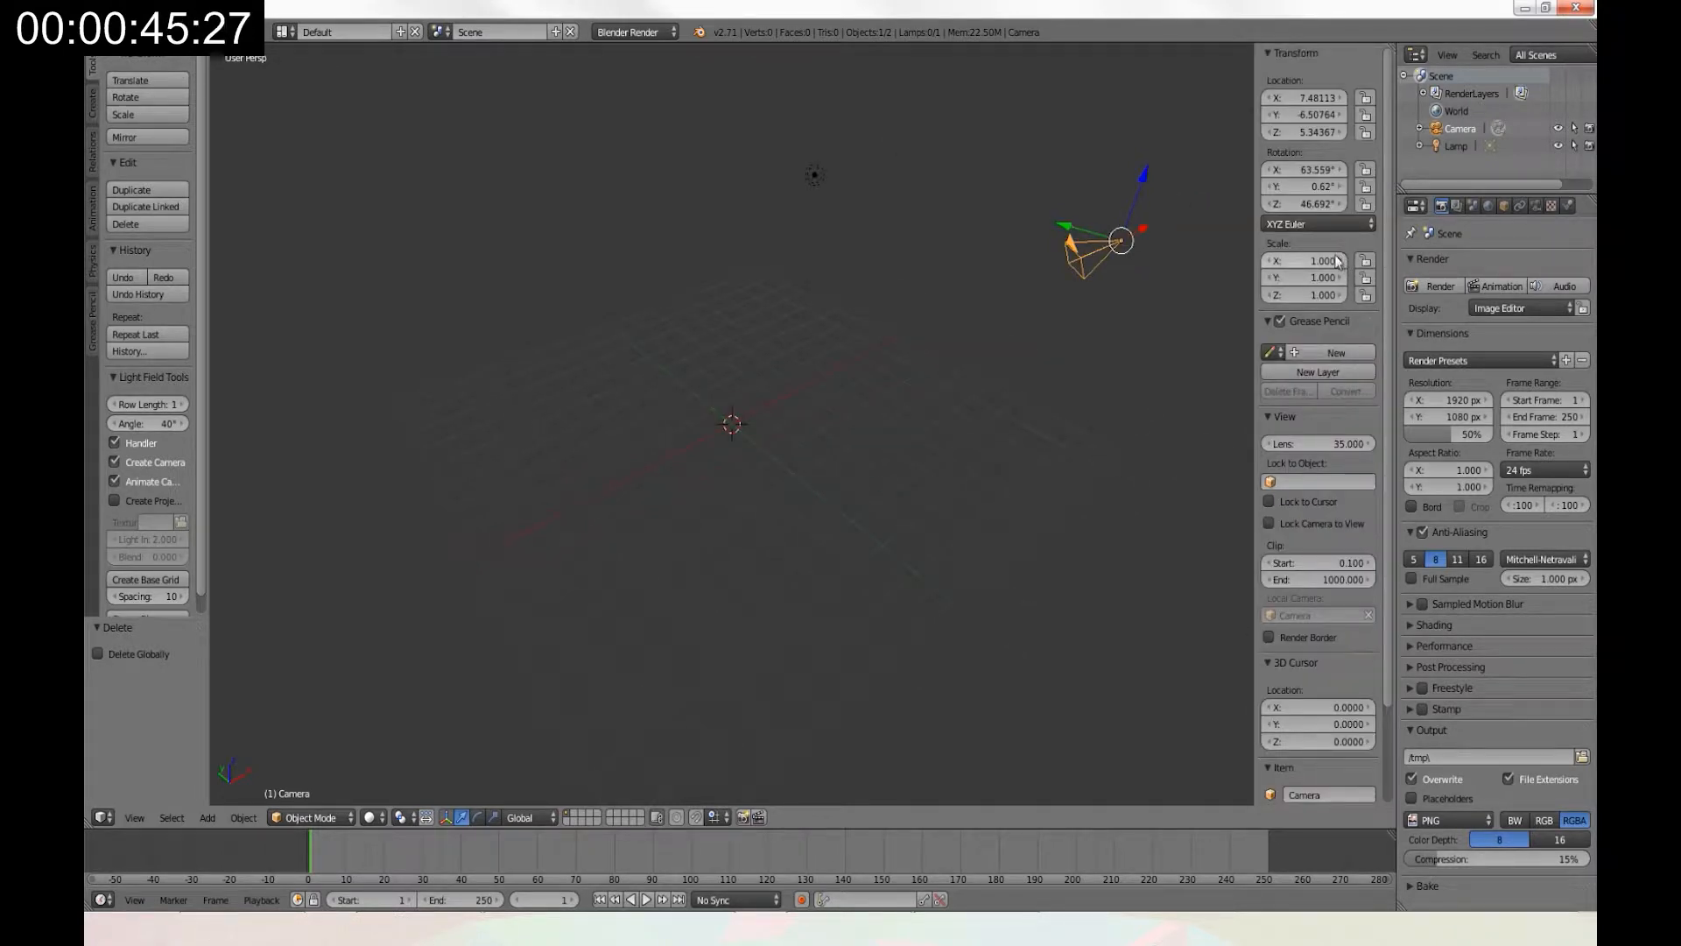
pyautogui.moveTo(1327, 211)
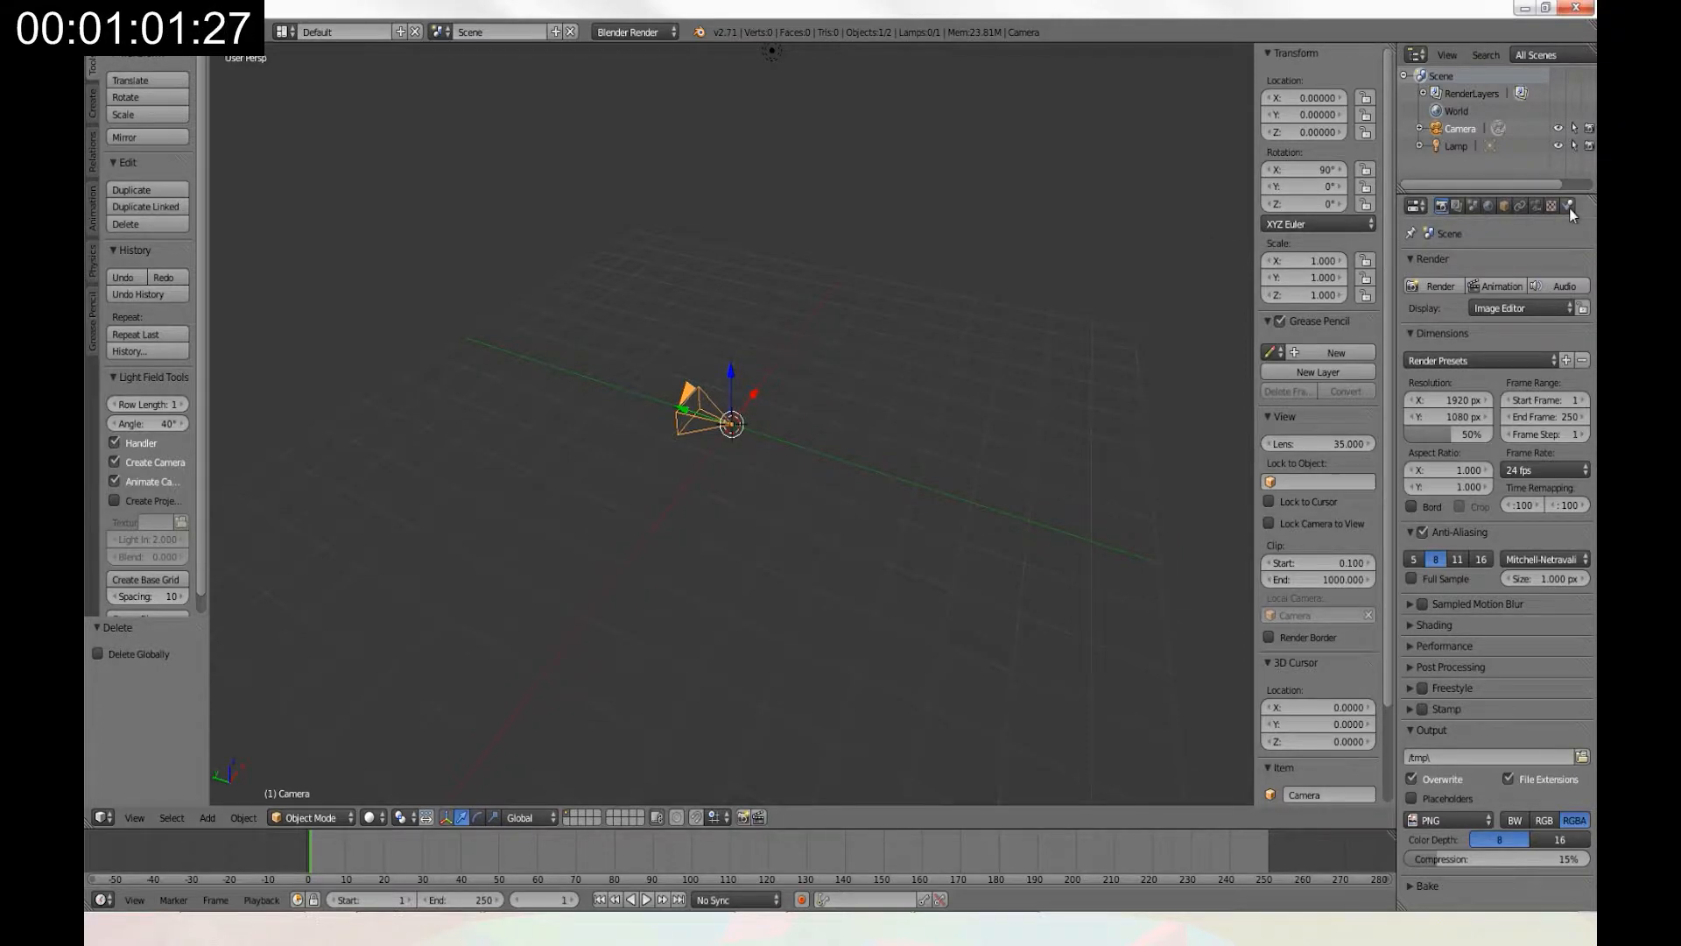
# Switch the camera Lens Unit to Field of View and set it to 90°.
pyautogui.click(1566, 205)
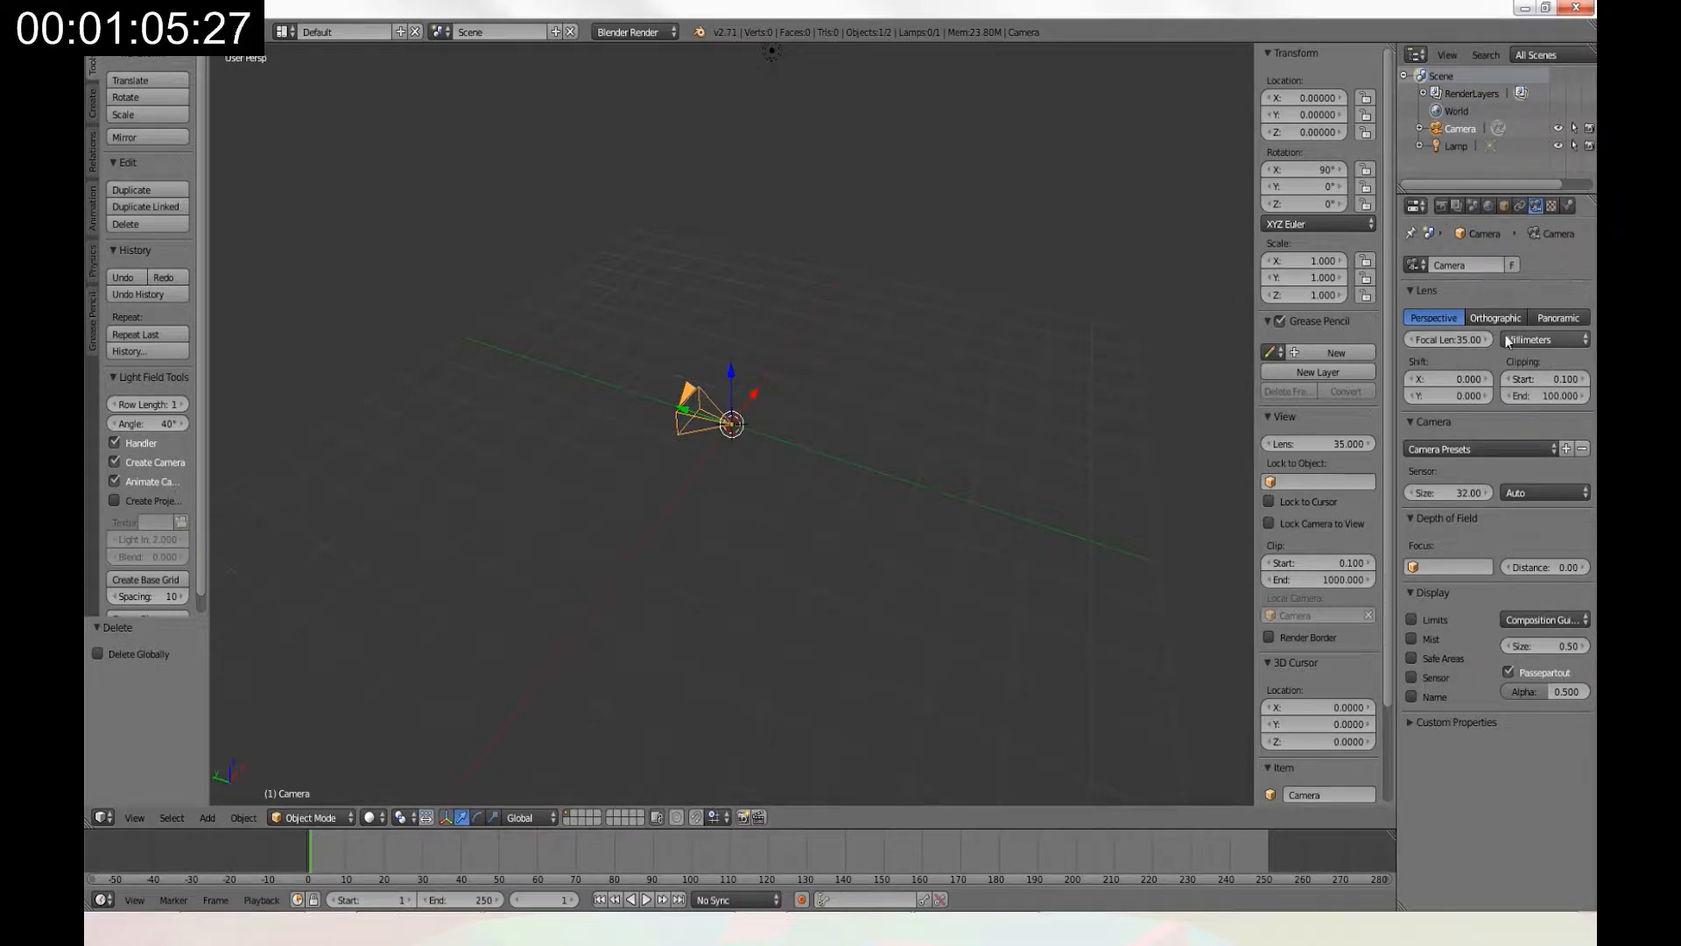
pyautogui.click(1544, 339)
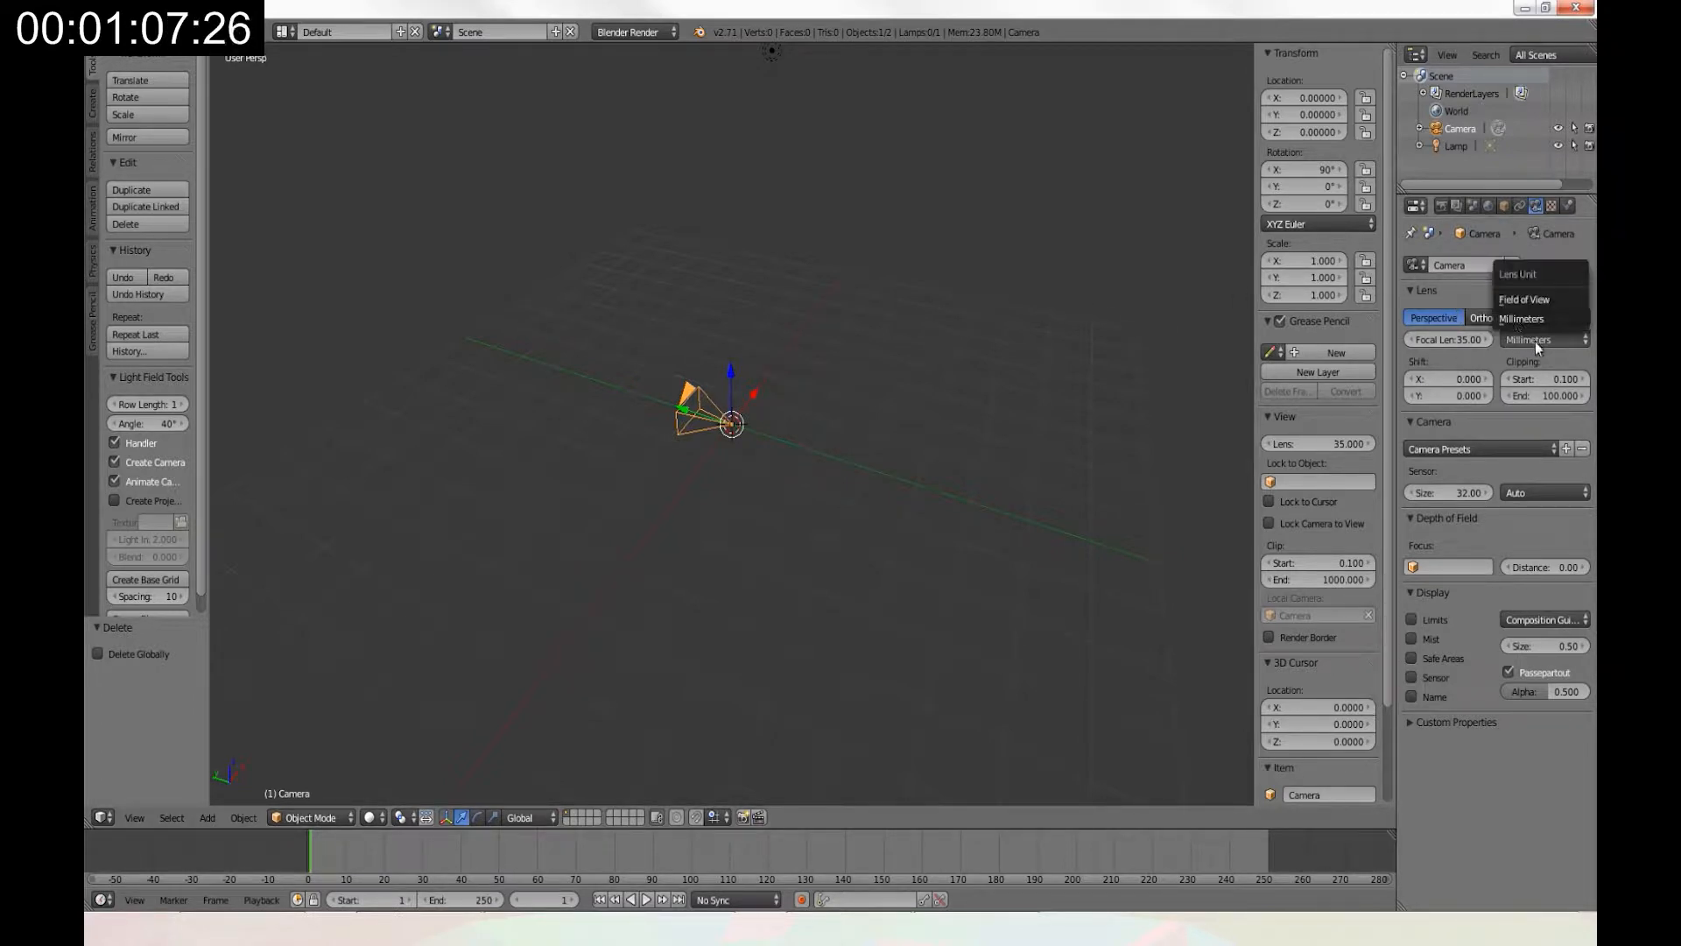
pyautogui.click(1523, 299)
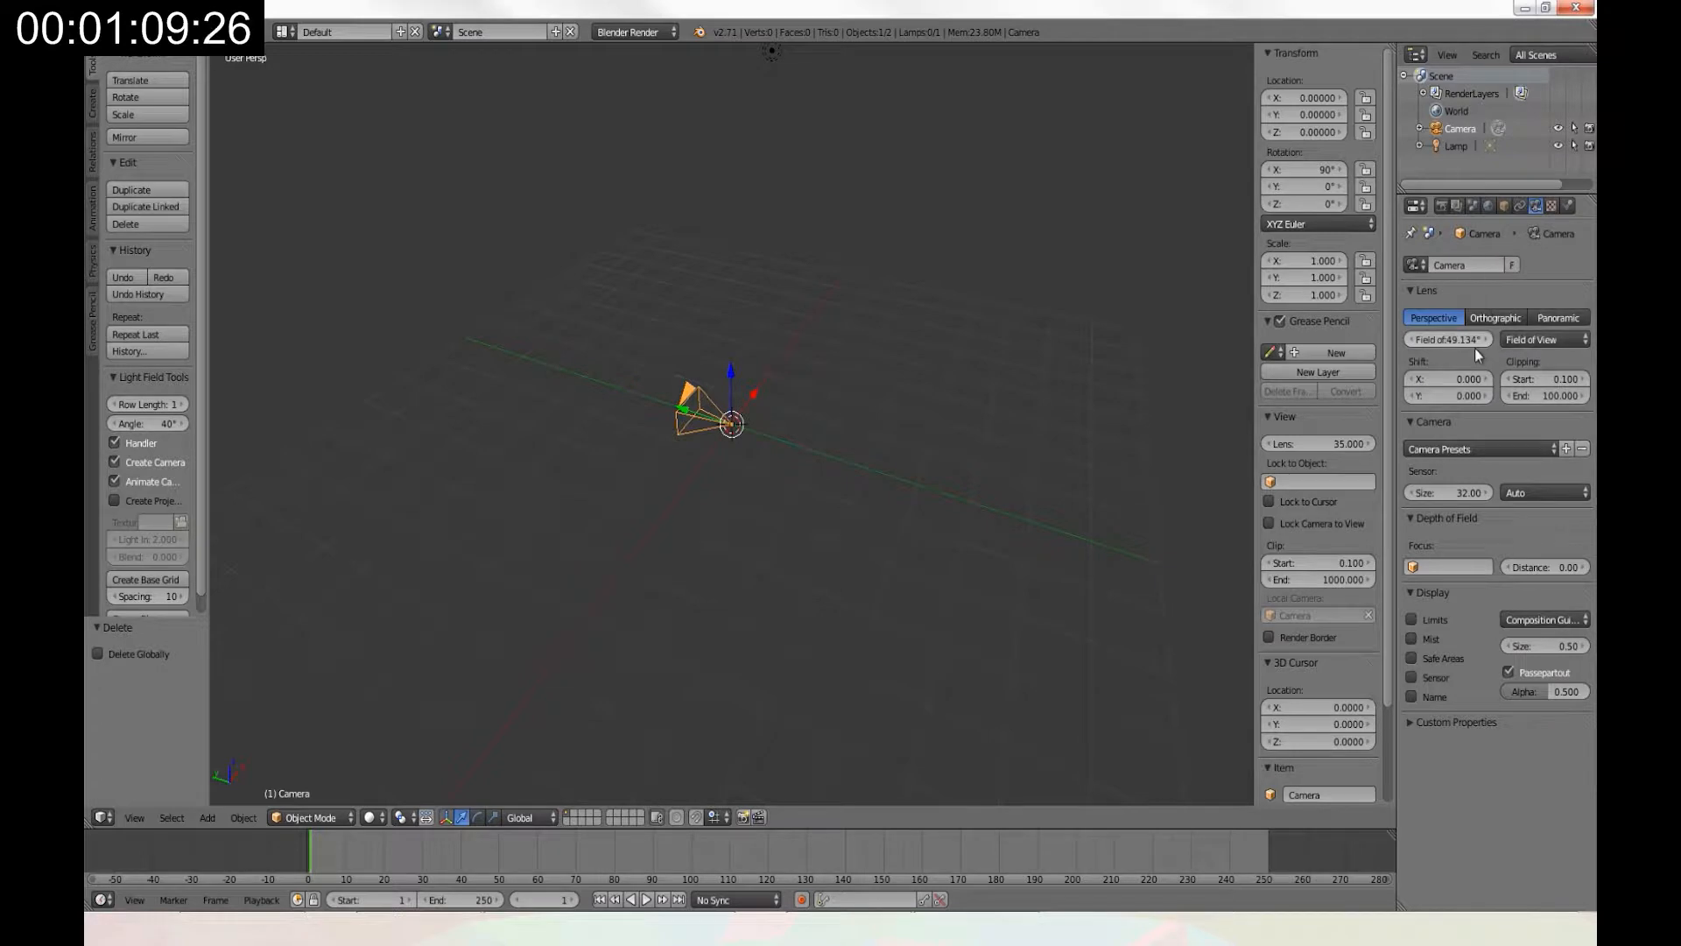
pyautogui.click(1442, 339)
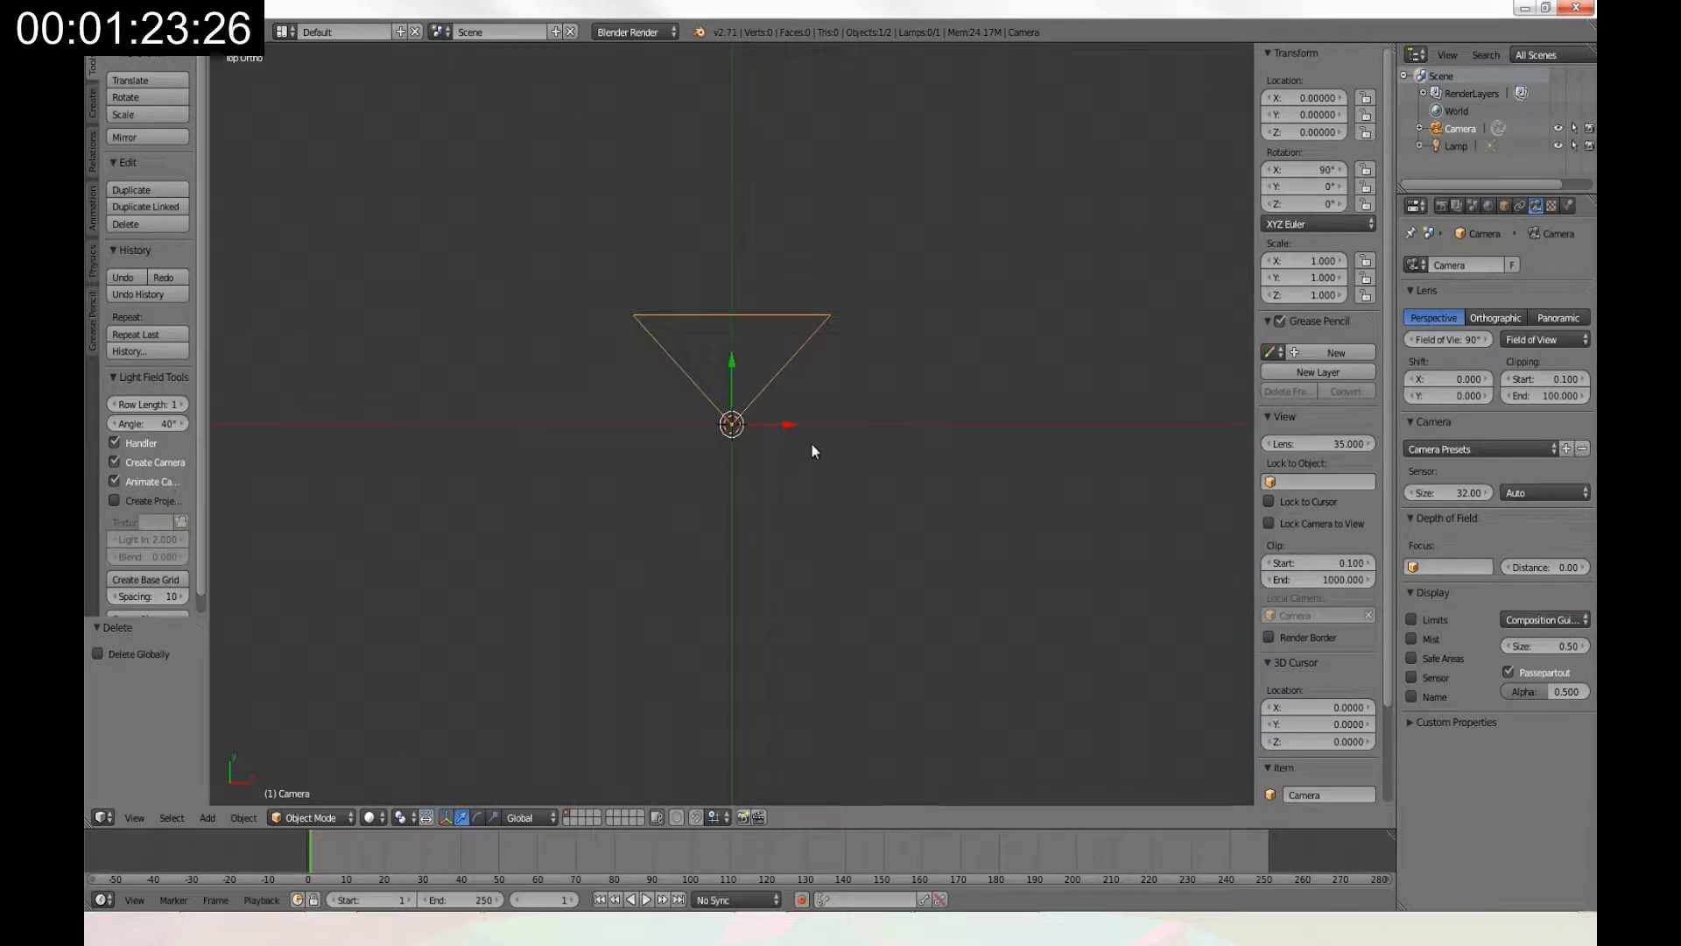
pyautogui.moveTo(508, 591)
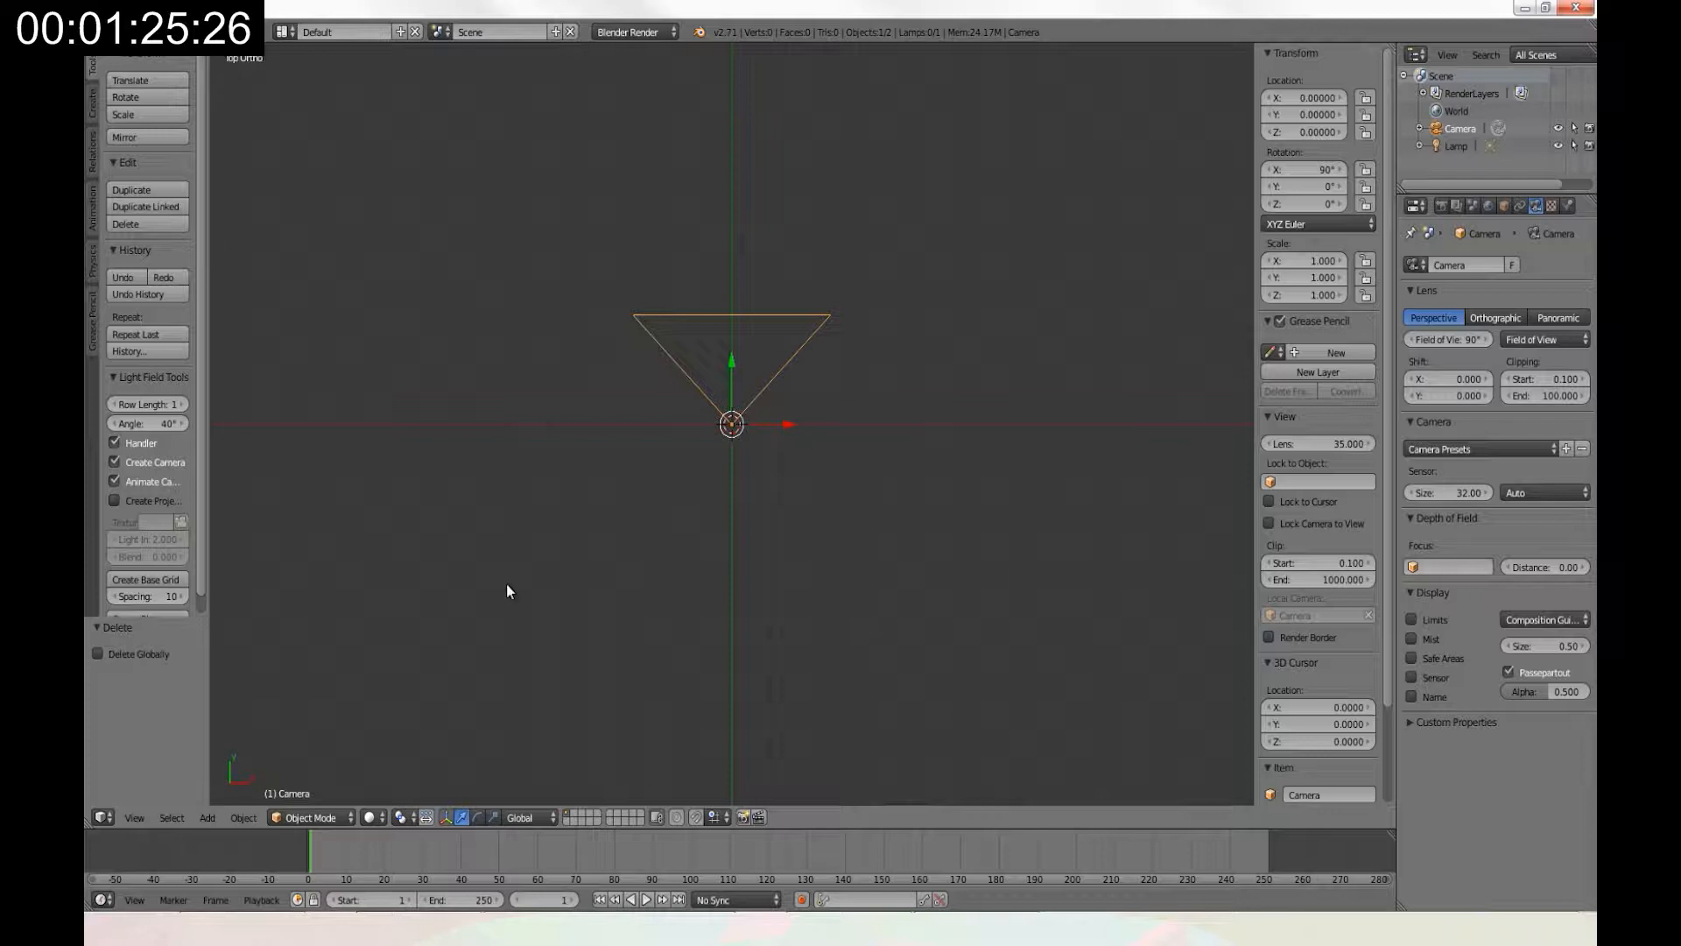
pyautogui.moveTo(467, 625)
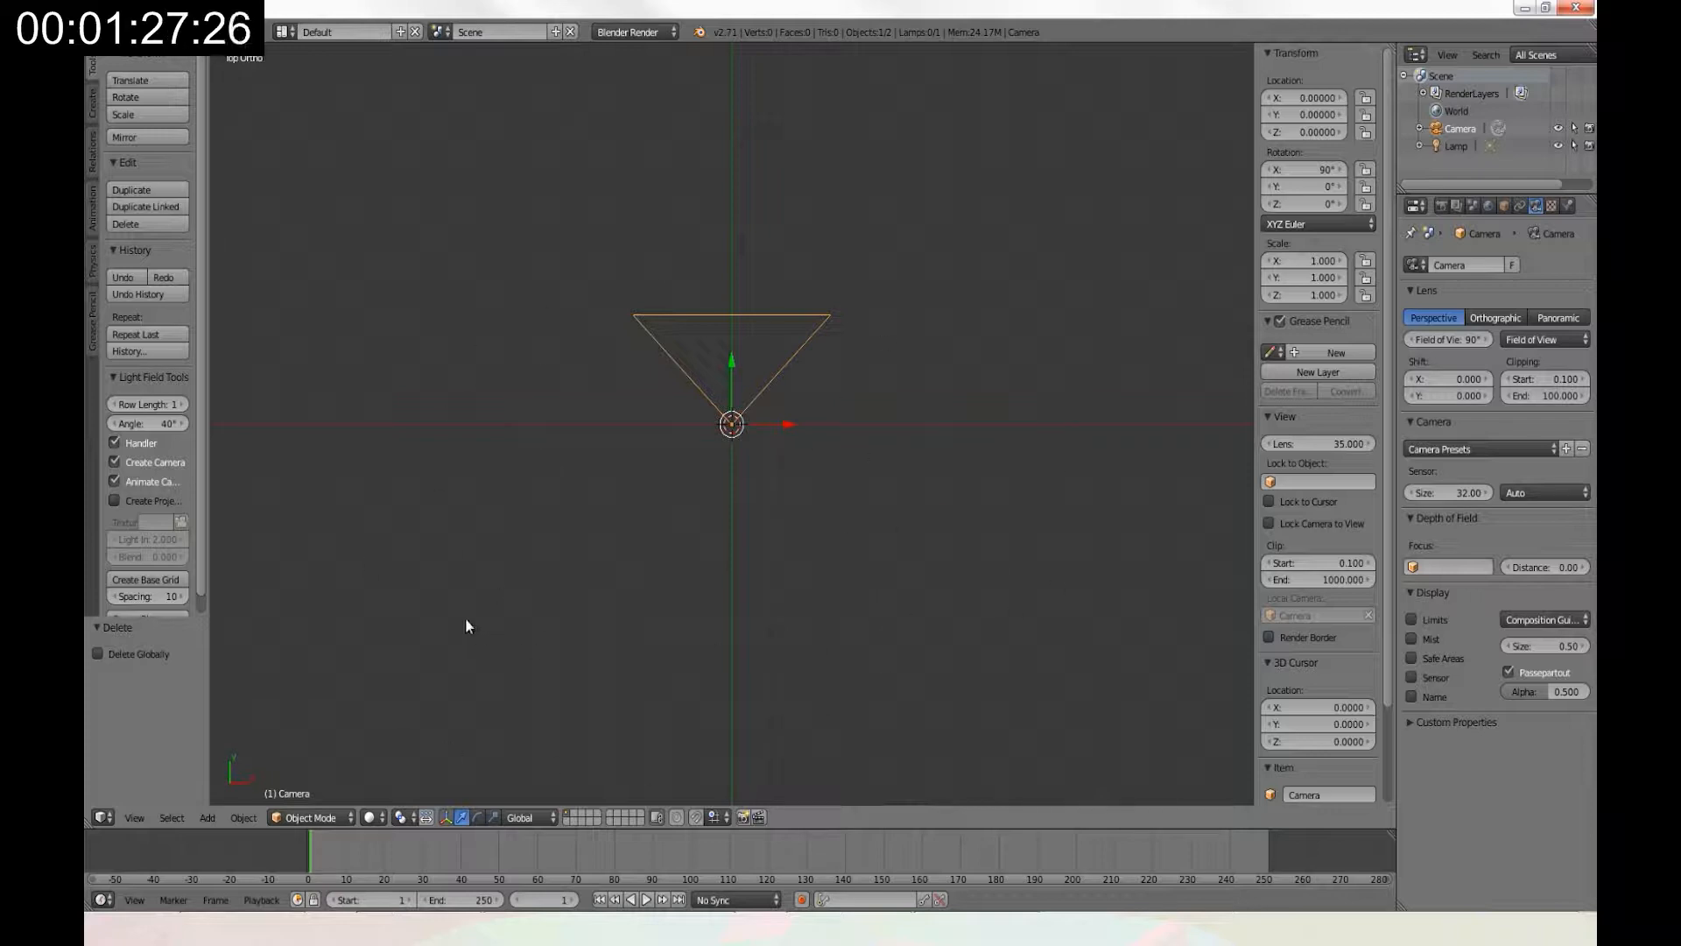
pyautogui.moveTo(882, 606)
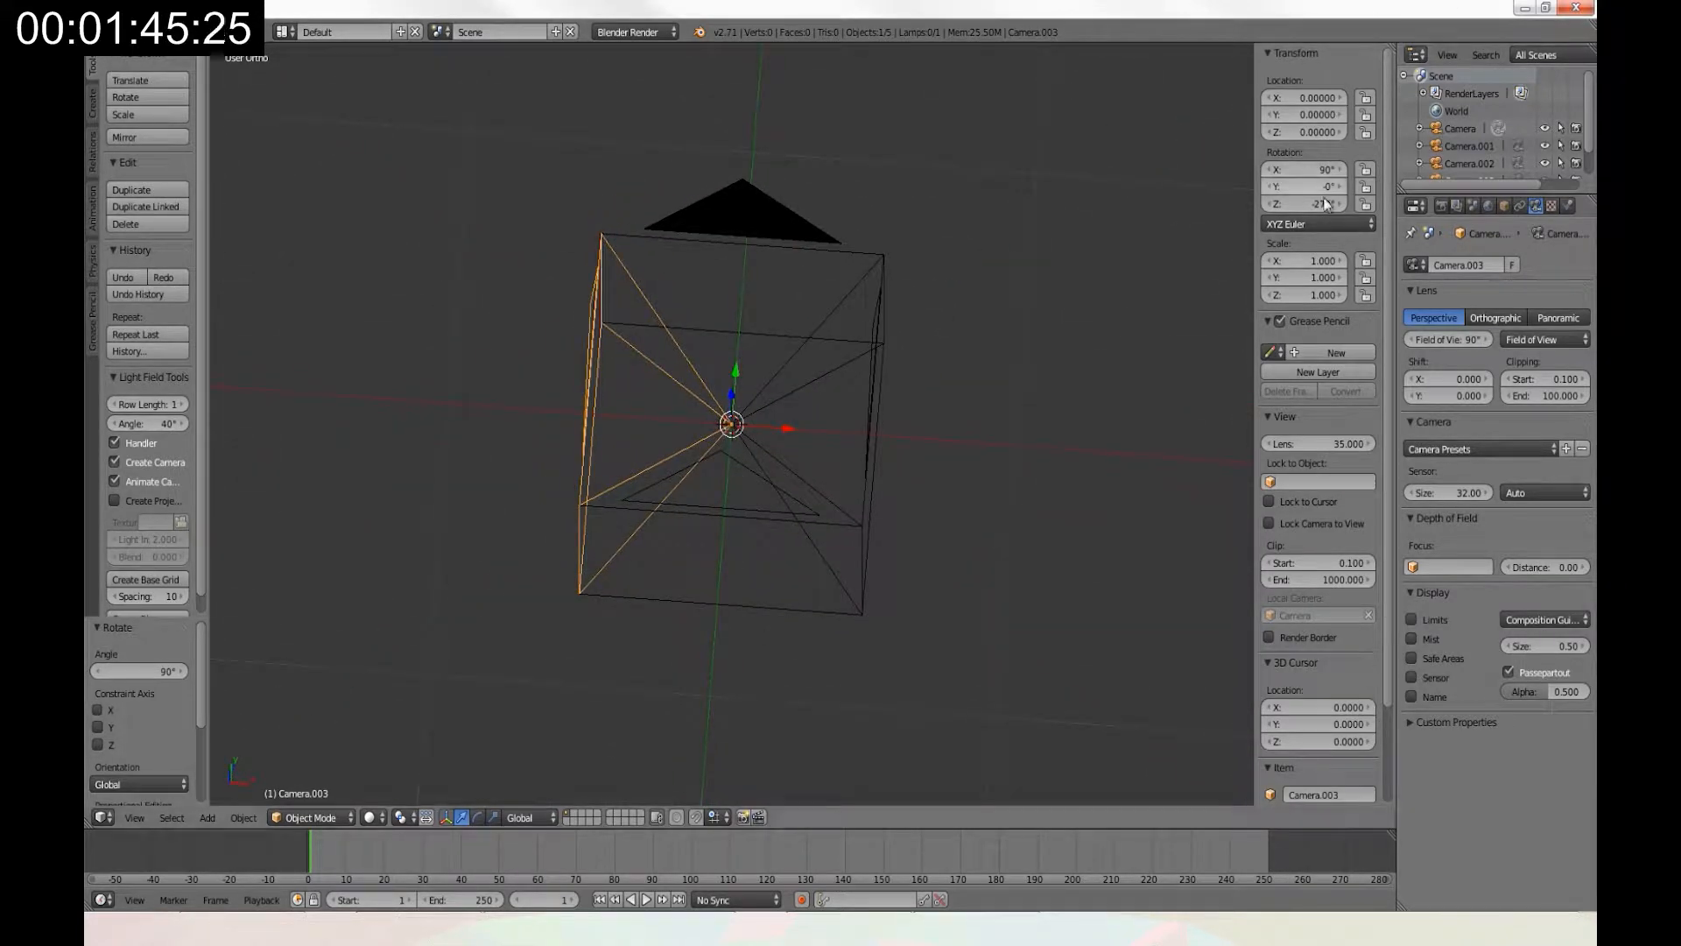
# Delete the rotated camera copy, leaving a single camera.
pyautogui.click(1427, 205)
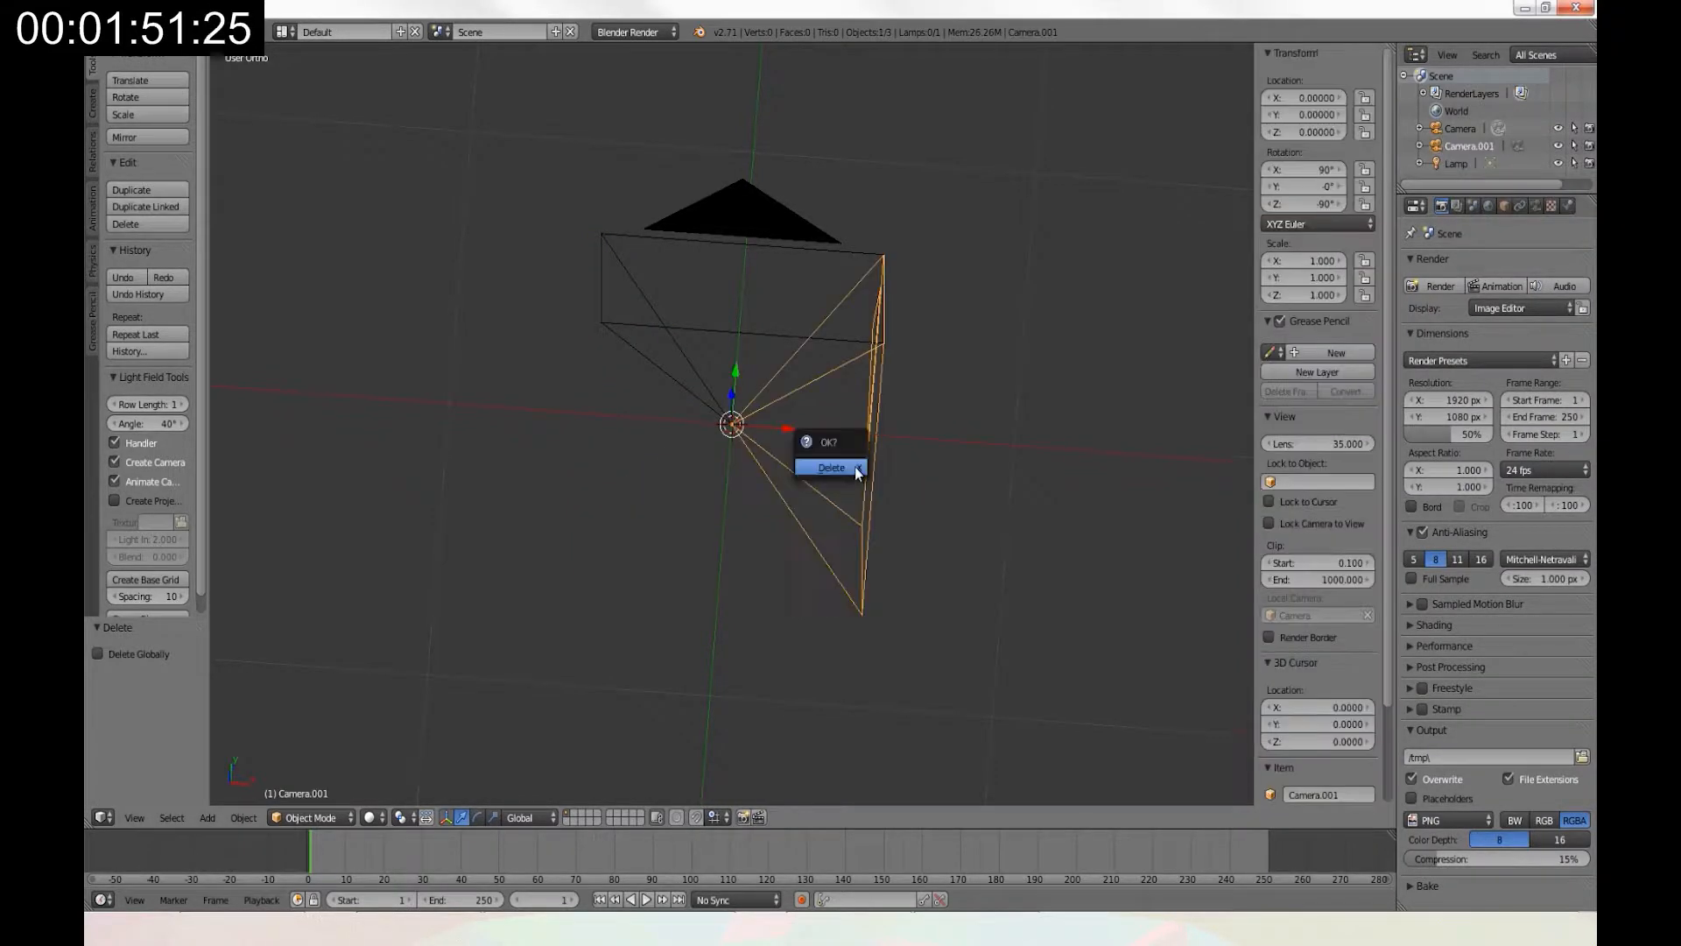
pyautogui.click(831, 466)
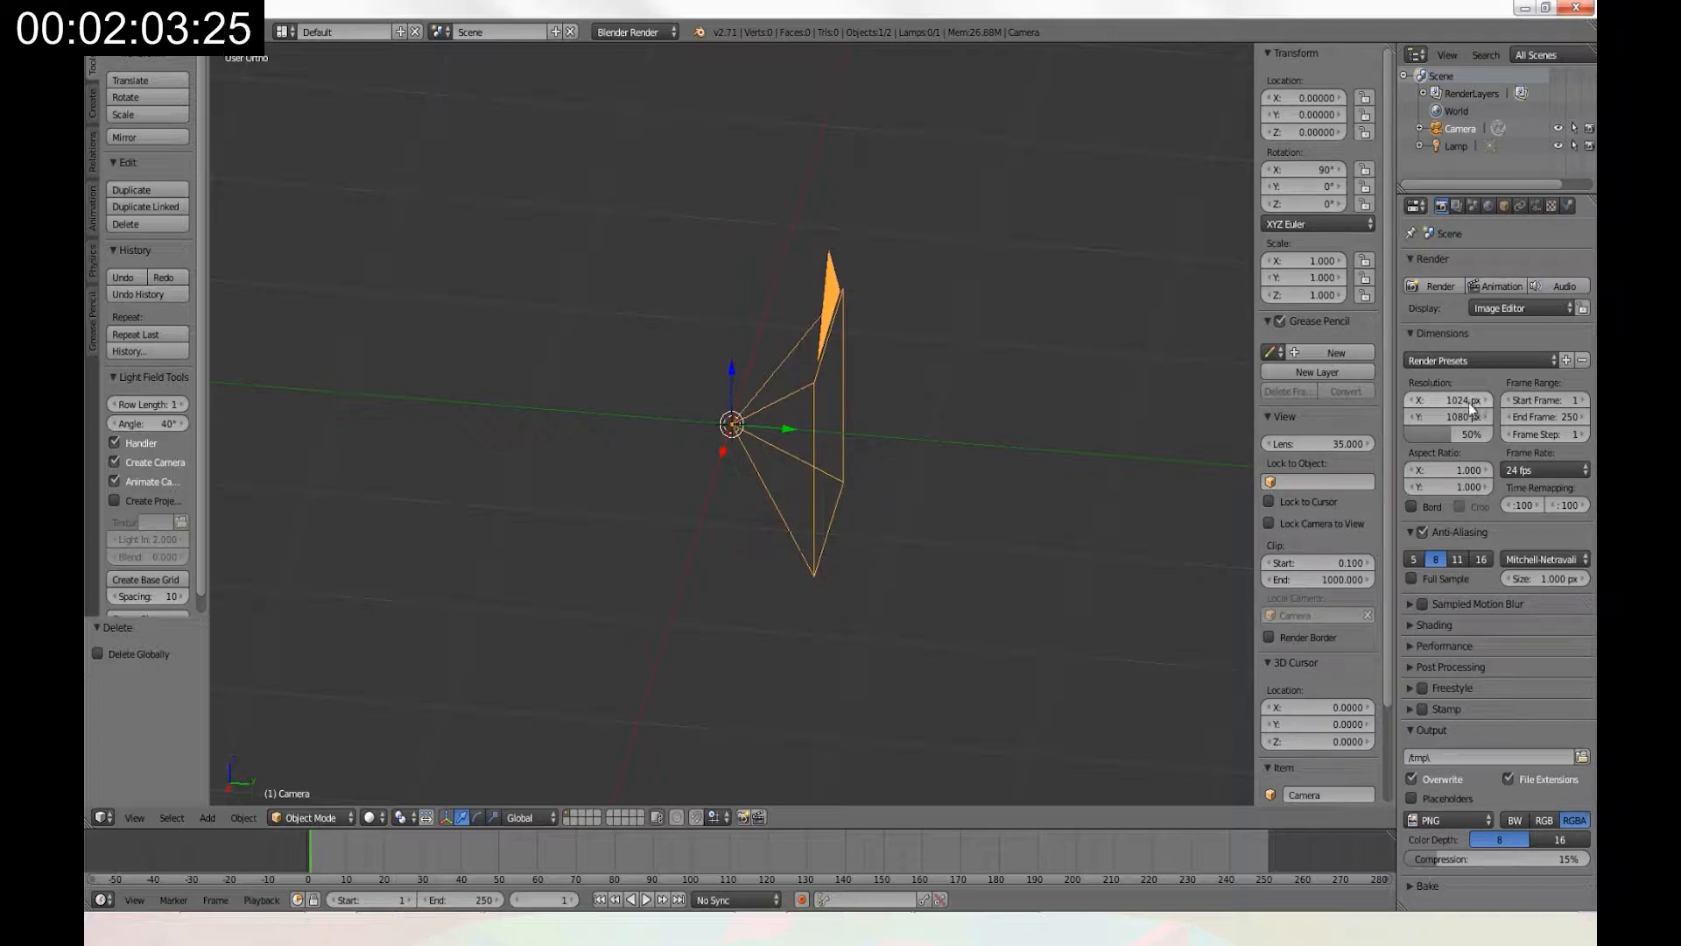
# Set render Resolution Y to 1024 px for a square 1024×1024 output.
pyautogui.click(1447, 416)
pyautogui.write('1024')
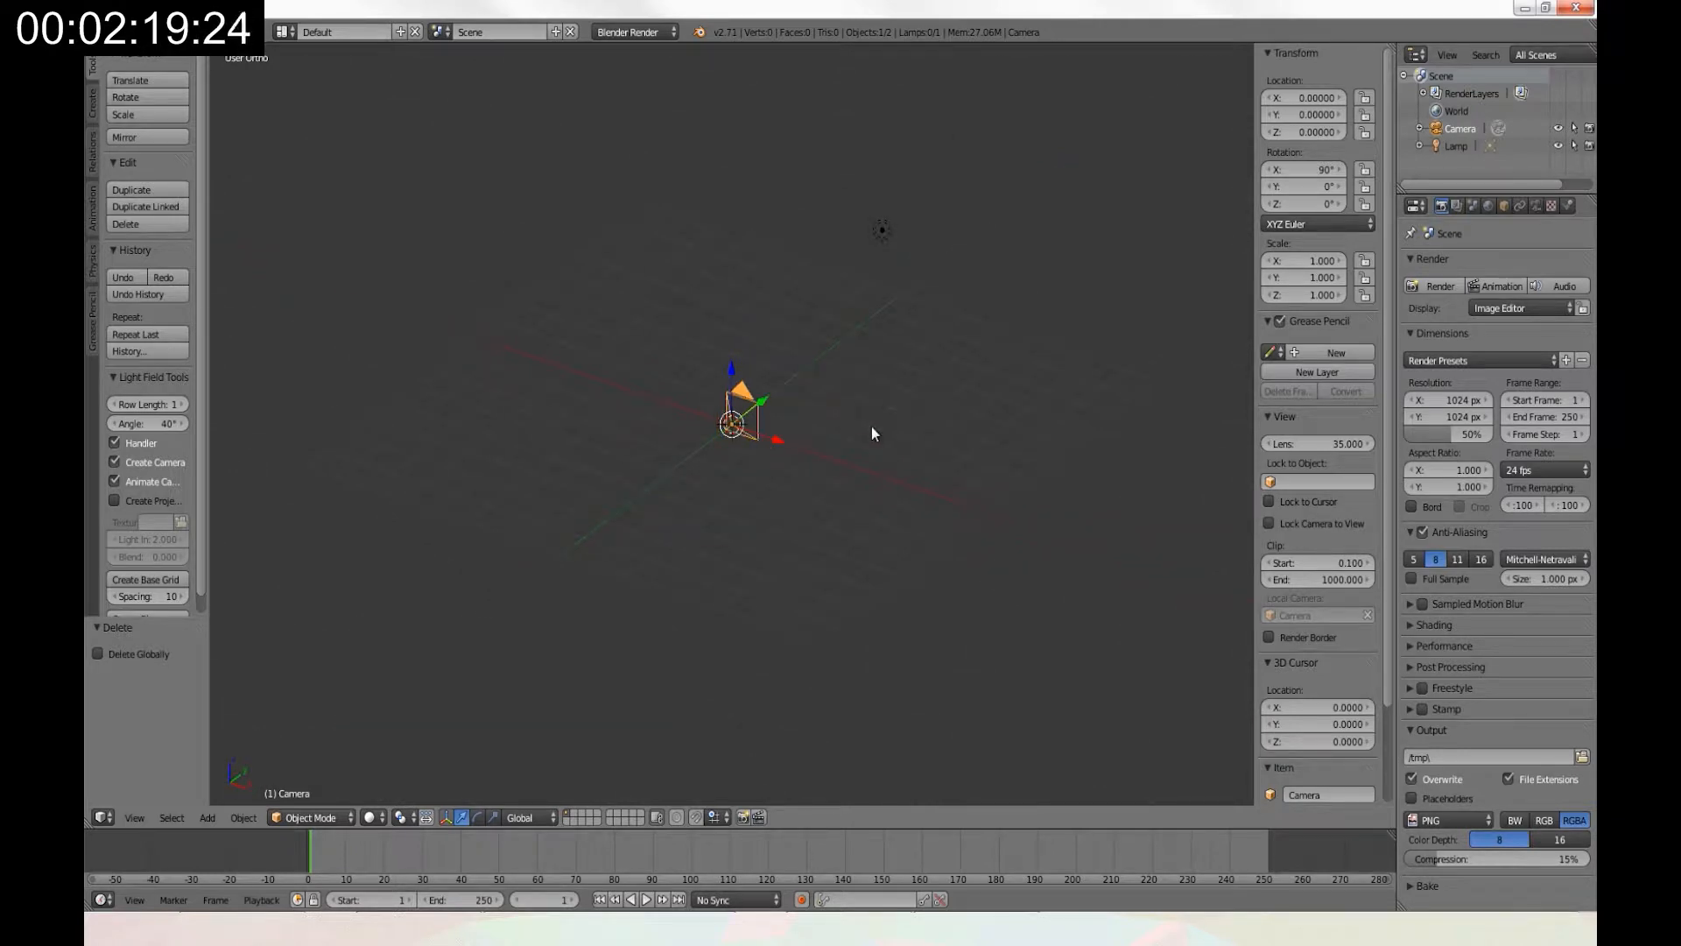
pyautogui.press('KP_0')
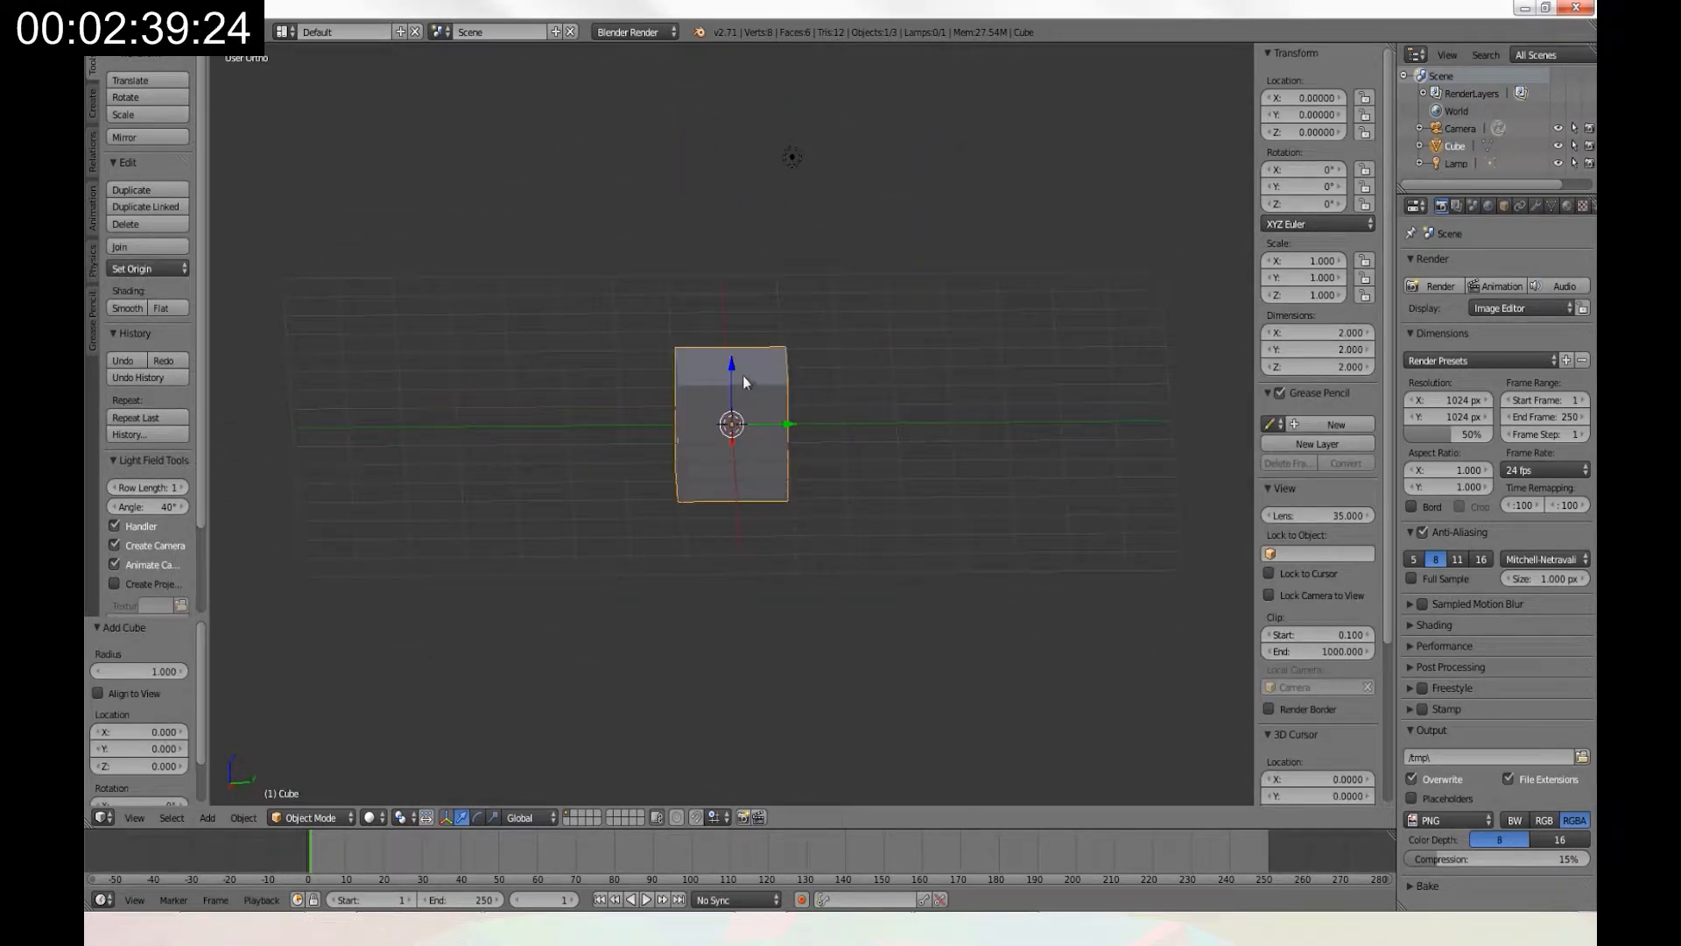
# Move the cube away from the origin and place an enlarged duplicate elsewhere.
pyautogui.moveTo(735, 424); pyautogui.dragTo(735, 747)
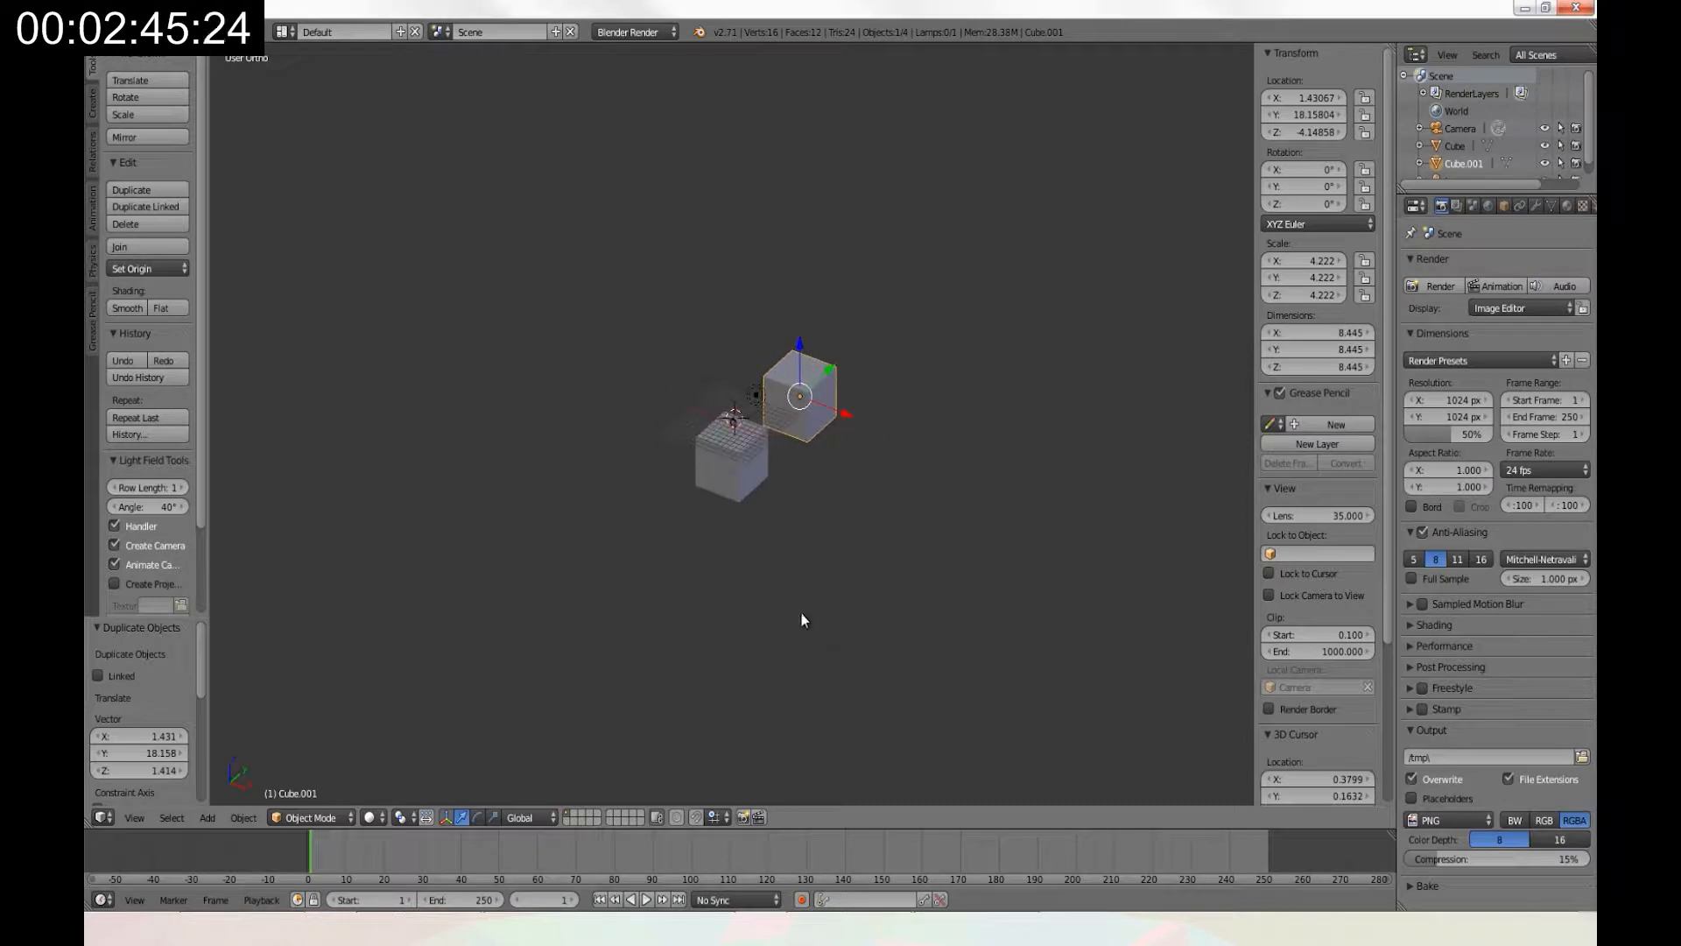
pyautogui.moveTo(799, 392); pyautogui.dragTo(1032, 283)
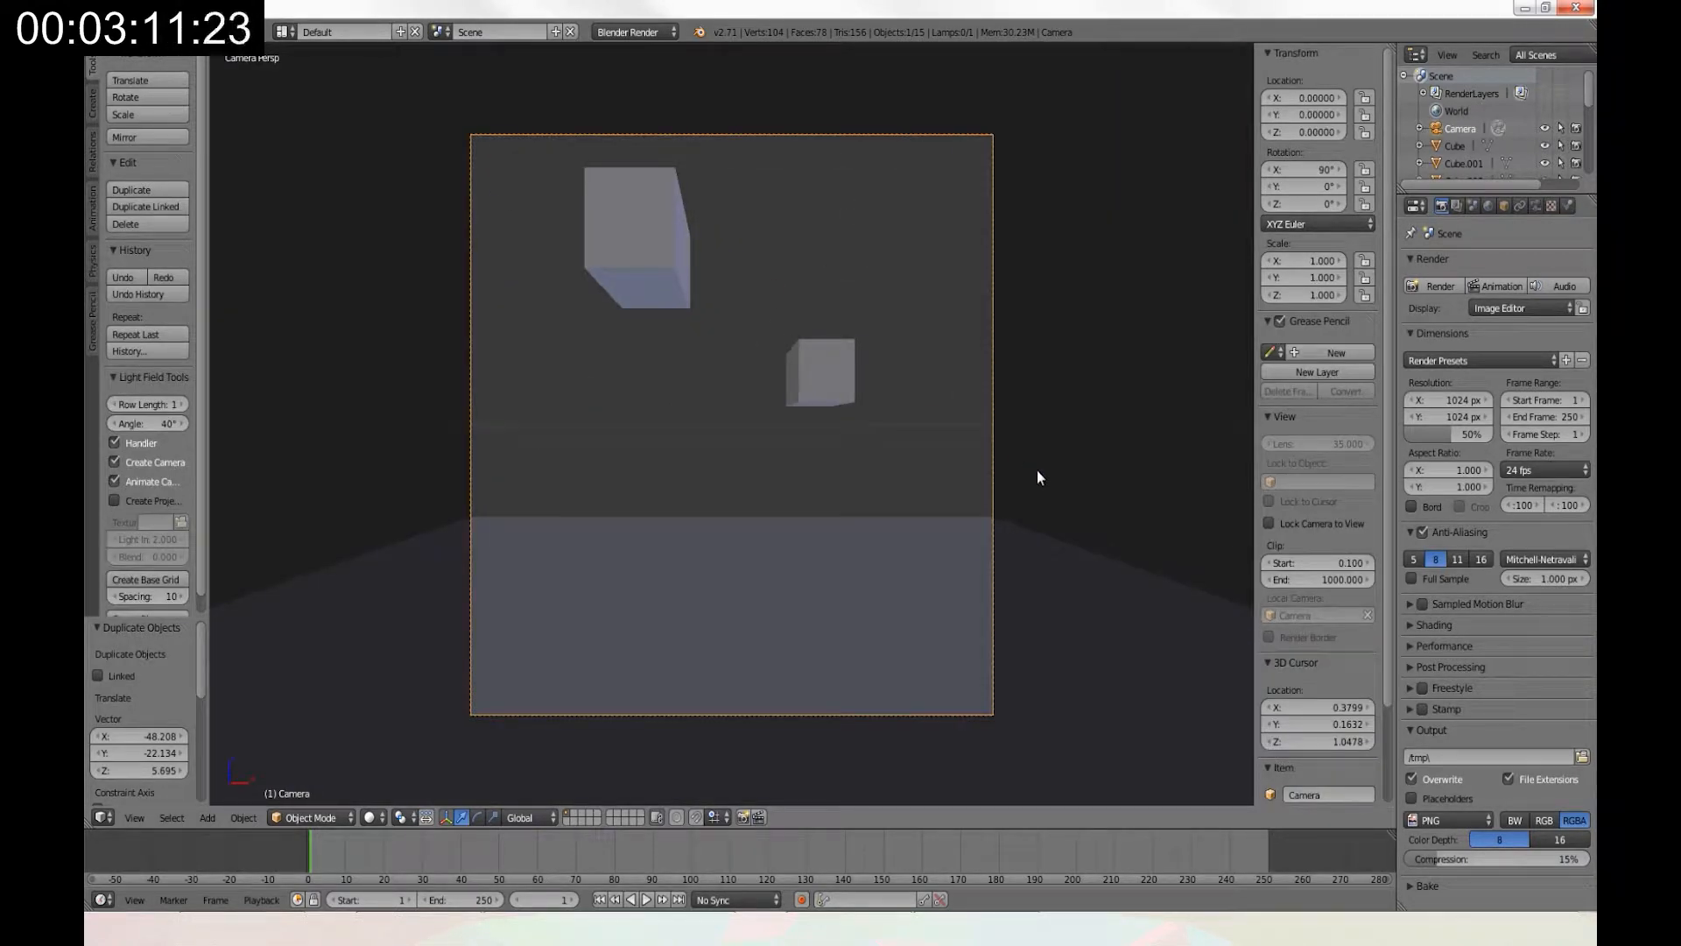
pyautogui.moveTo(950, 481)
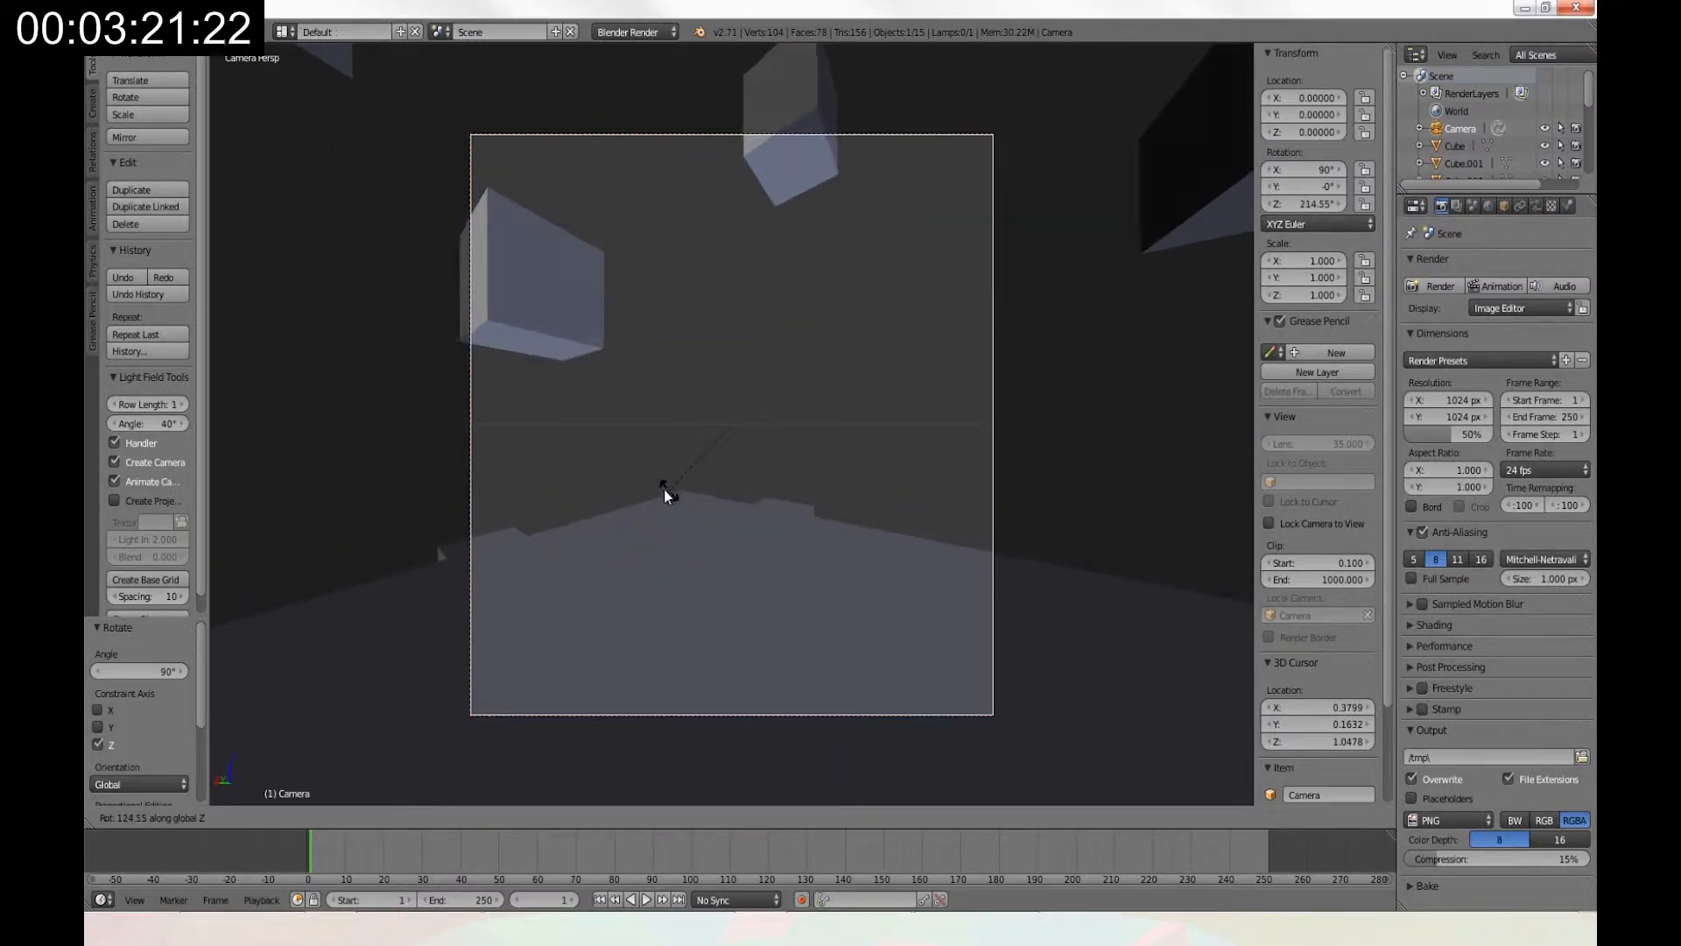
# Rotate the camera 90° around the Z axis.
pyautogui.moveTo(664, 493); pyautogui.dragTo(779, 469)
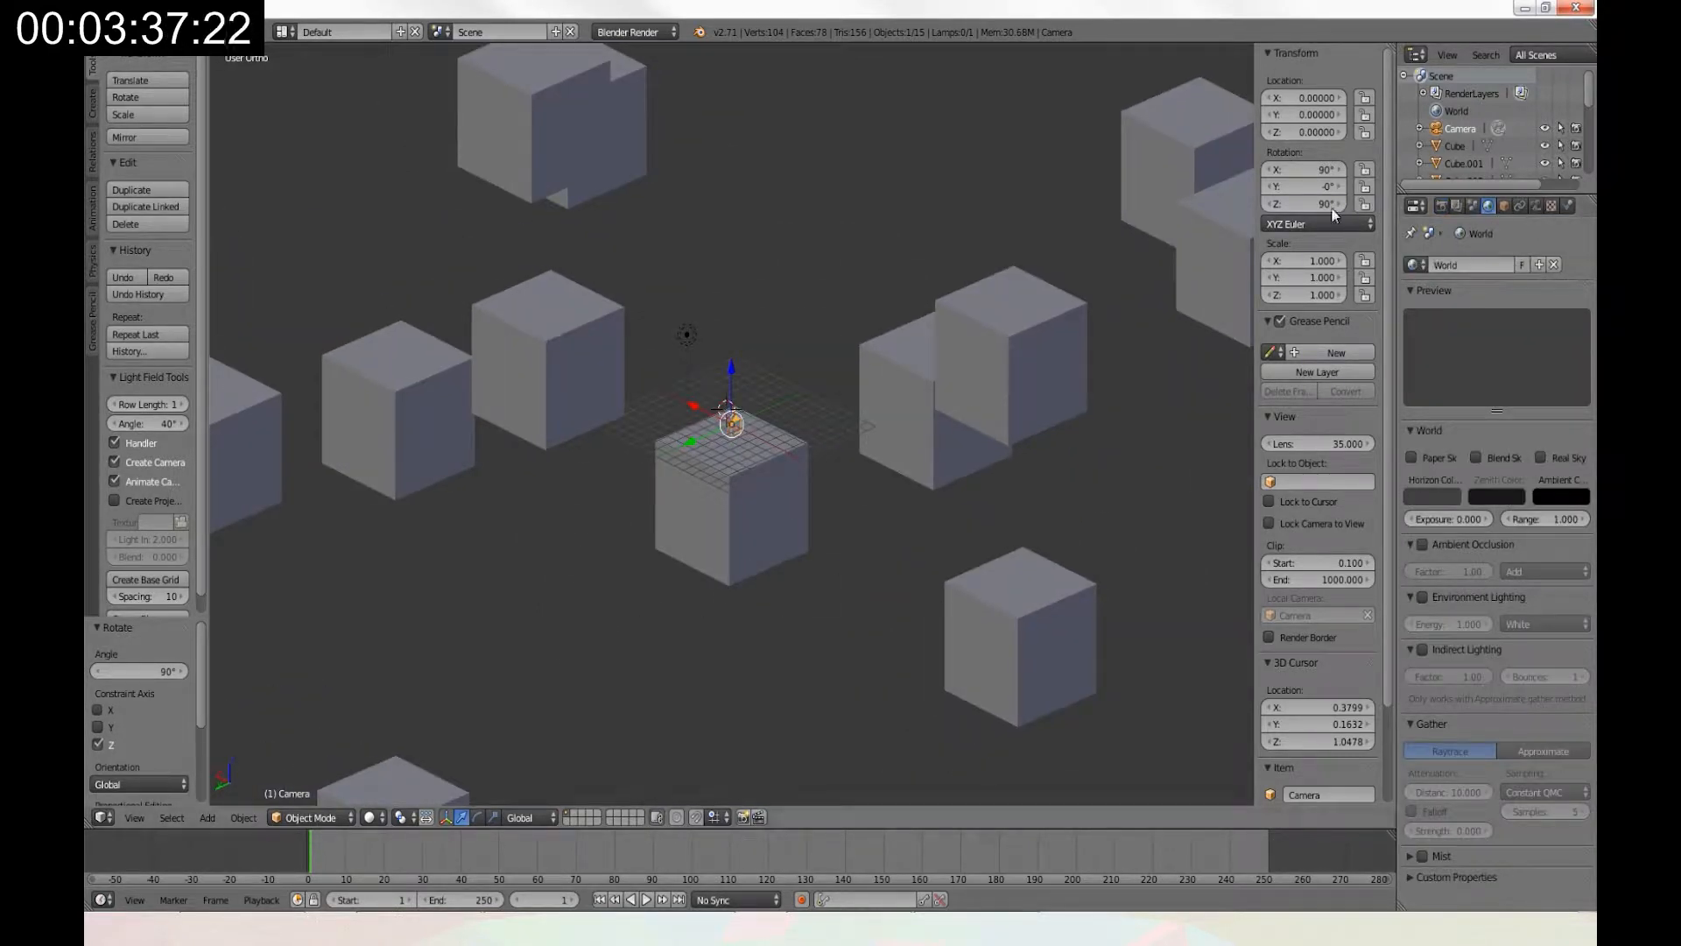
# Add a Sun lamp at the 3D cursor and show its lamp settings.
pyautogui.scroll(-3)
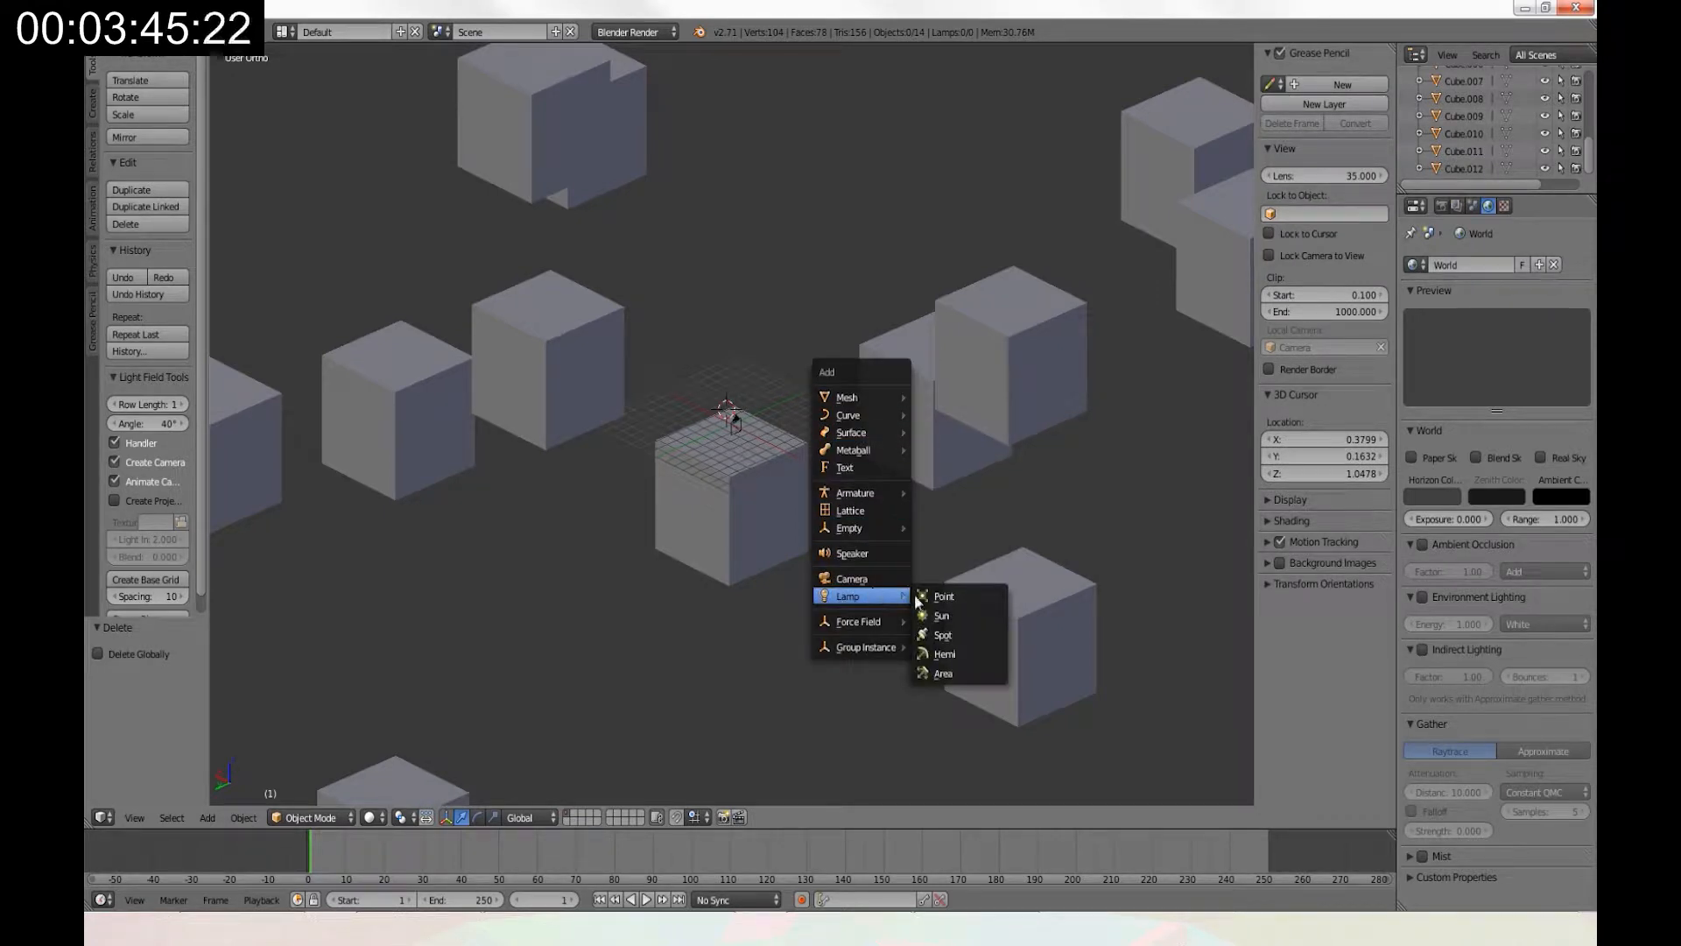
pyautogui.click(940, 615)
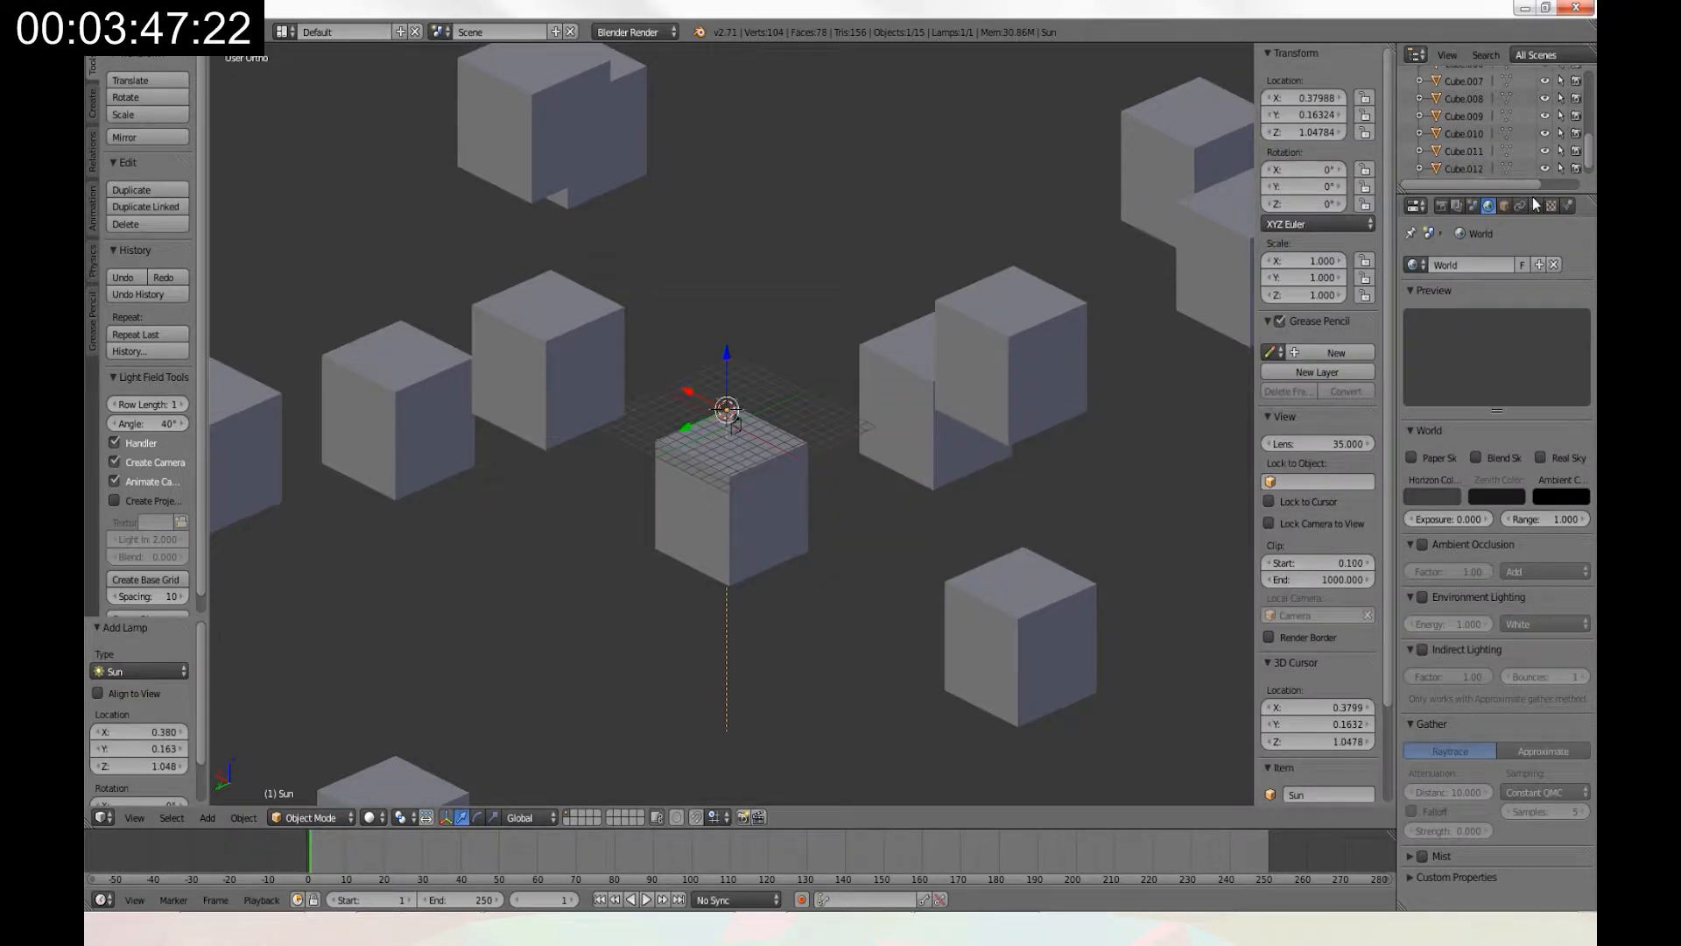
pyautogui.click(1505, 204)
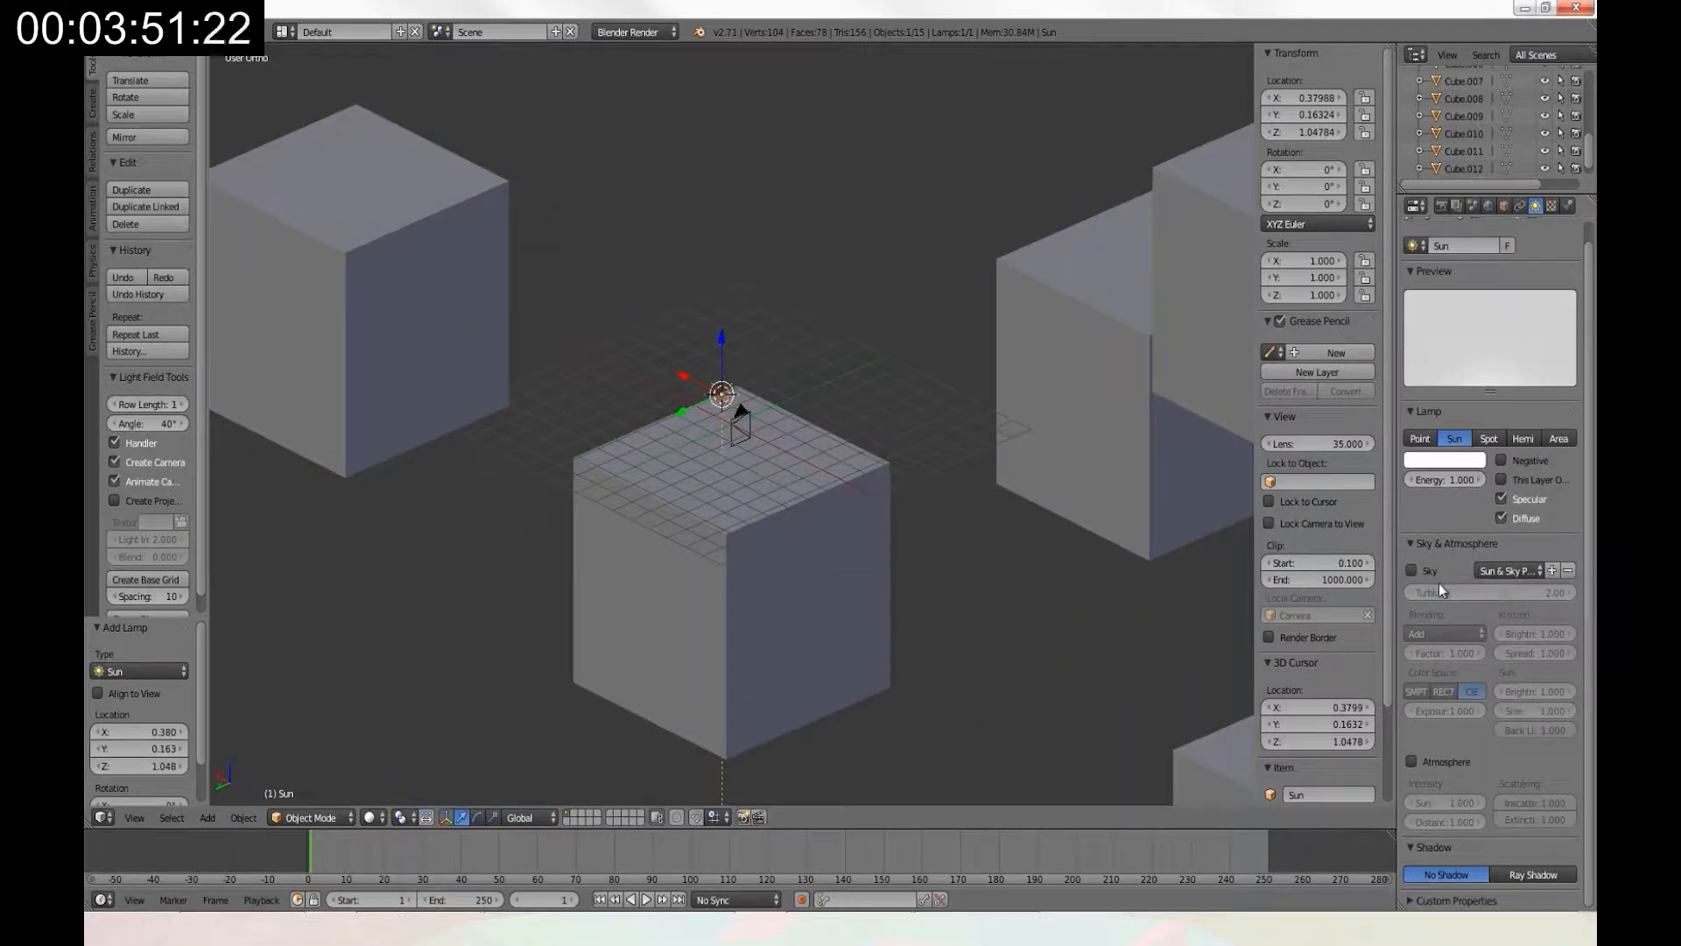
# Enable Sky on the Sun lamp and apply the Mountain sky preset.
pyautogui.click(1412, 569)
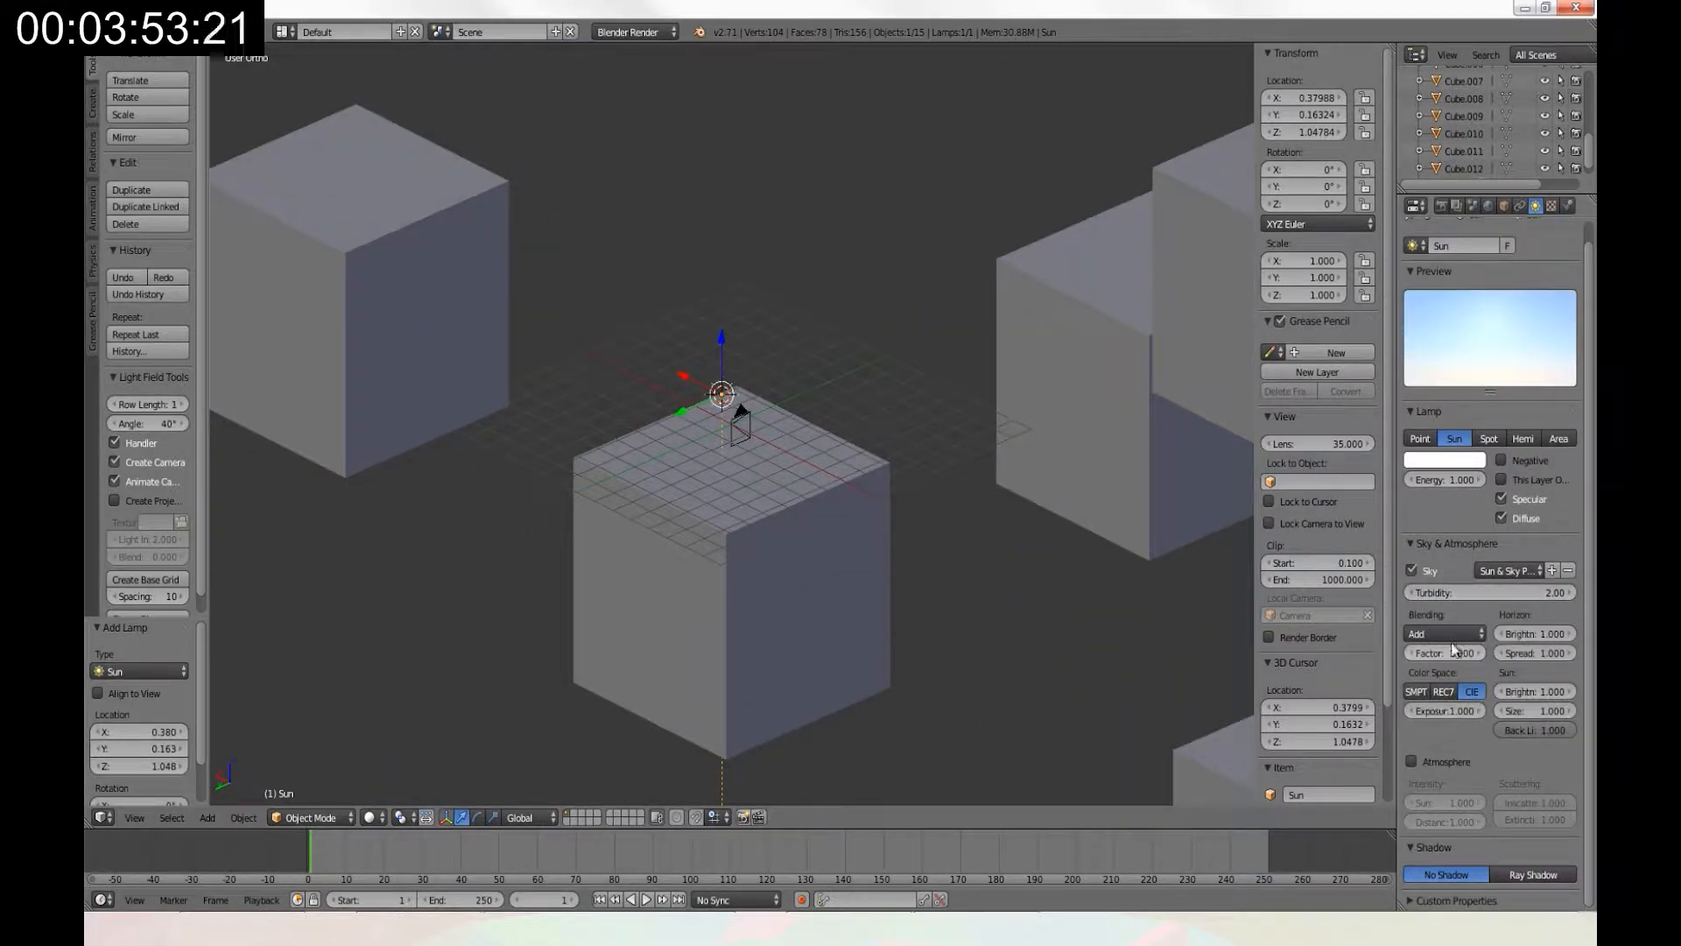
pyautogui.click(1442, 632)
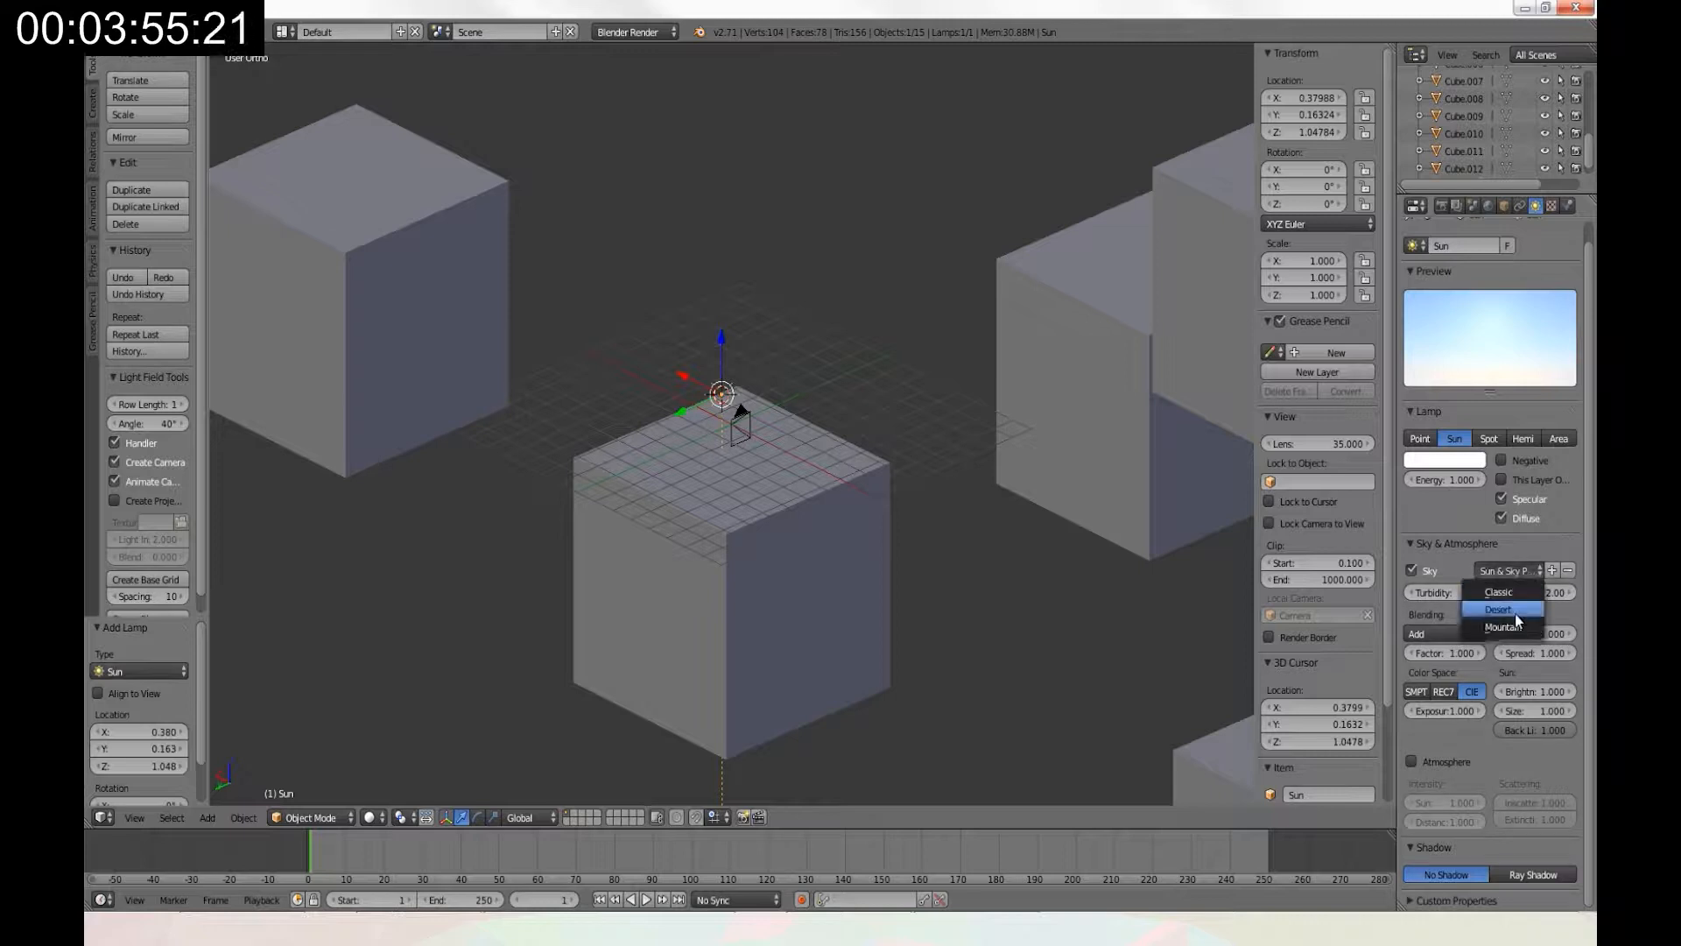
pyautogui.click(1508, 627)
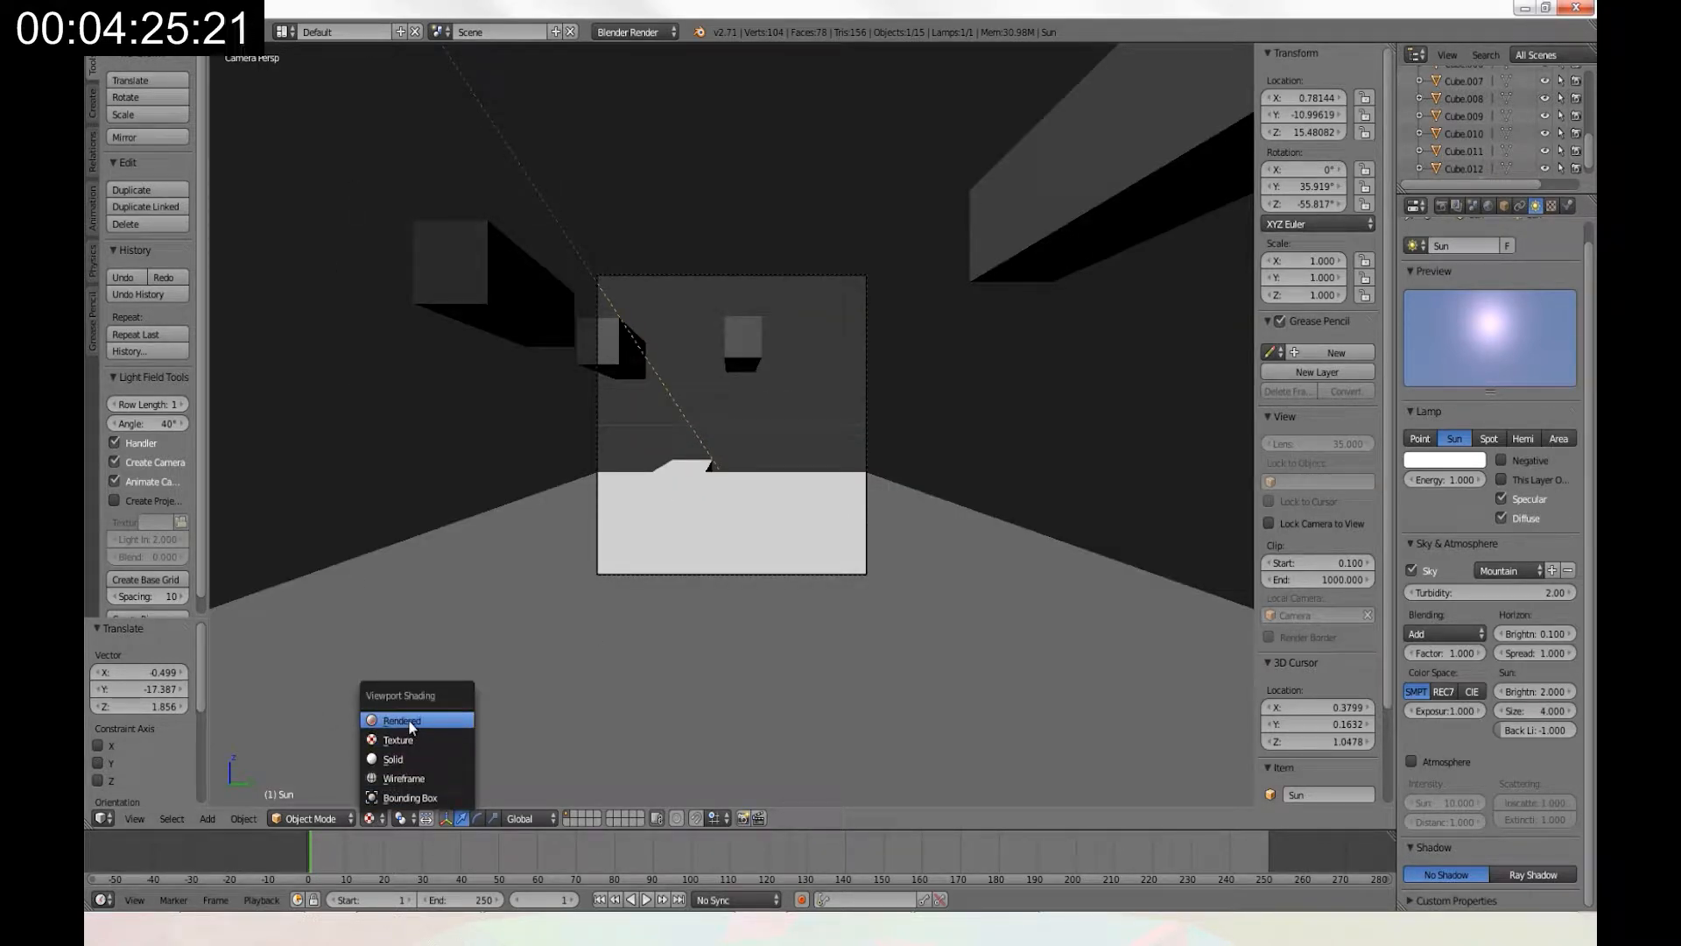
# Switch the camera view's Viewport Shading to Rendered to preview the sky.
pyautogui.click(400, 720)
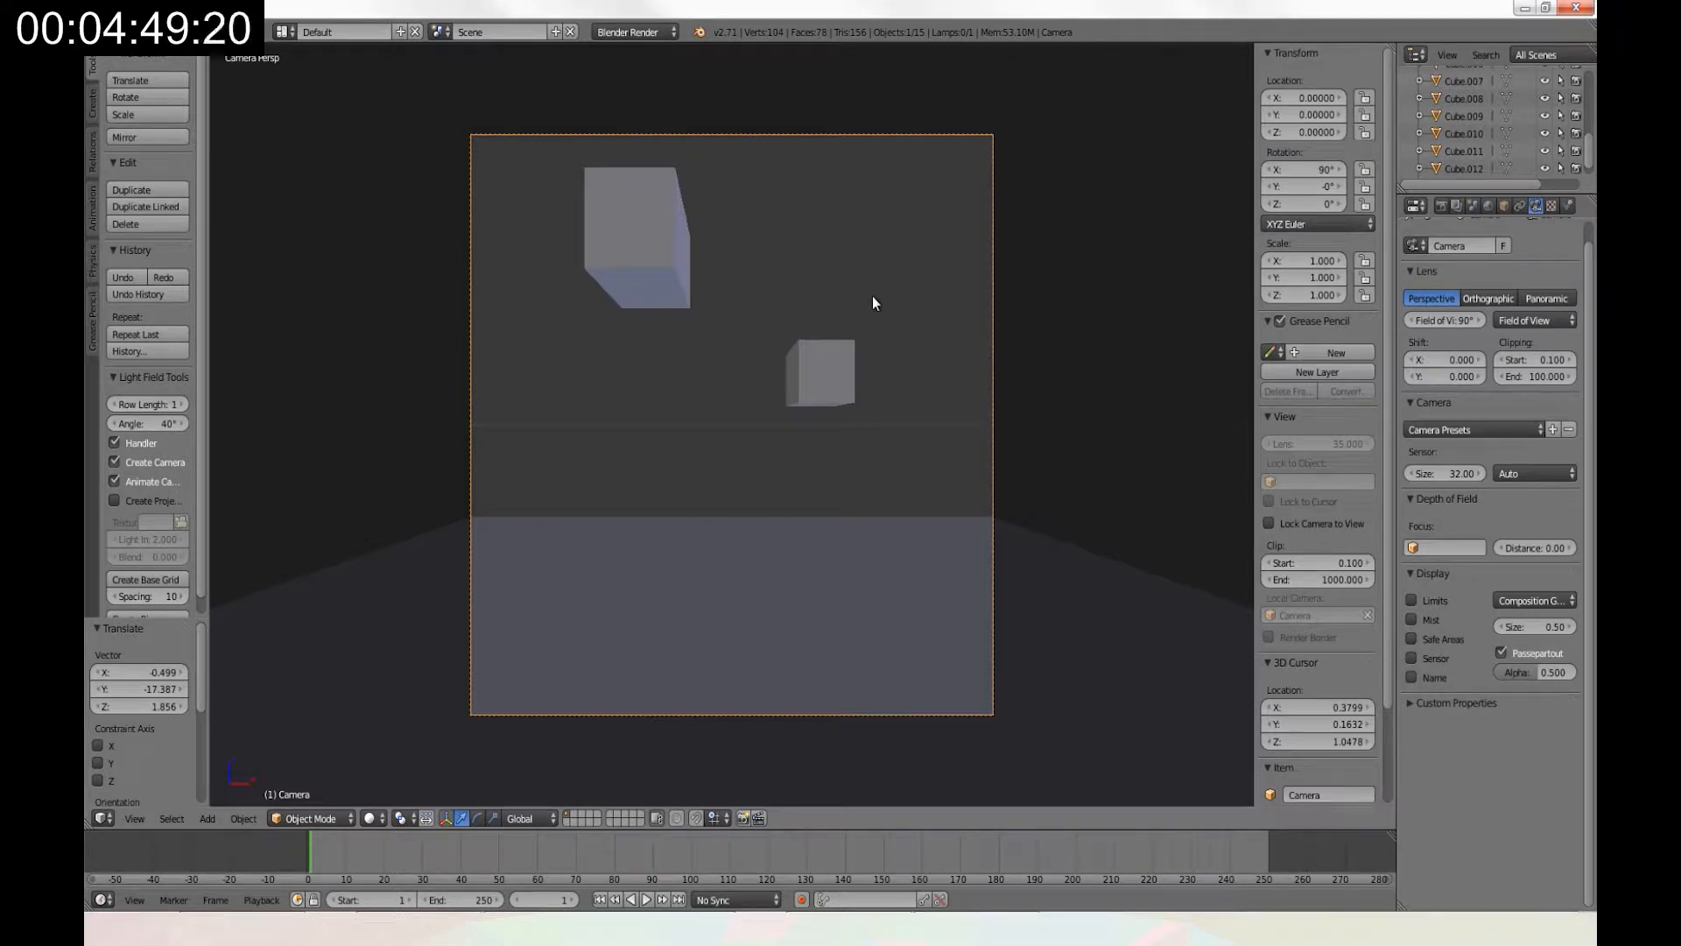
pyautogui.moveTo(314, 669)
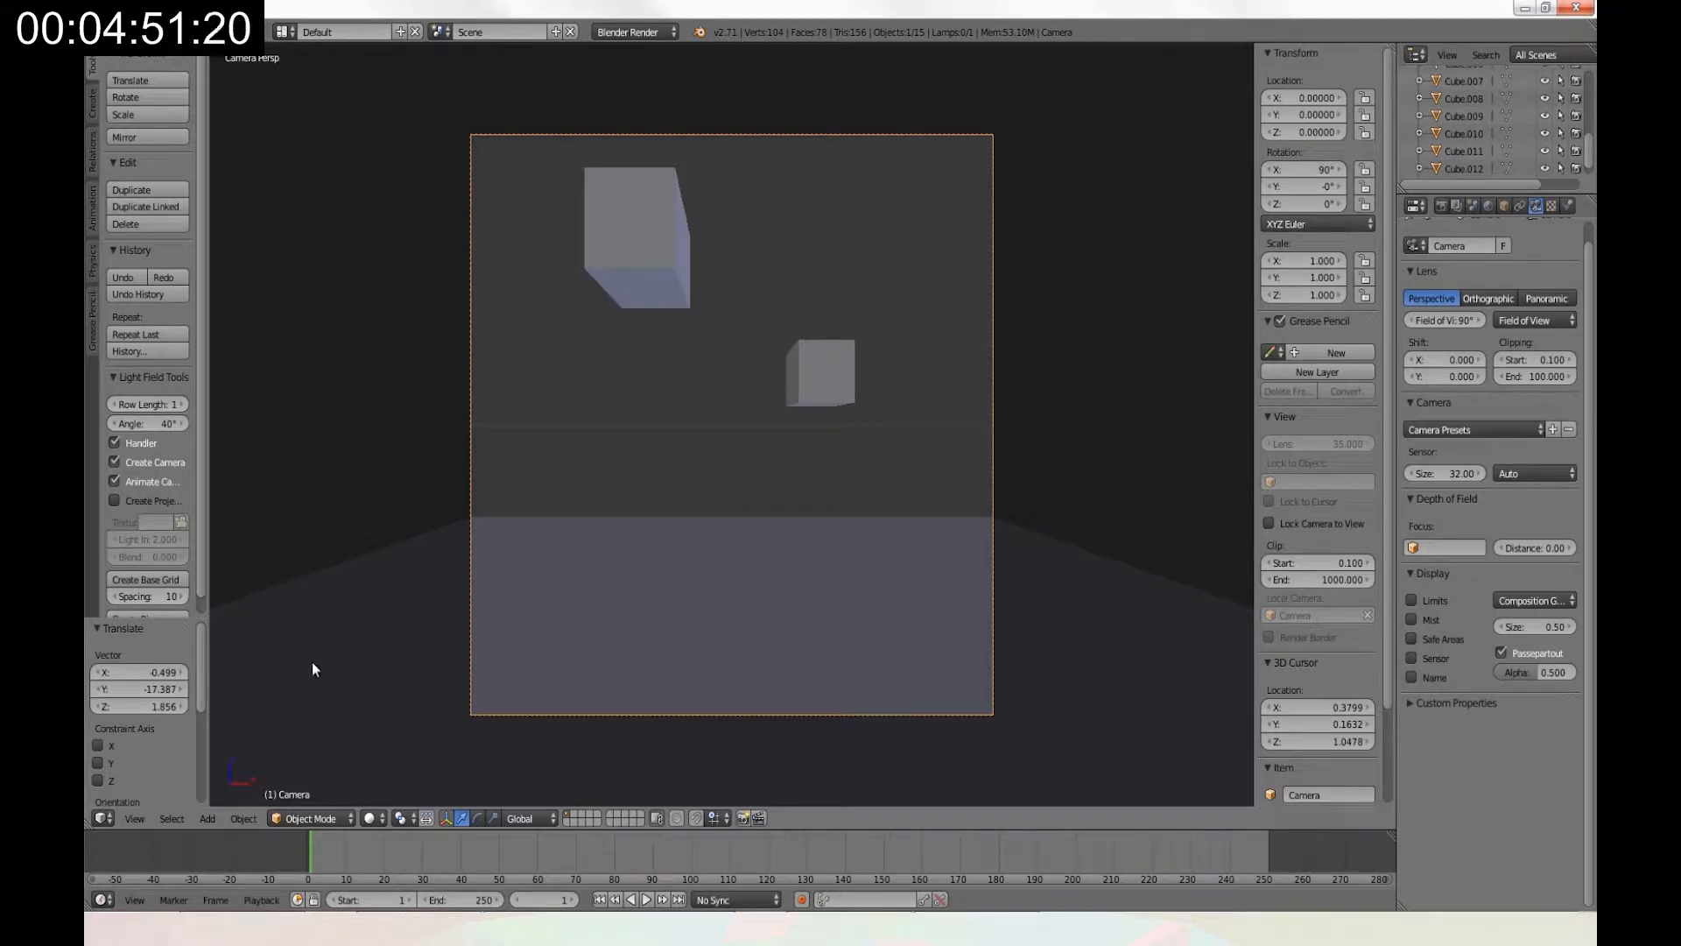
# Render the camera's front sky view and save it as sky_FRONT.png.
pyautogui.click(209, 31)
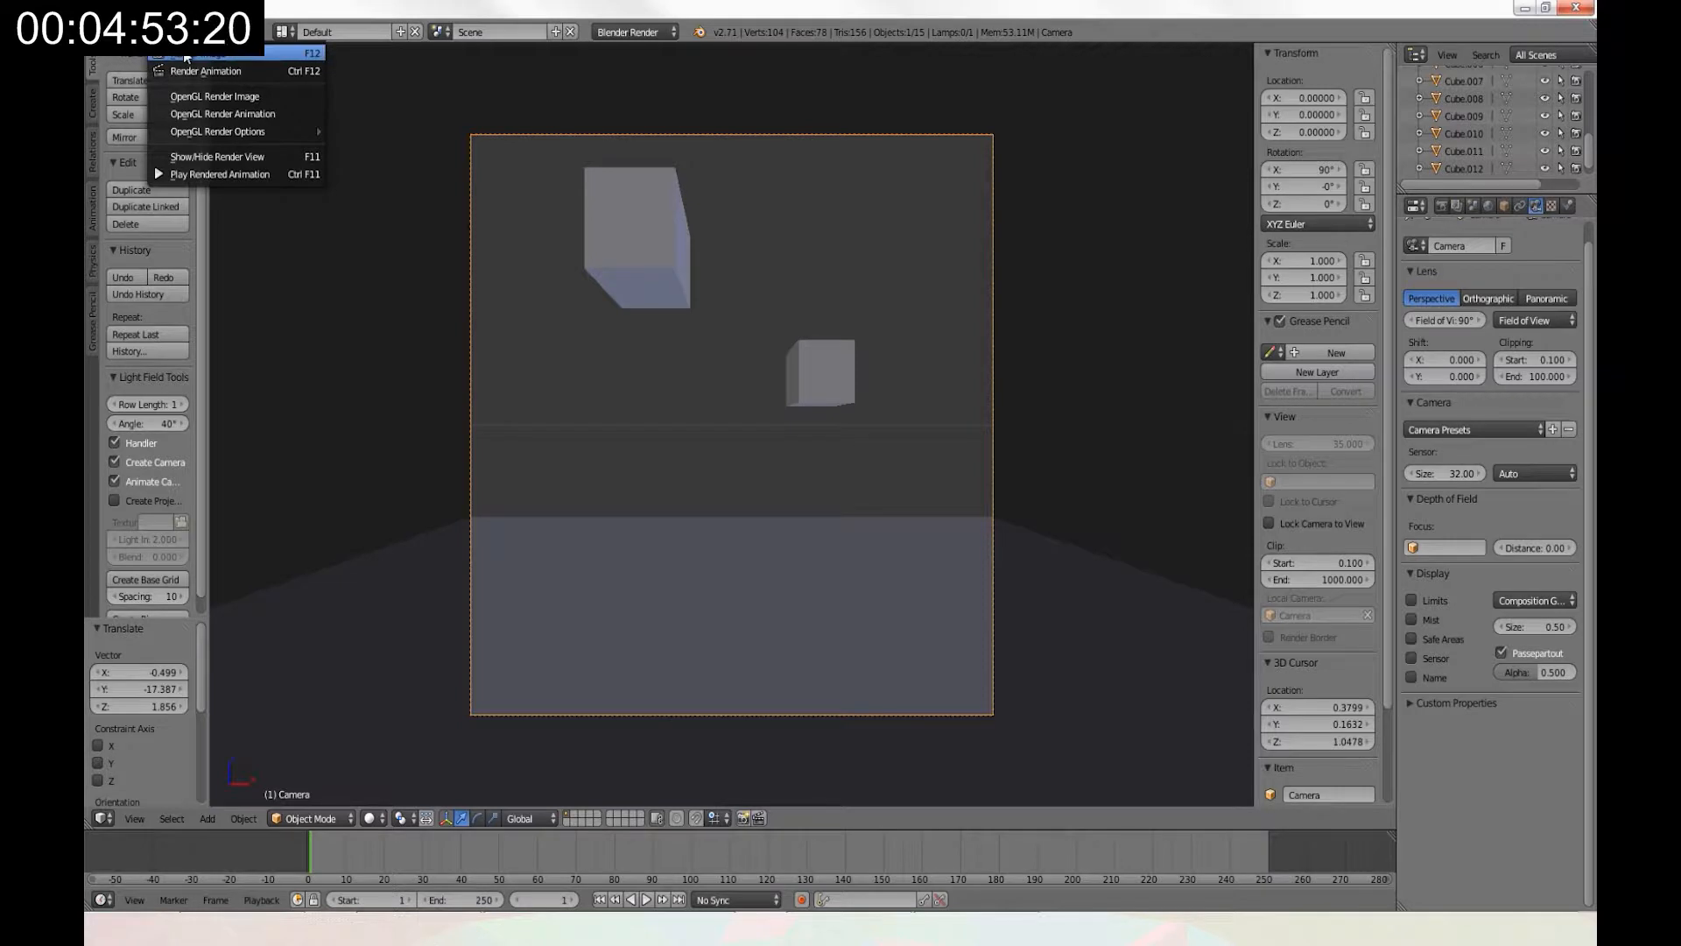
pyautogui.click(206, 71)
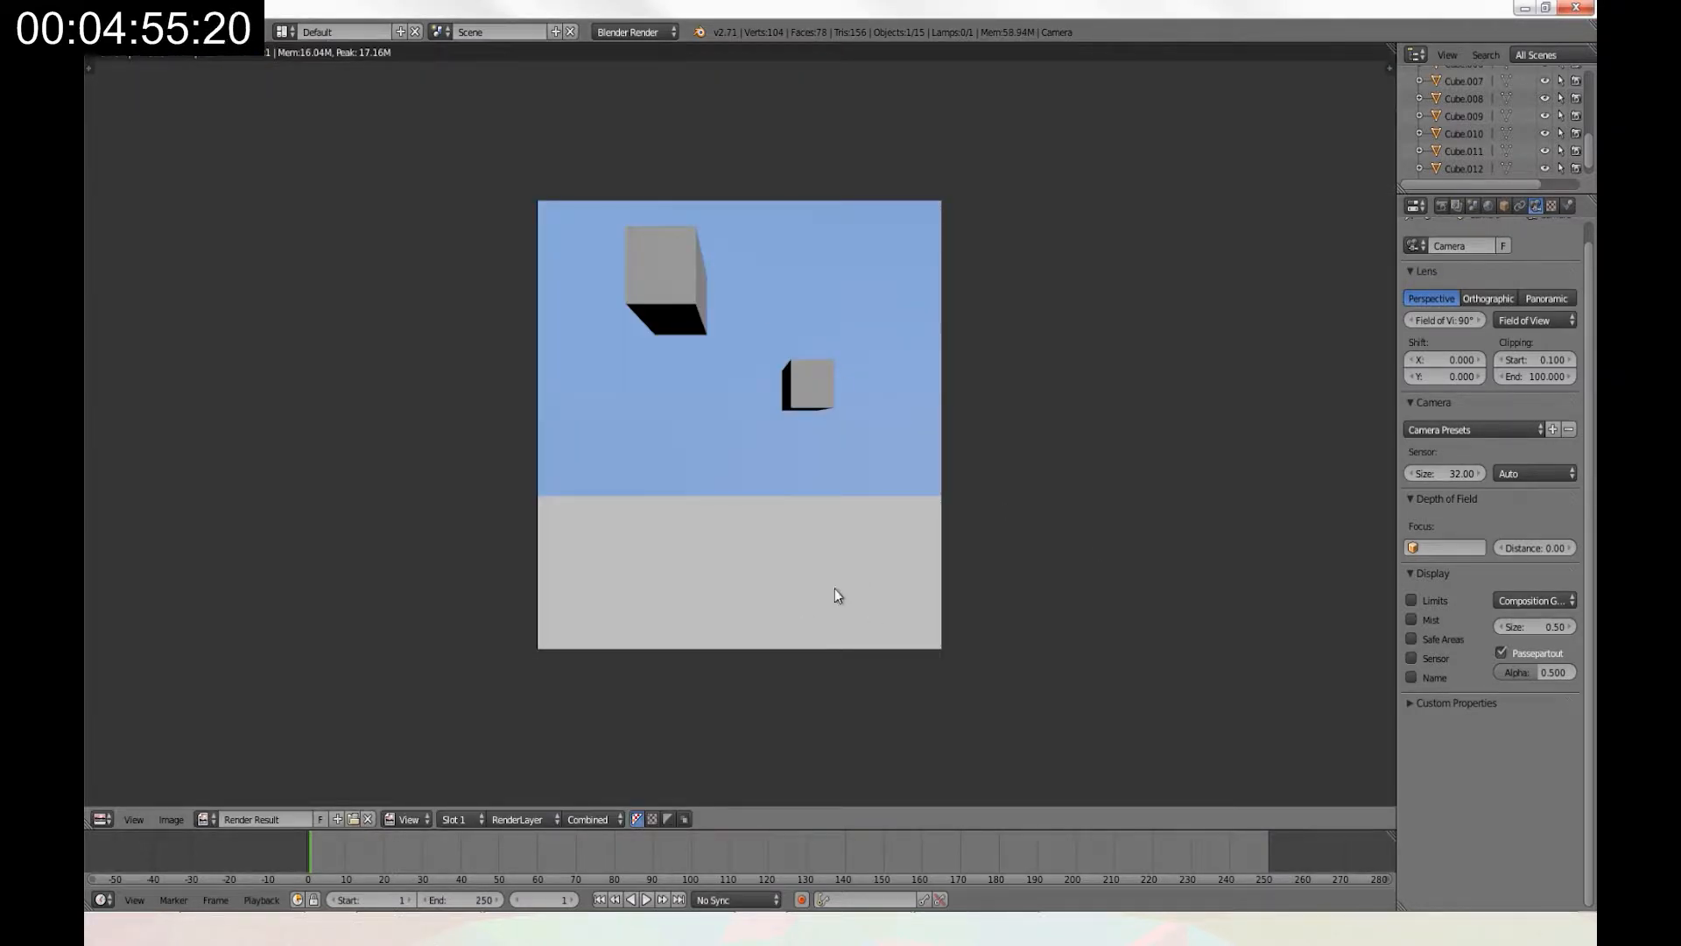
pyautogui.click(171, 818)
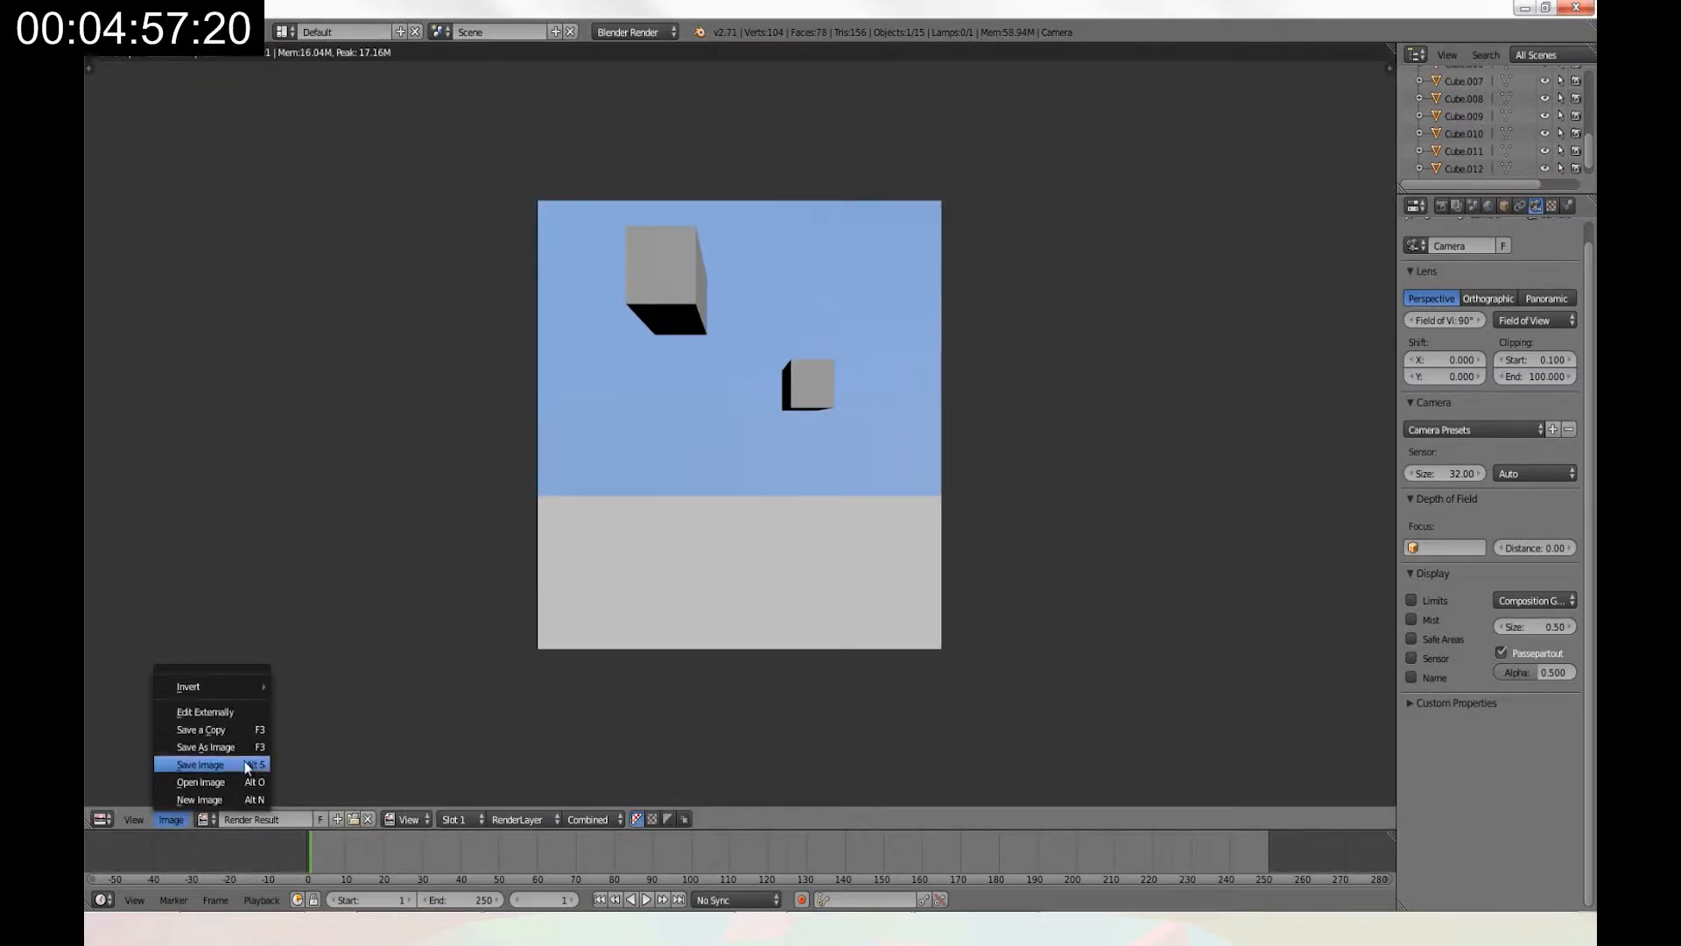
pyautogui.click(1415, 205)
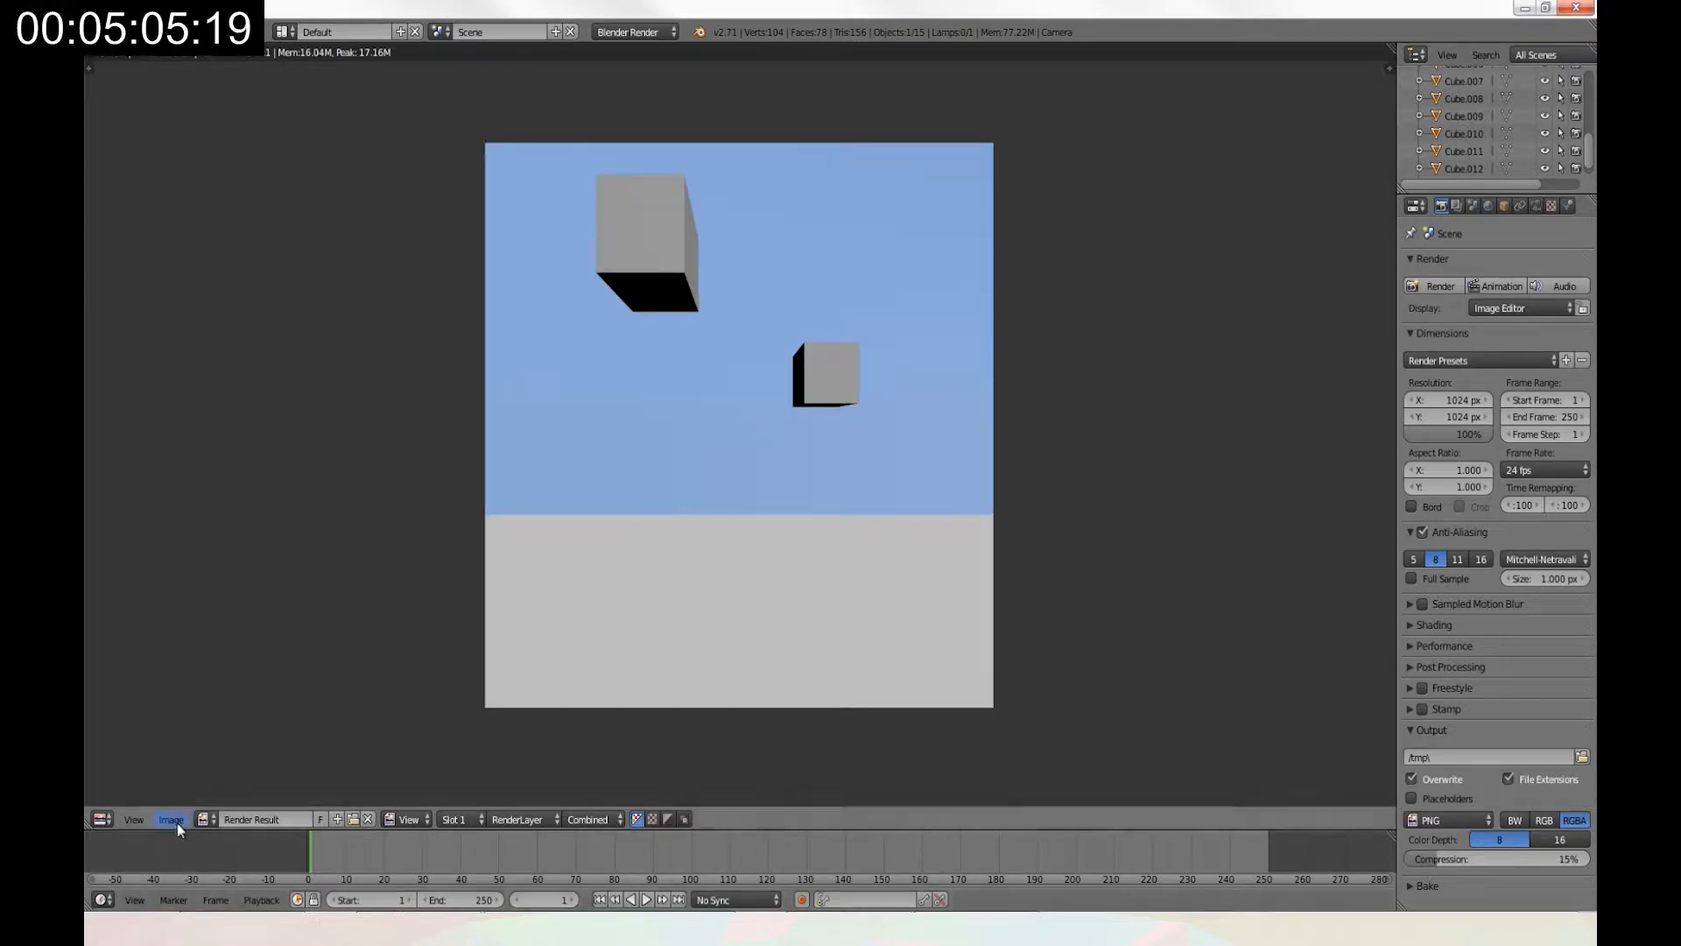
pyautogui.click(171, 819)
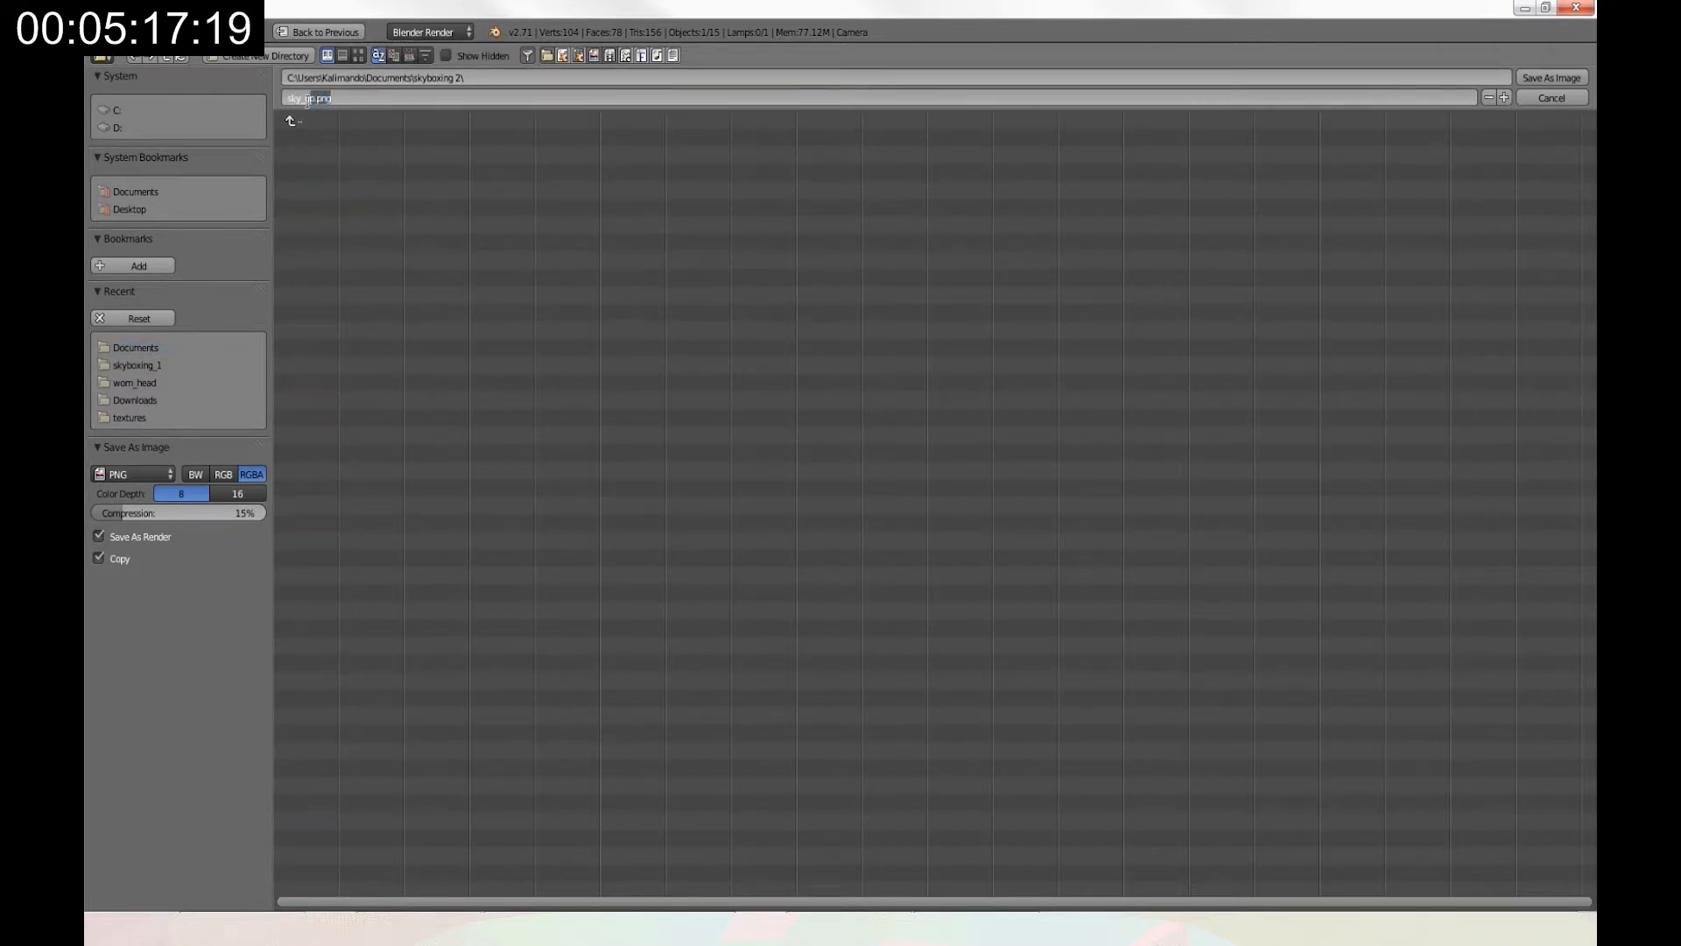
pyautogui.write('sky_FRON')
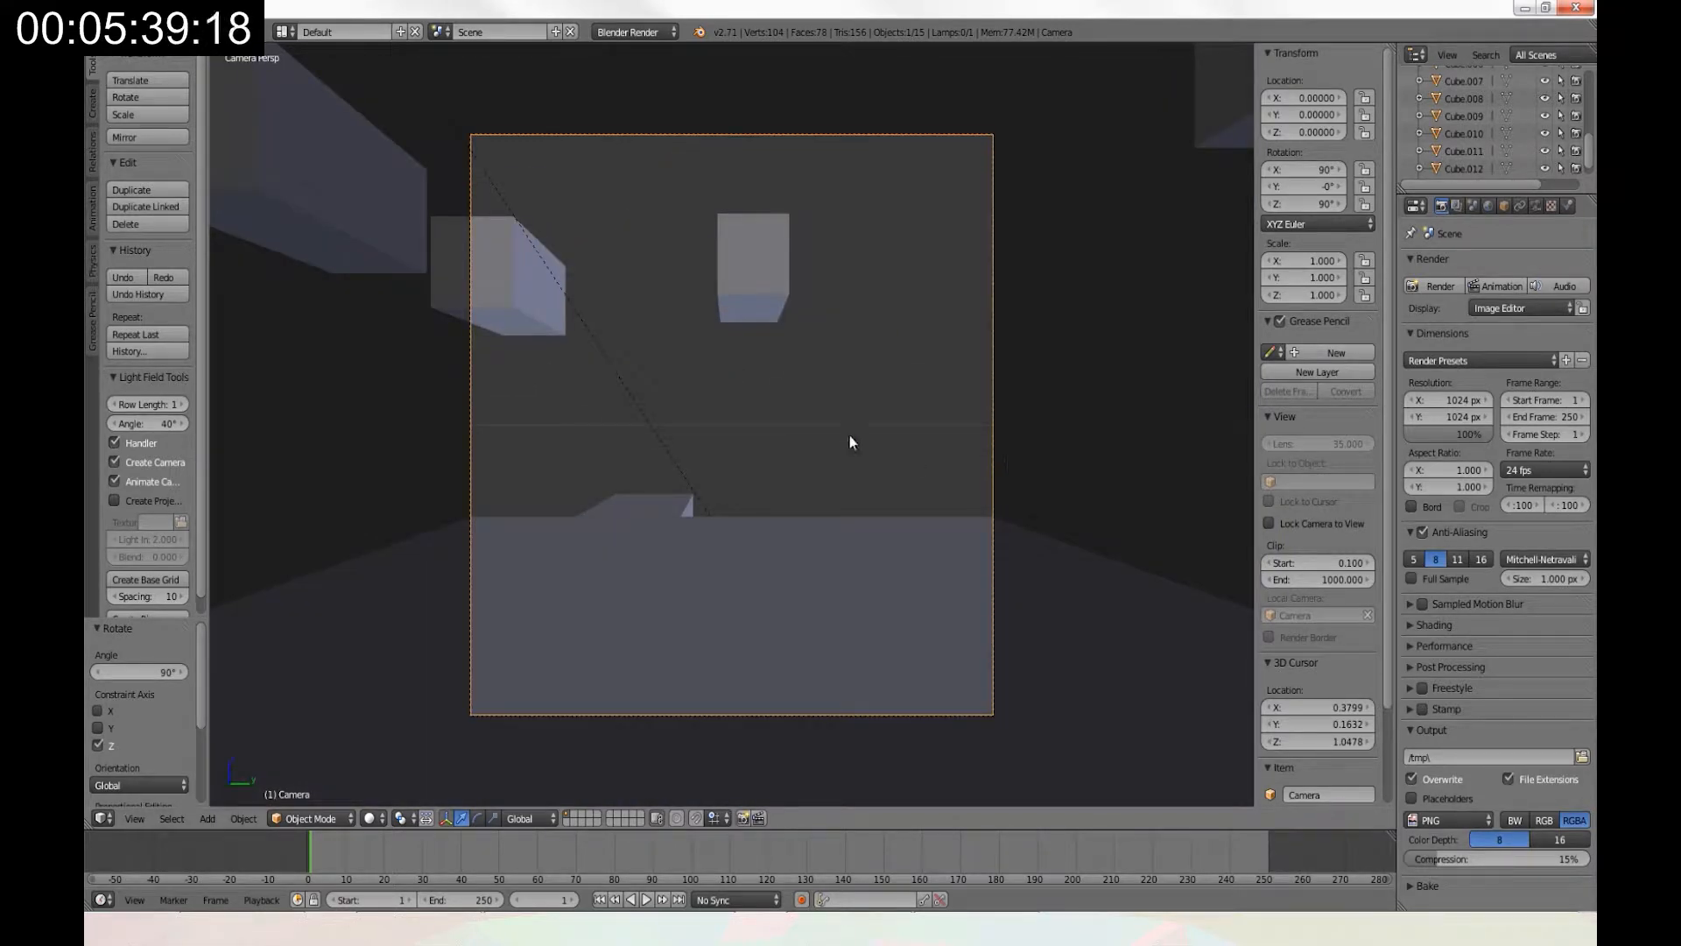
# Save the new renders as sky_LEFT, sky_BACK and sky_right PNG images.
pyautogui.click(188, 59)
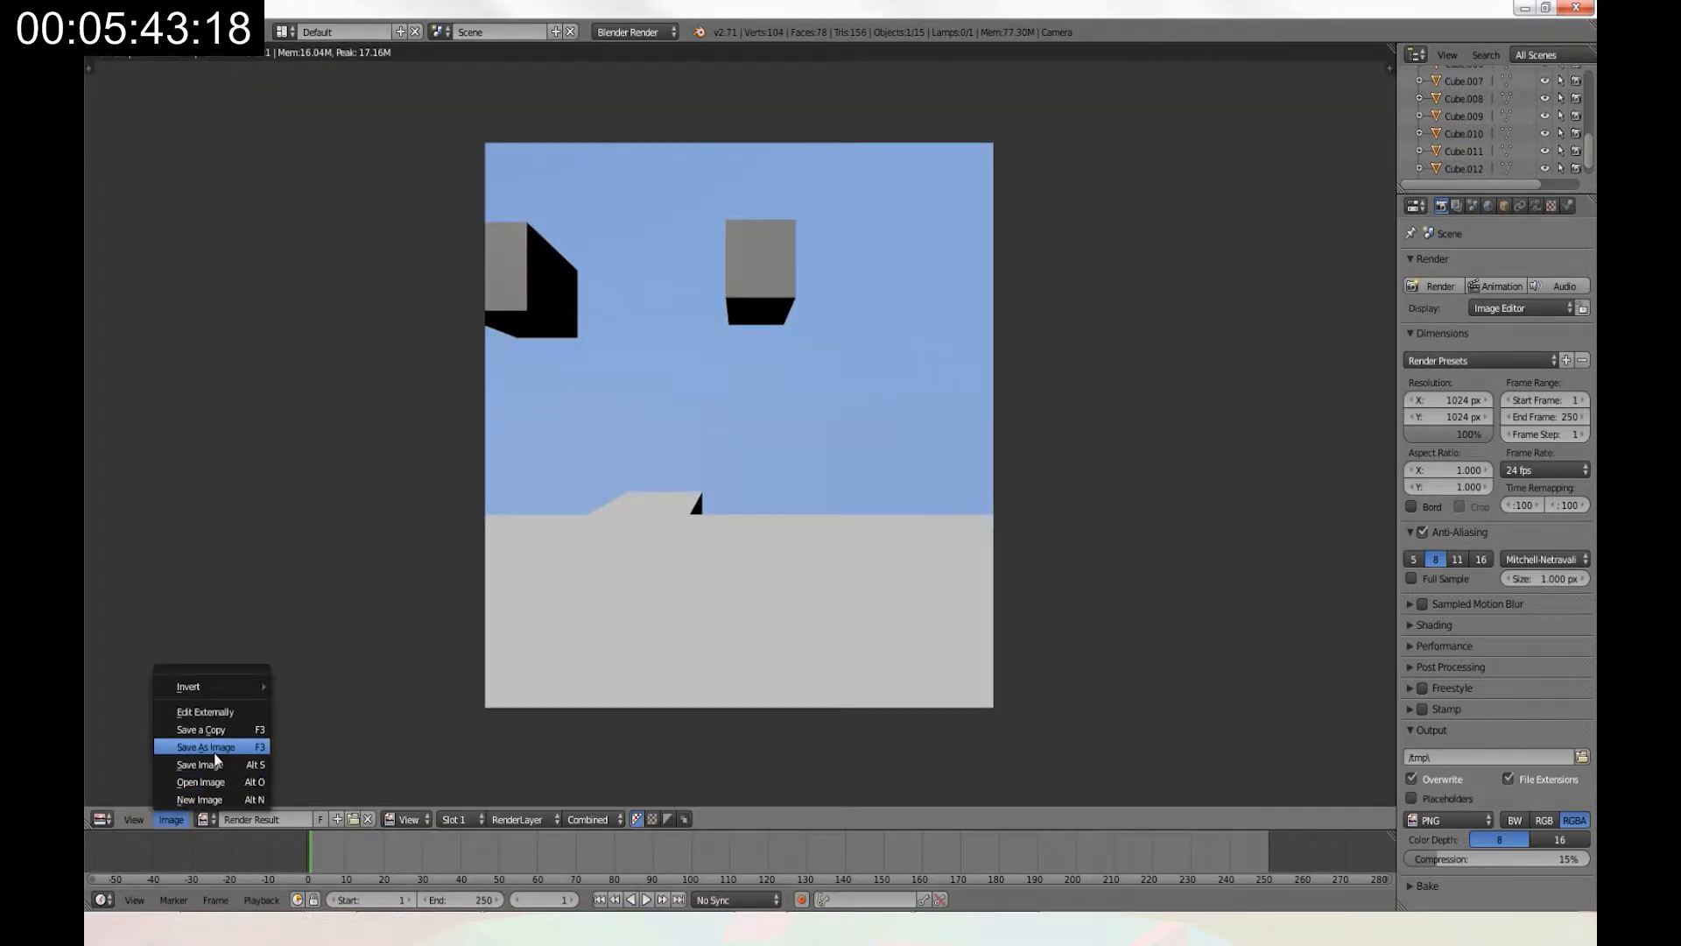
pyautogui.click(204, 746)
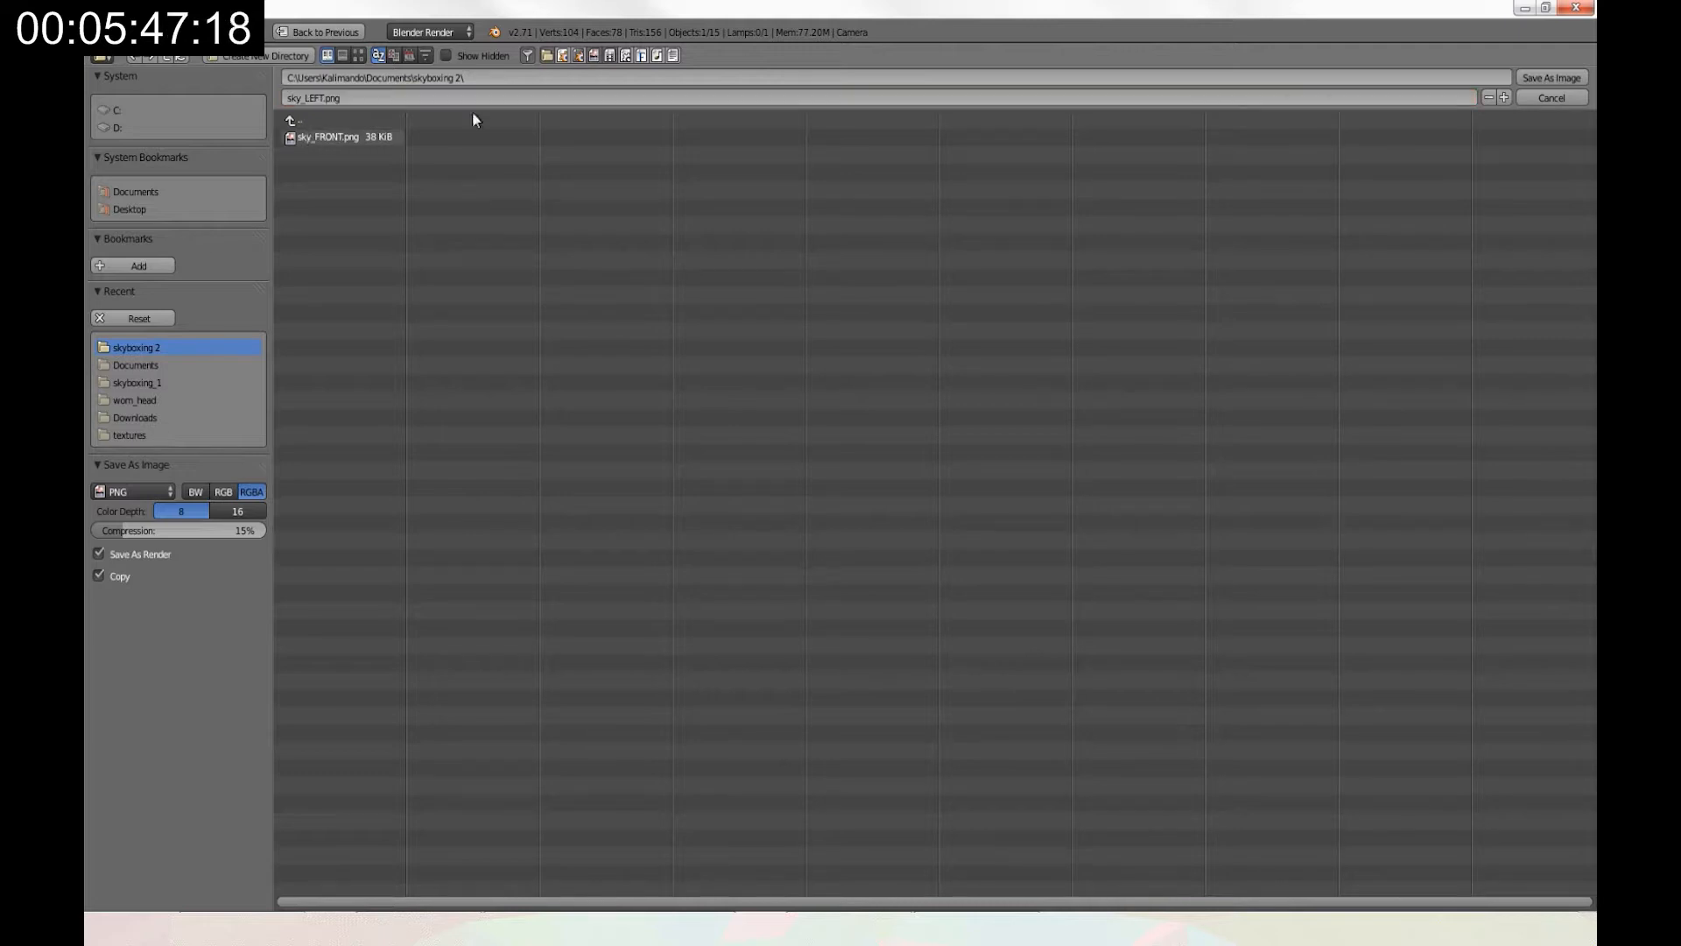
pyautogui.click(1549, 97)
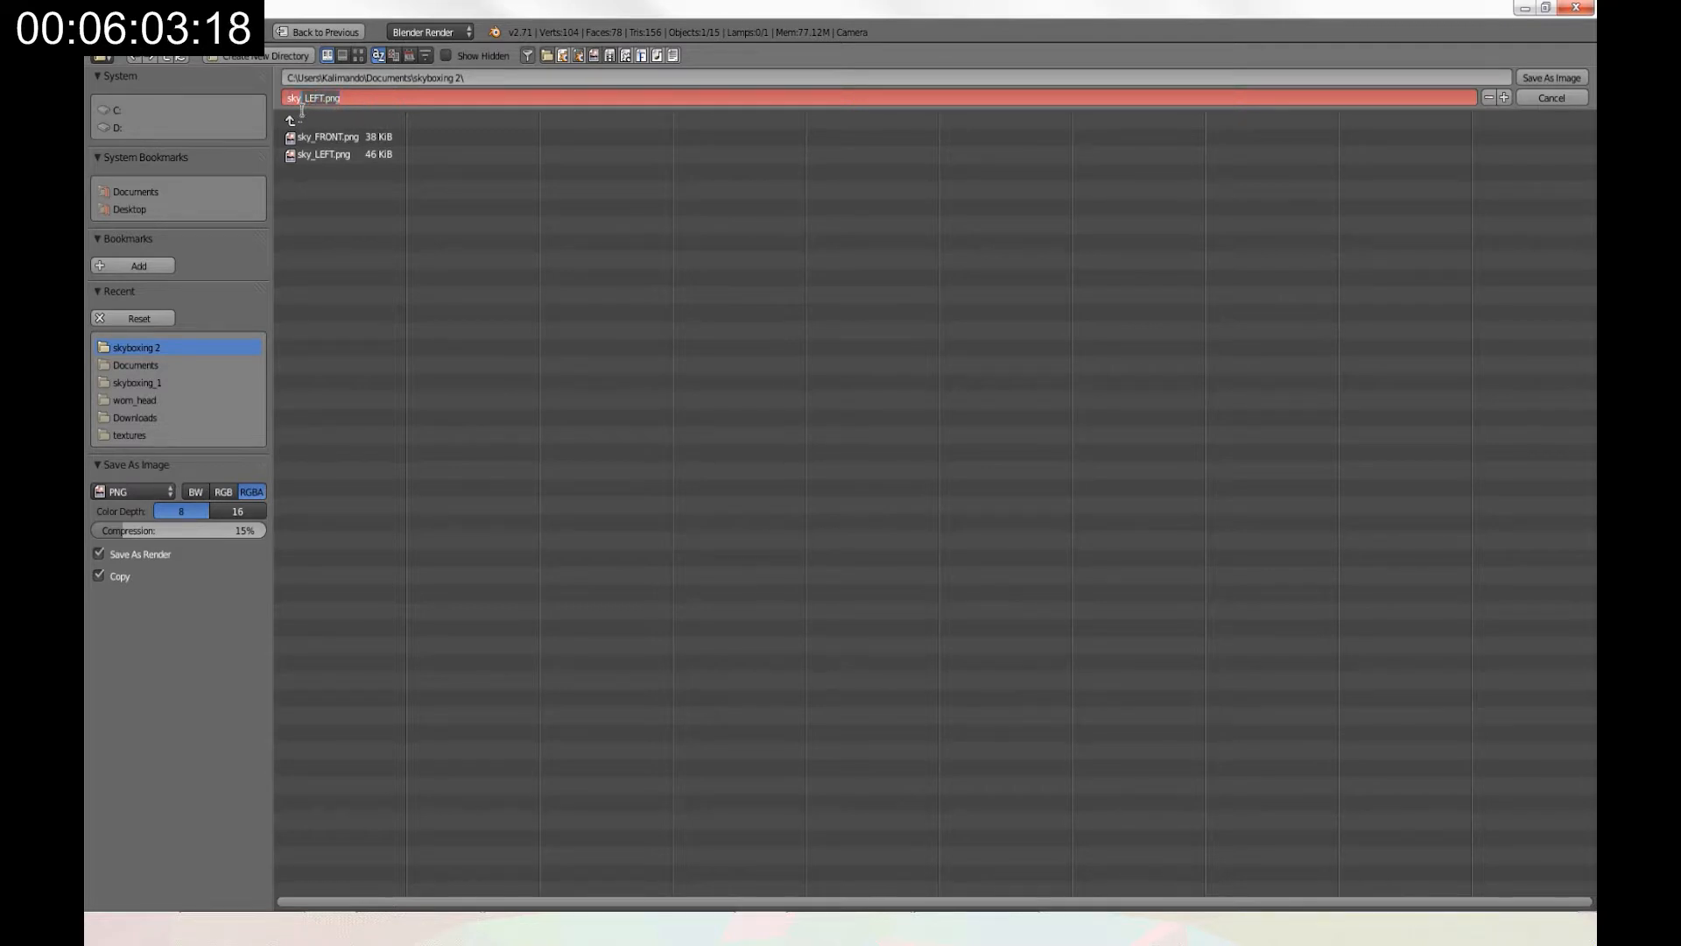
pyautogui.write('sky_BACK')
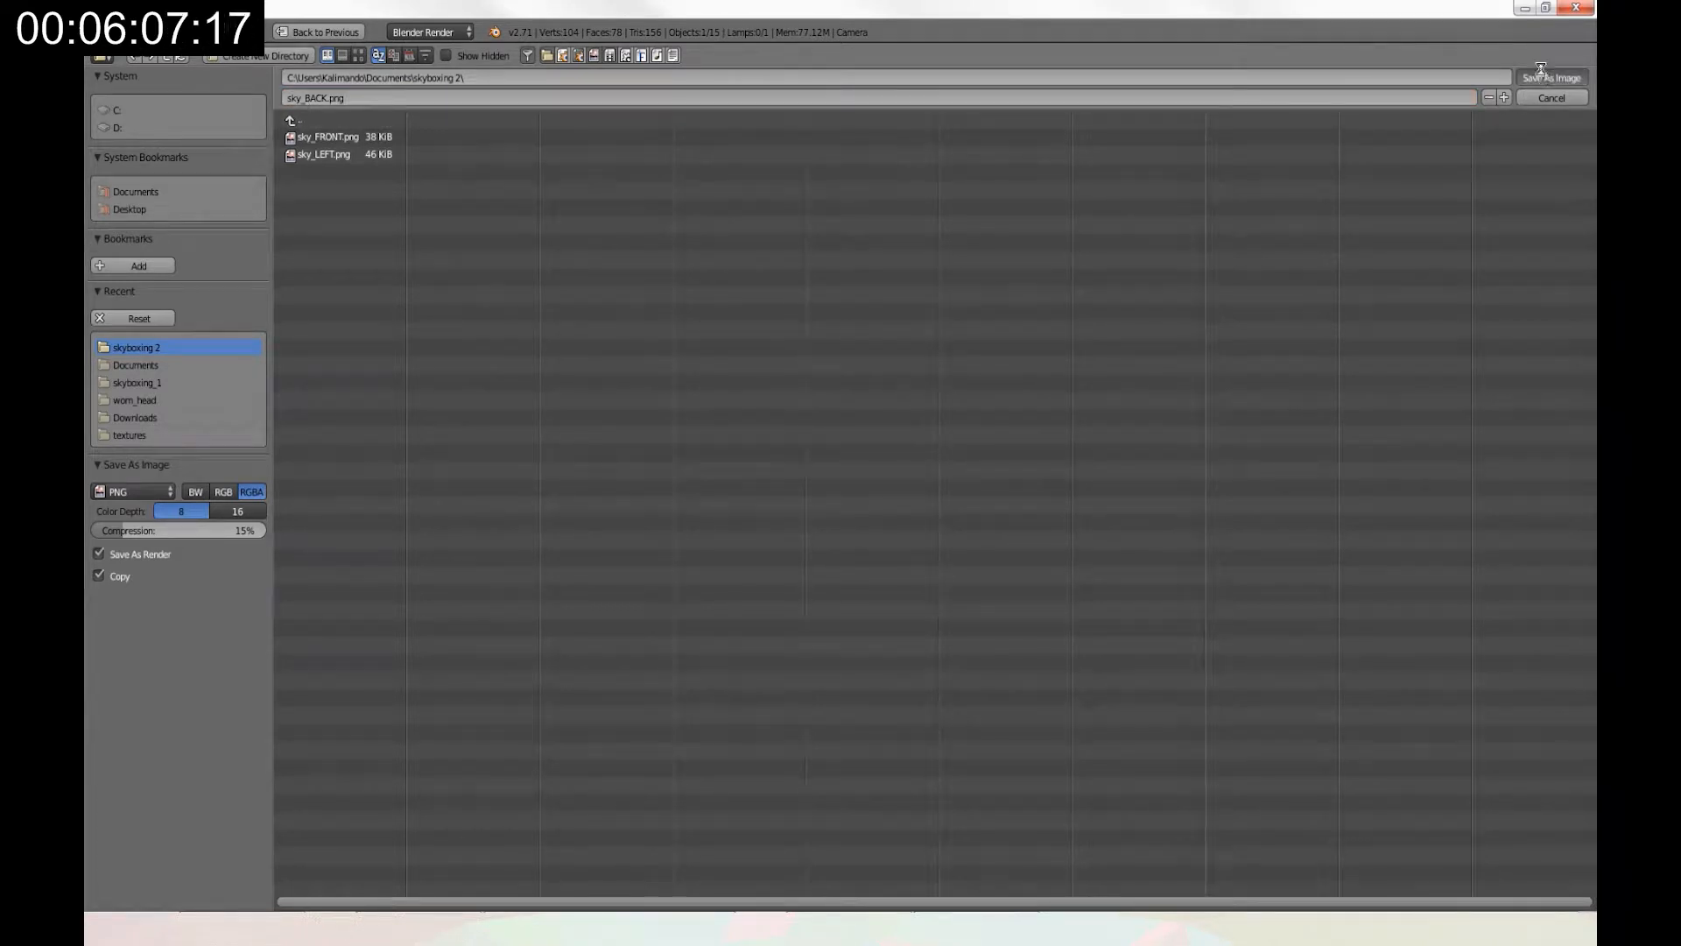
pyautogui.click(1552, 77)
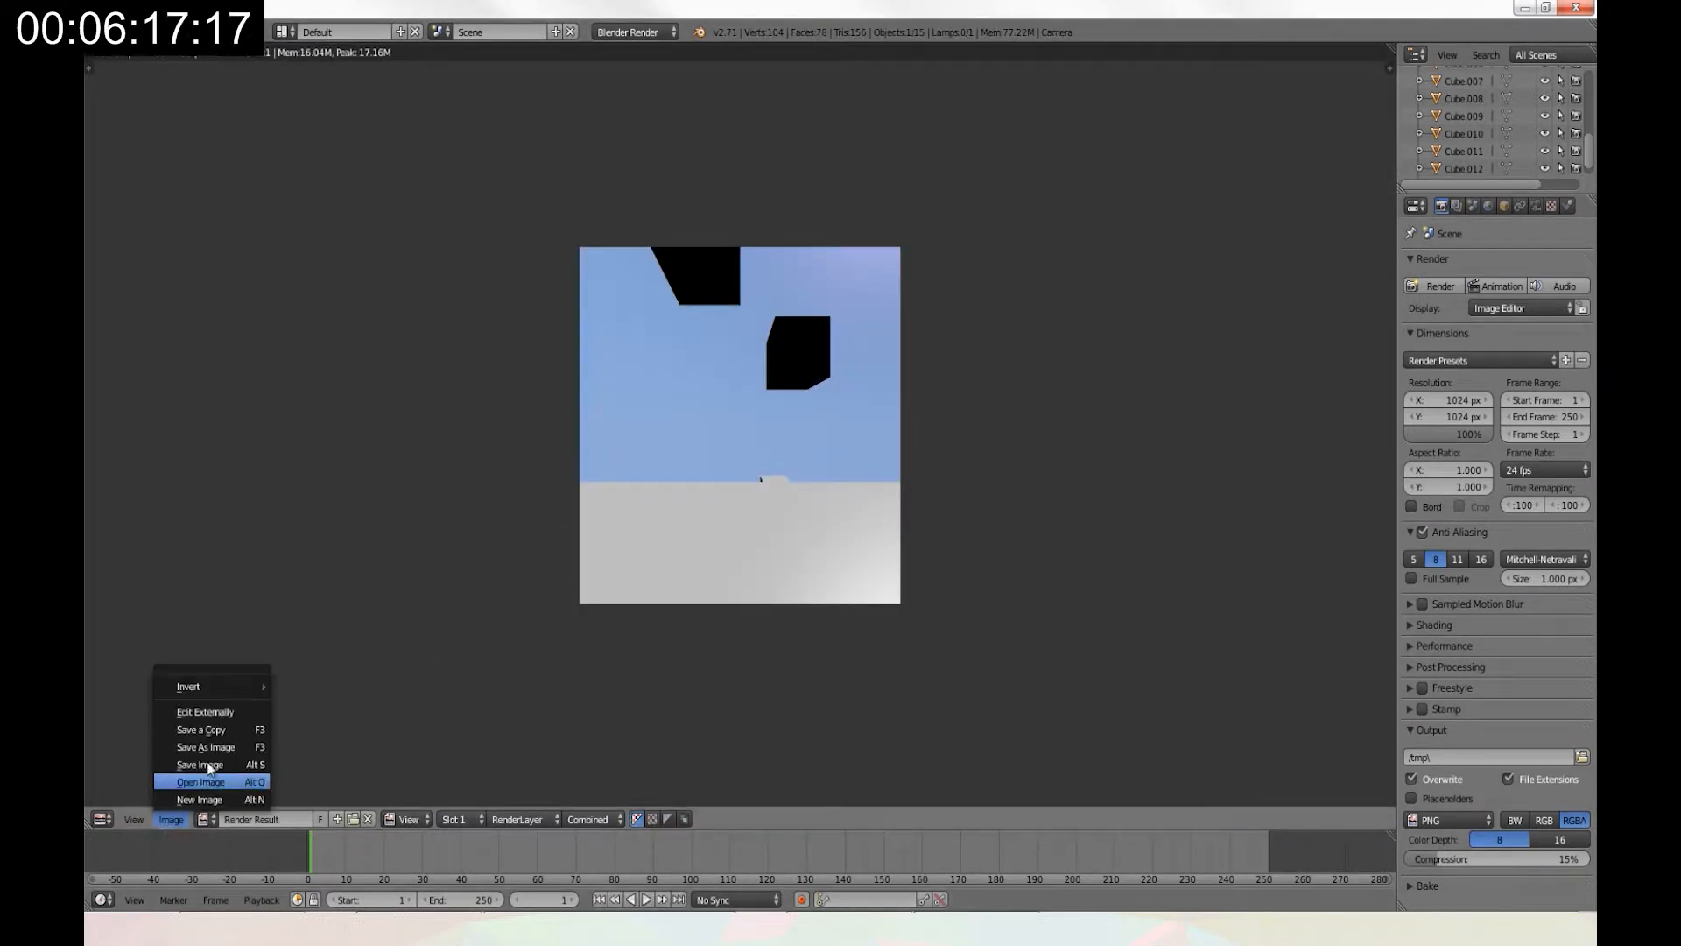
pyautogui.click(204, 764)
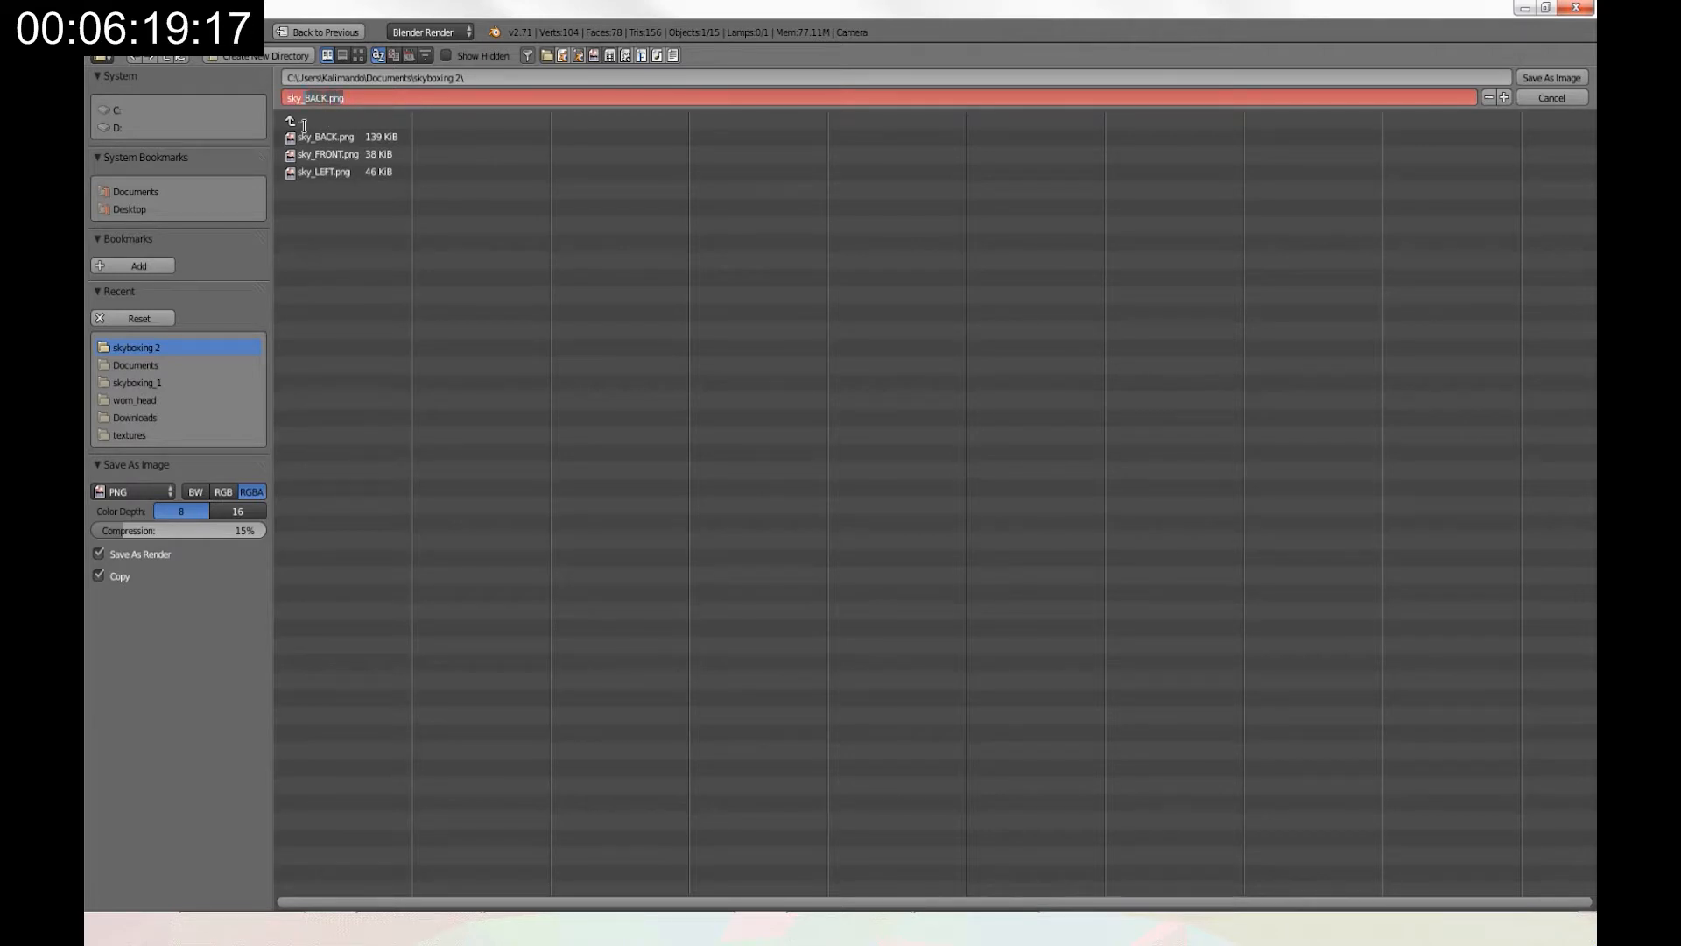
pyautogui.write('sky_right')
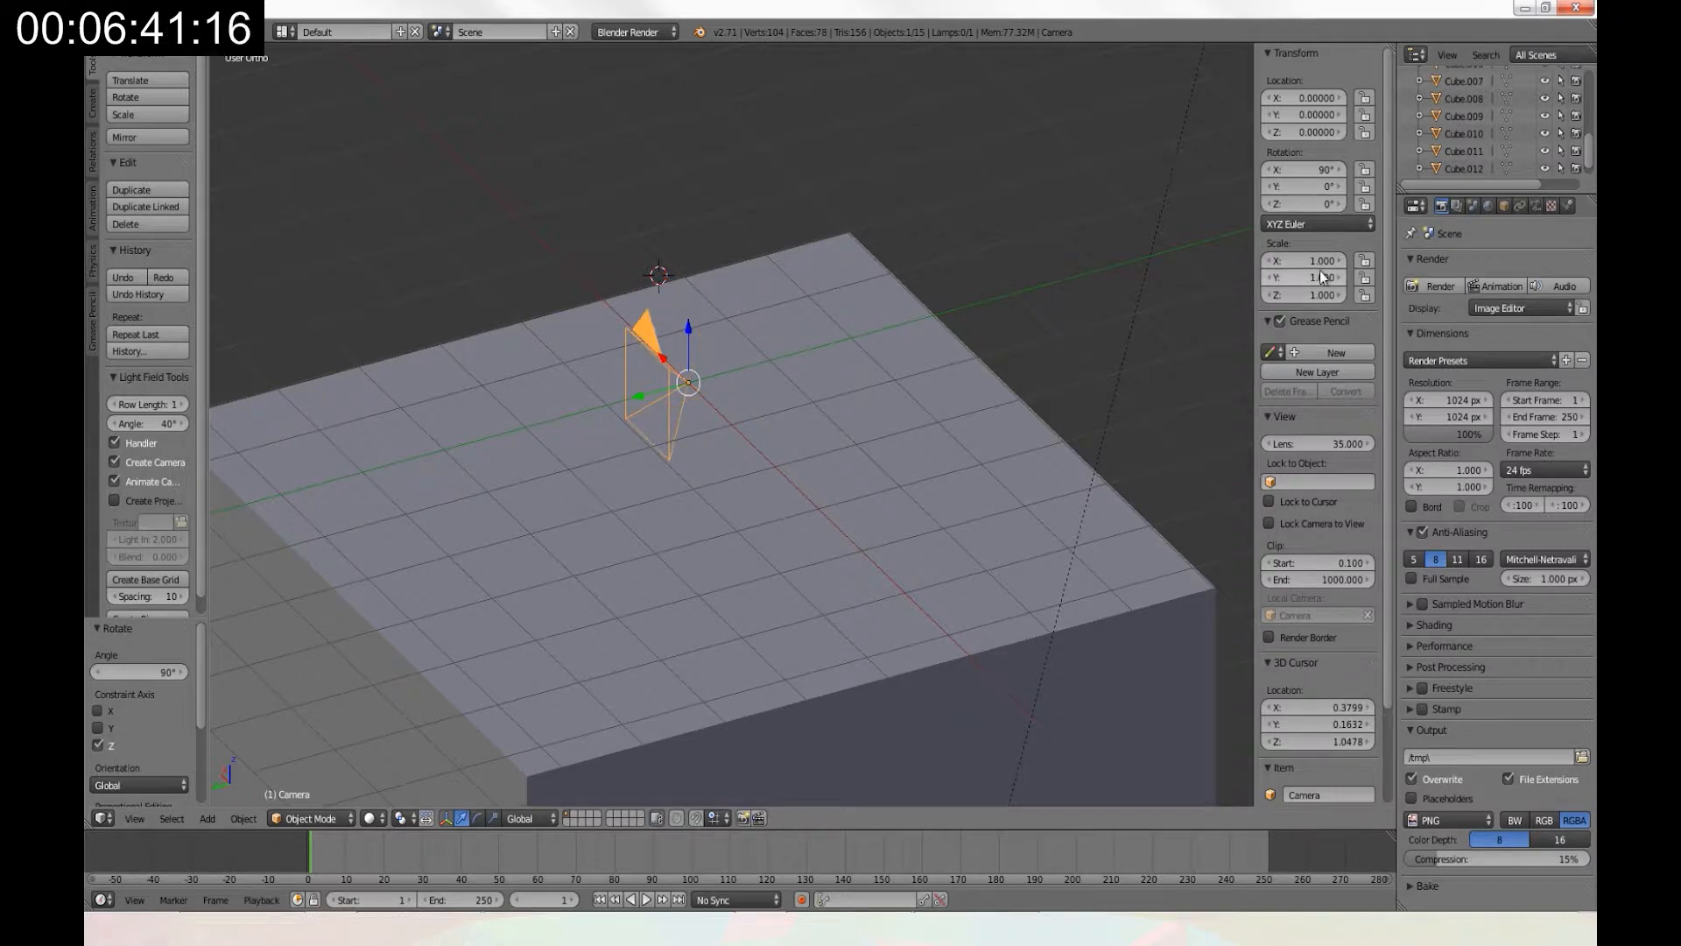
# Render the camera's current view and save it as sky_UP.png.
pyautogui.click(1304, 169)
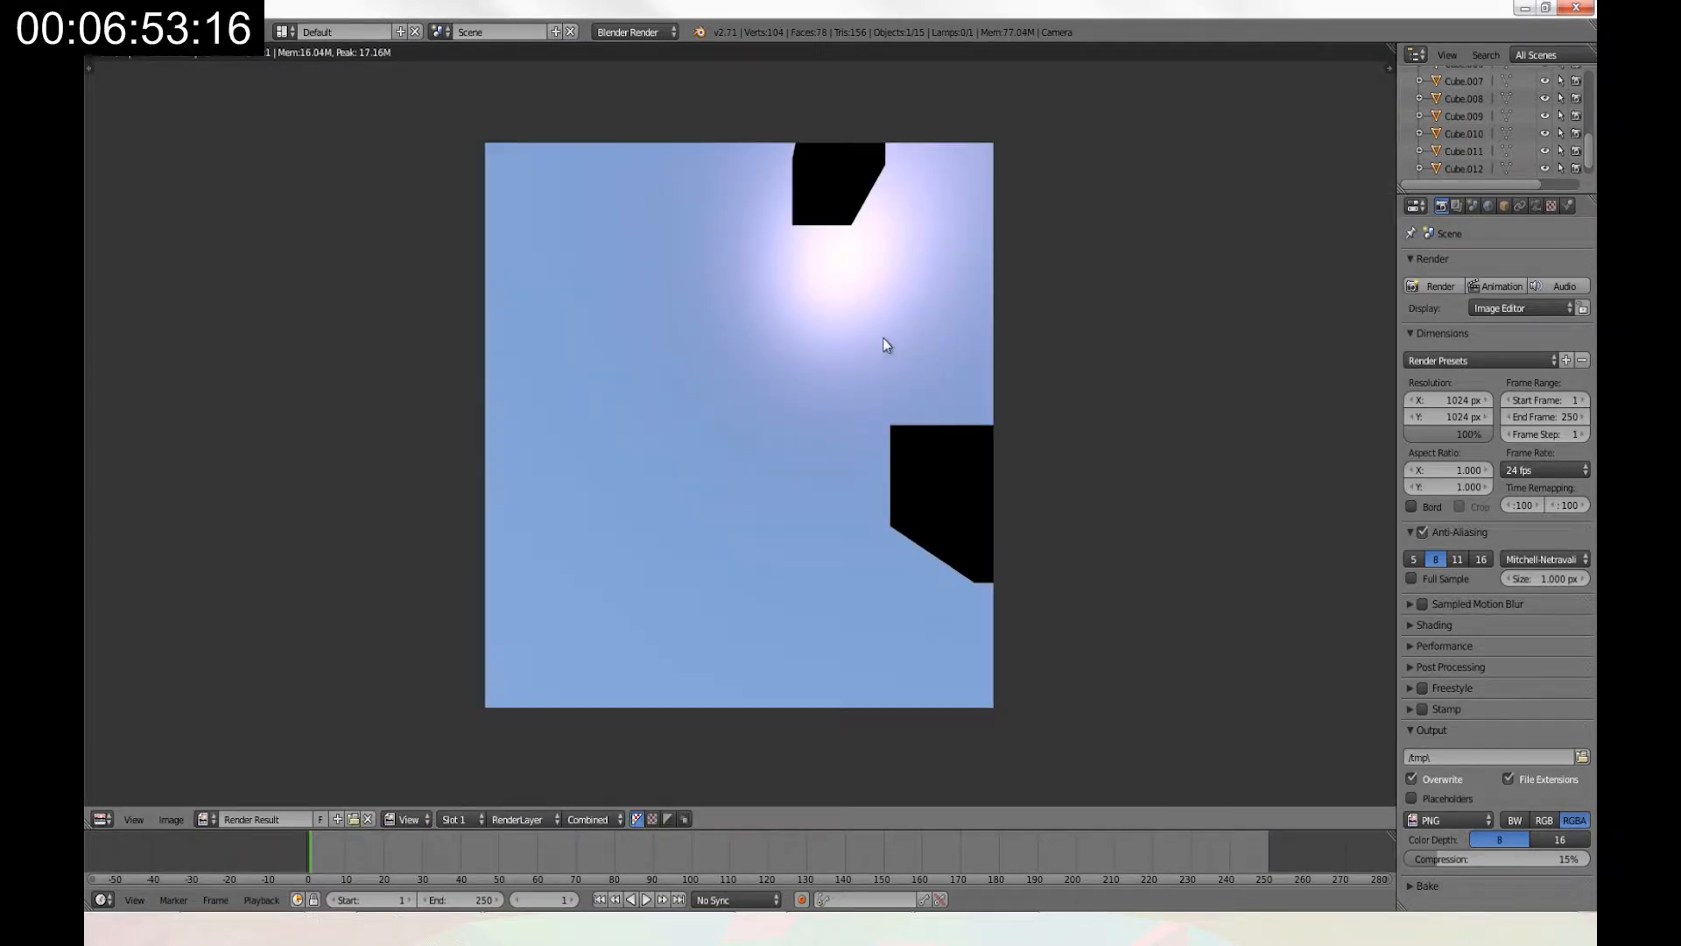
pyautogui.moveTo(866, 314)
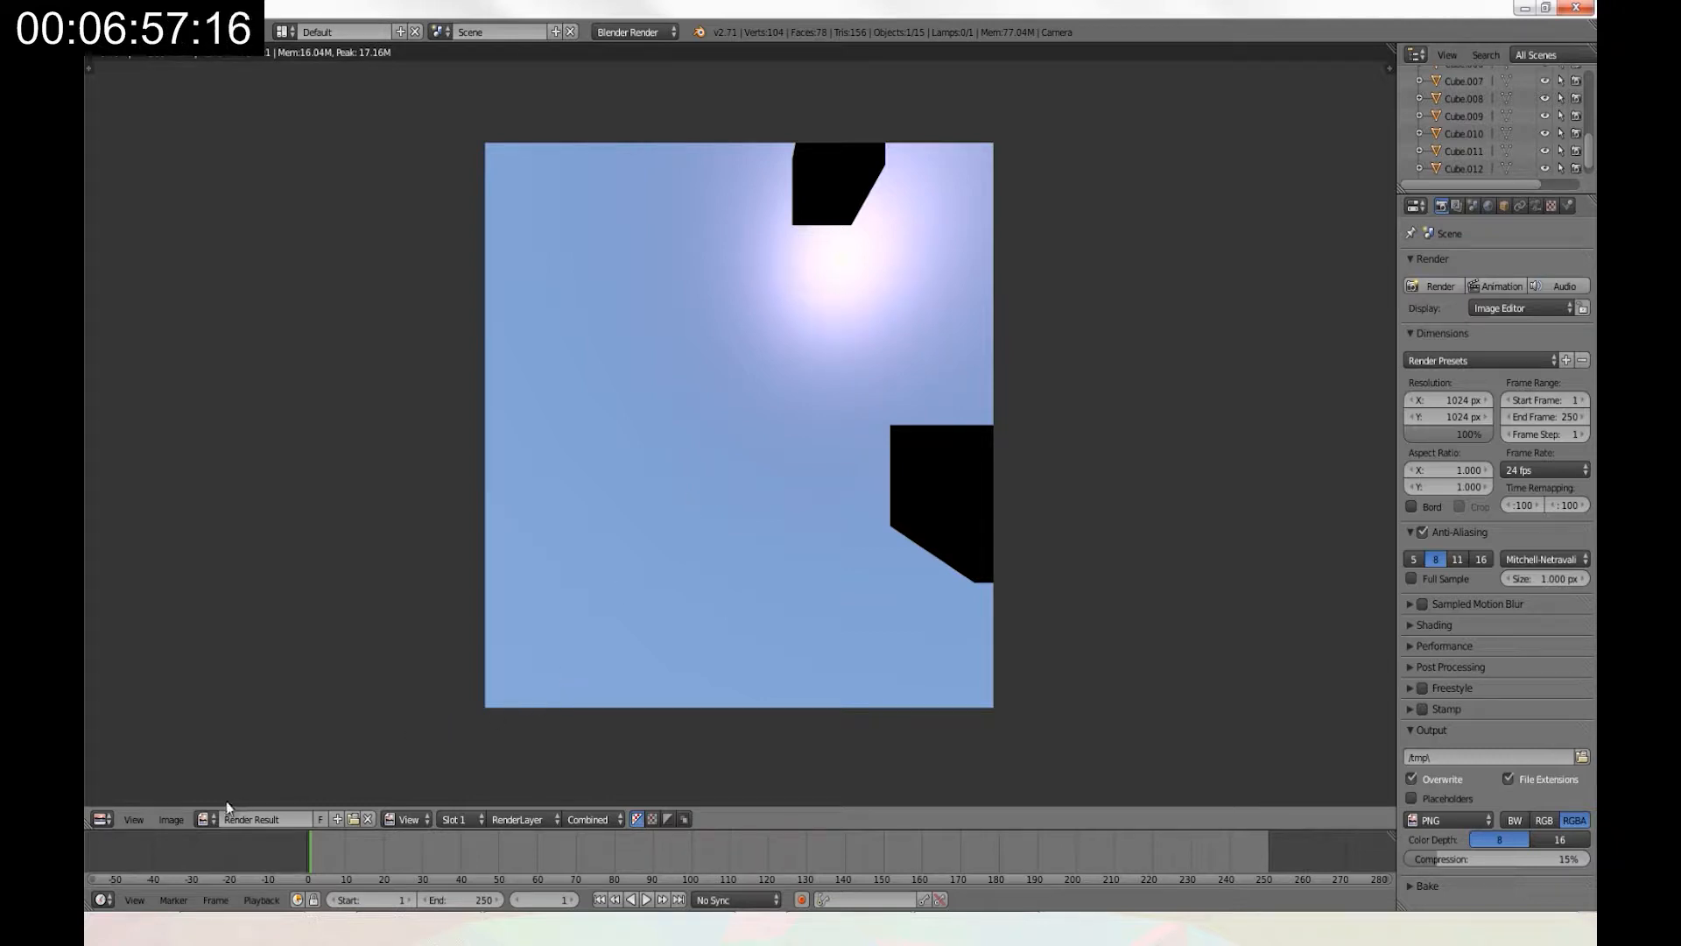
pyautogui.click(171, 817)
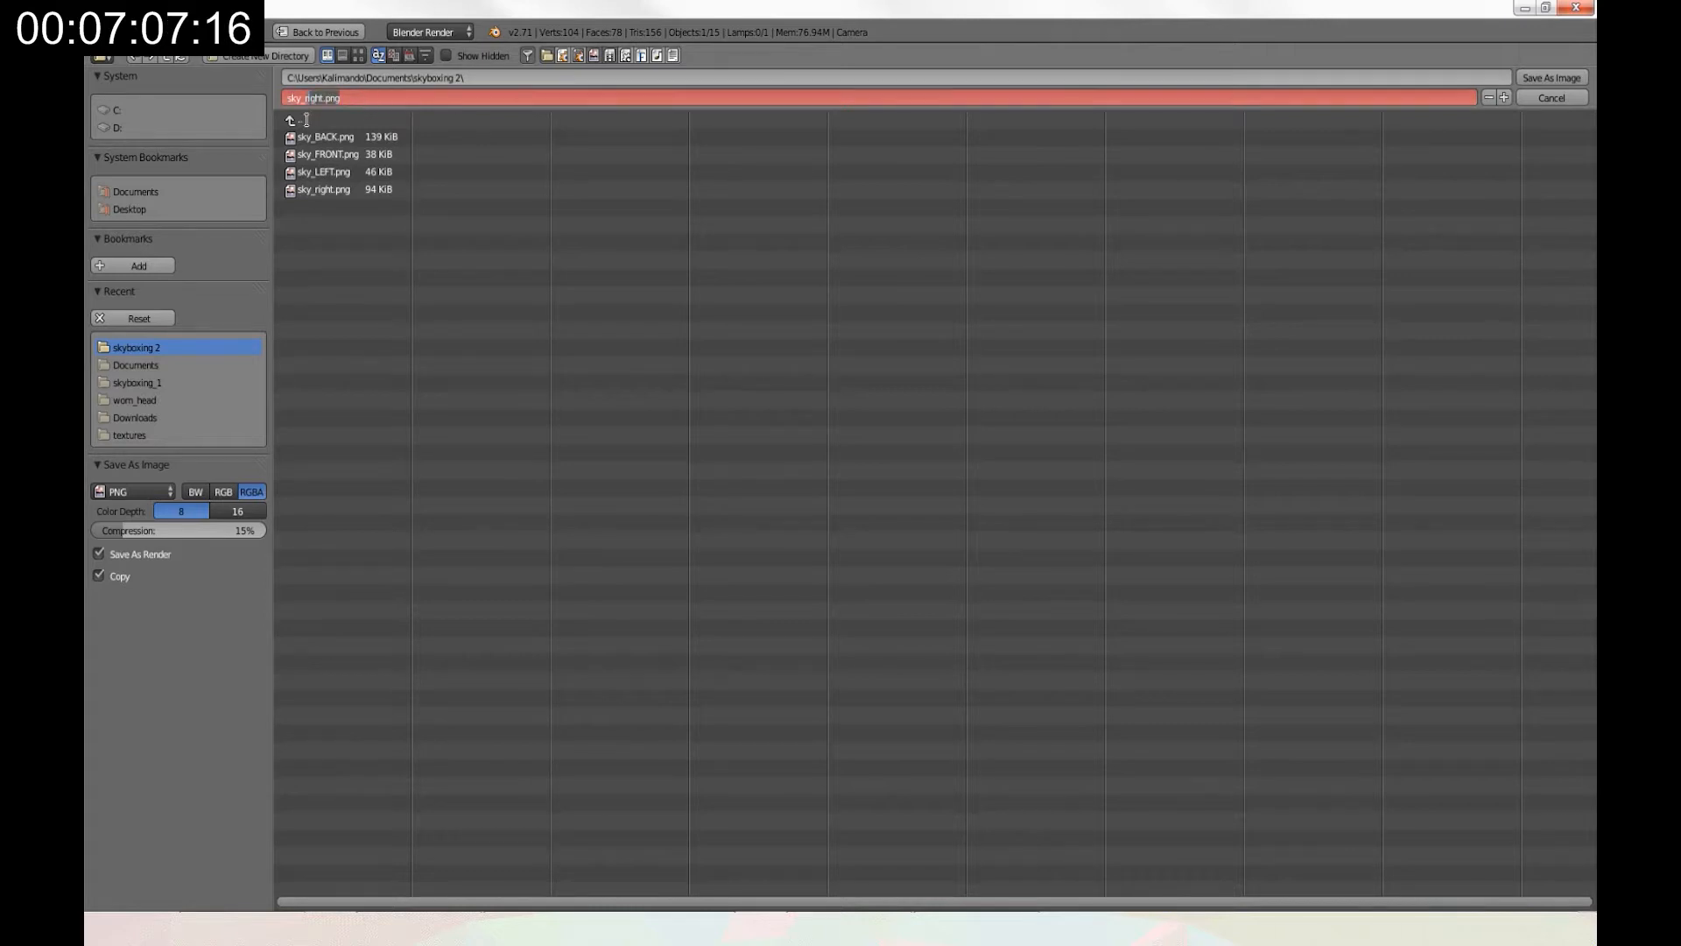
pyautogui.write('sky_UP.png')
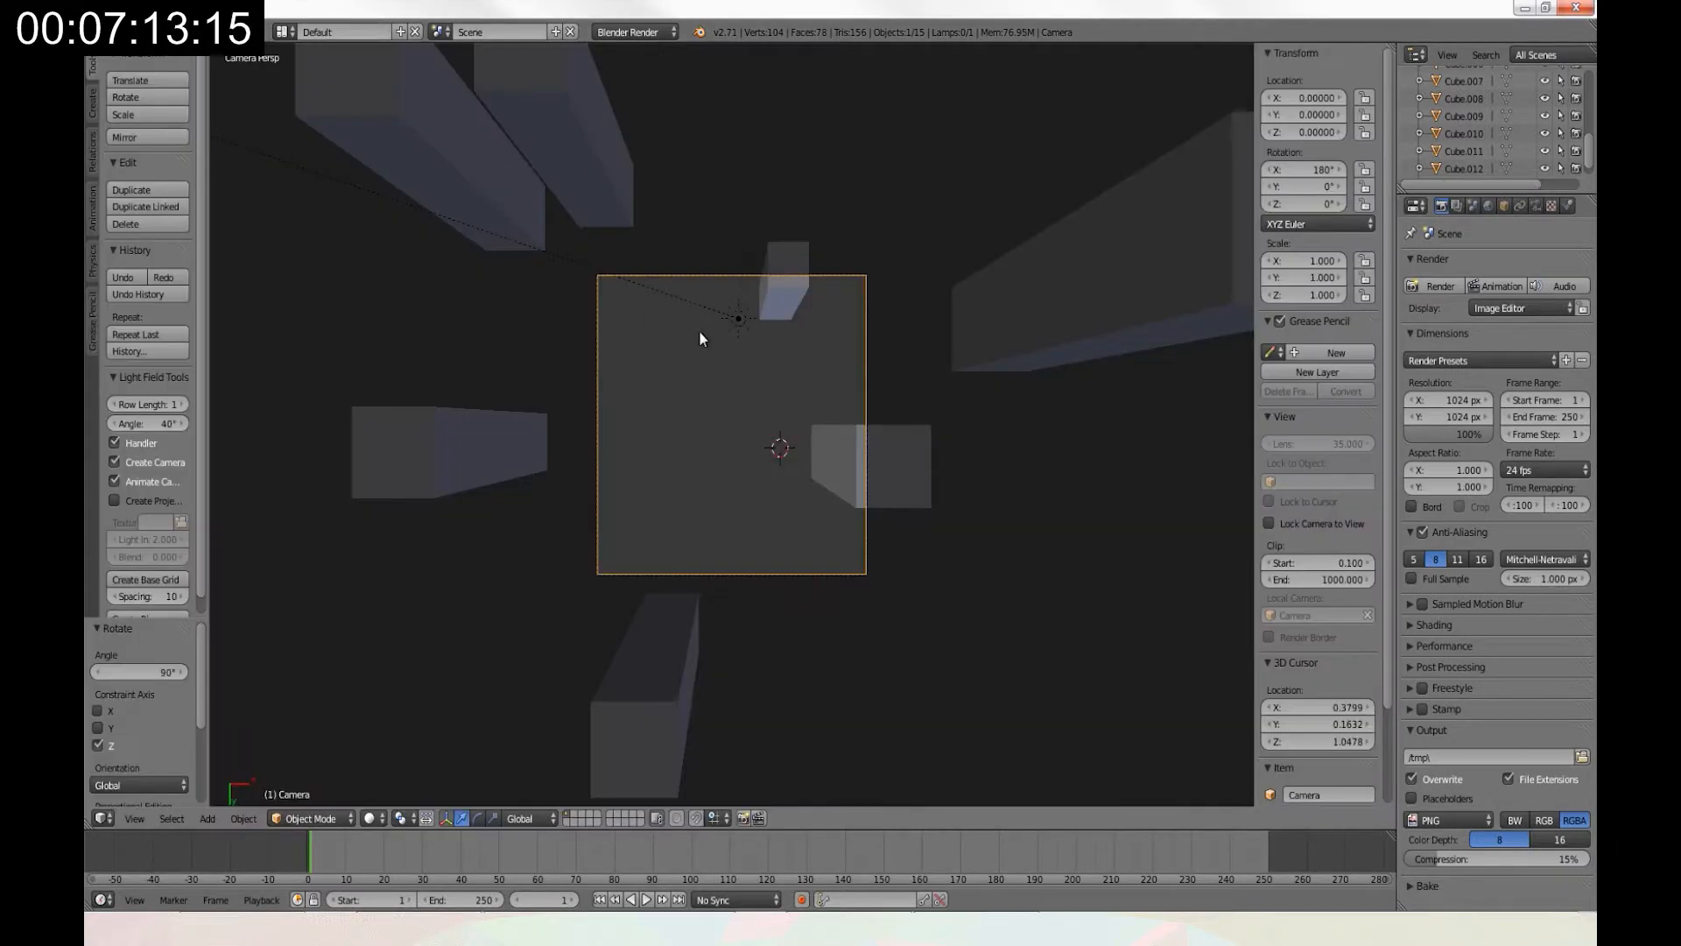
# Render the next camera view and save it as sky_DOWN.png.
pyautogui.click(1302, 169)
pyautogui.write('0')
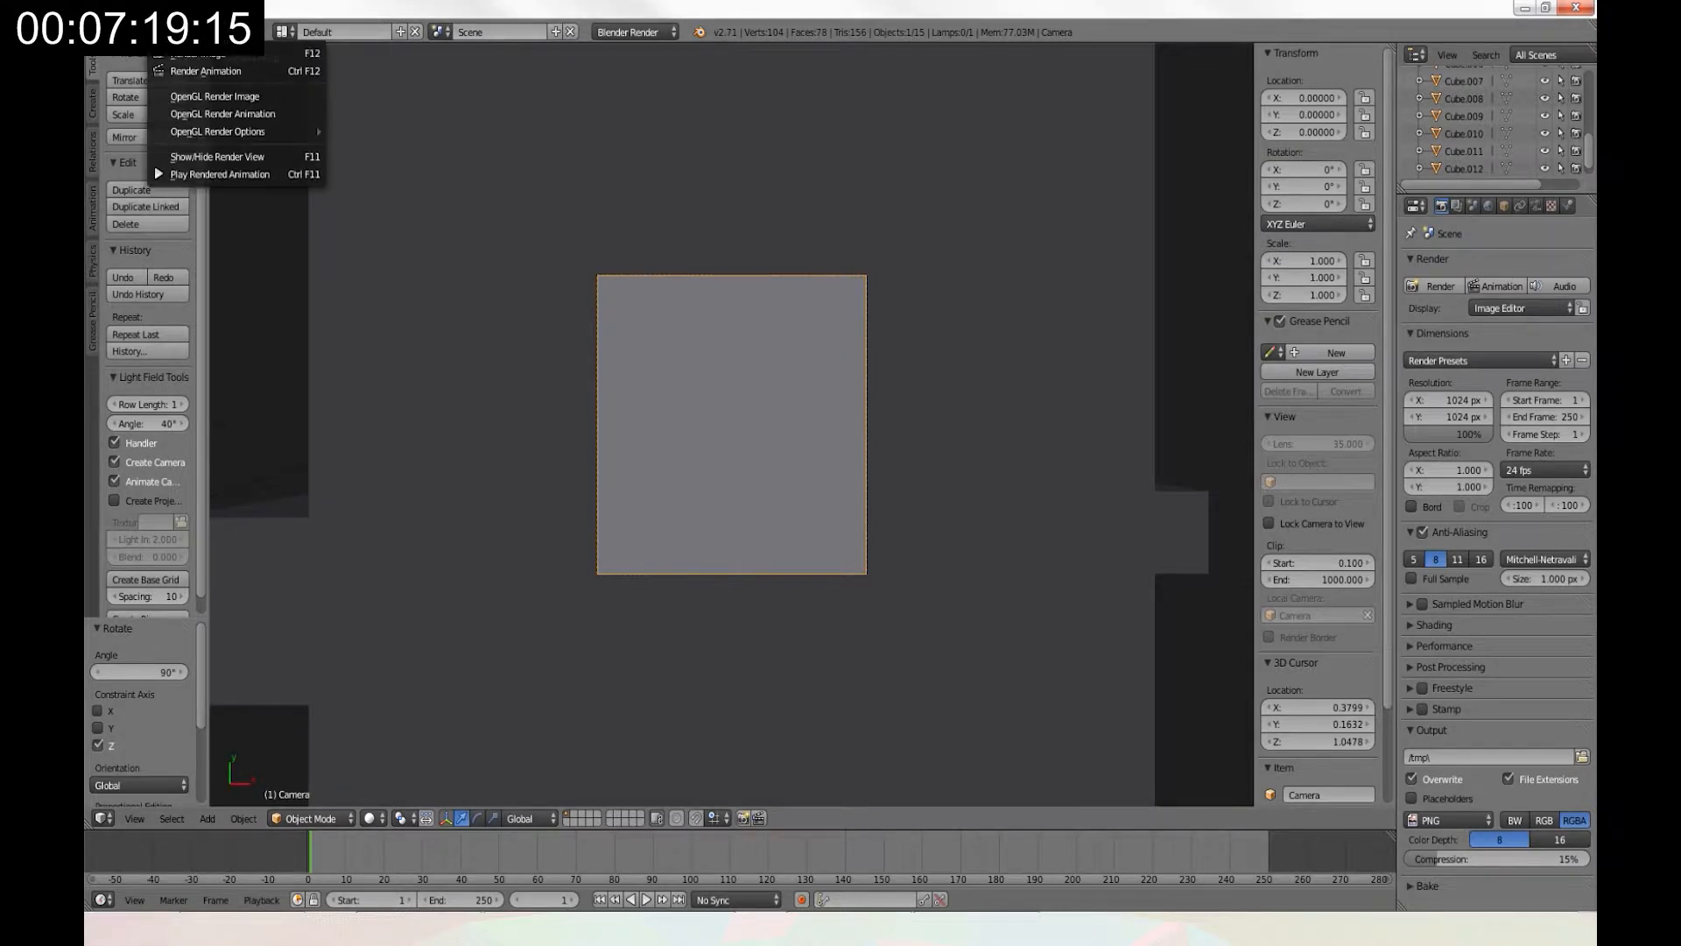
pyautogui.click(204, 54)
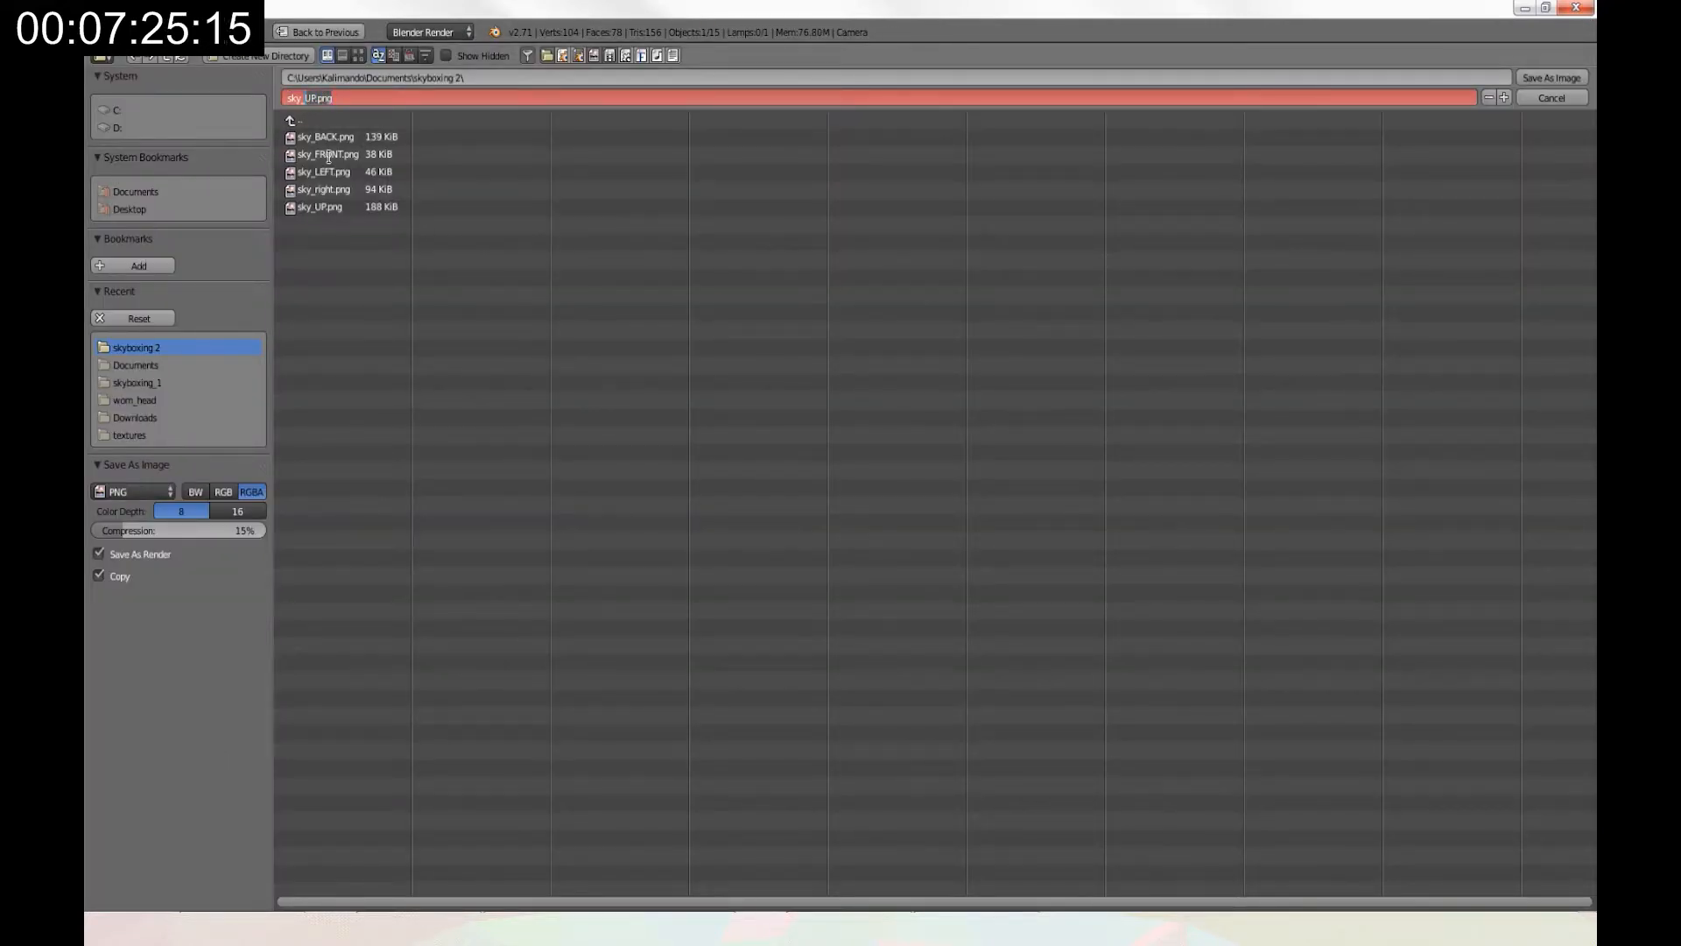
pyautogui.write('sky_DOWN.png')
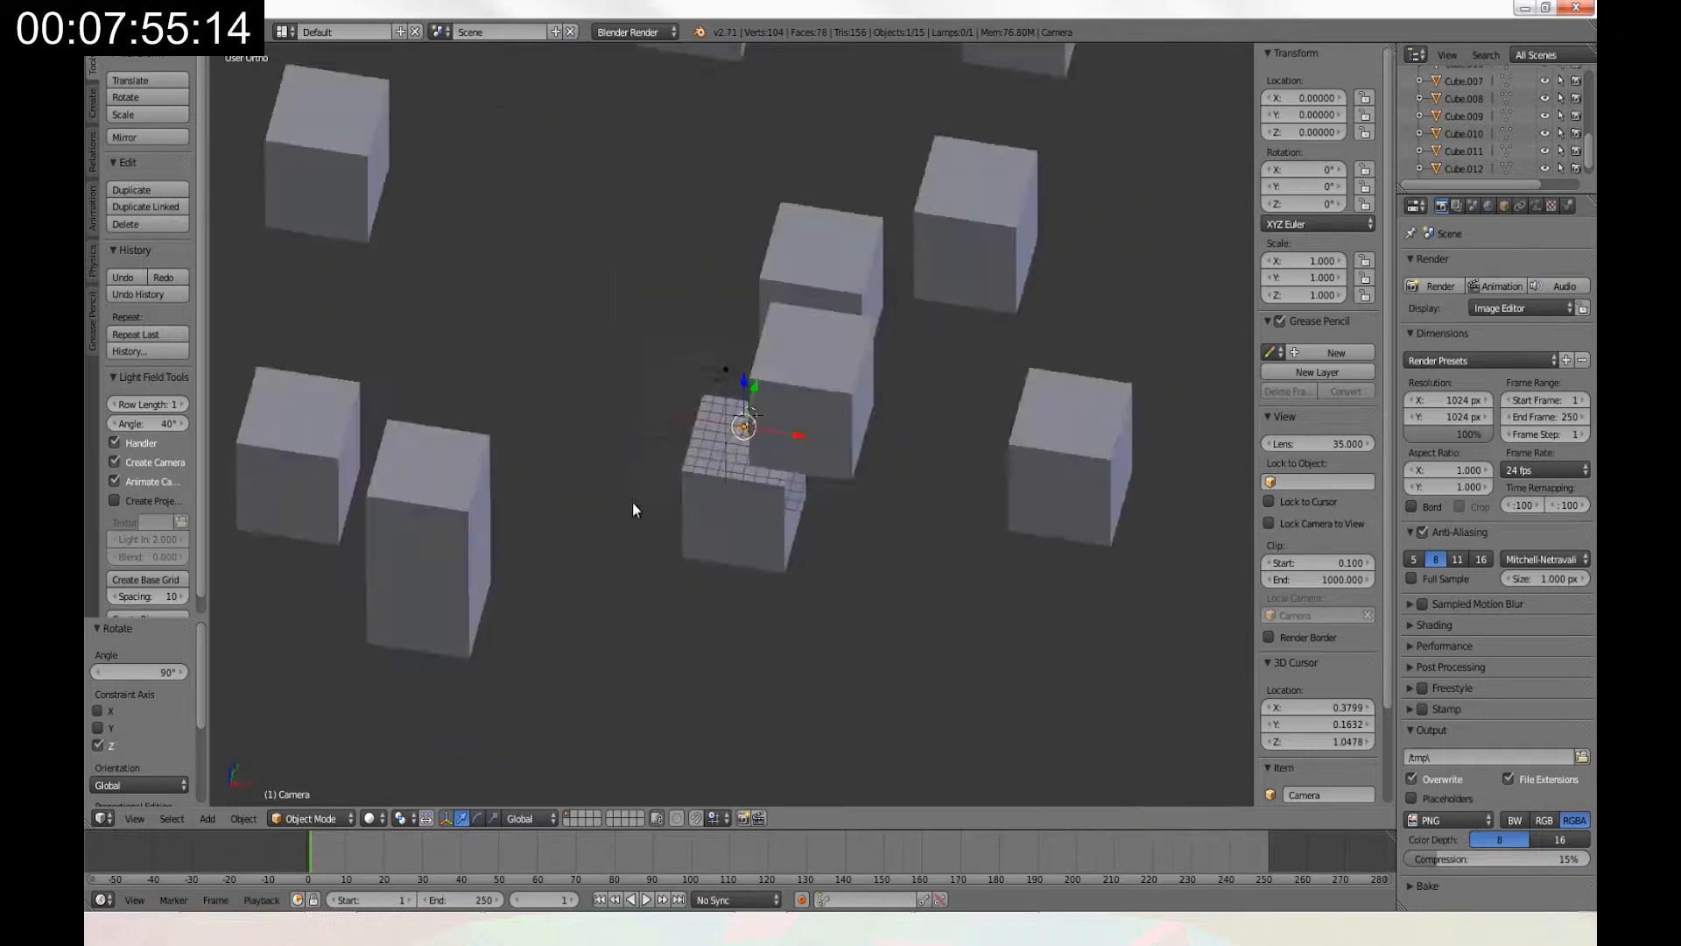
# Delete the old scene, reset the 3D cursor, add a cube and enter UV Editing.
pyautogui.moveTo(632, 510); pyautogui.dragTo(815, 616)
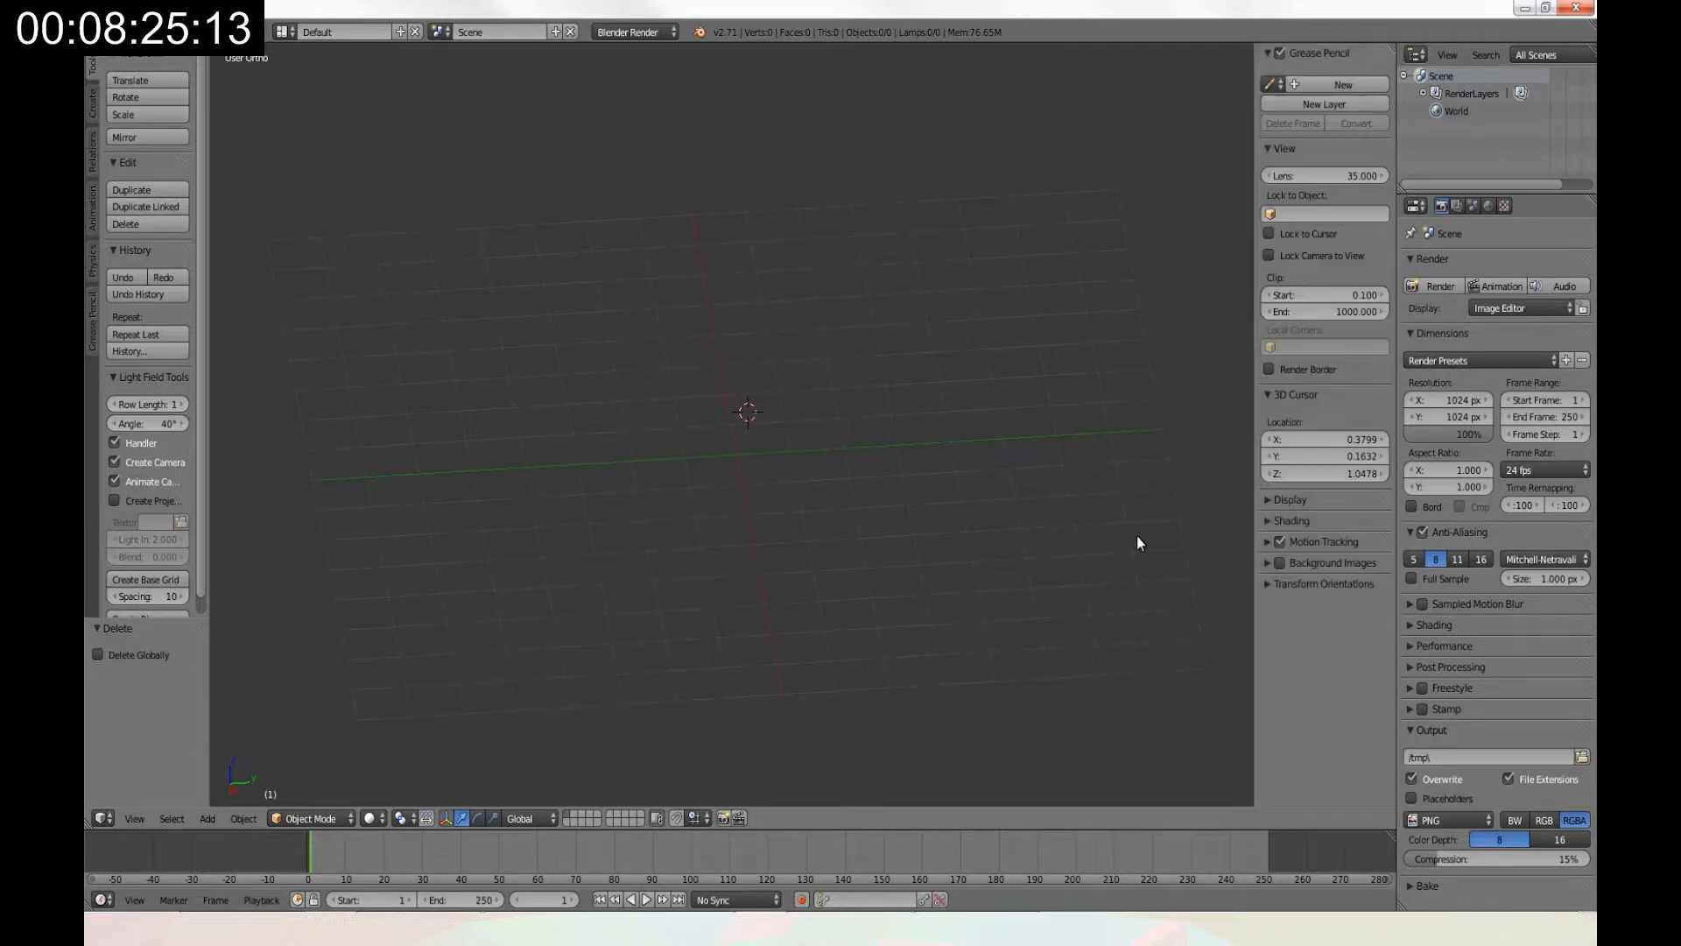
pyautogui.click(1323, 438)
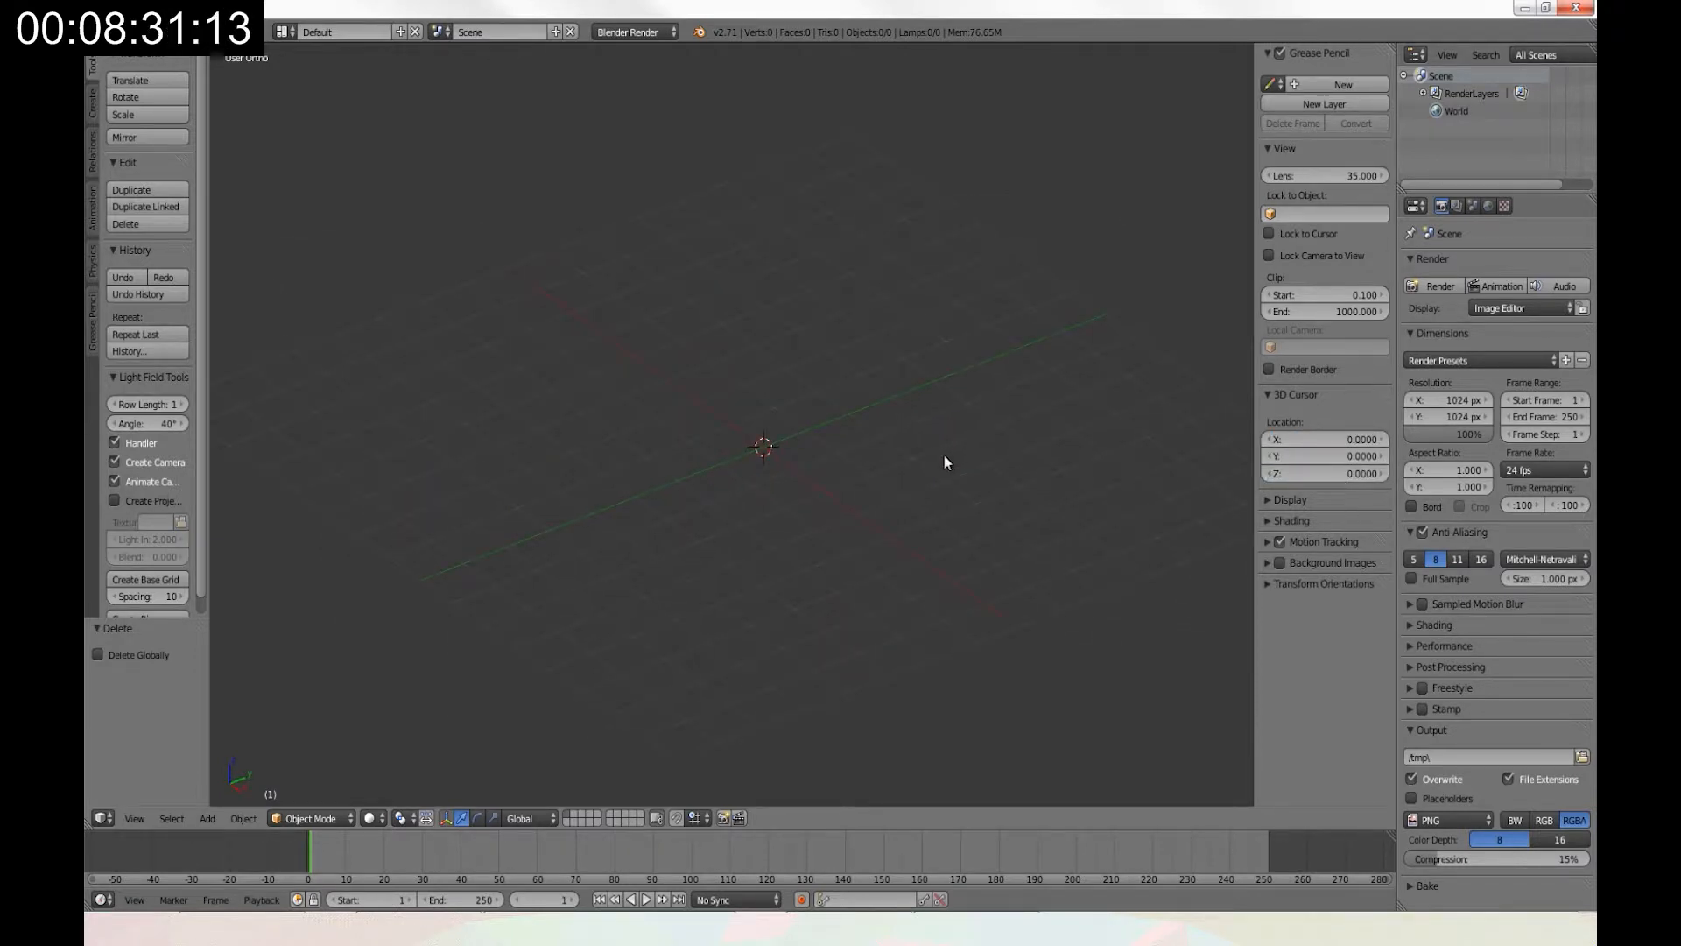
pyautogui.click(206, 817)
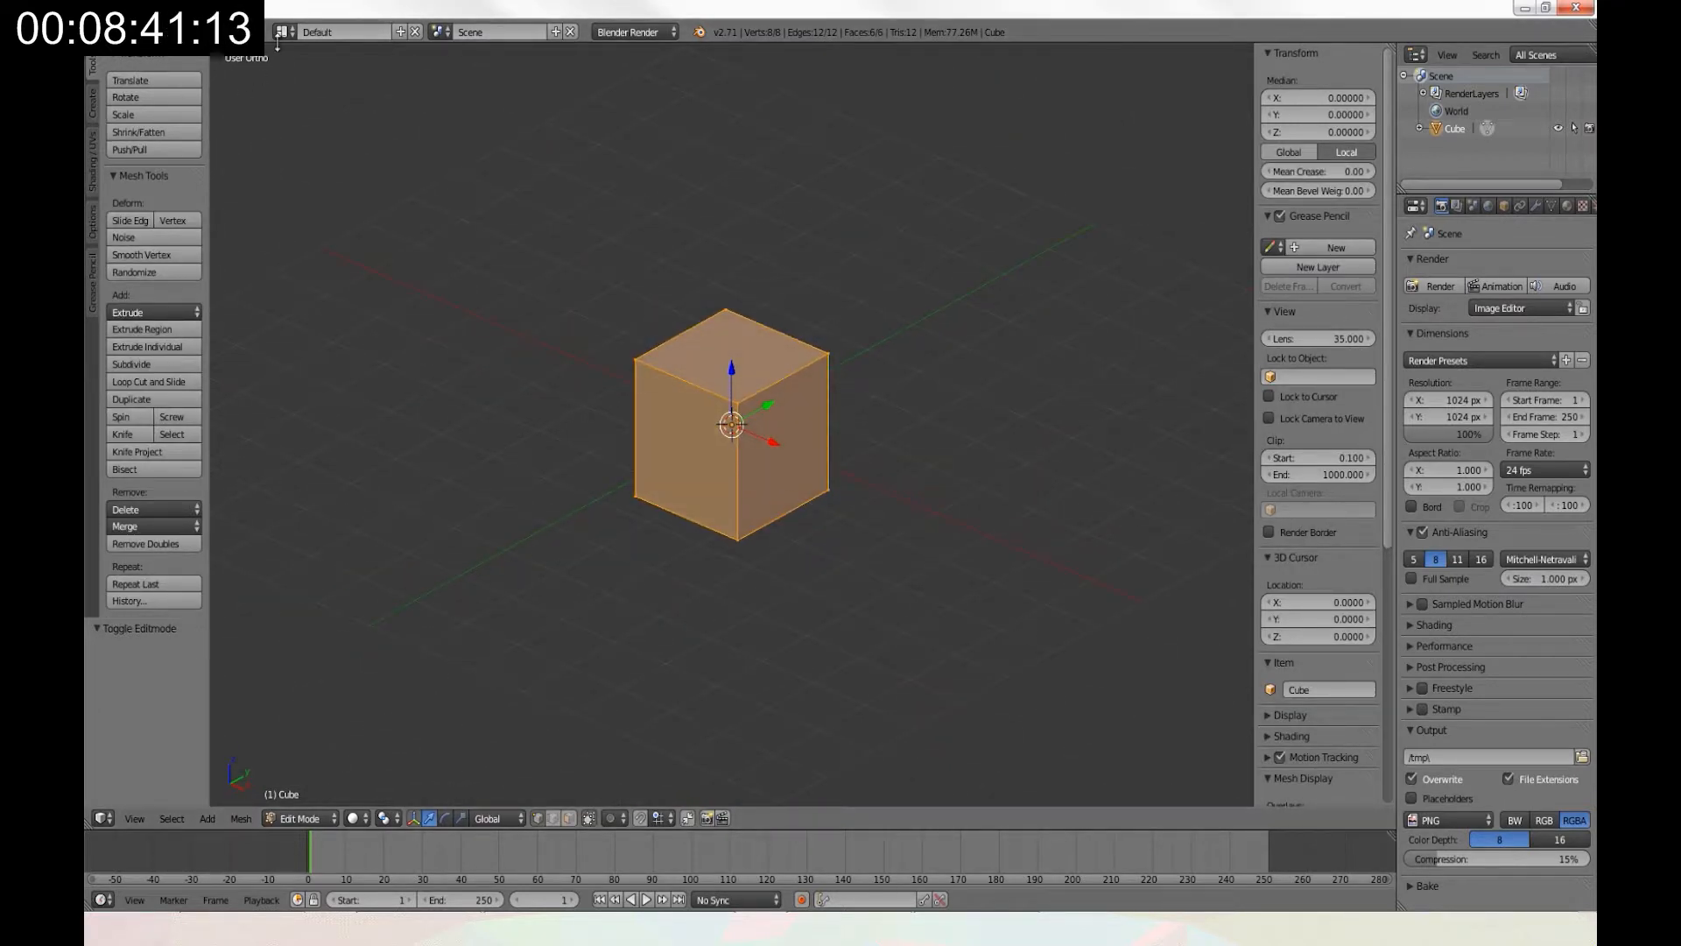
pyautogui.click(343, 30)
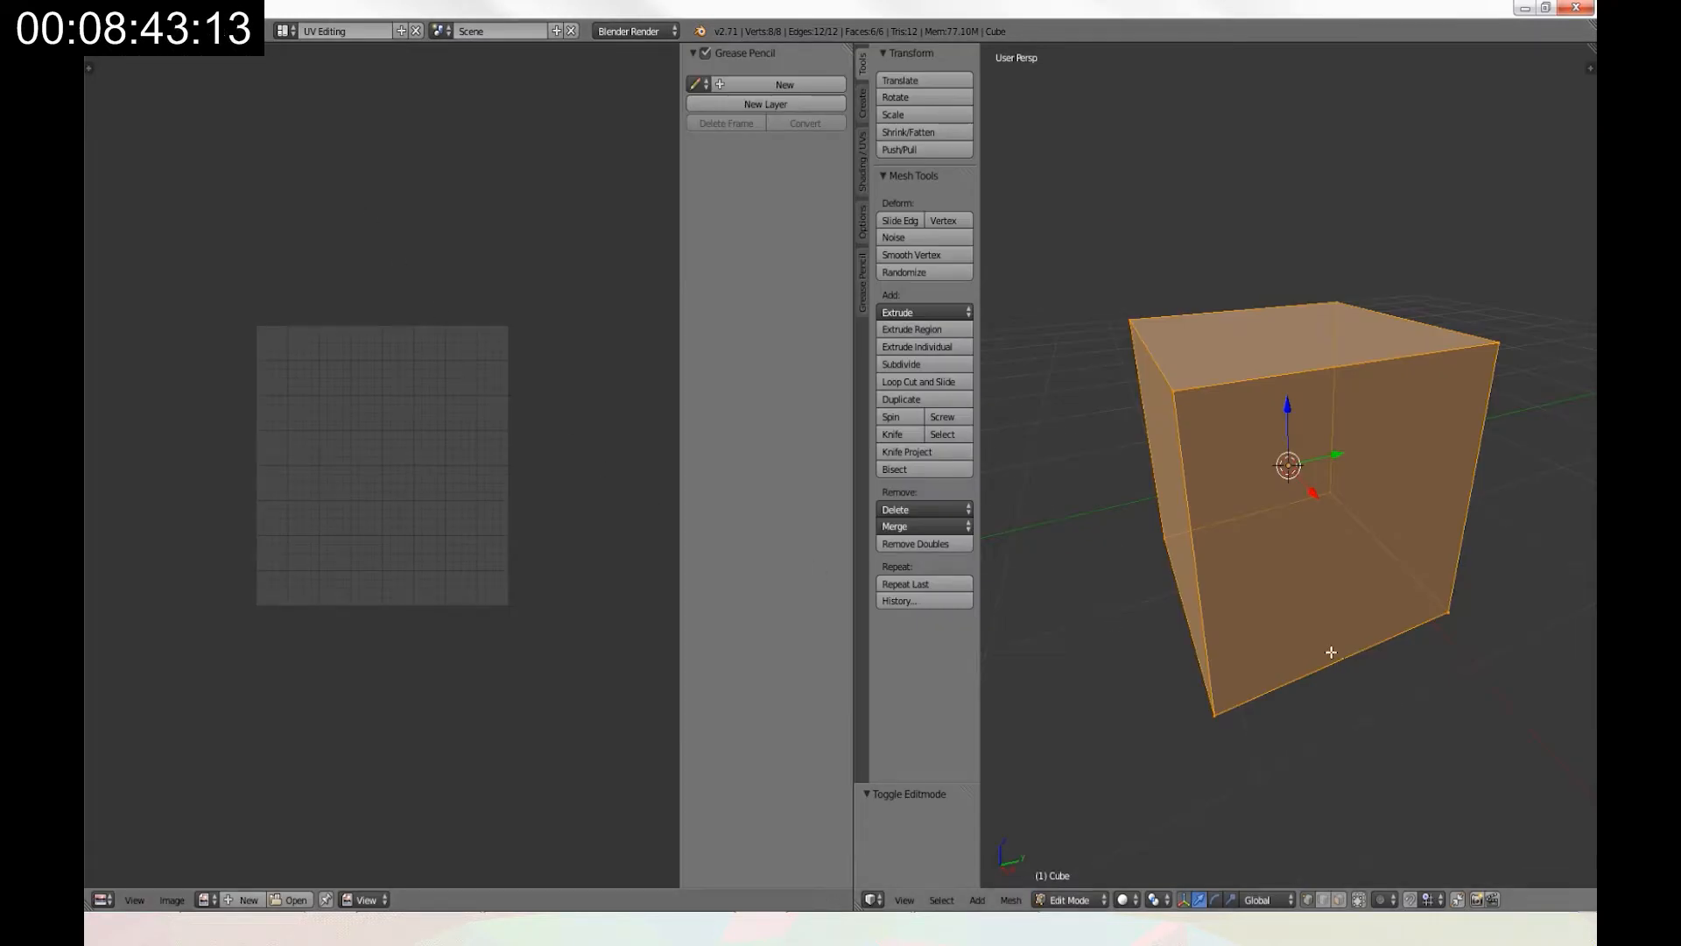
# Zoom the viewport in on the new cube.
pyautogui.scroll(-3)
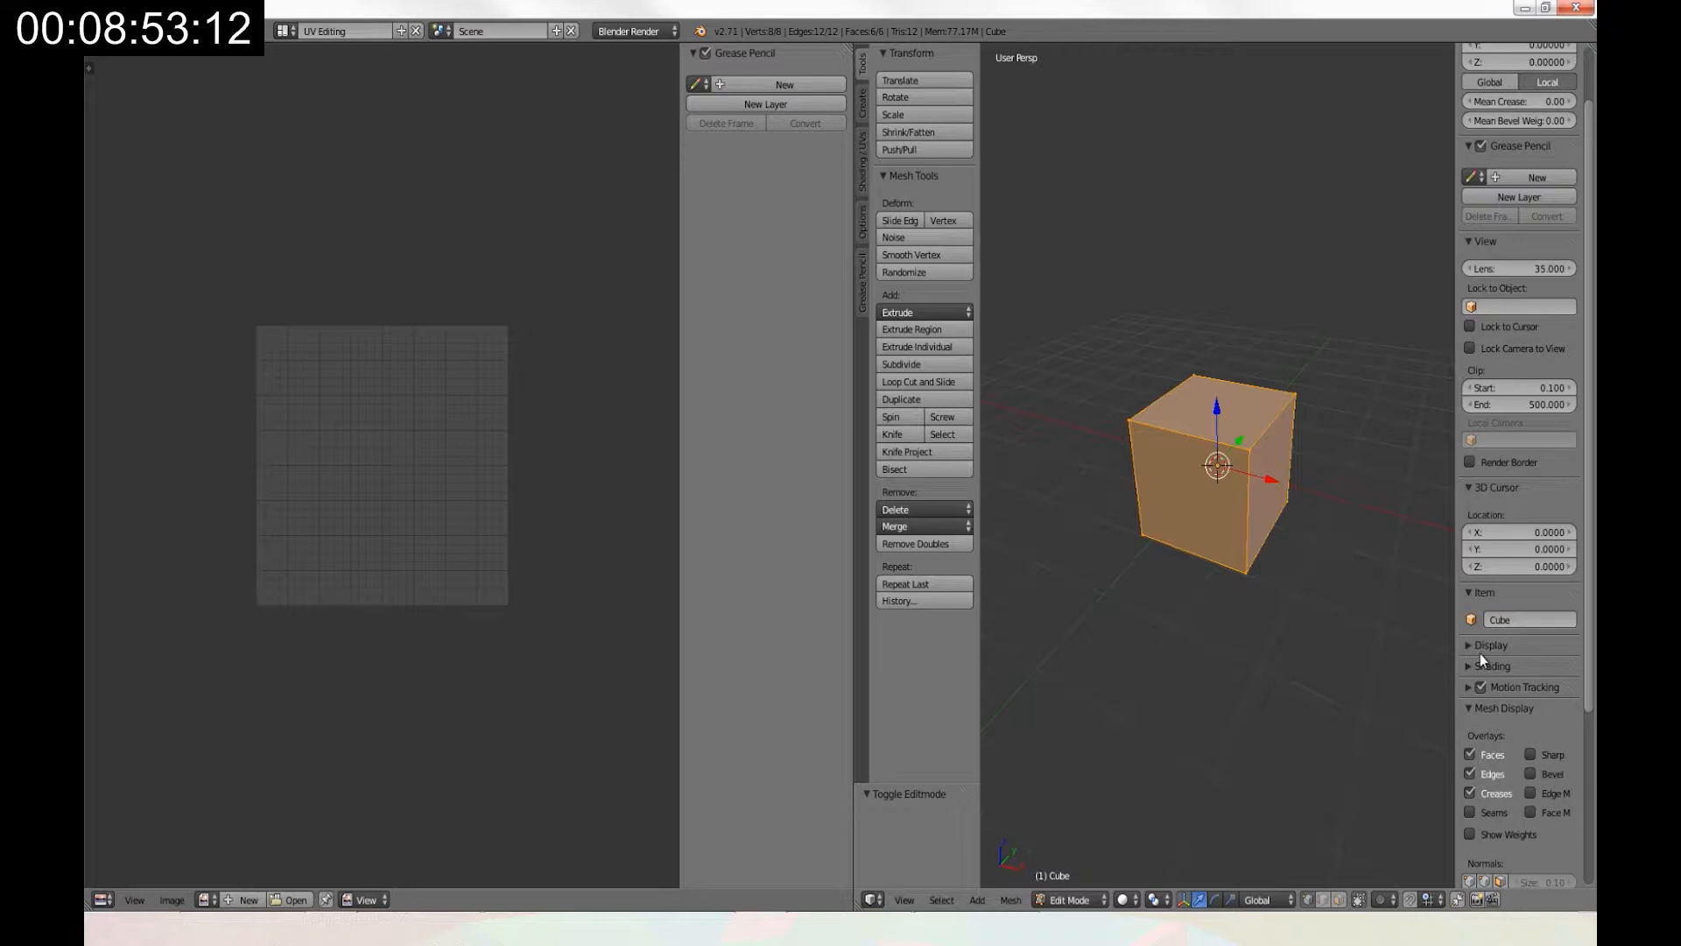
pyautogui.scroll(-3)
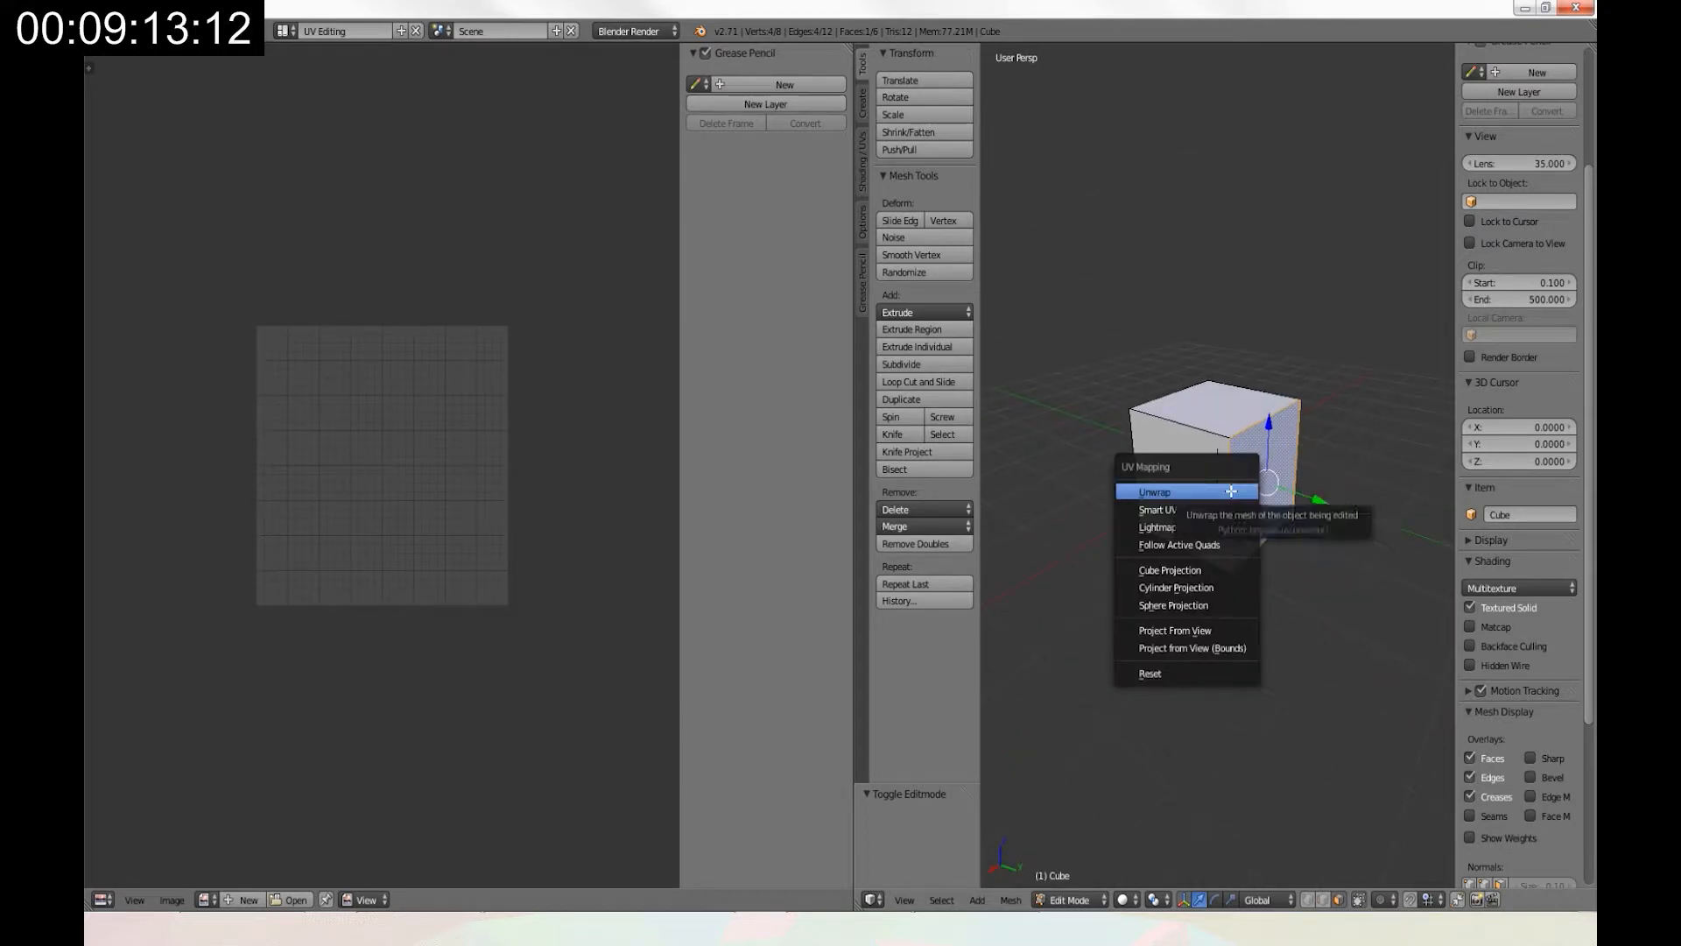
# Unwrap the selected cube face so its UV square appears in the UV editor.
pyautogui.click(1155, 491)
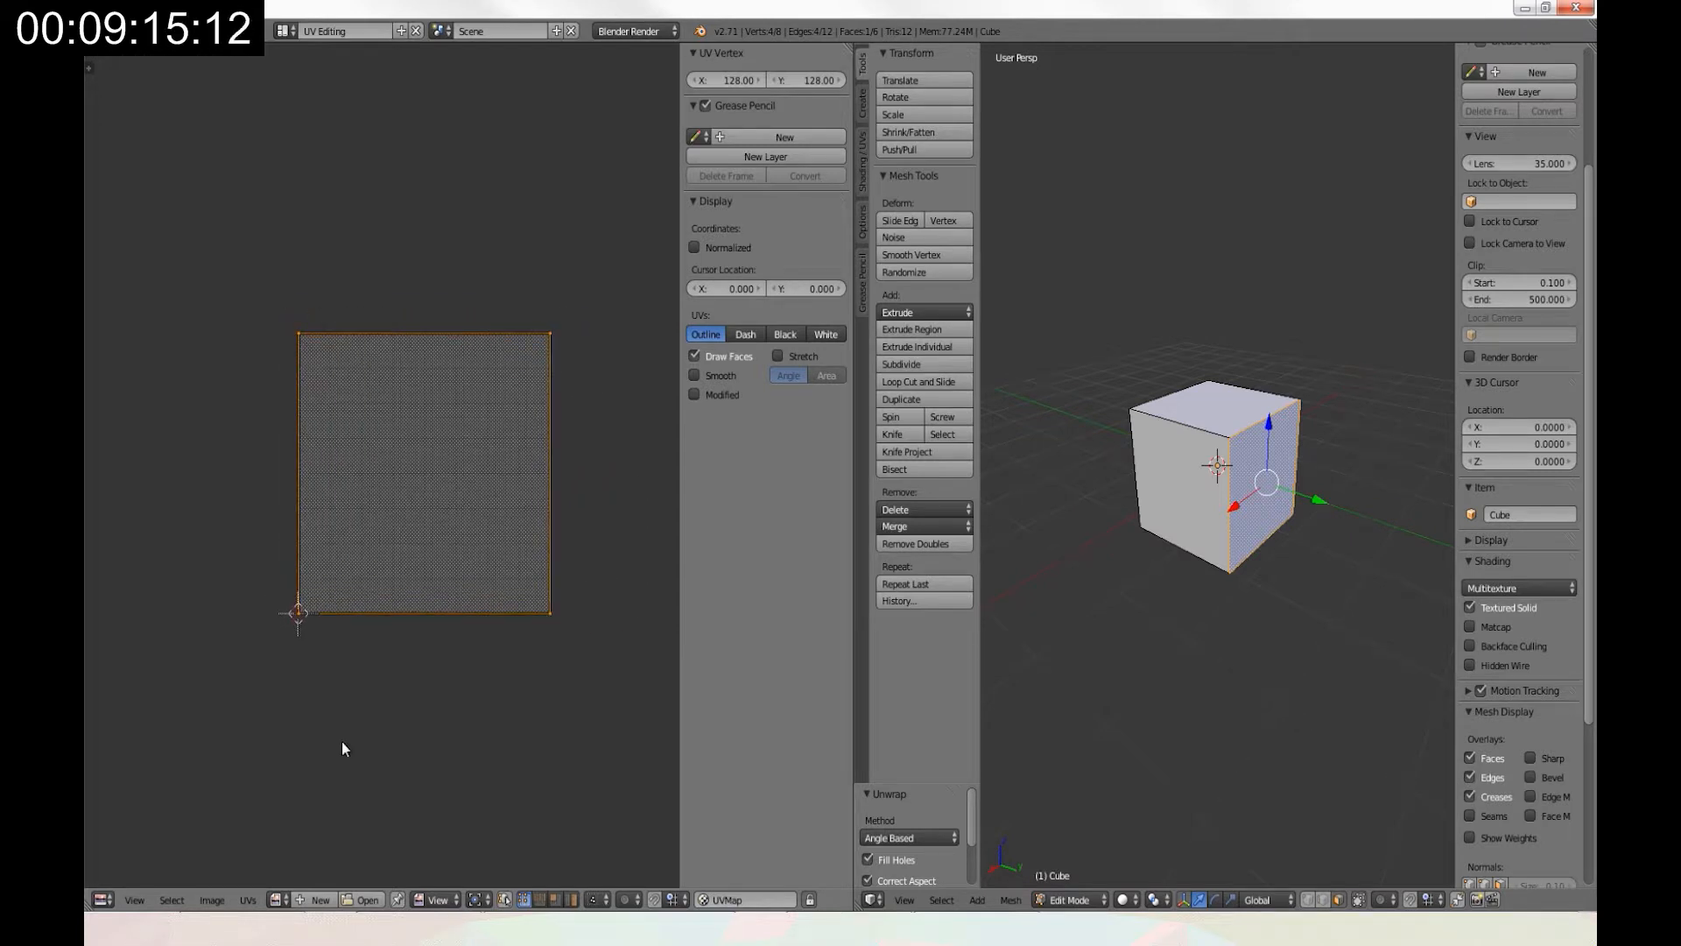
pyautogui.click(361, 899)
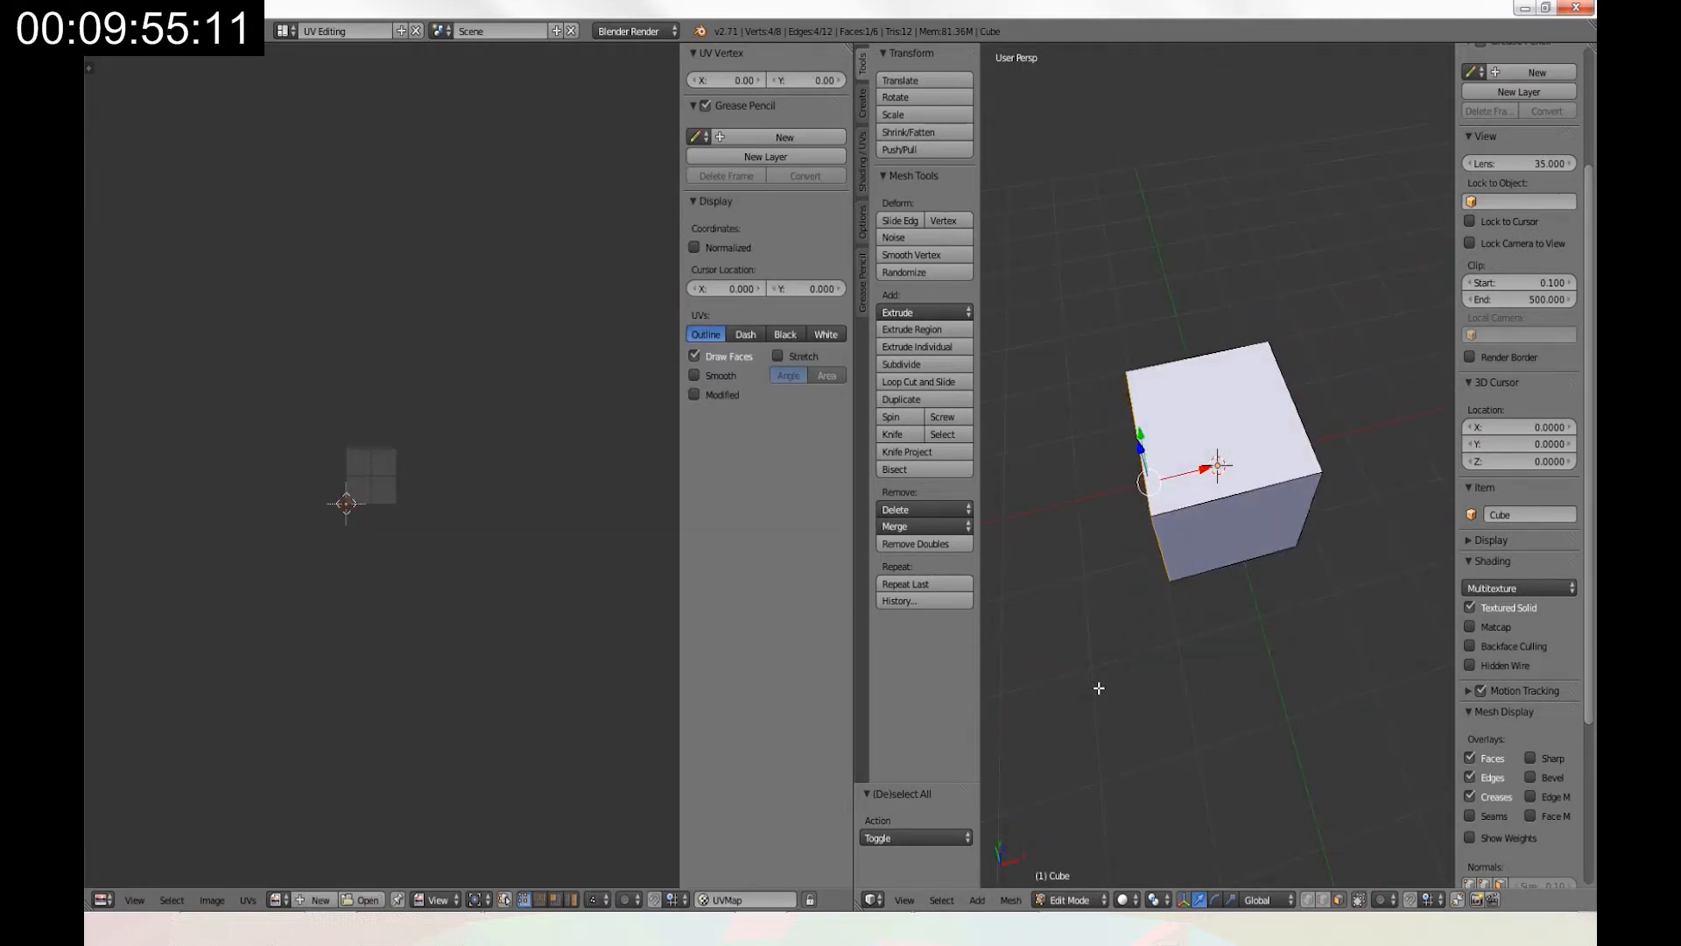
pyautogui.press('u')
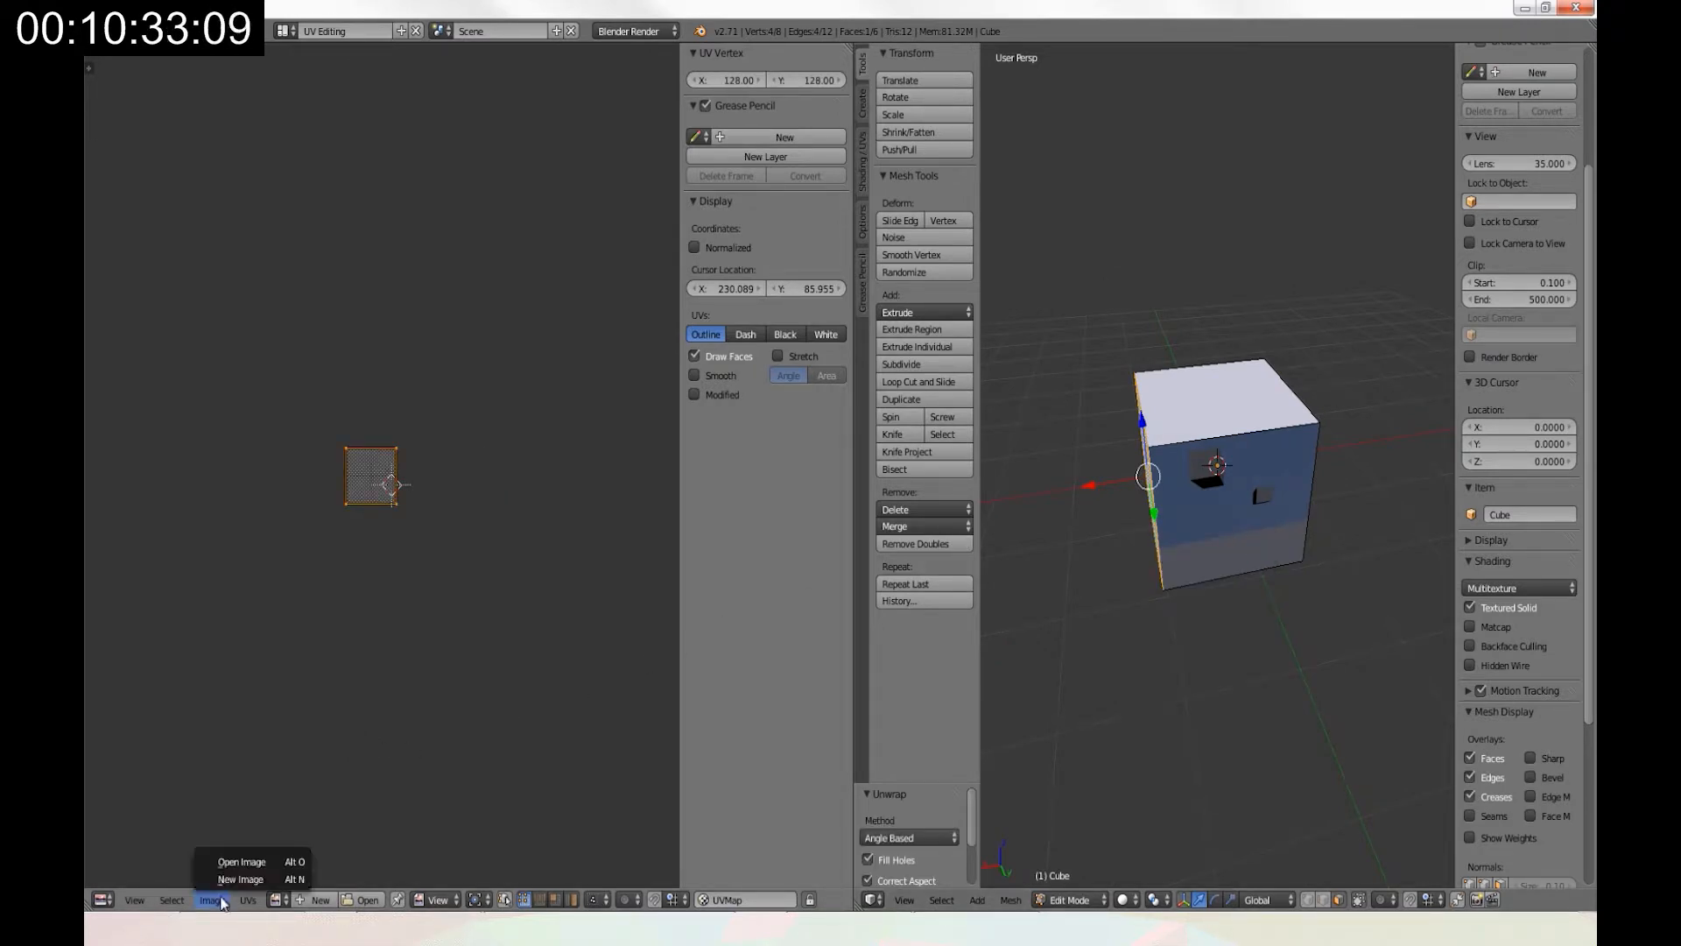
# Unwrap side faces and load sky images like sky_LEFT.png, then browse for the top face.
pyautogui.click(240, 861)
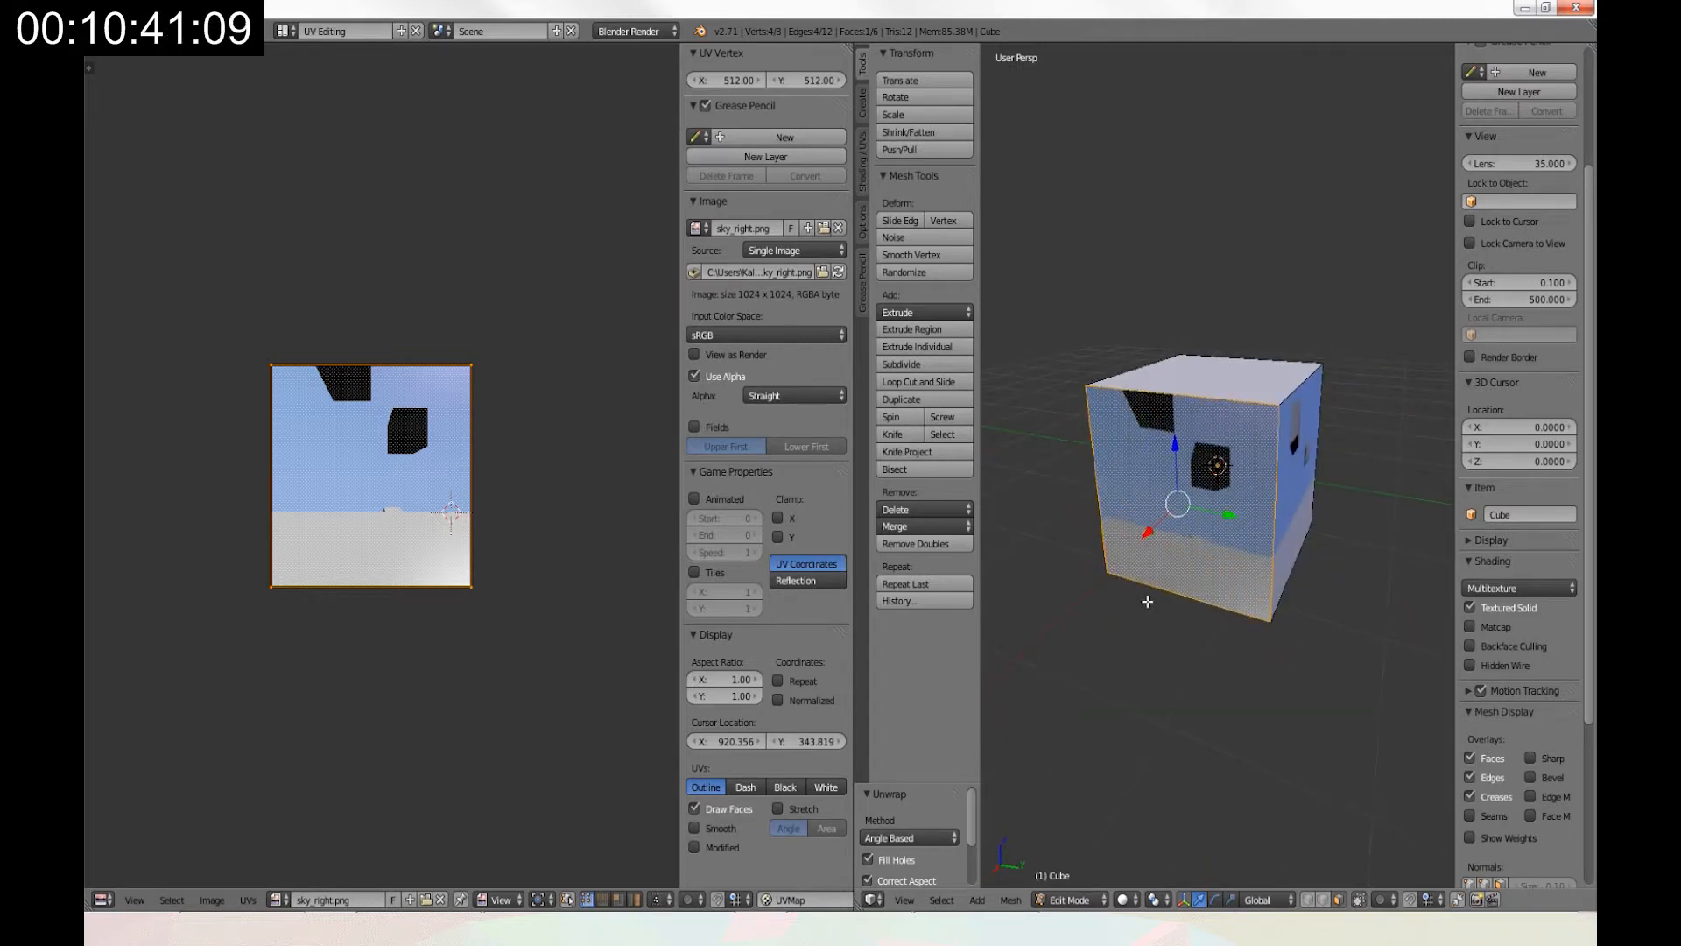
pyautogui.click(211, 900)
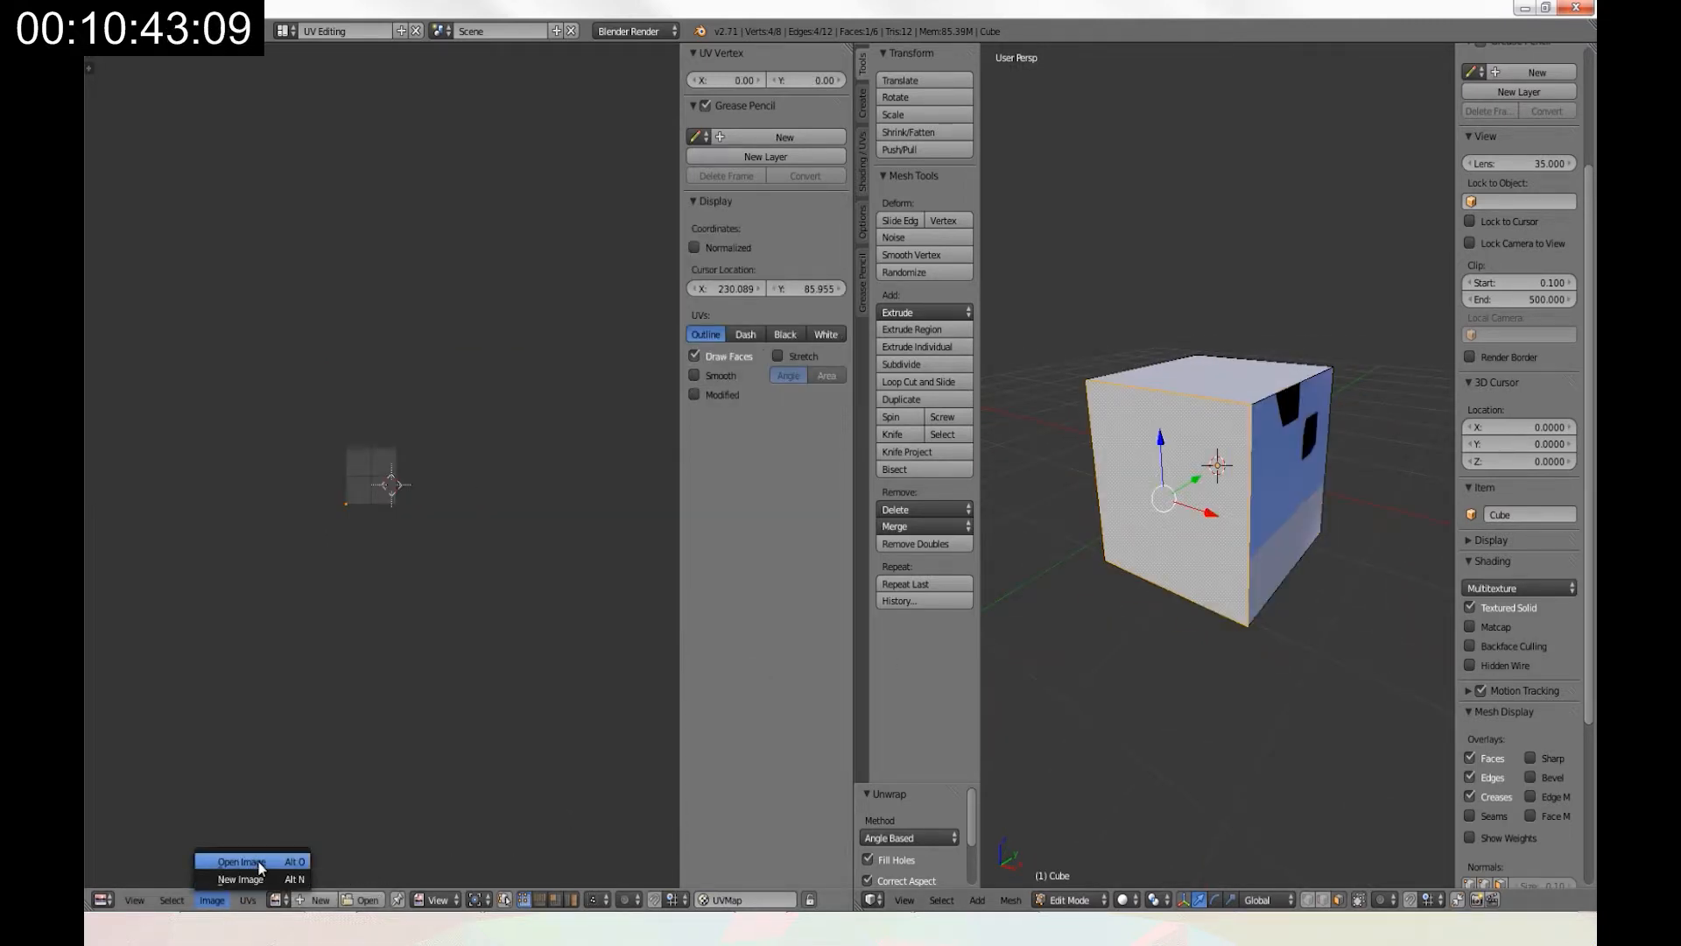
pyautogui.click(233, 861)
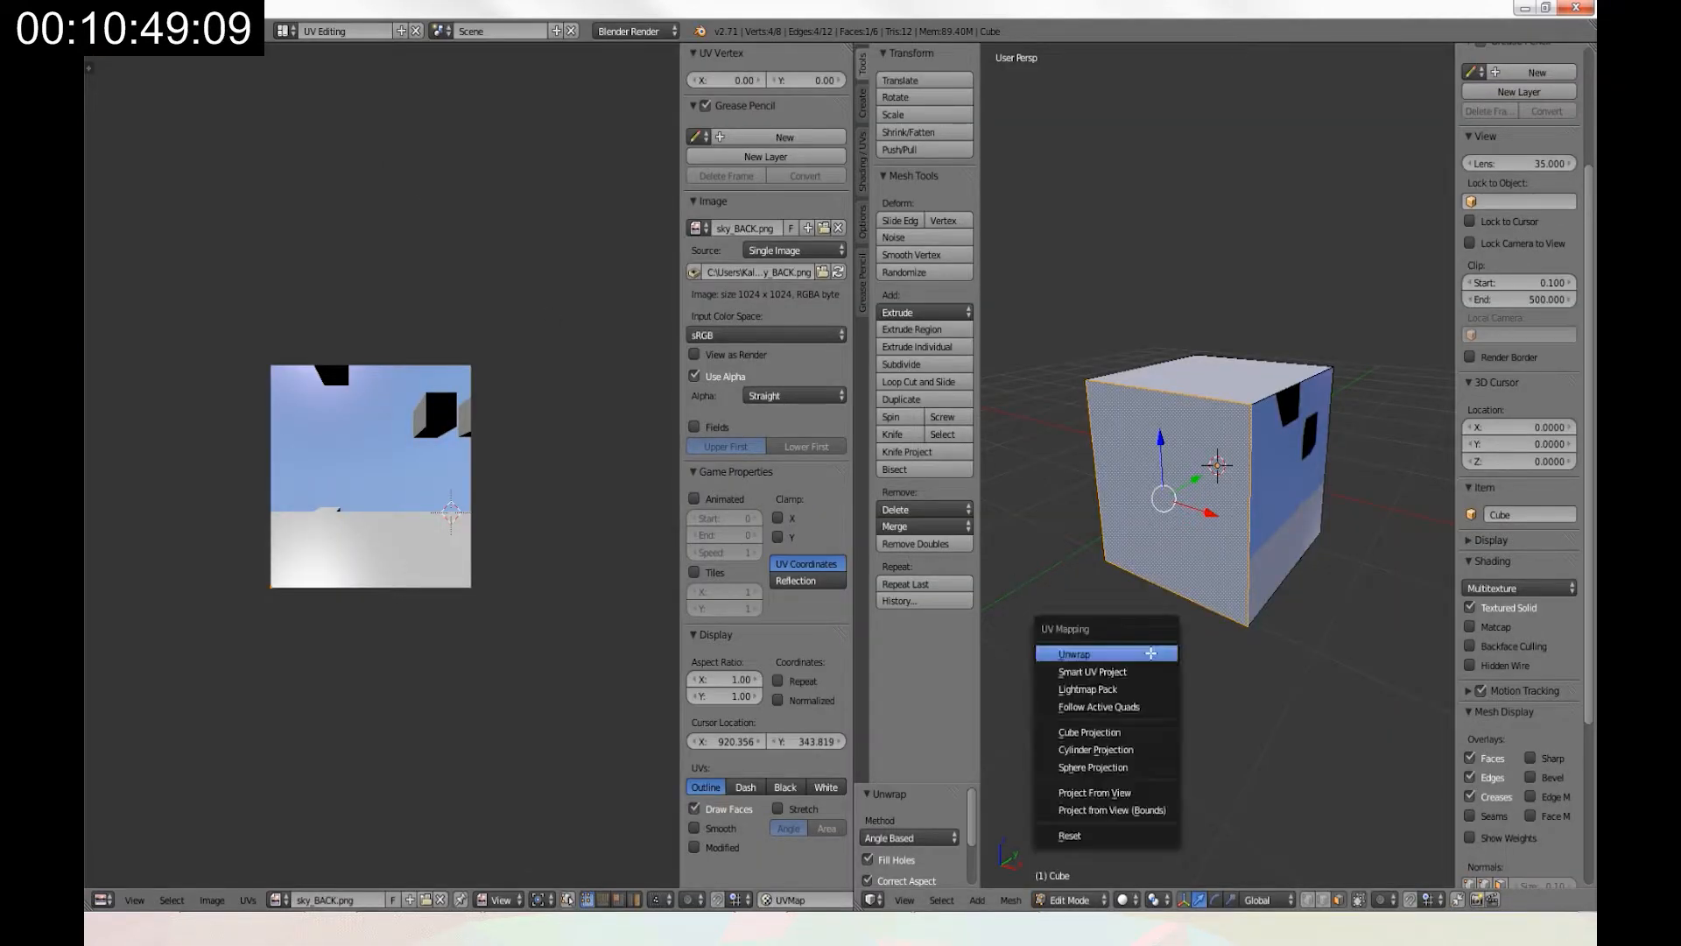
pyautogui.click(1074, 654)
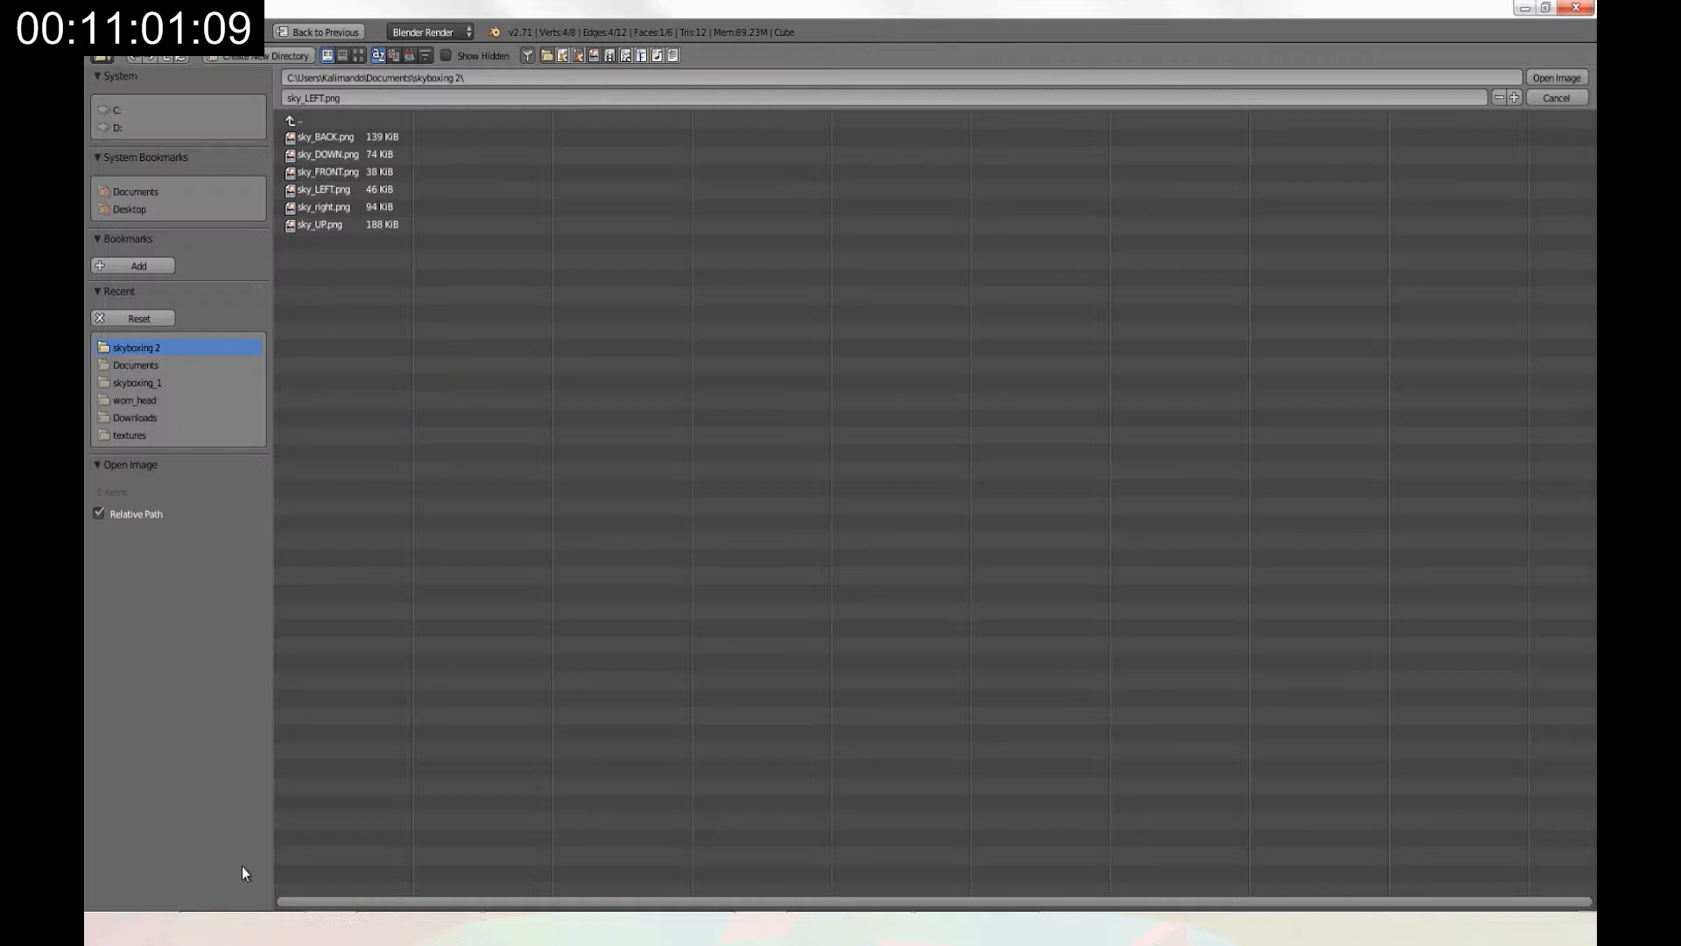
pyautogui.click(322, 190)
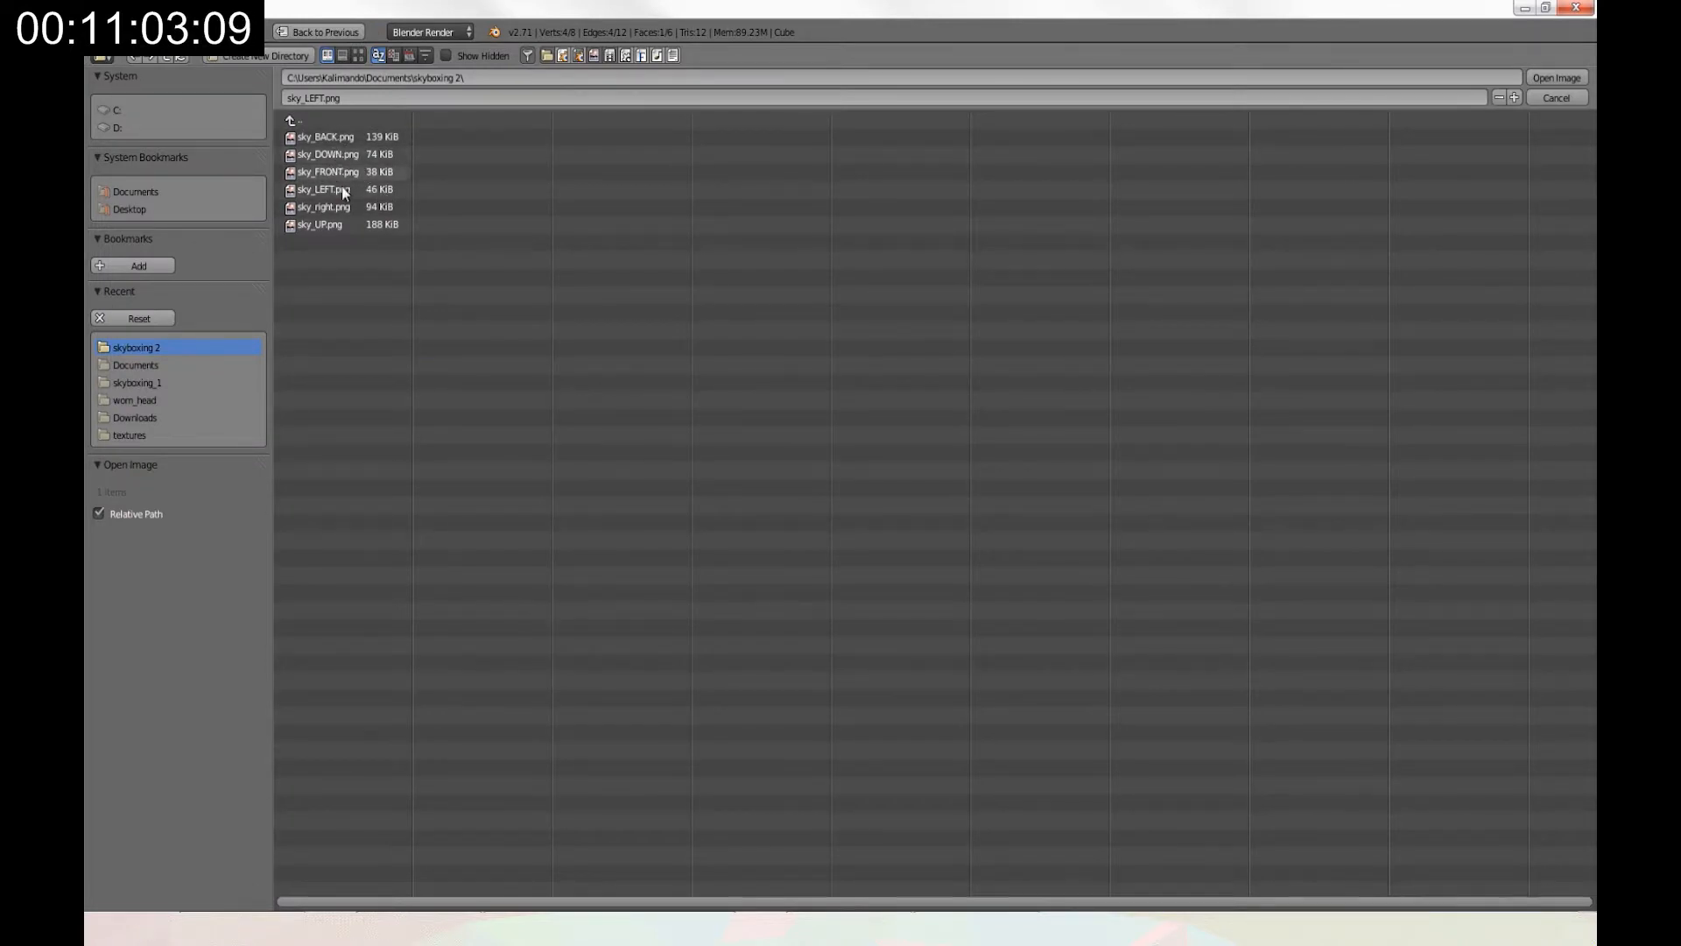
pyautogui.moveTo(332, 204)
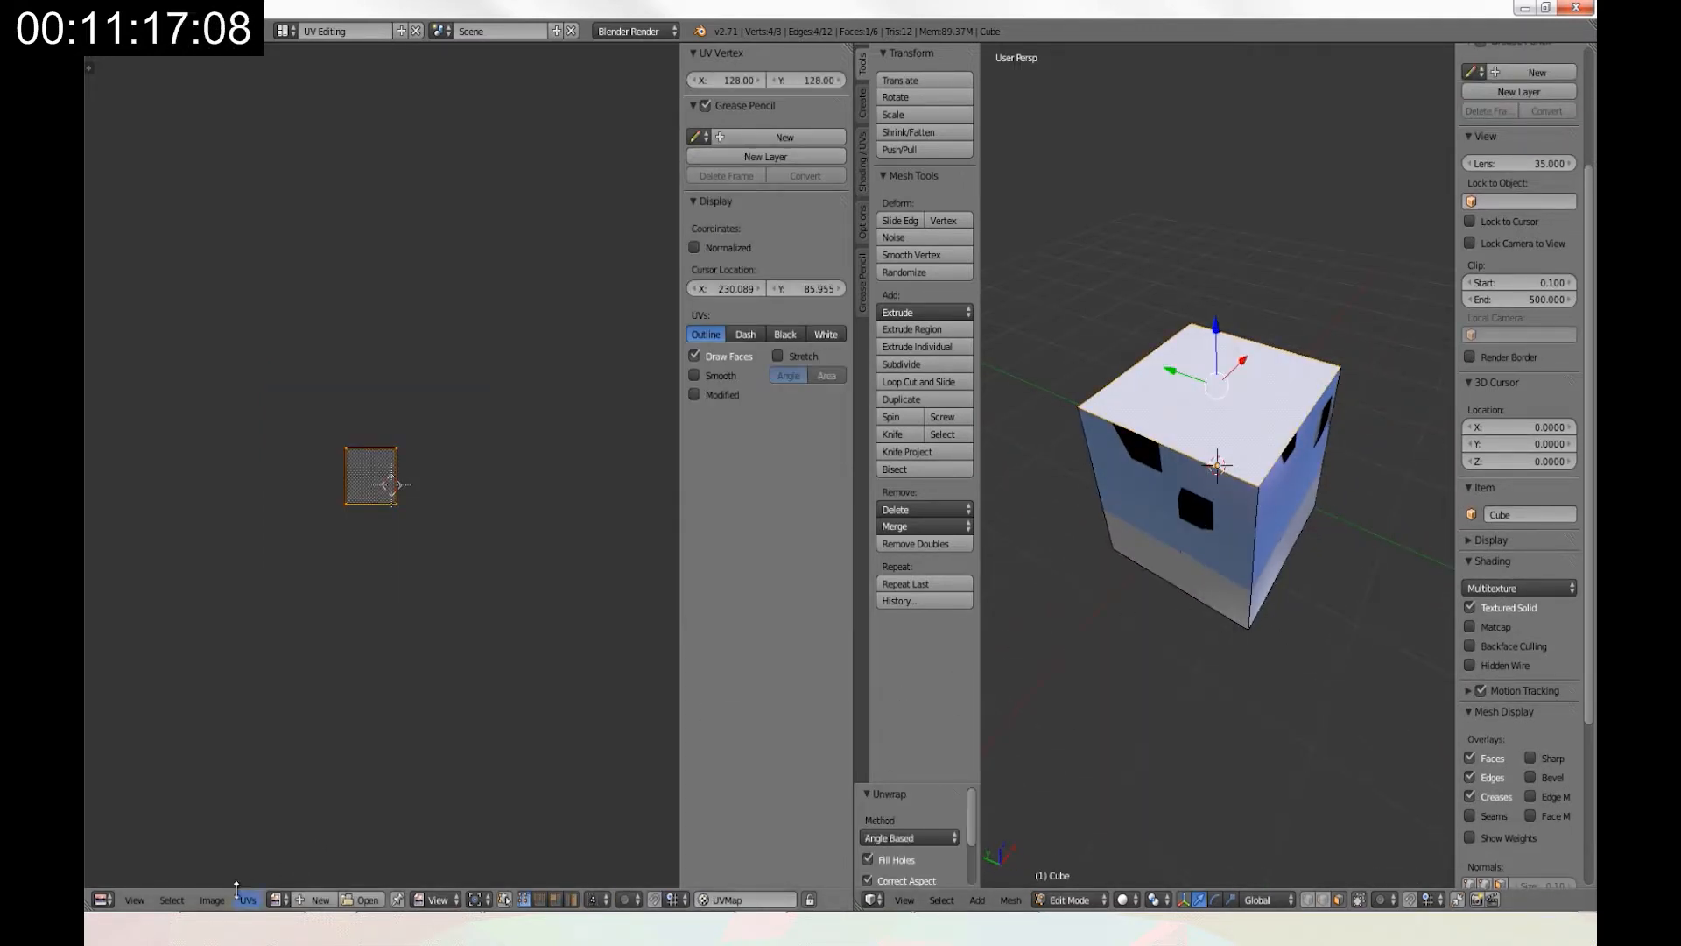
pyautogui.click(212, 898)
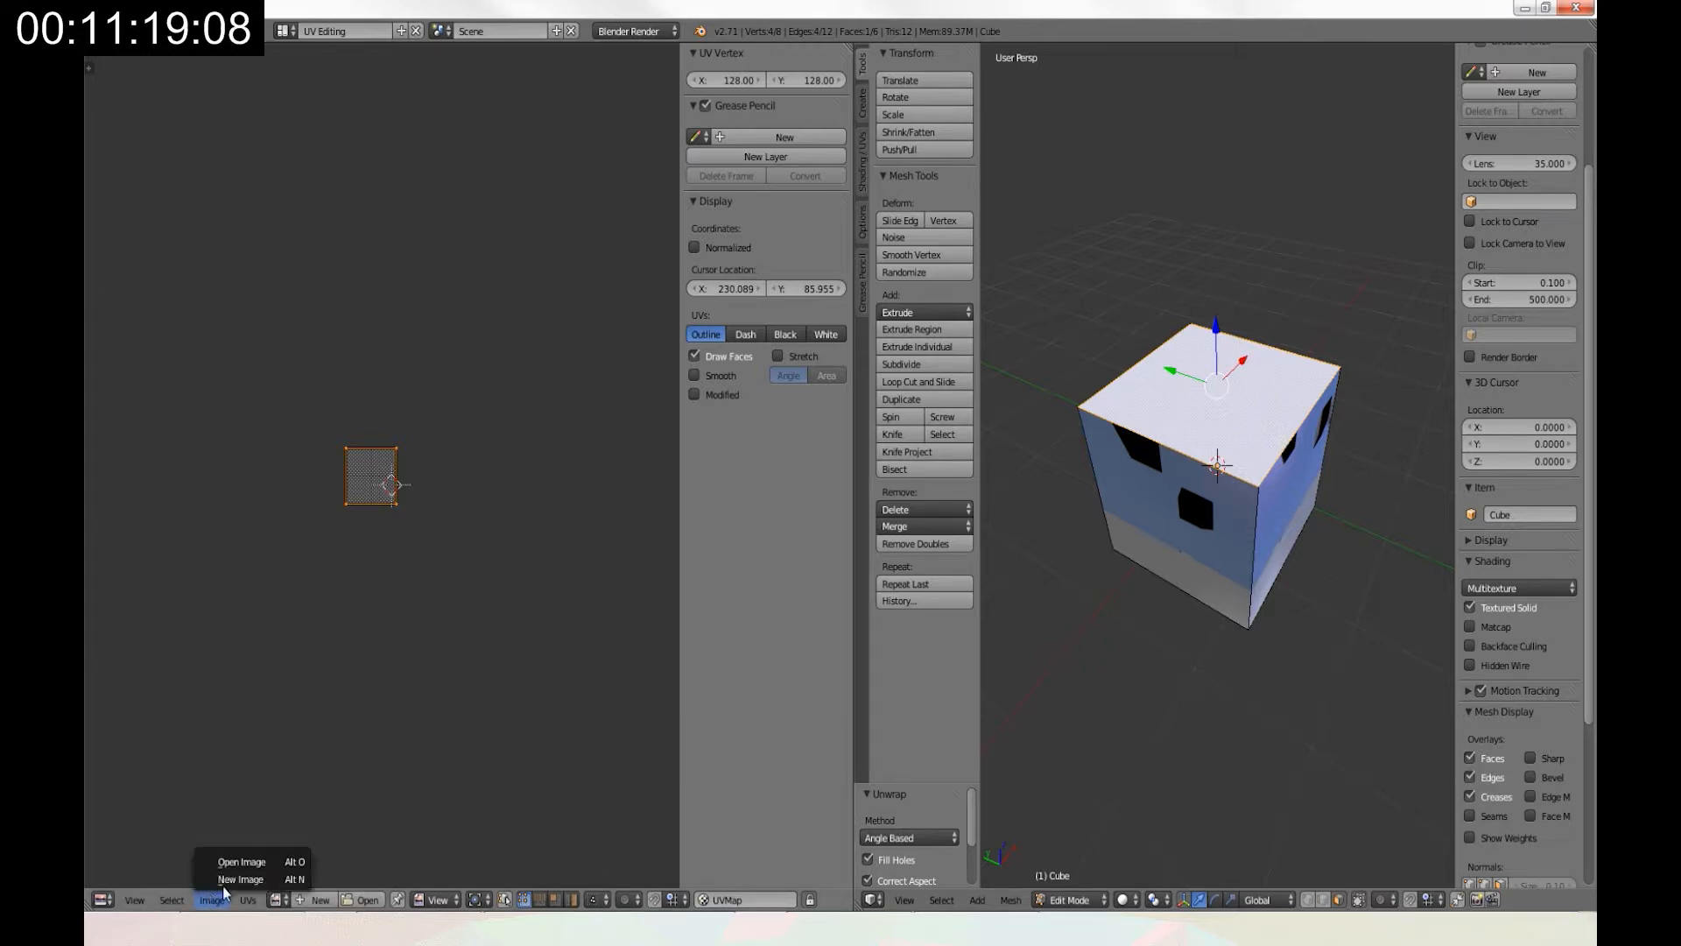
pyautogui.click(241, 861)
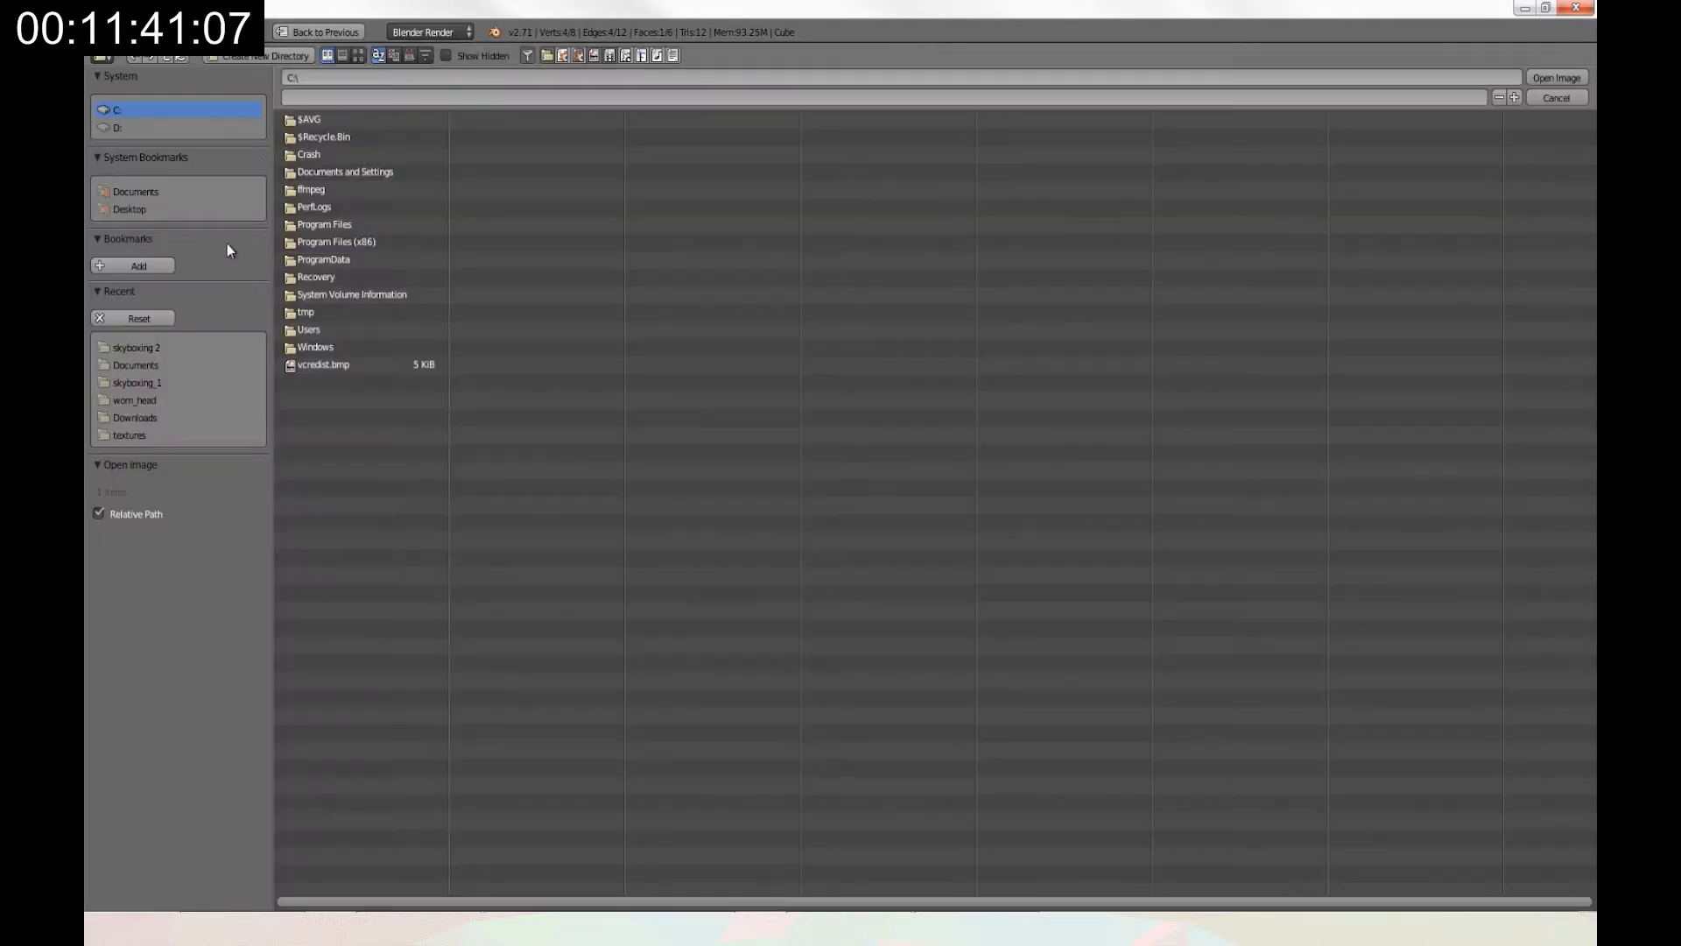
# Navigate the image browser into the folder holding the sky images.
pyautogui.doubleClick(135, 347)
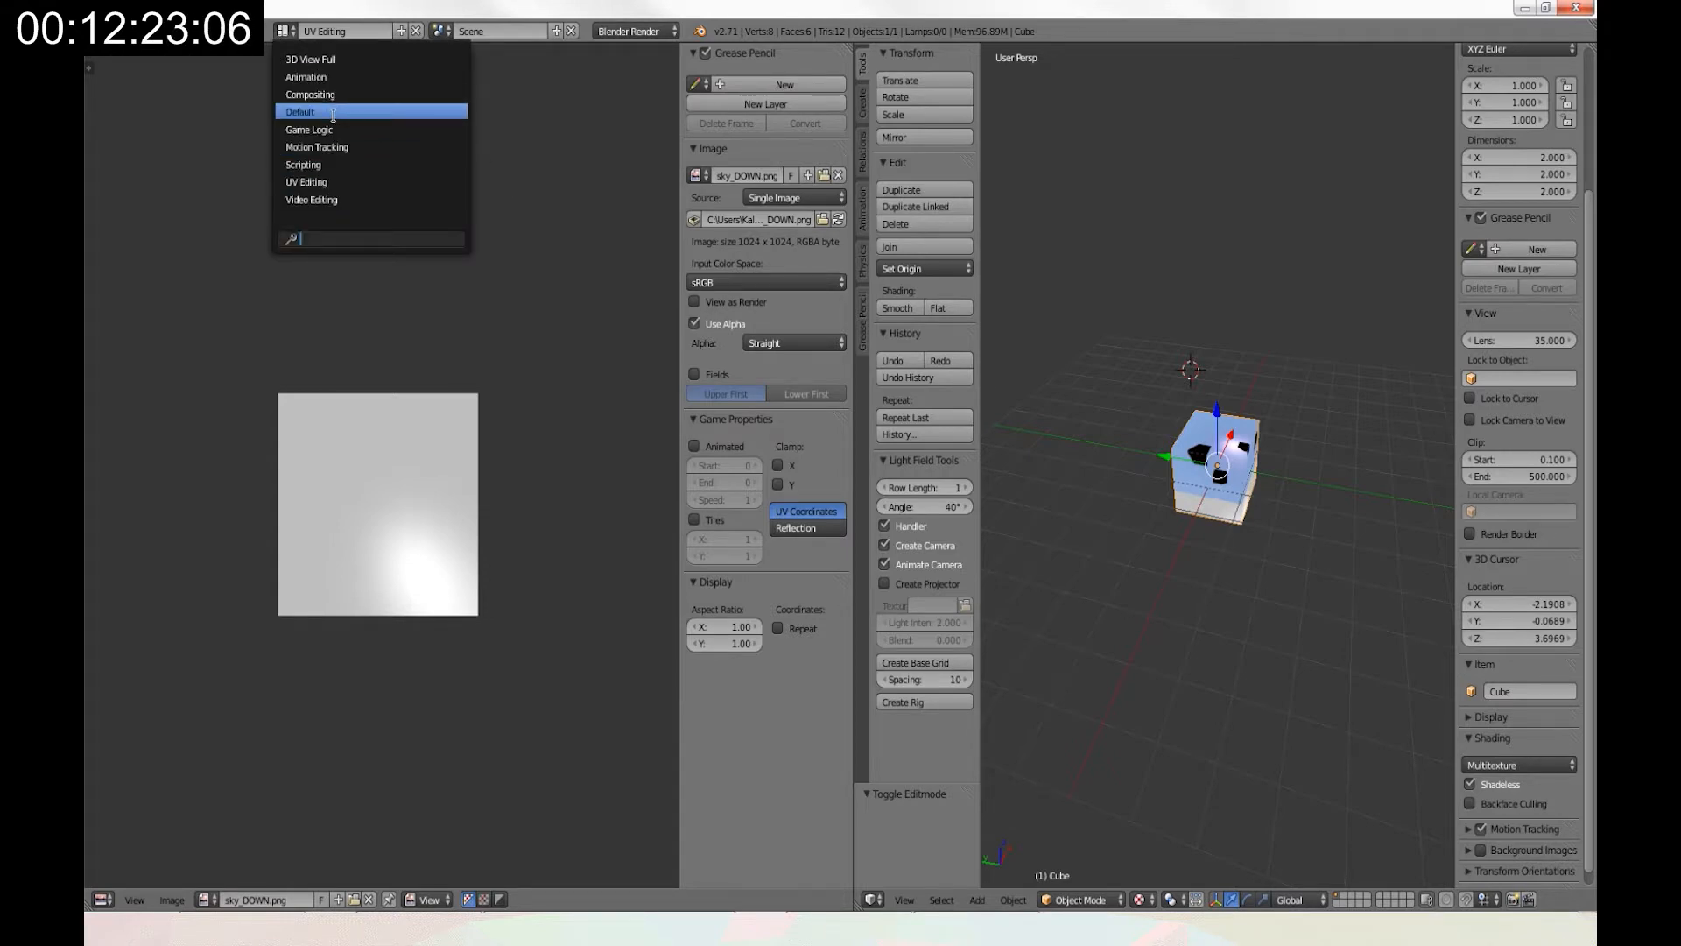
# Return to the Default layout and orbit around the sky-textured cube to inspect it.
pyautogui.click(300, 111)
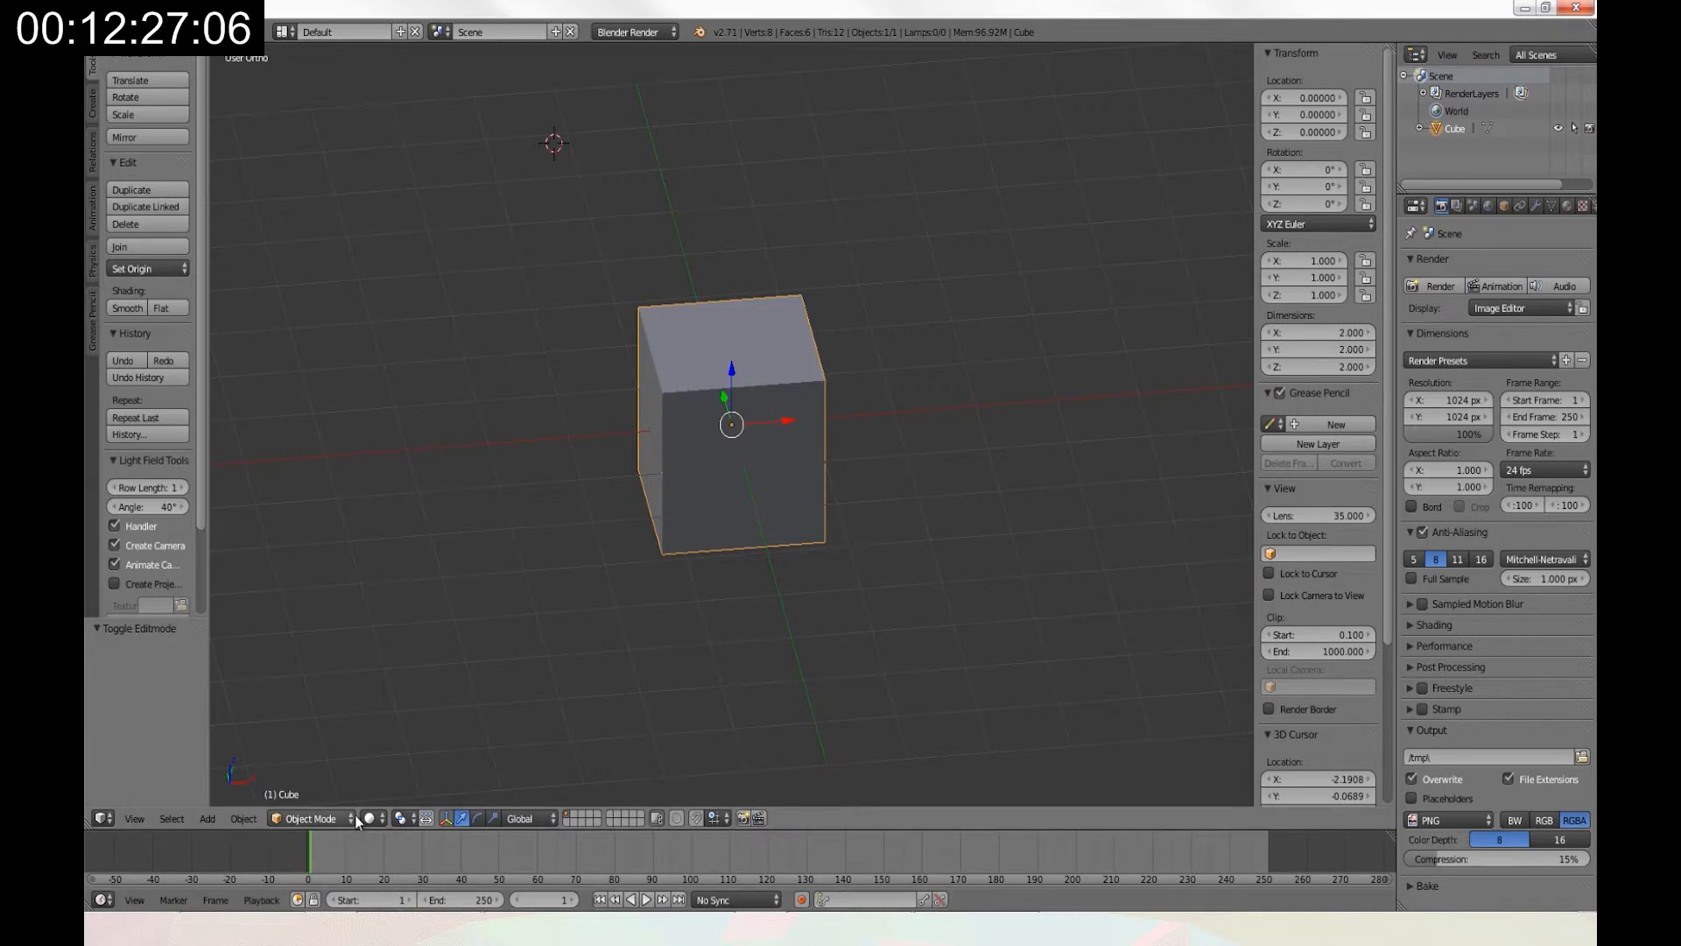
pyautogui.scroll(-3)
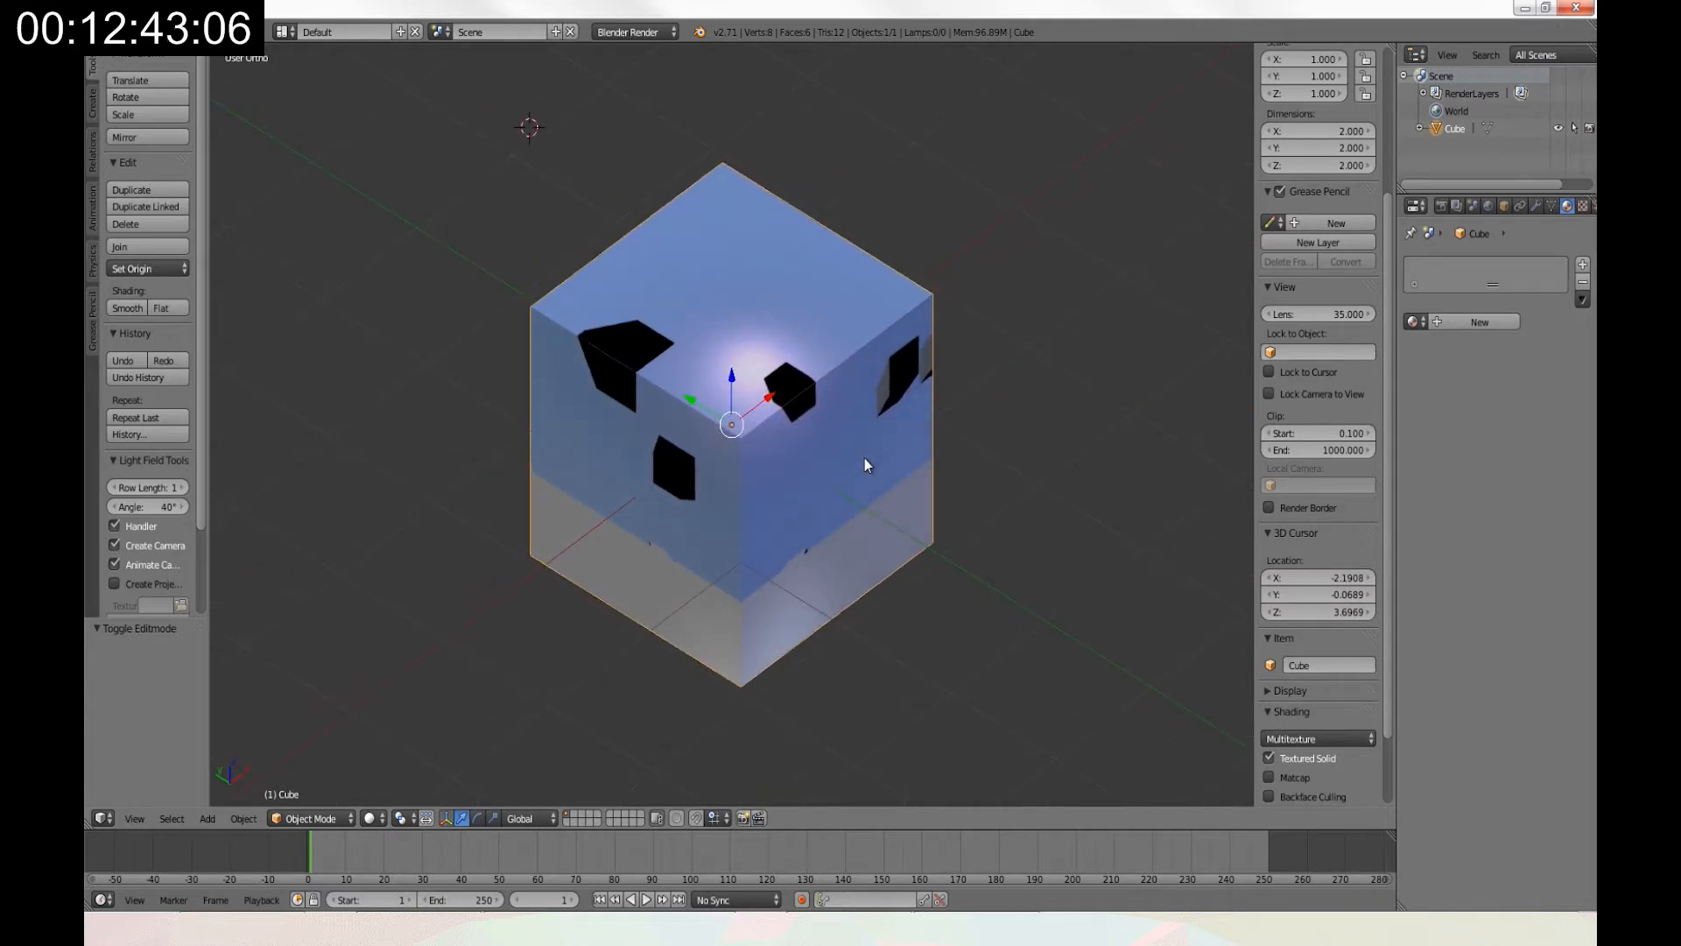
pyautogui.moveTo(866, 464); pyautogui.dragTo(710, 487)
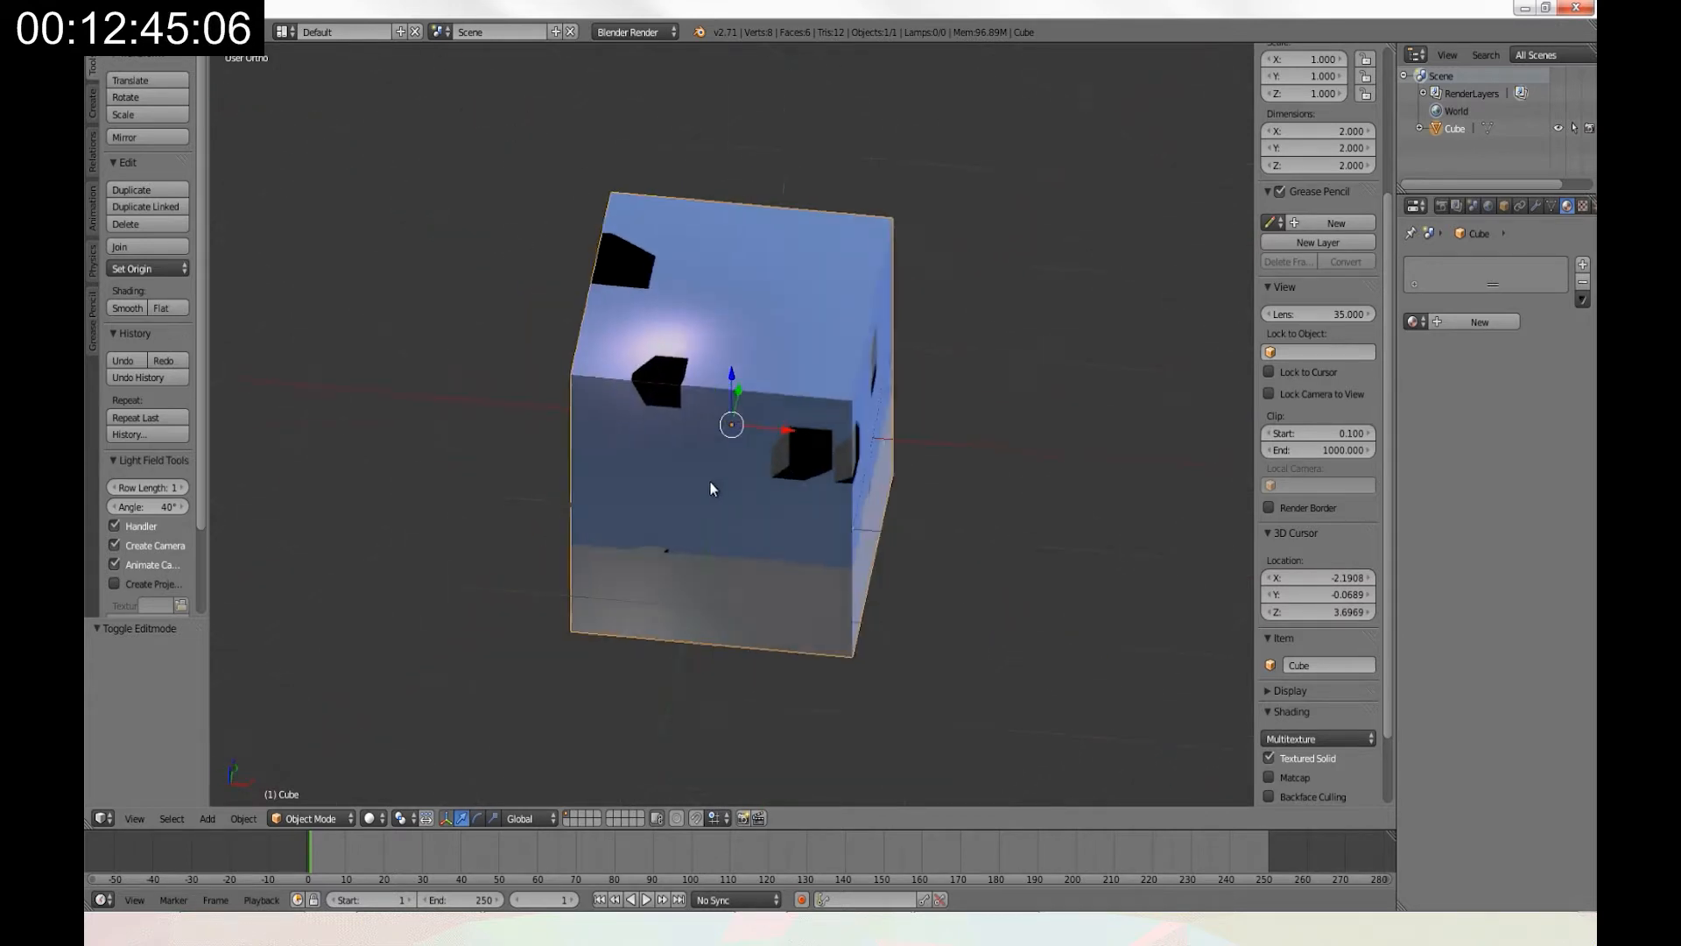
pyautogui.moveTo(707, 487); pyautogui.dragTo(1008, 225)
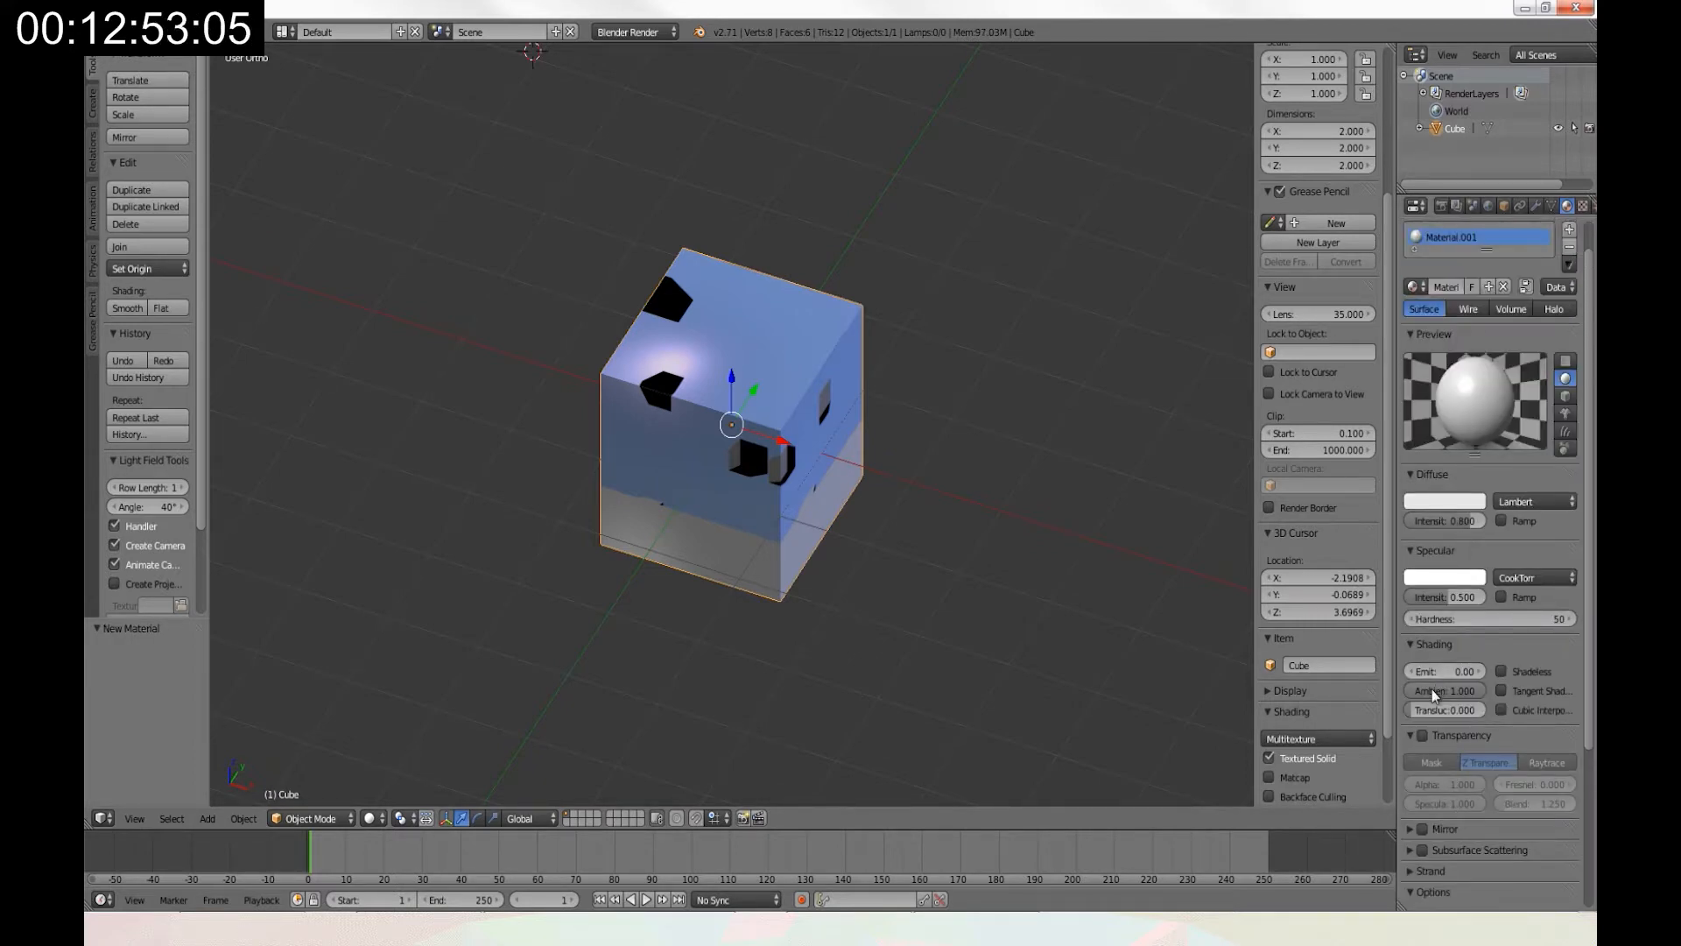
# Set the material emission to 1.00, orbit the cube, and show viewport shading modes.
pyautogui.click(1444, 670)
pyautogui.write('1')
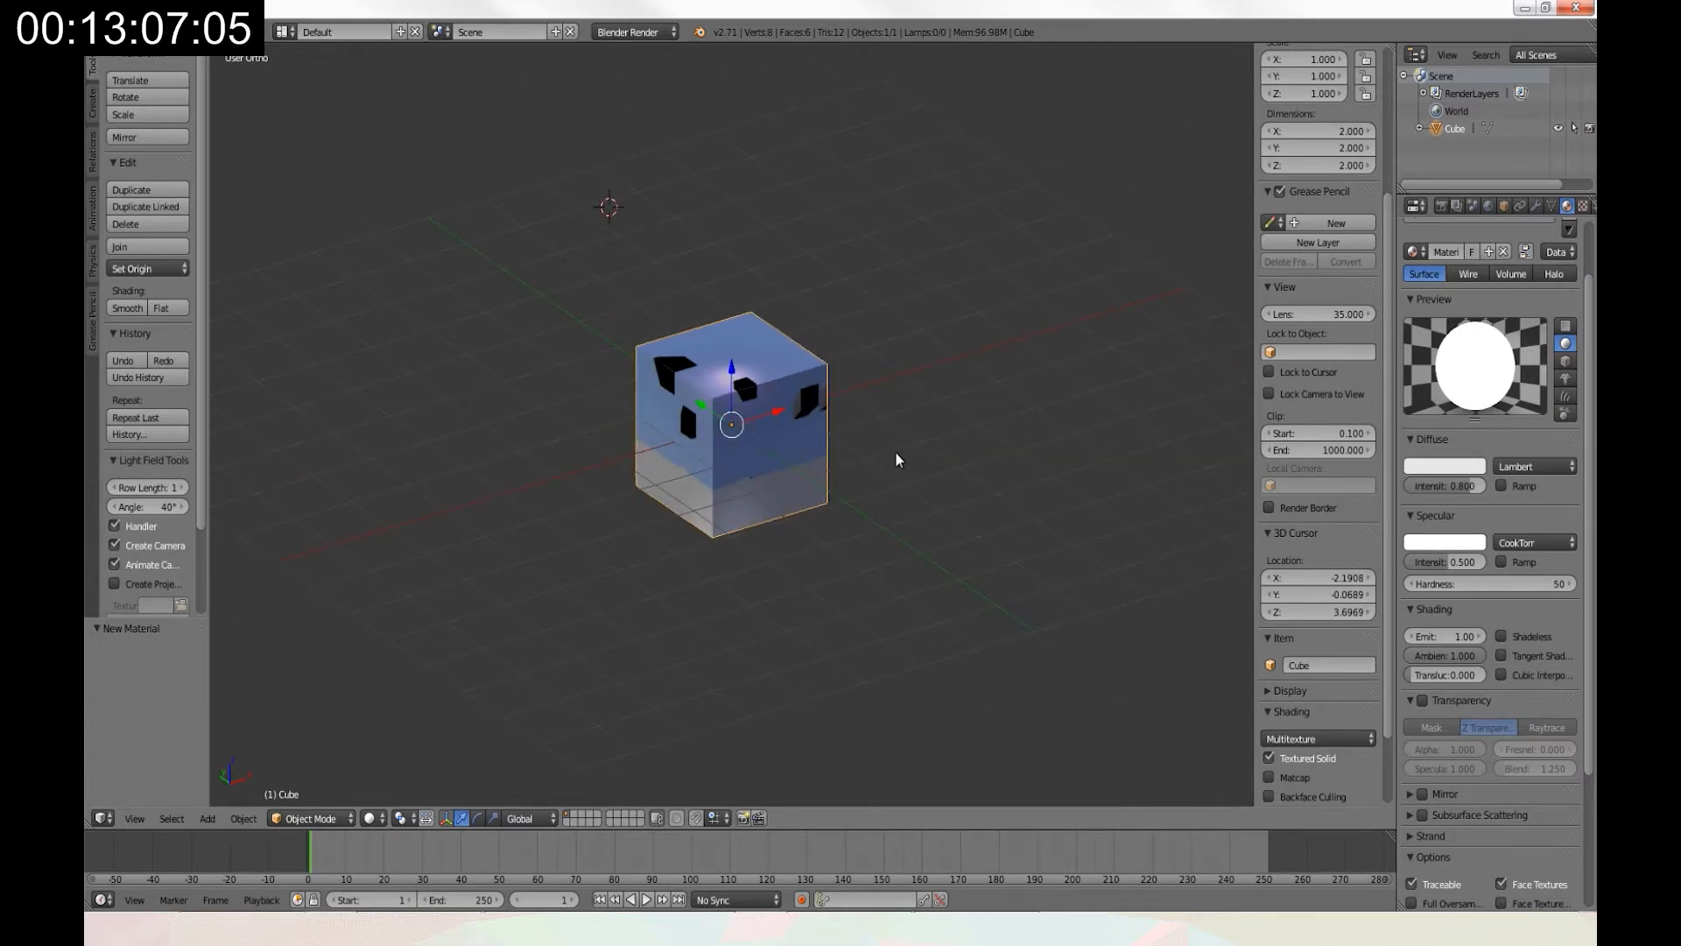
pyautogui.moveTo(842, 461)
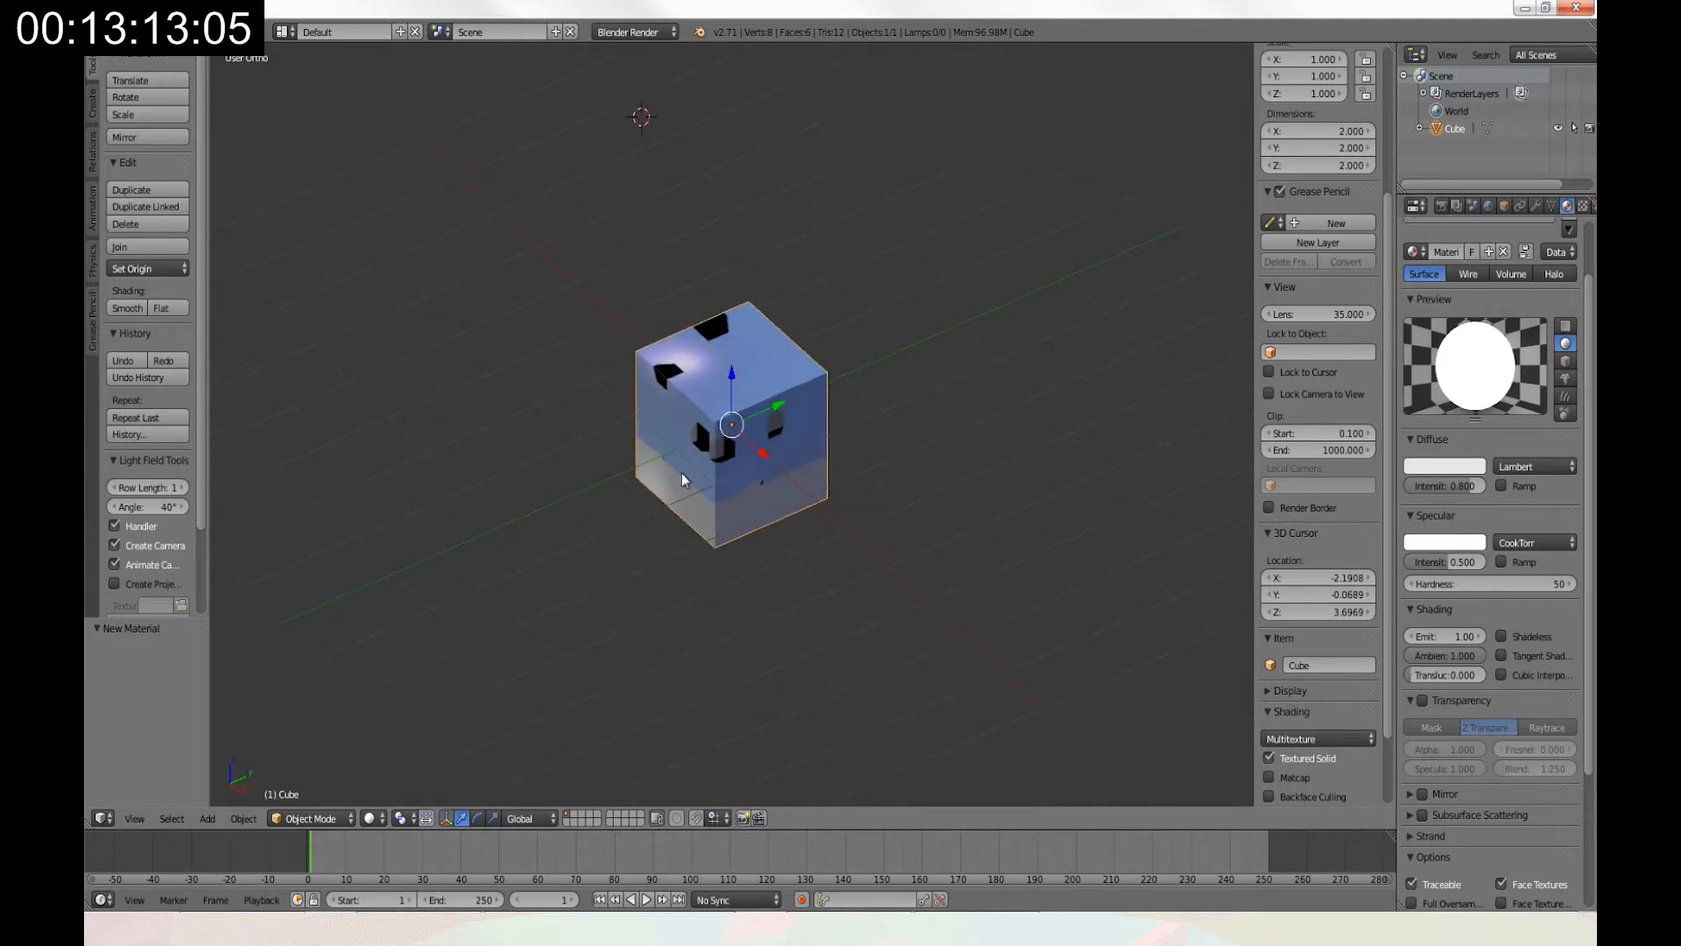
pyautogui.moveTo(683, 479); pyautogui.dragTo(875, 495)
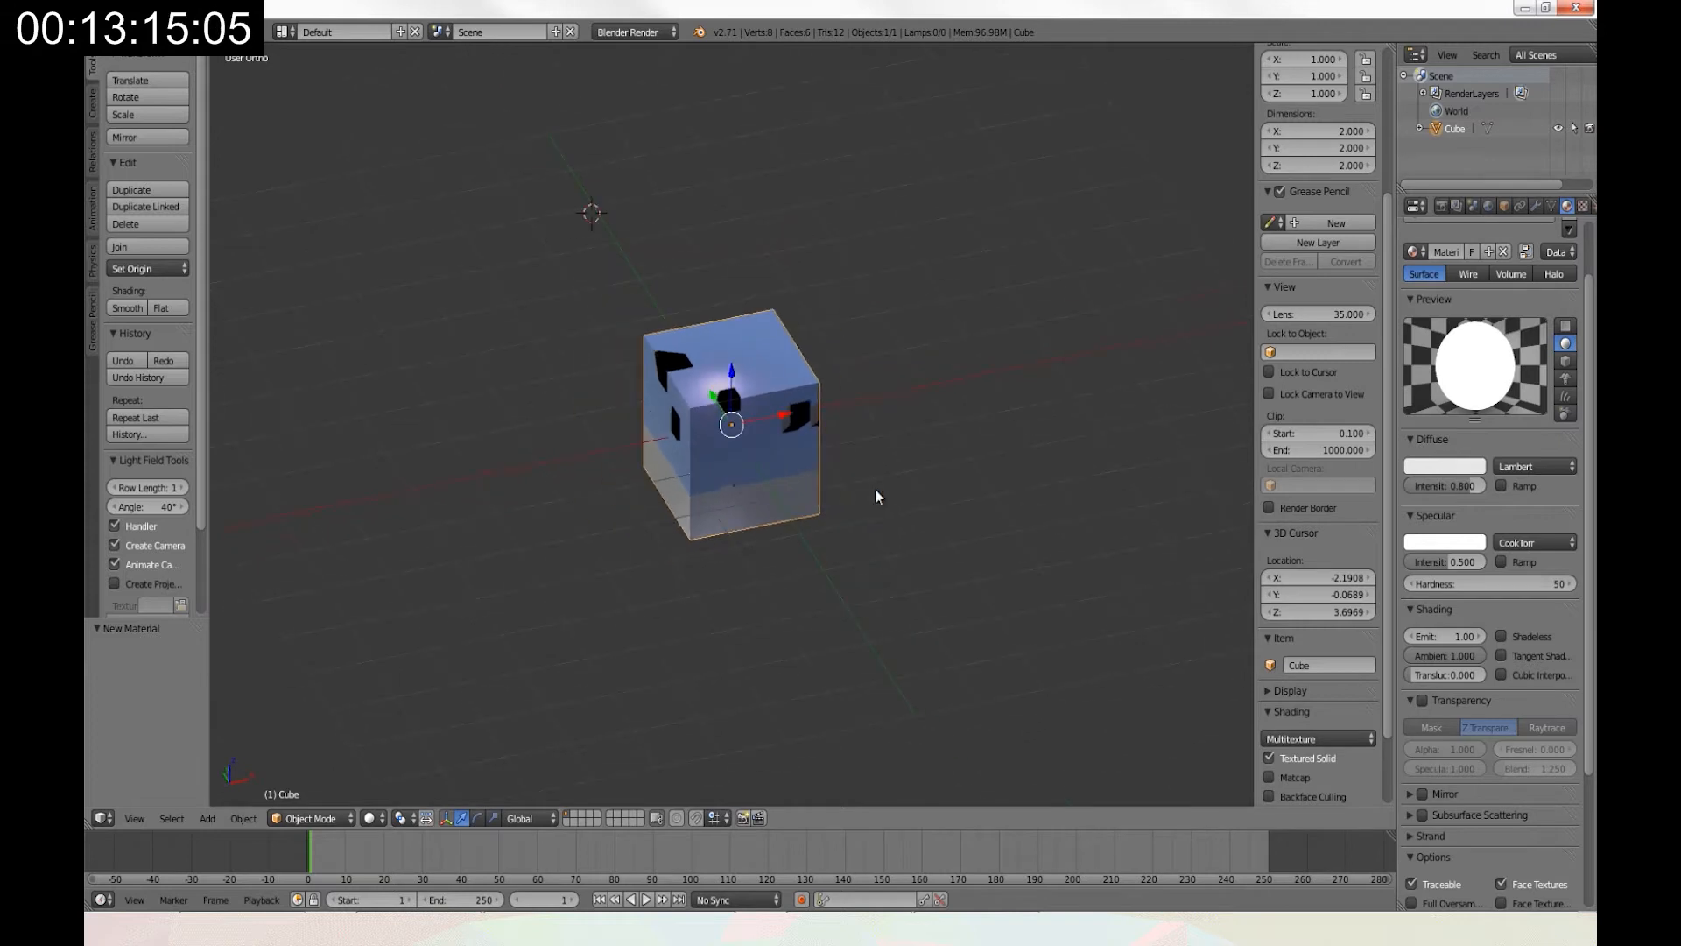
pyautogui.click(383, 817)
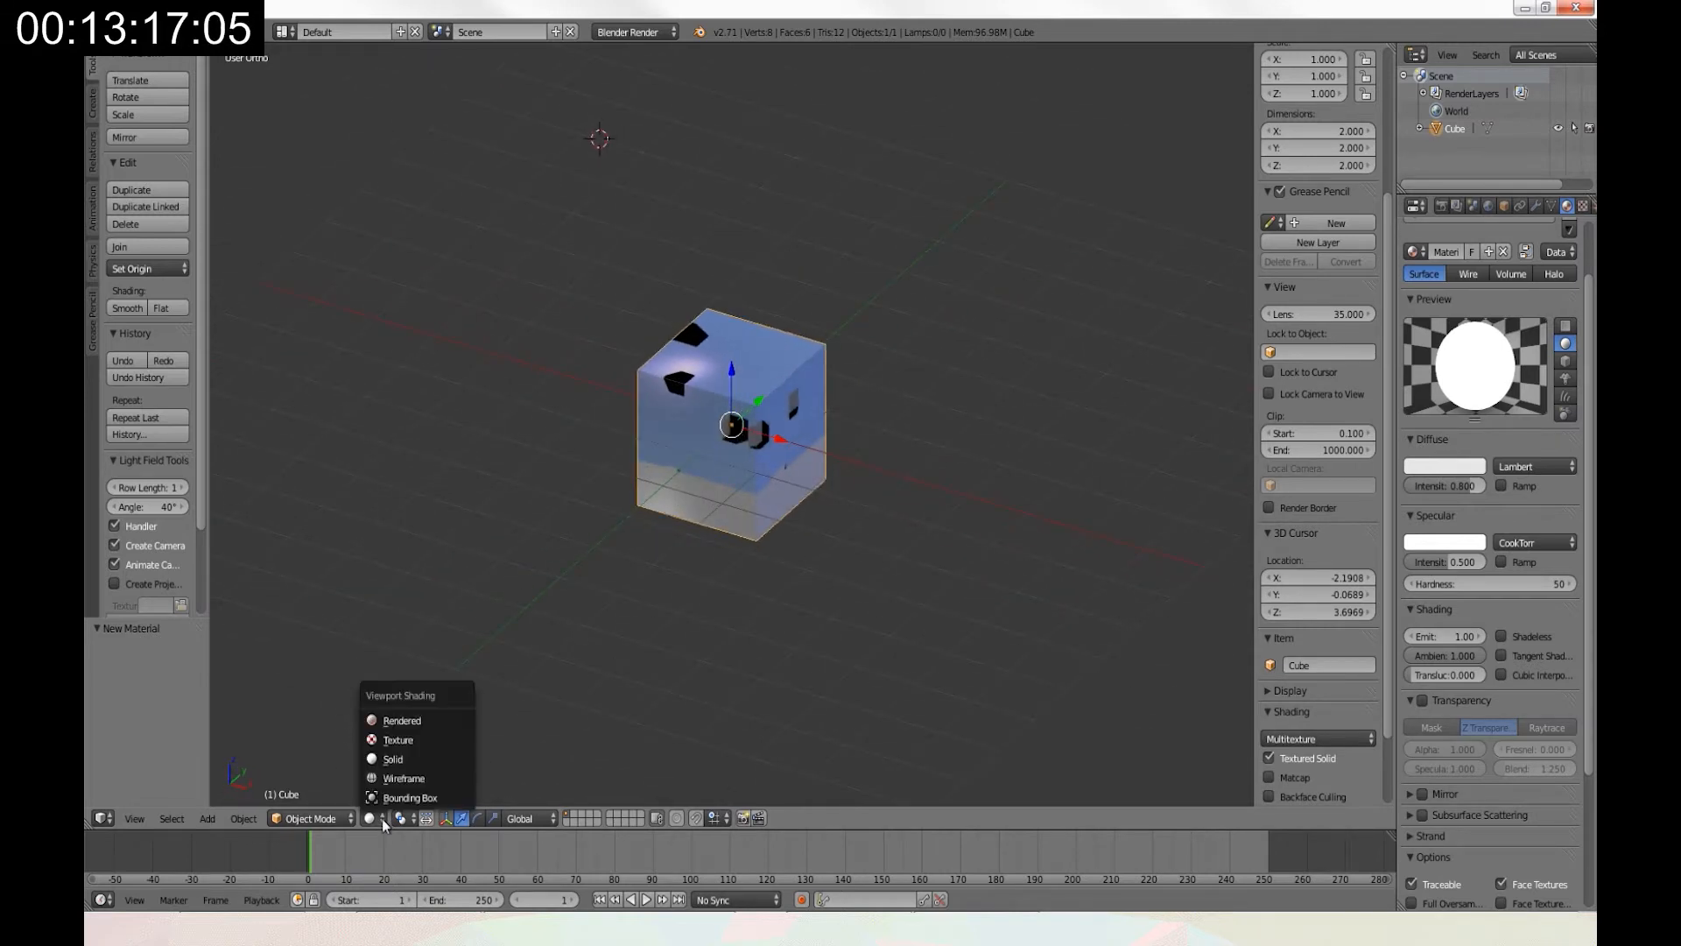
pyautogui.click(402, 720)
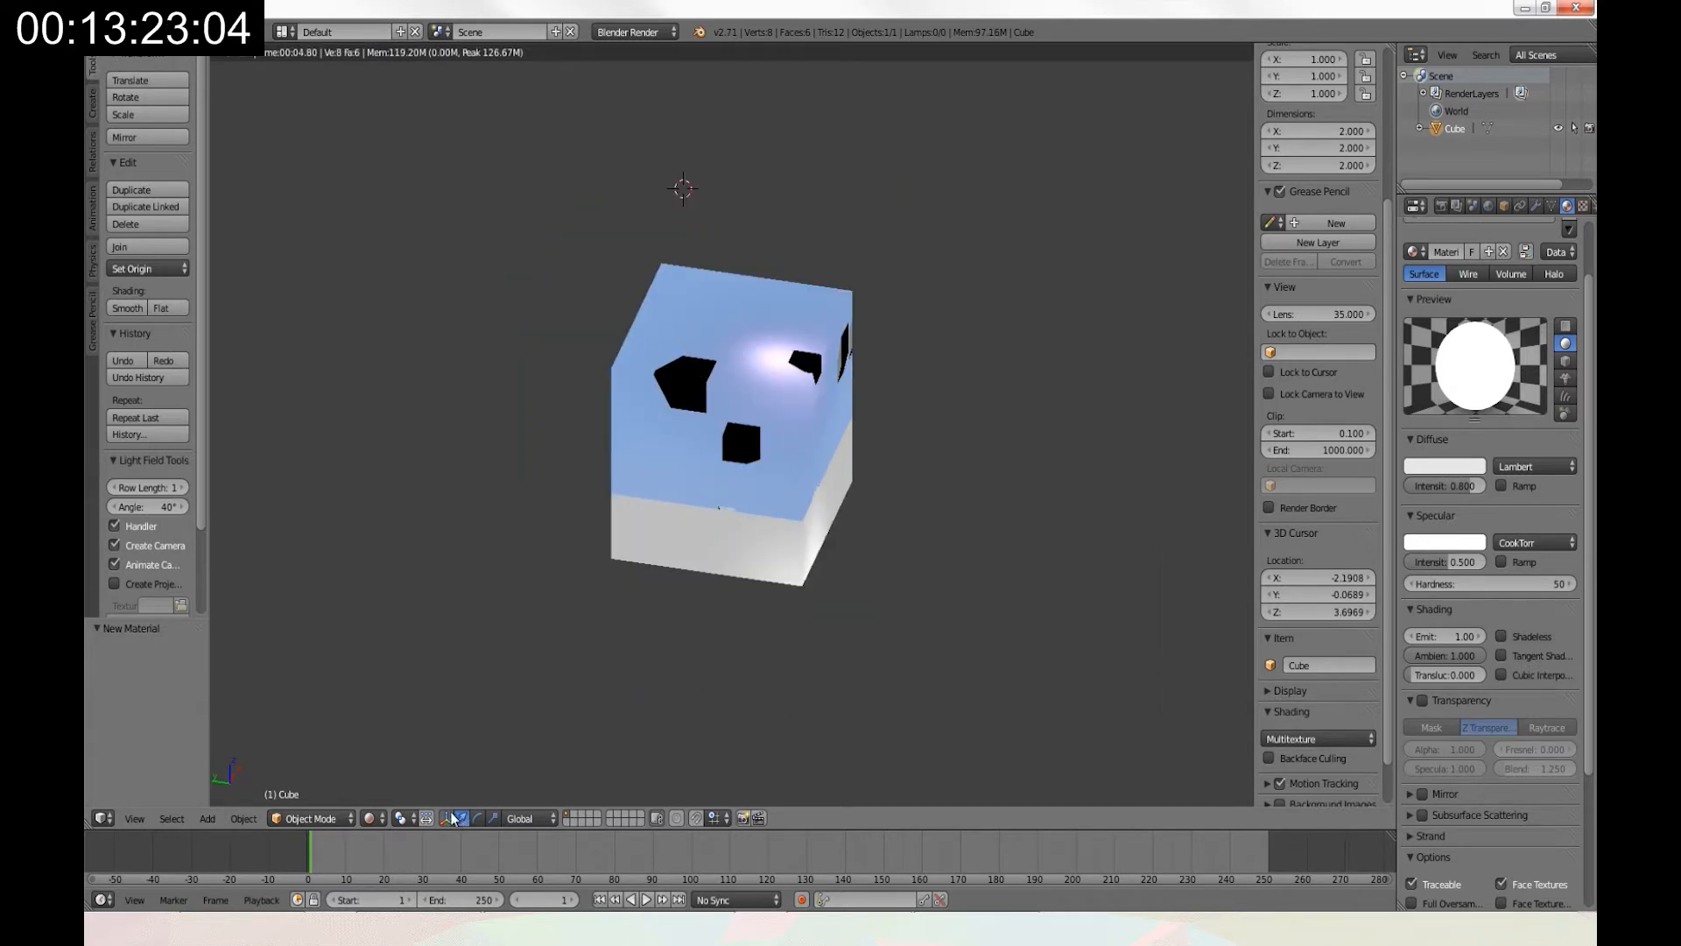
pyautogui.click(1443, 635)
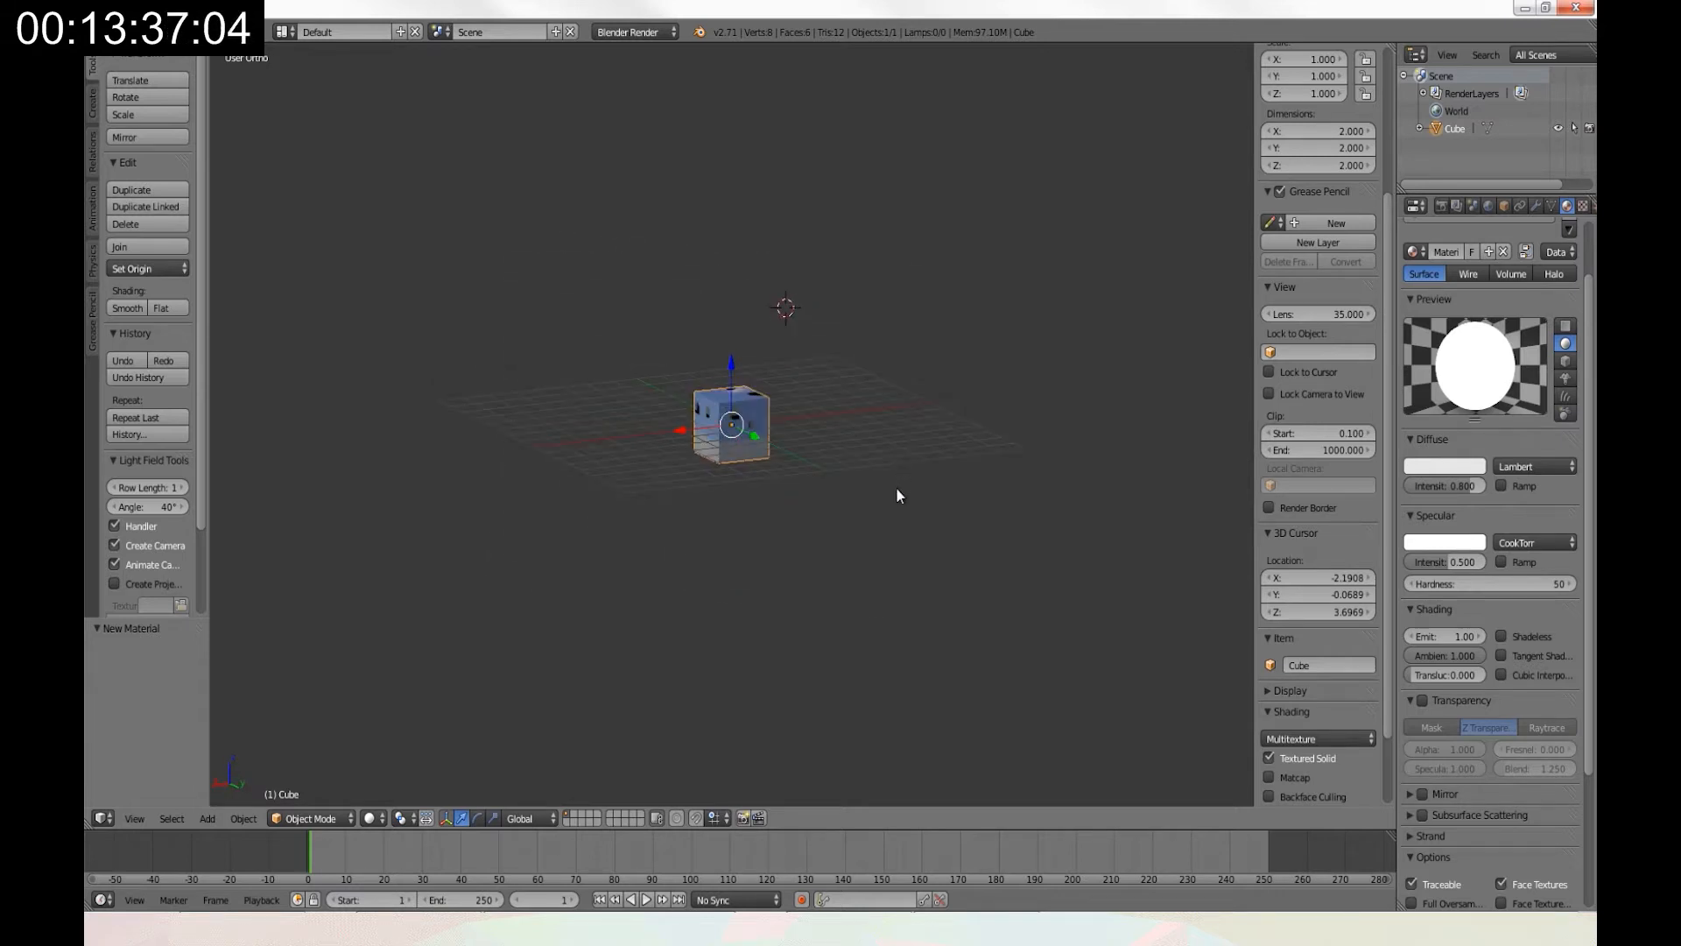
# Scale the cube up until it encloses the scene like a sky box.
pyautogui.moveTo(732, 424); pyautogui.dragTo(898, 490)
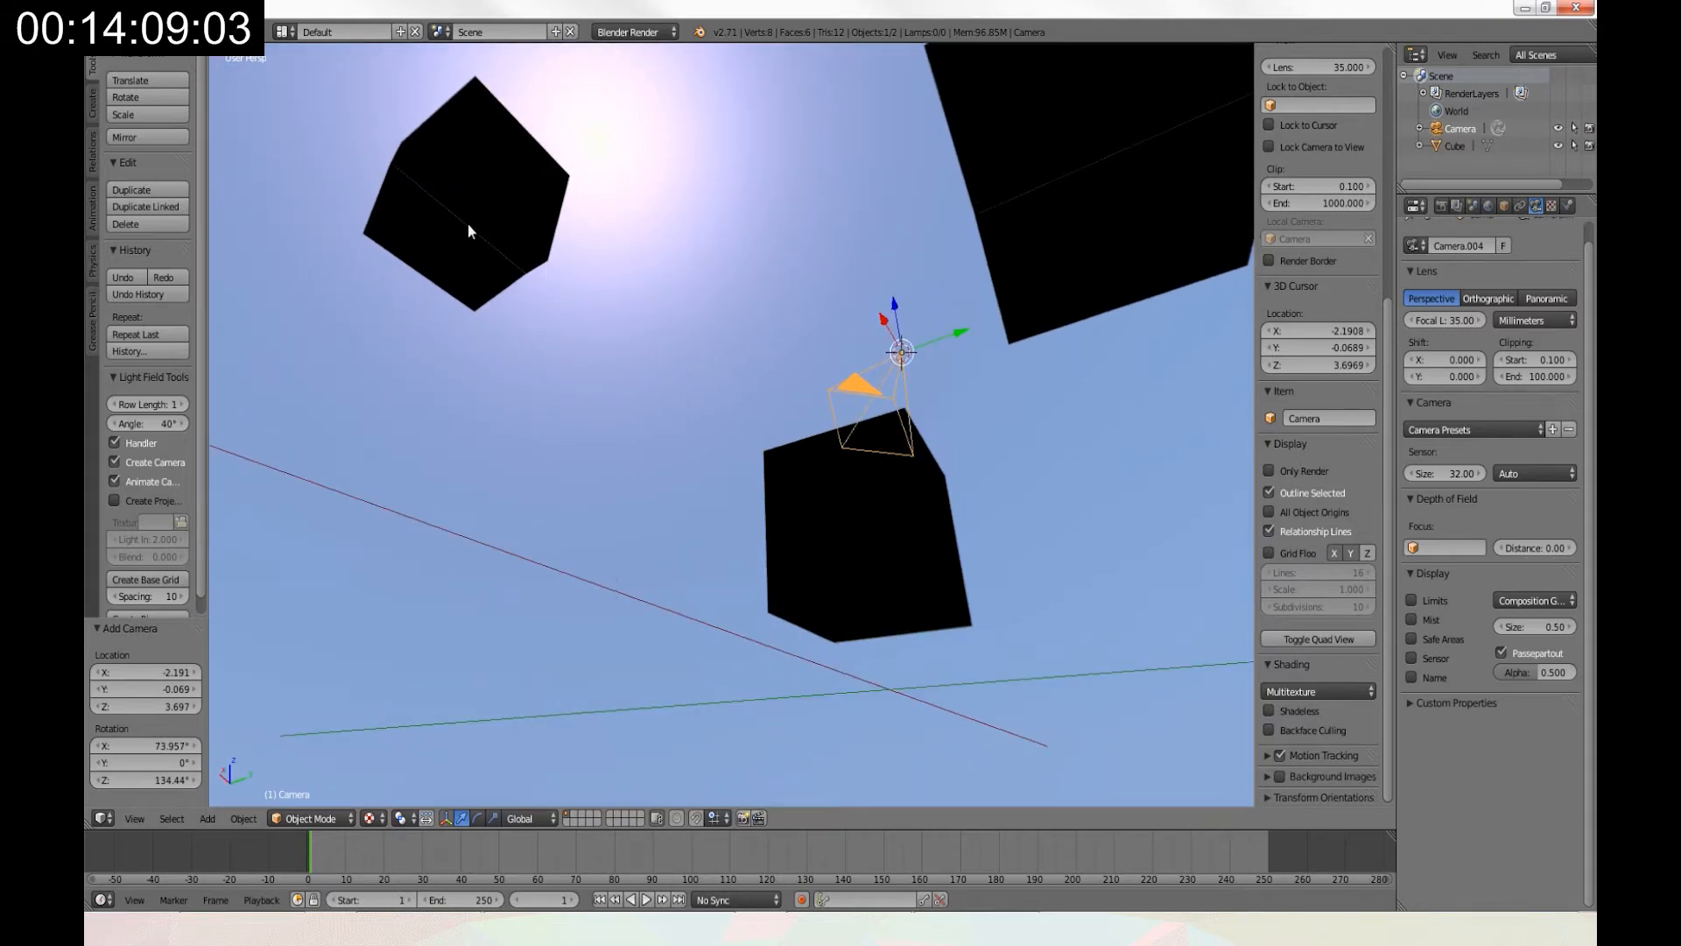
pyautogui.moveTo(593, 427)
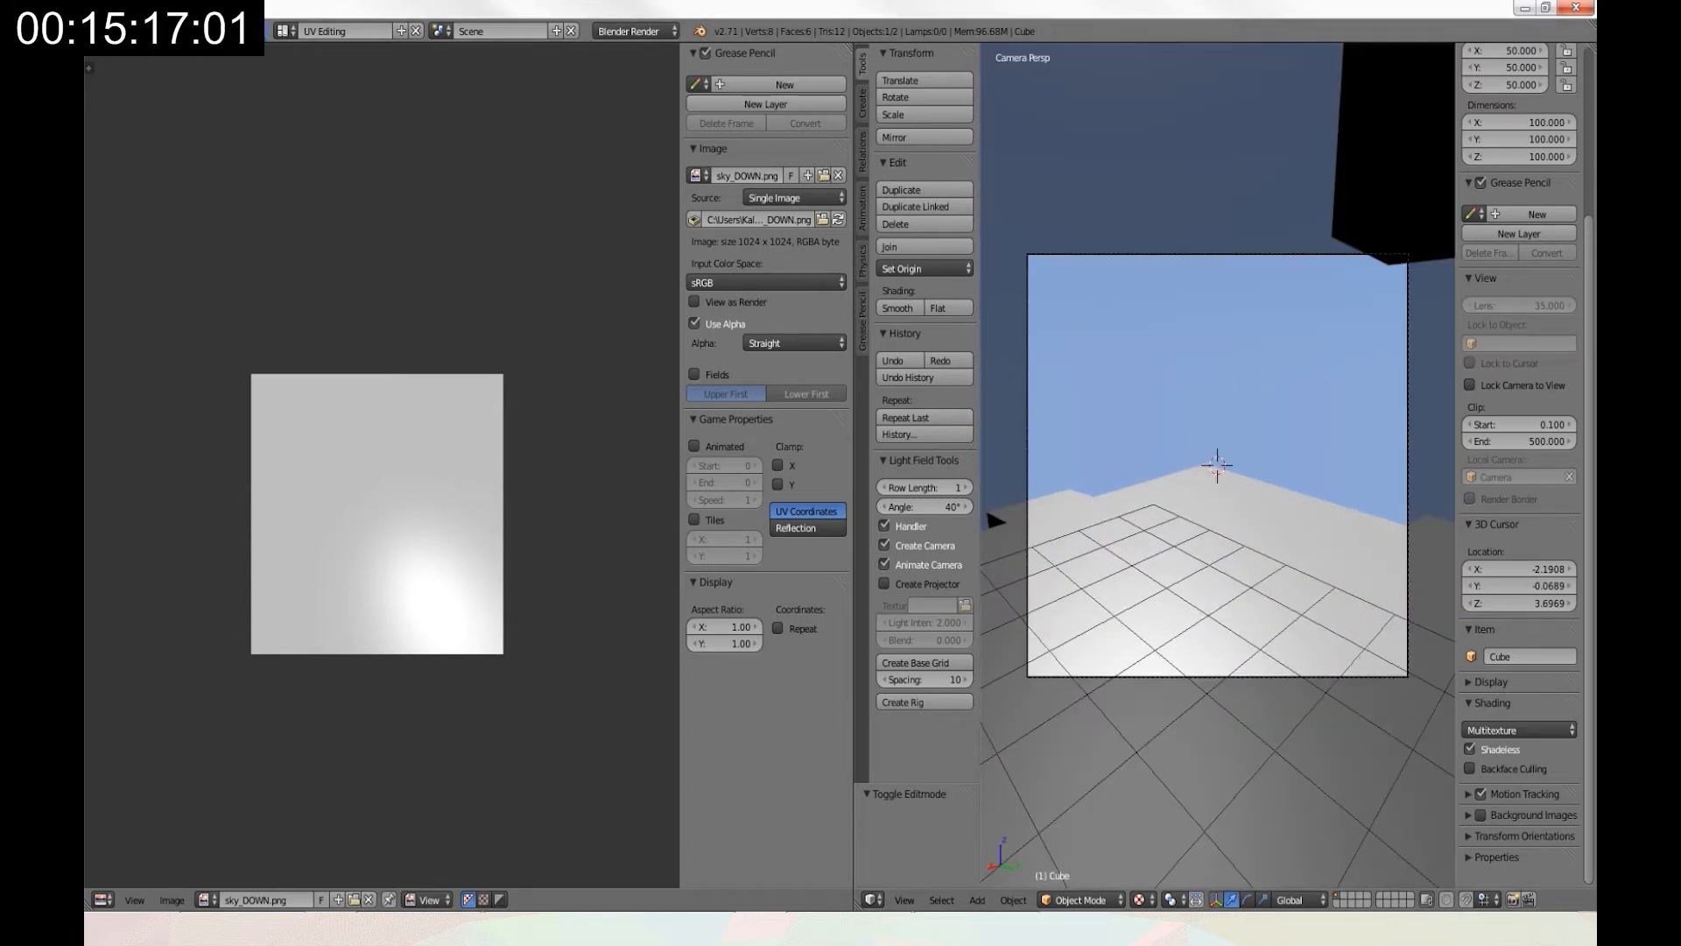
# Switch the screen layout from UV Editing back to Default.
pyautogui.click(340, 30)
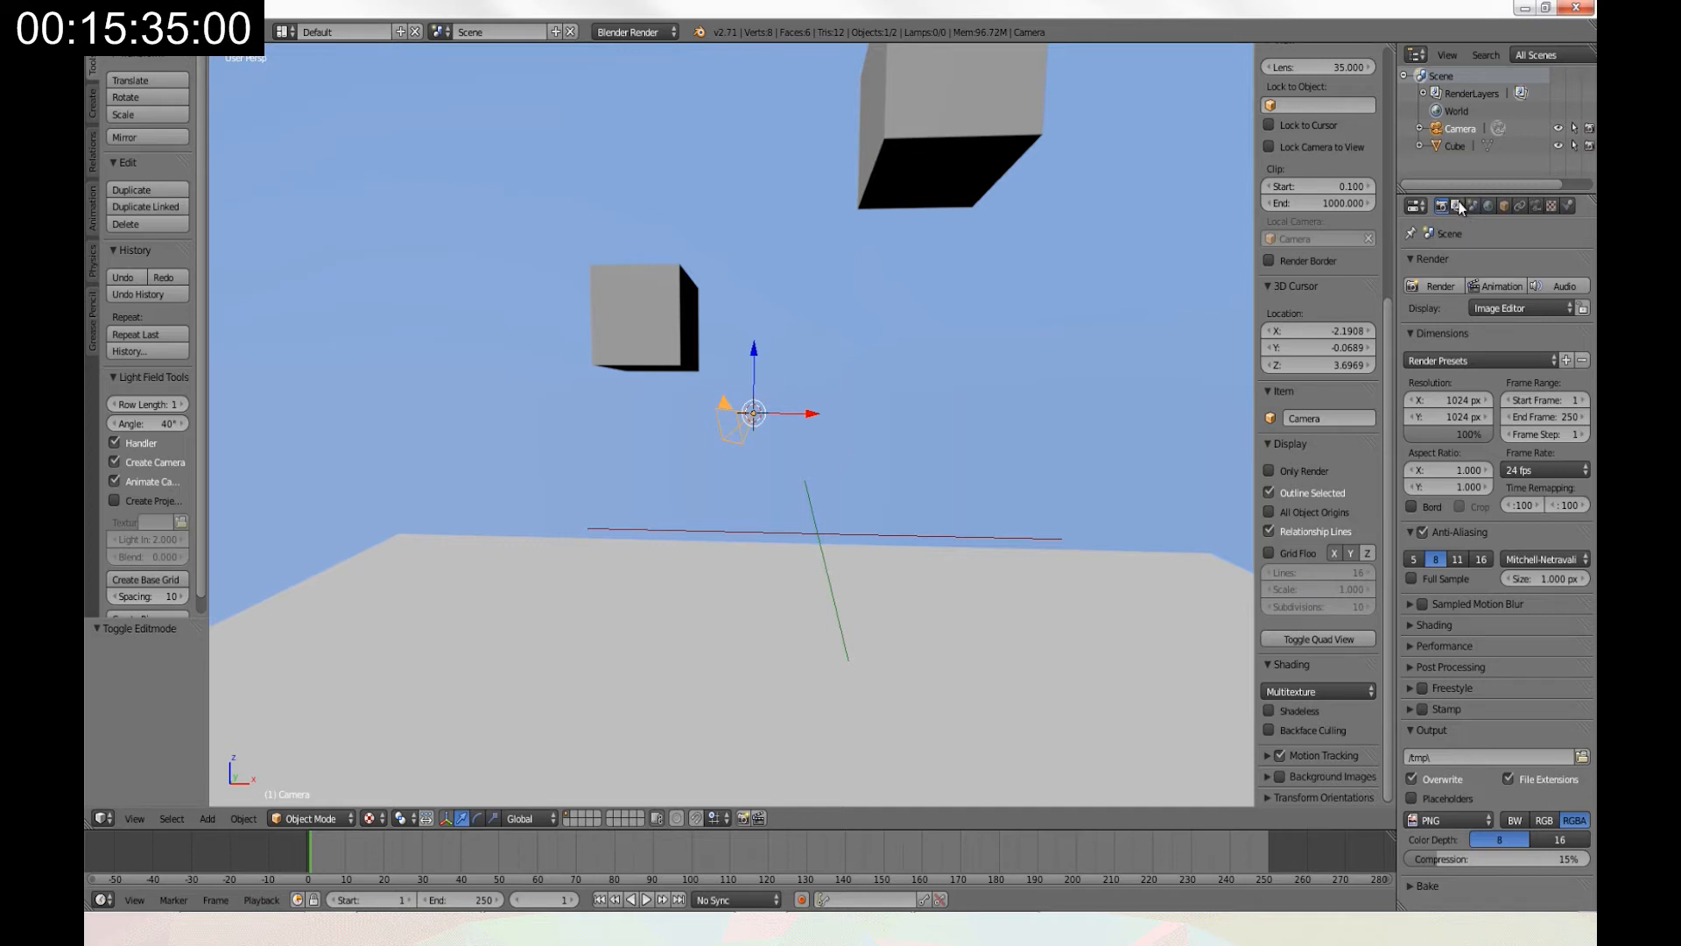
# Orbit to find the camera and set its rotation to 90, 0, 0.
pyautogui.moveTo(750, 429); pyautogui.dragTo(703, 427)
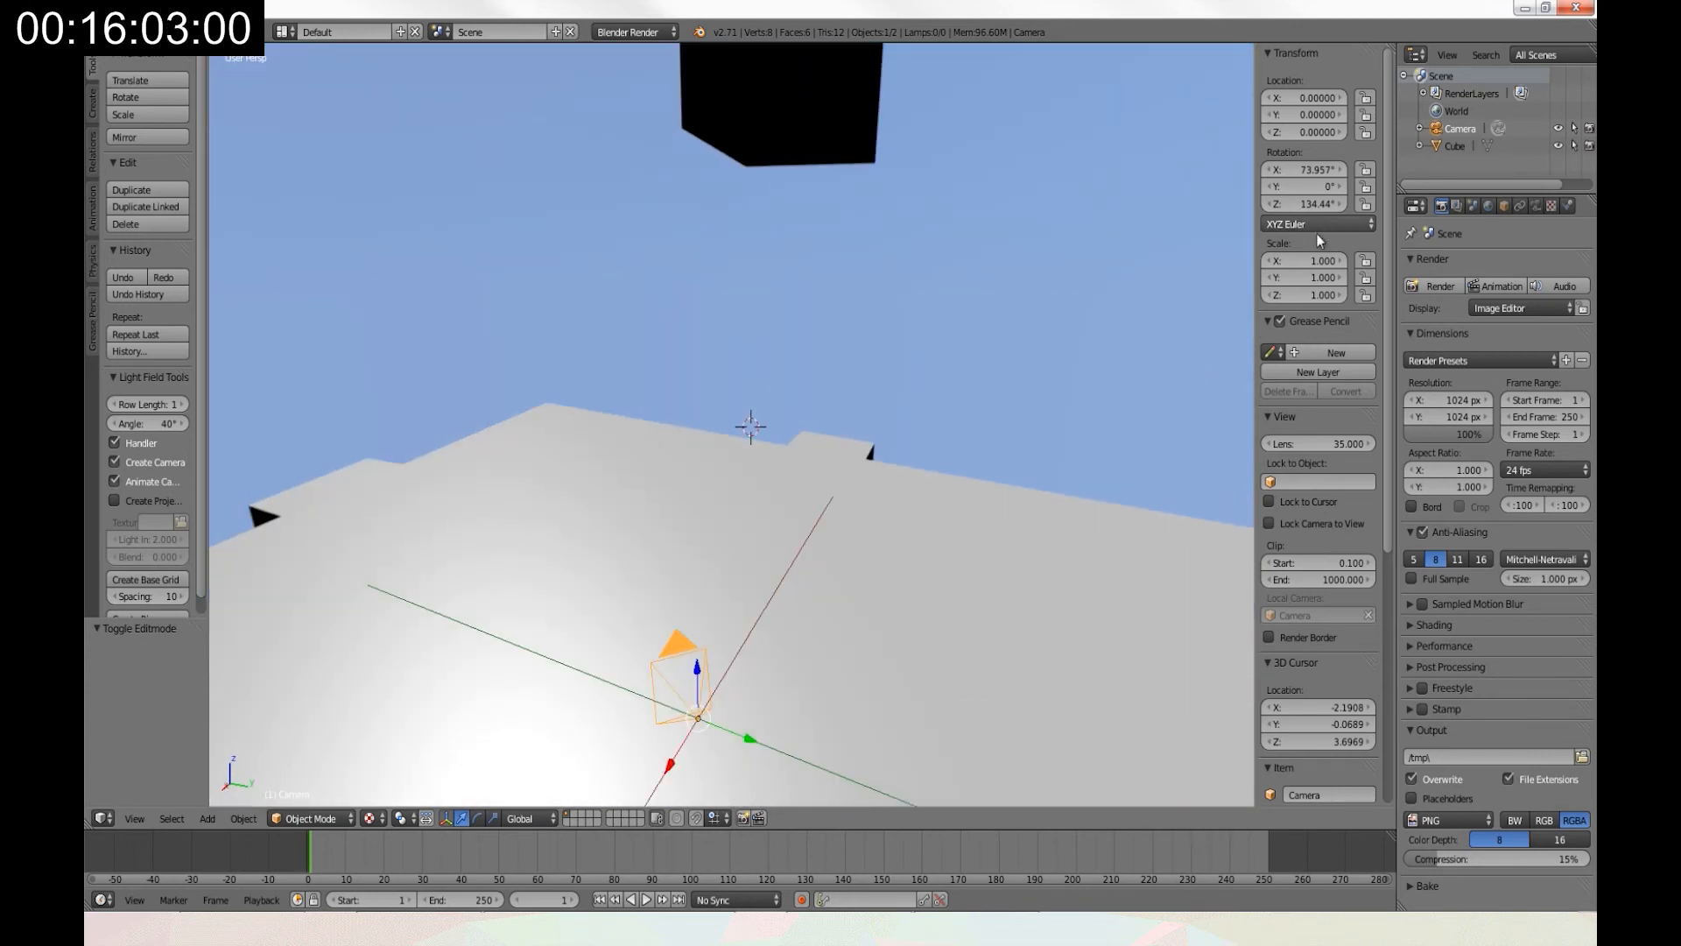
pyautogui.click(1303, 169)
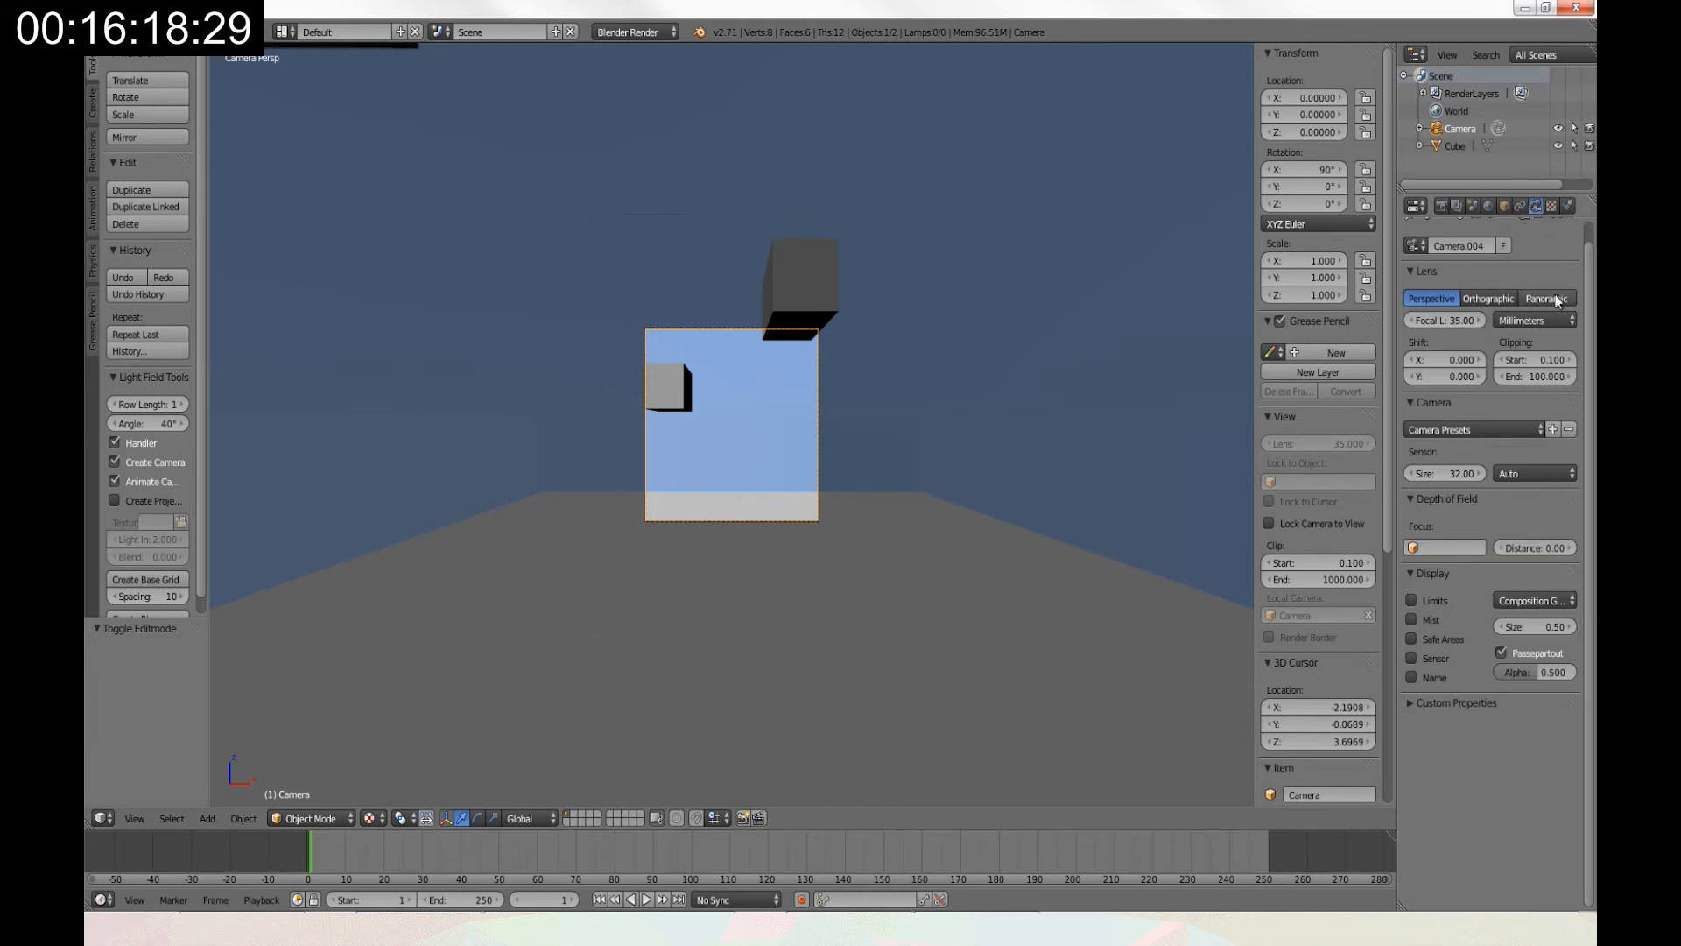
# Set the camera lens unit to Field of View and render resolution to 1920x1080.
pyautogui.click(1532, 291)
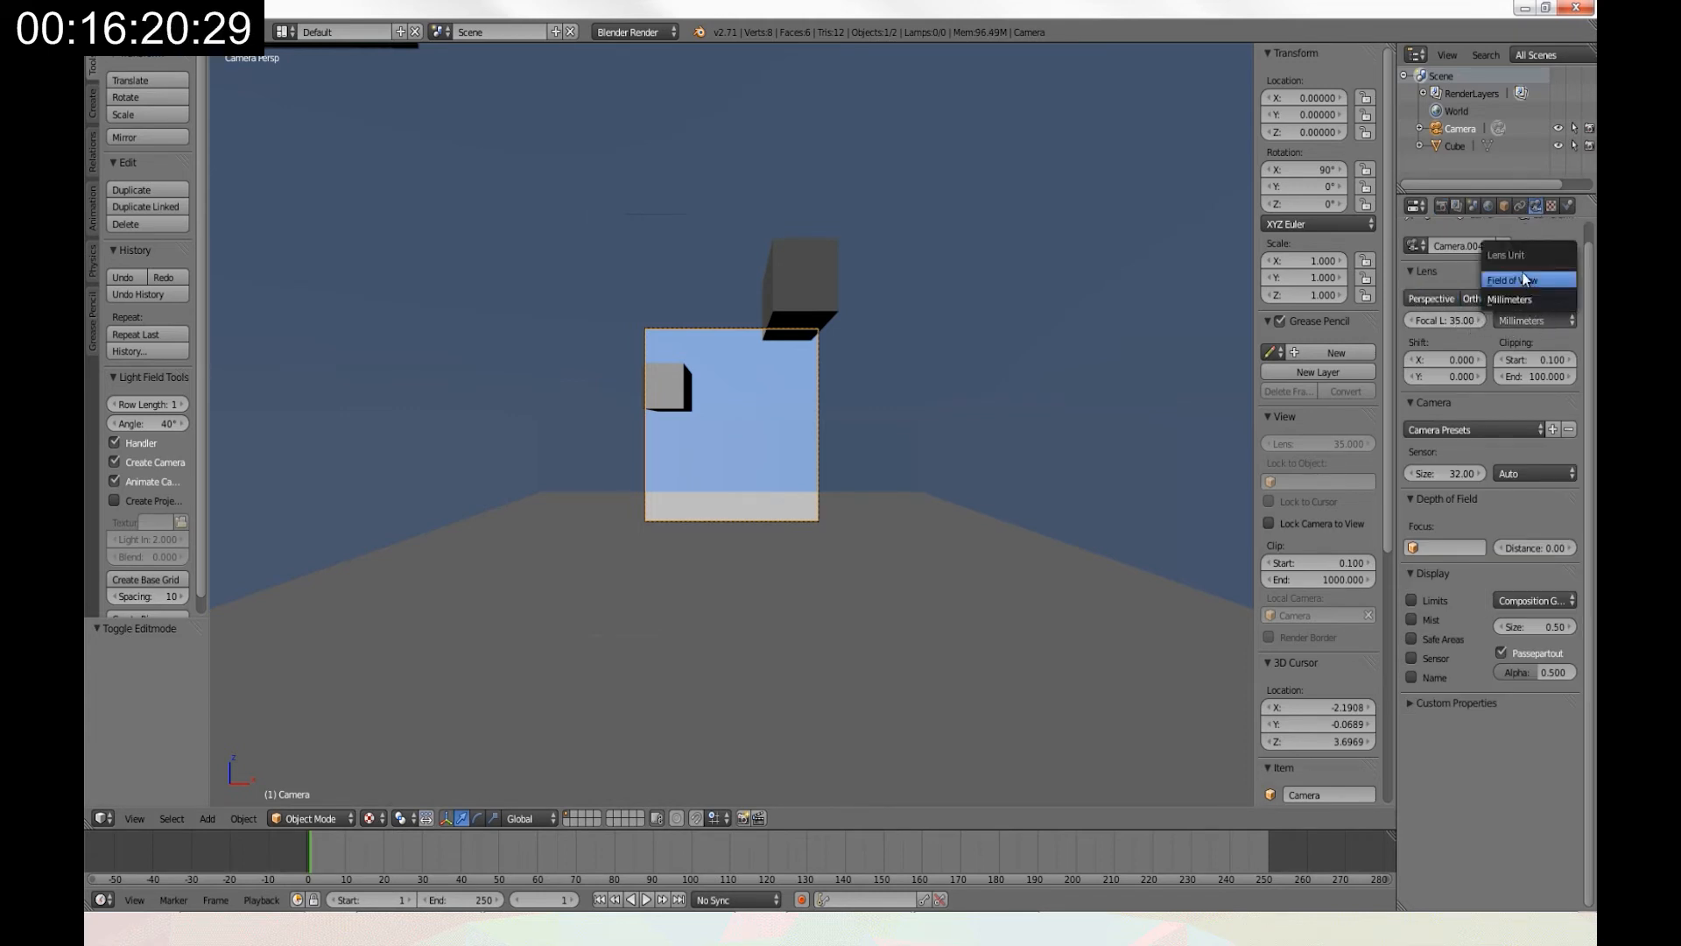
pyautogui.click(1523, 278)
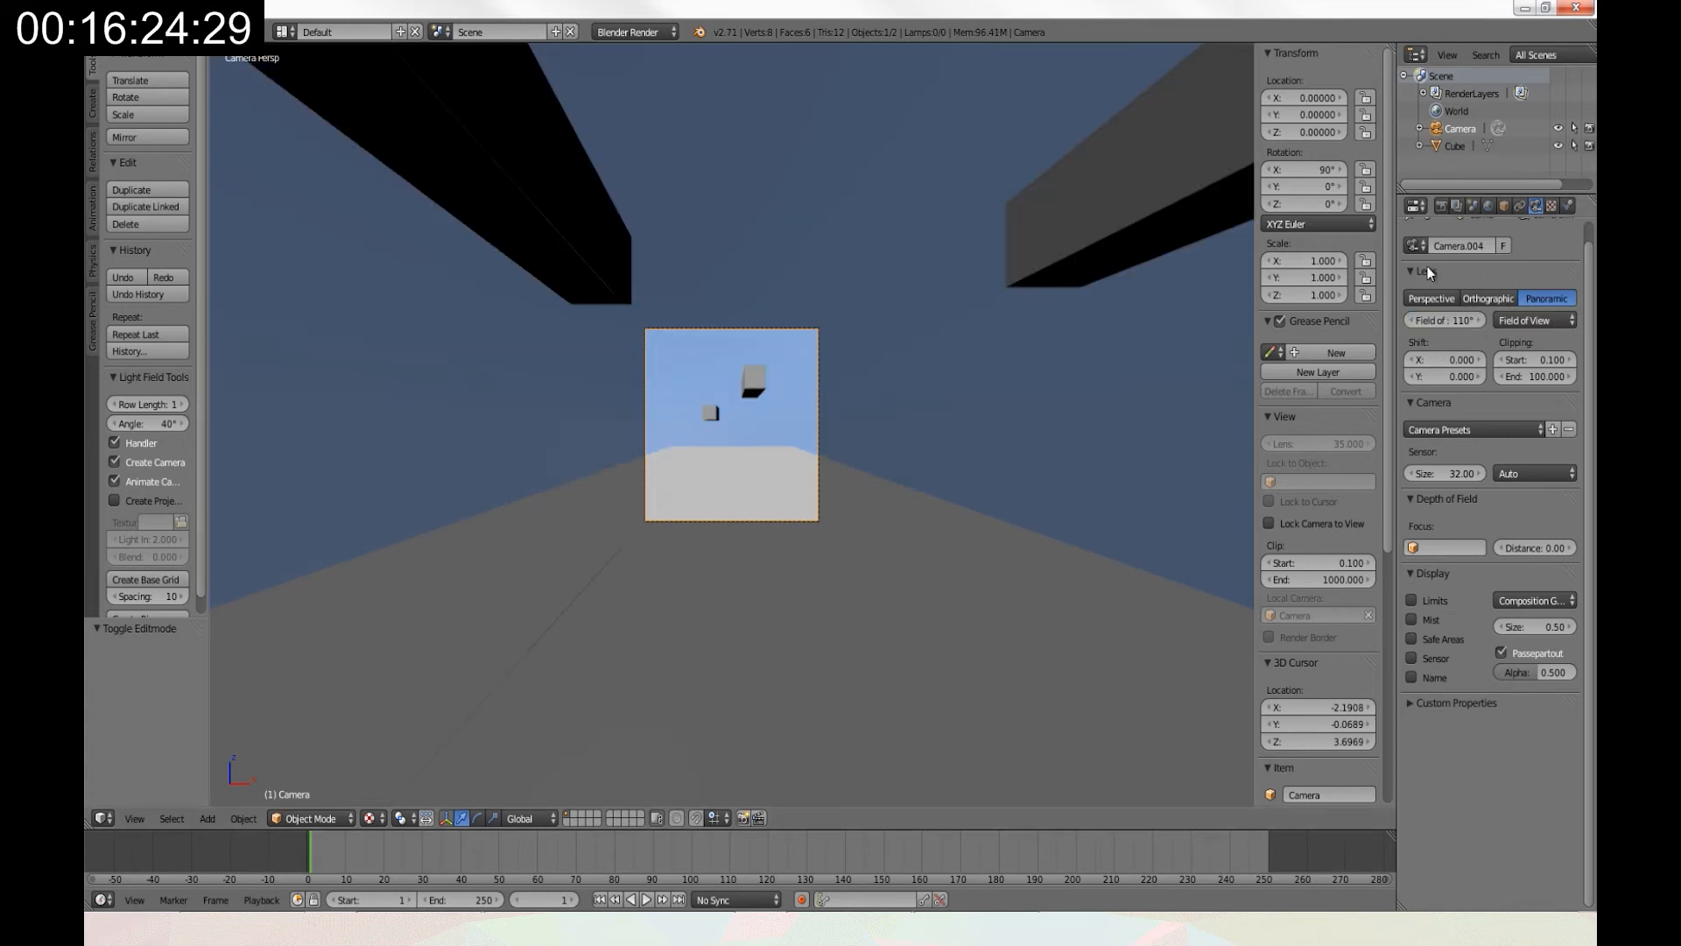
pyautogui.click(1413, 206)
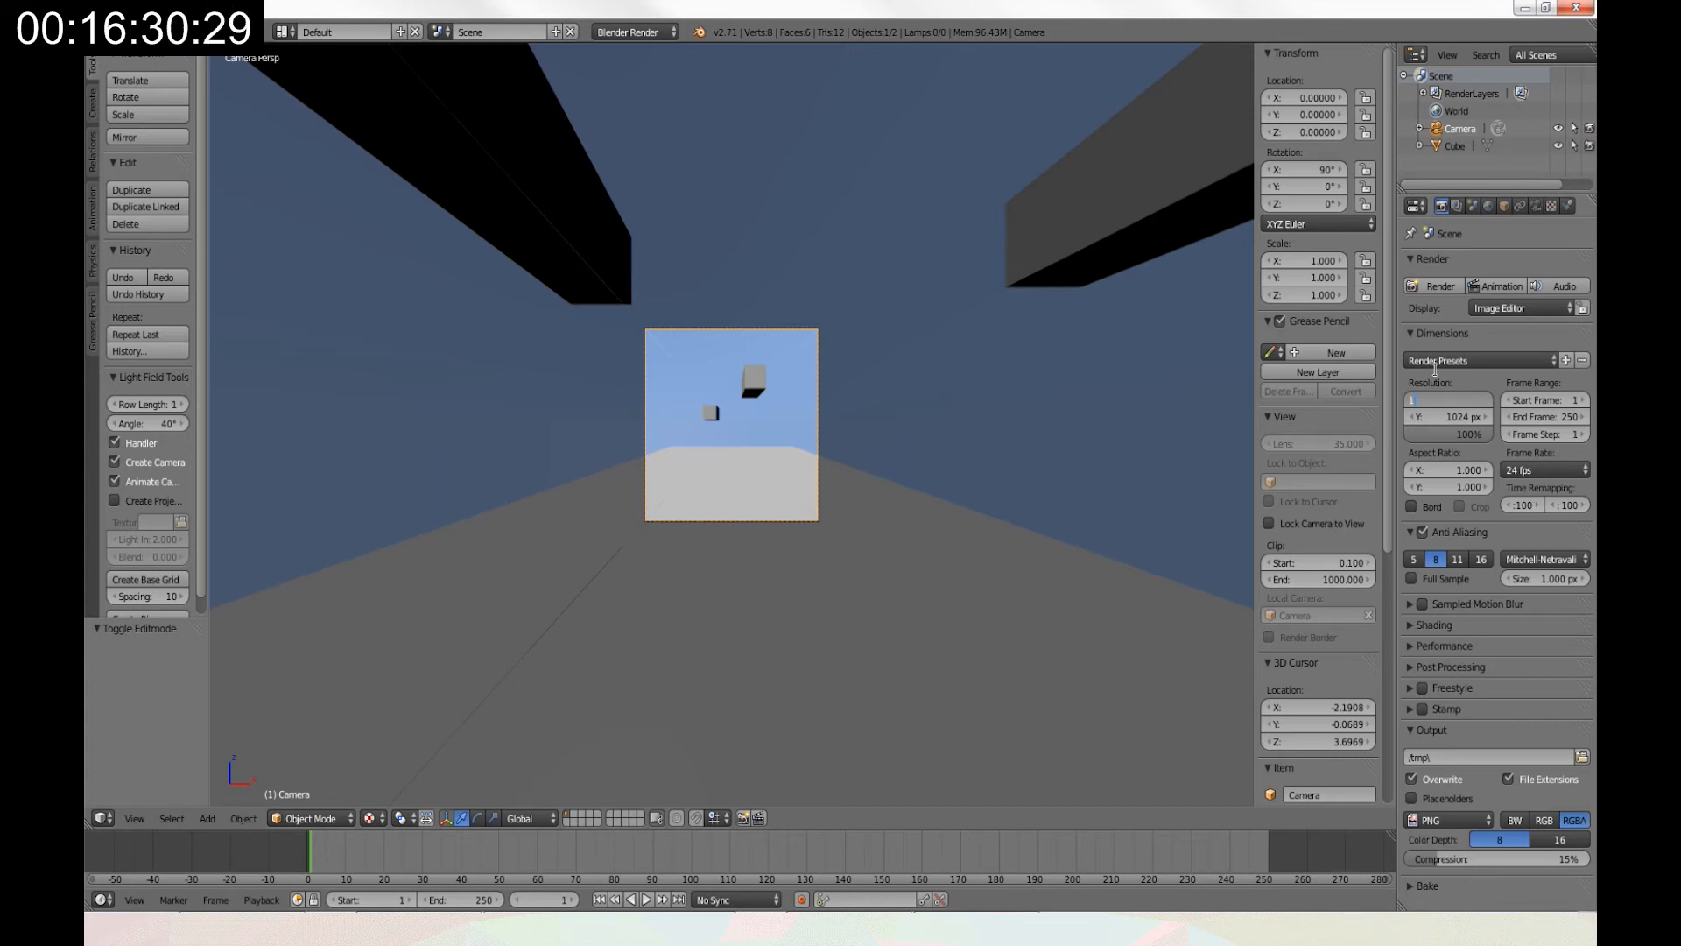
pyautogui.write('1920 px')
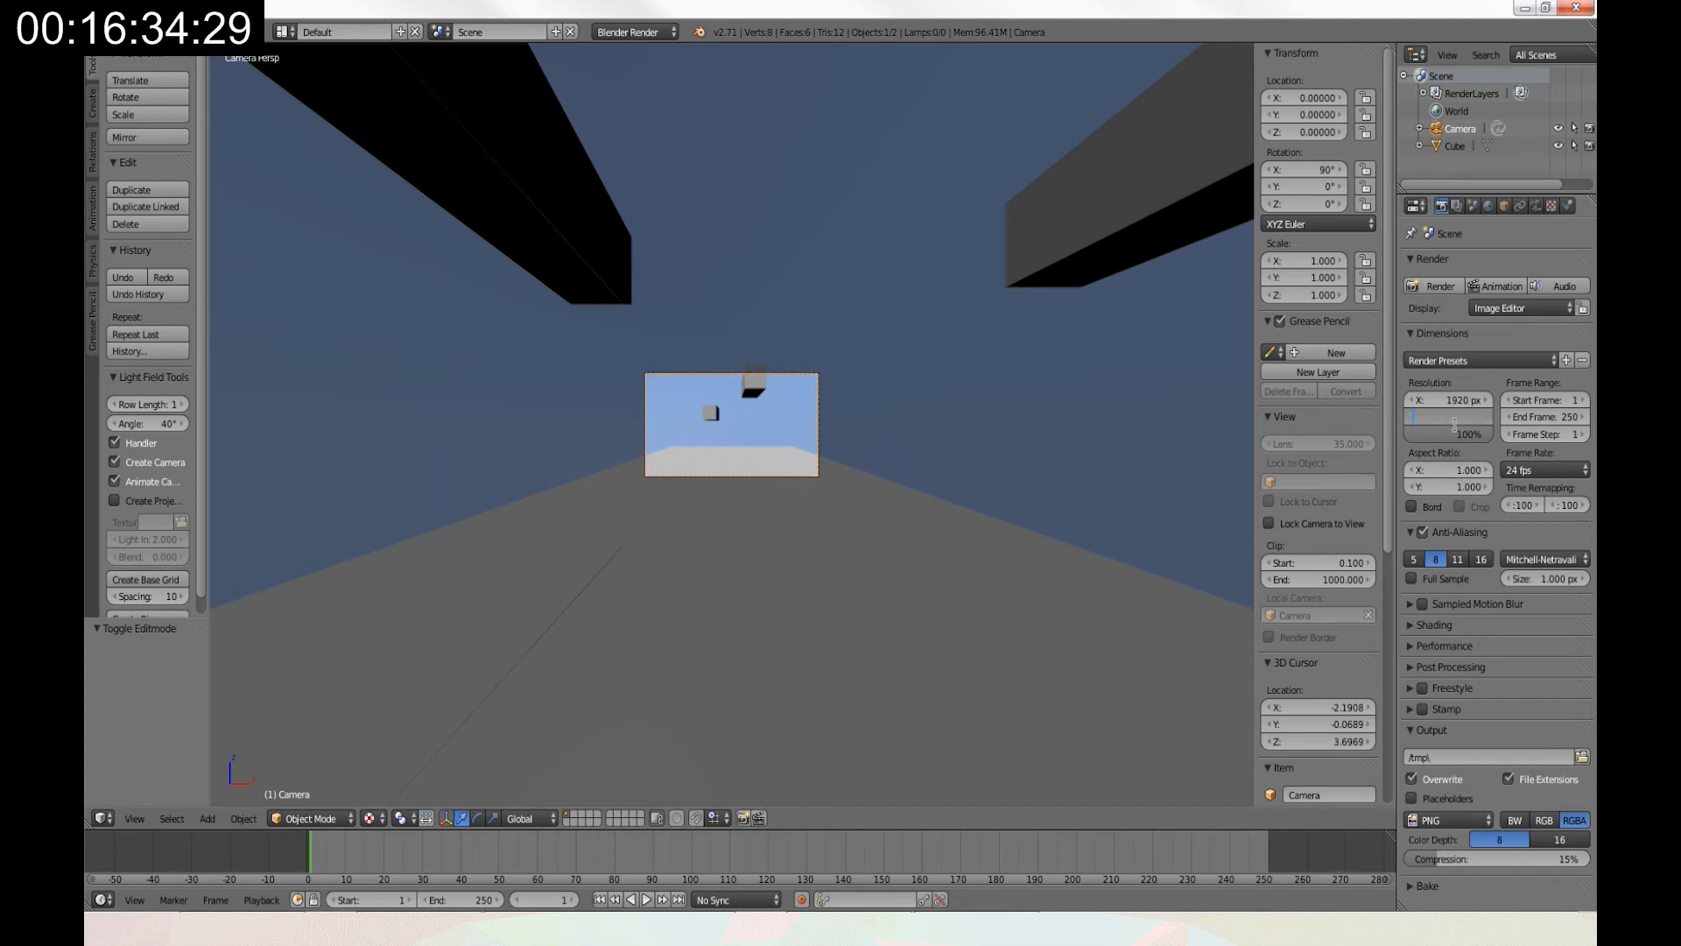
pyautogui.write('180 px')
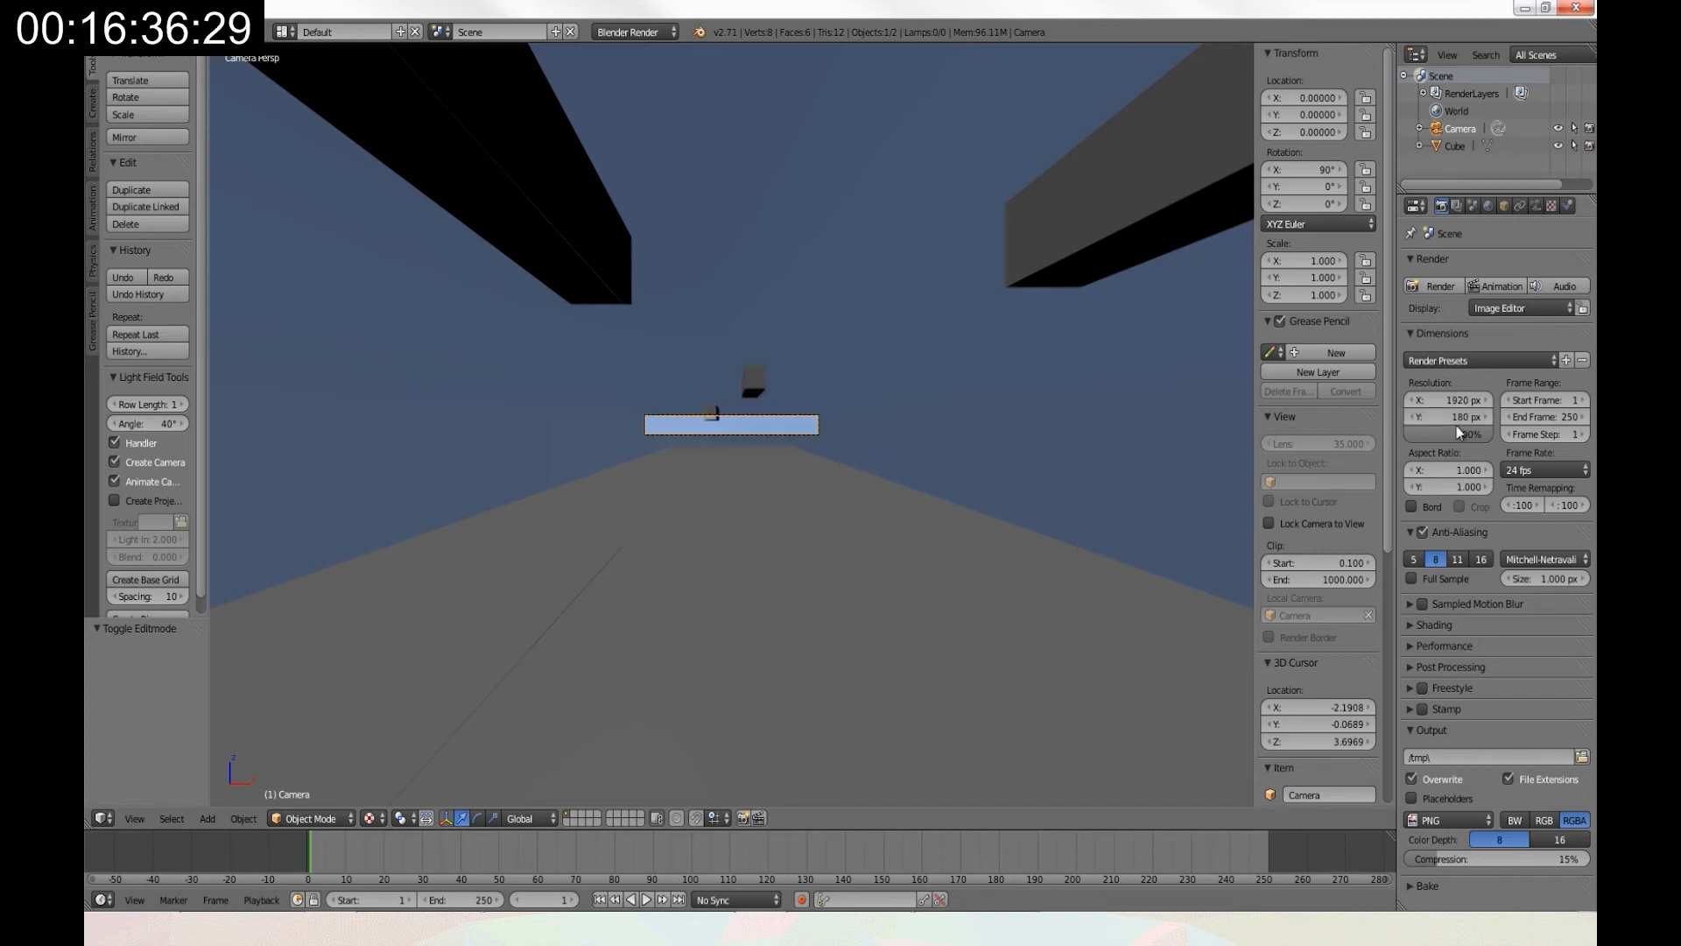
pyautogui.click(1446, 416)
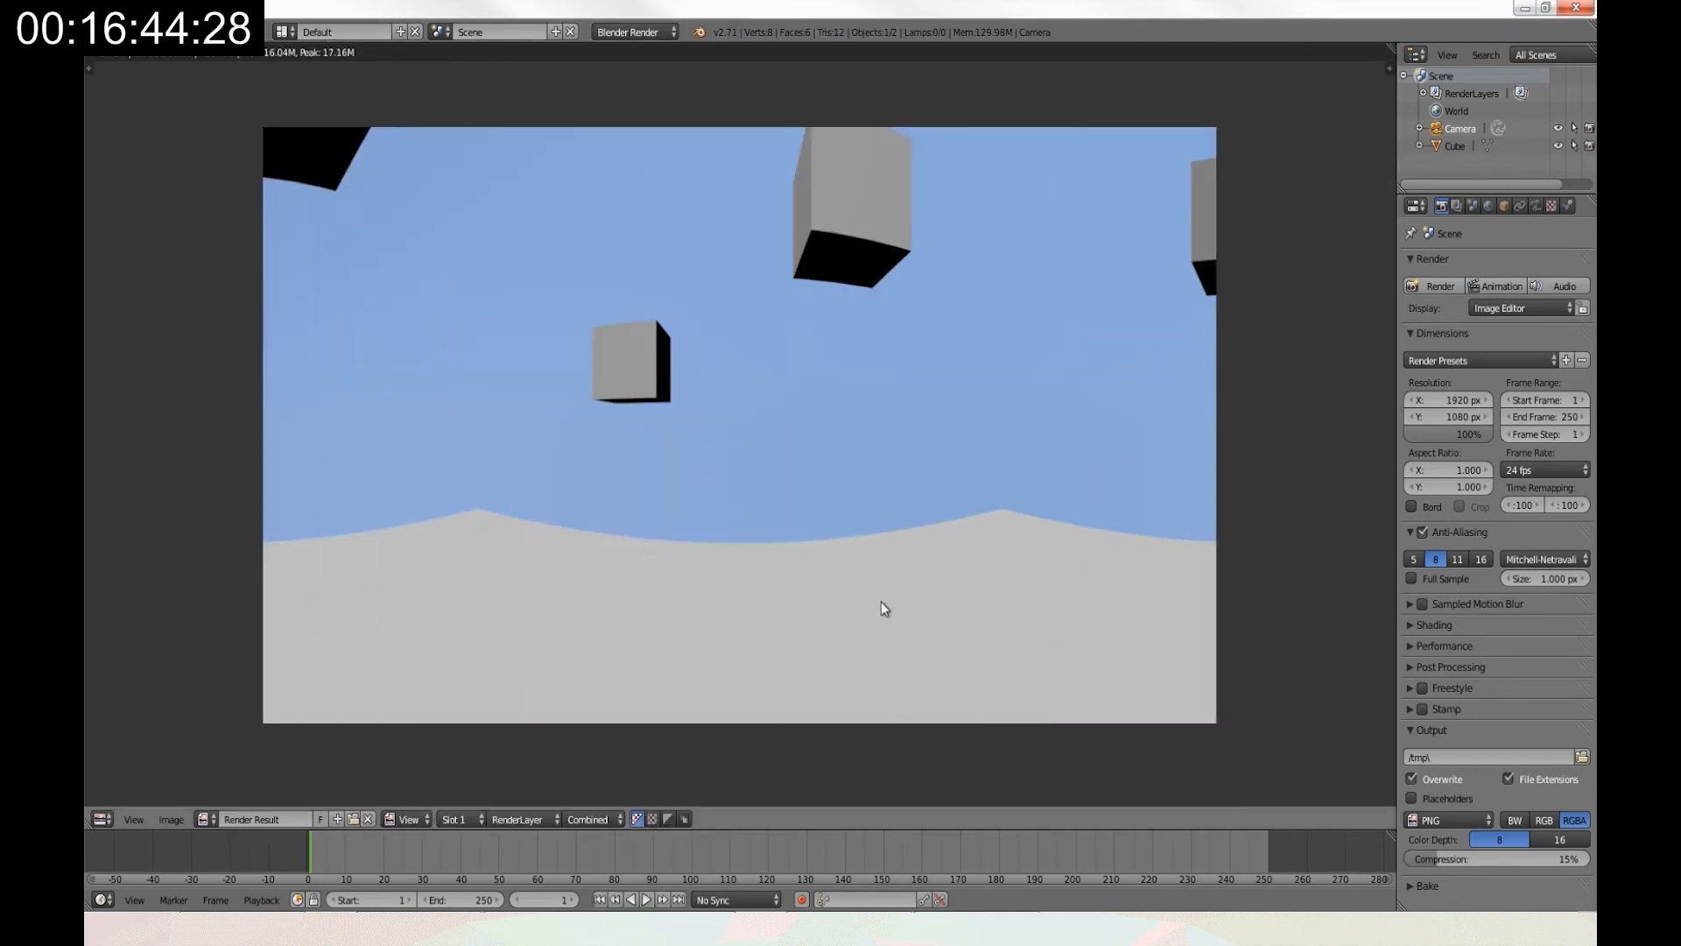
# Switch the camera lens type back to Perspective in the Camera data tab.
pyautogui.click(1519, 205)
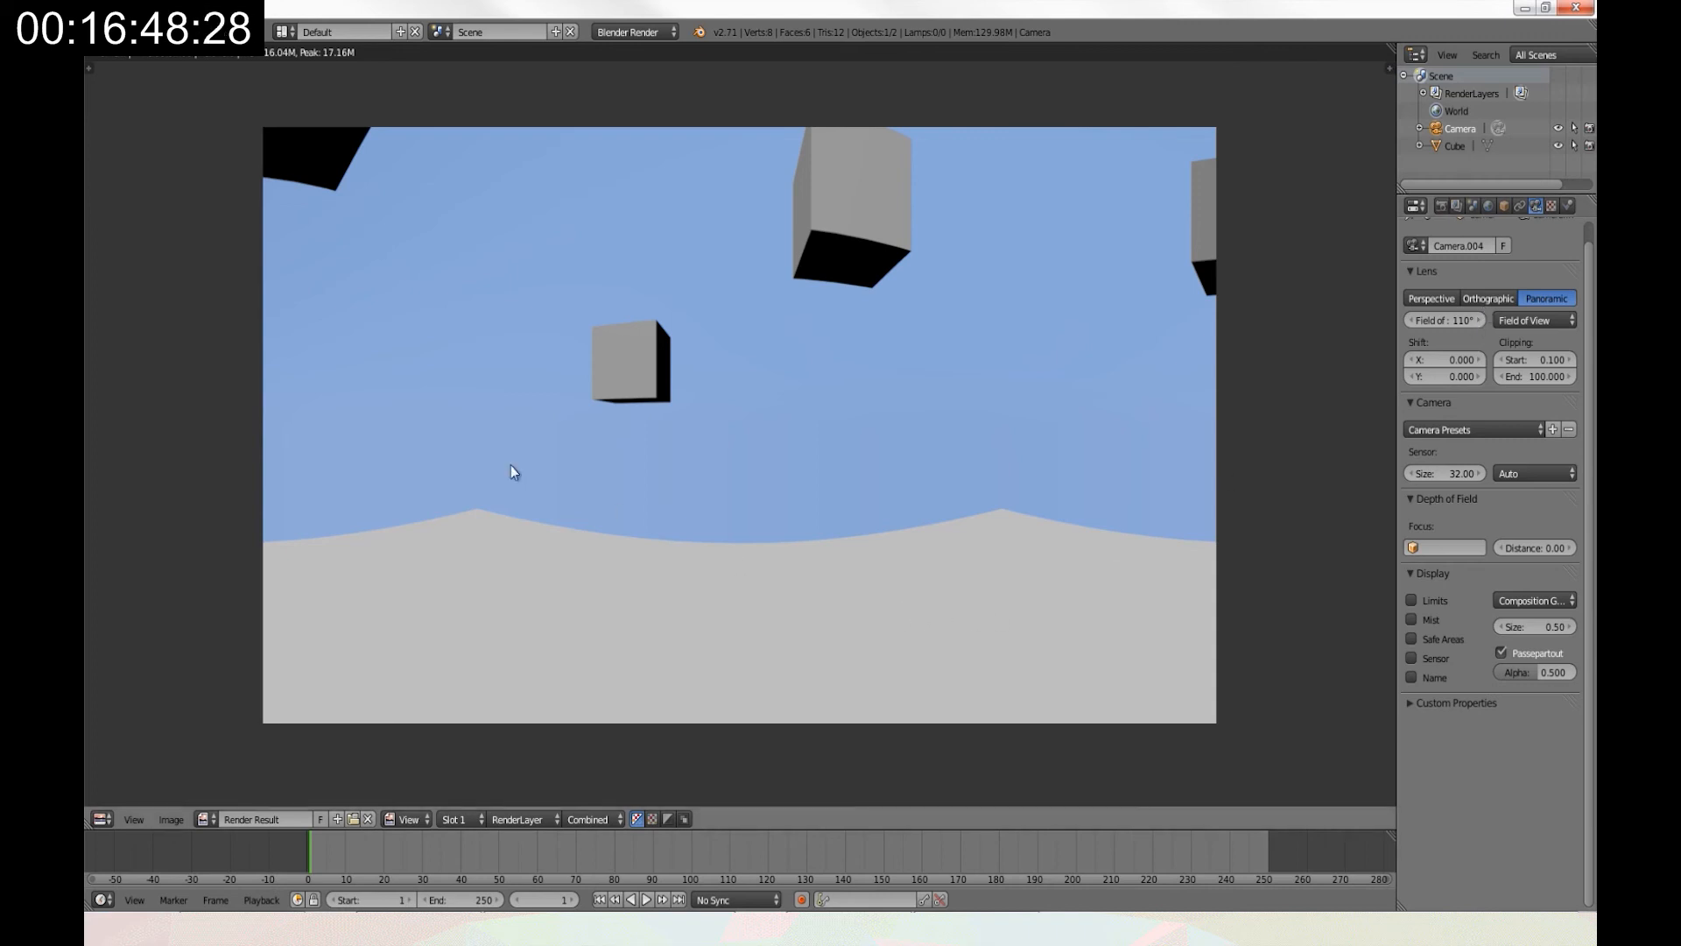
pyautogui.moveTo(683, 522)
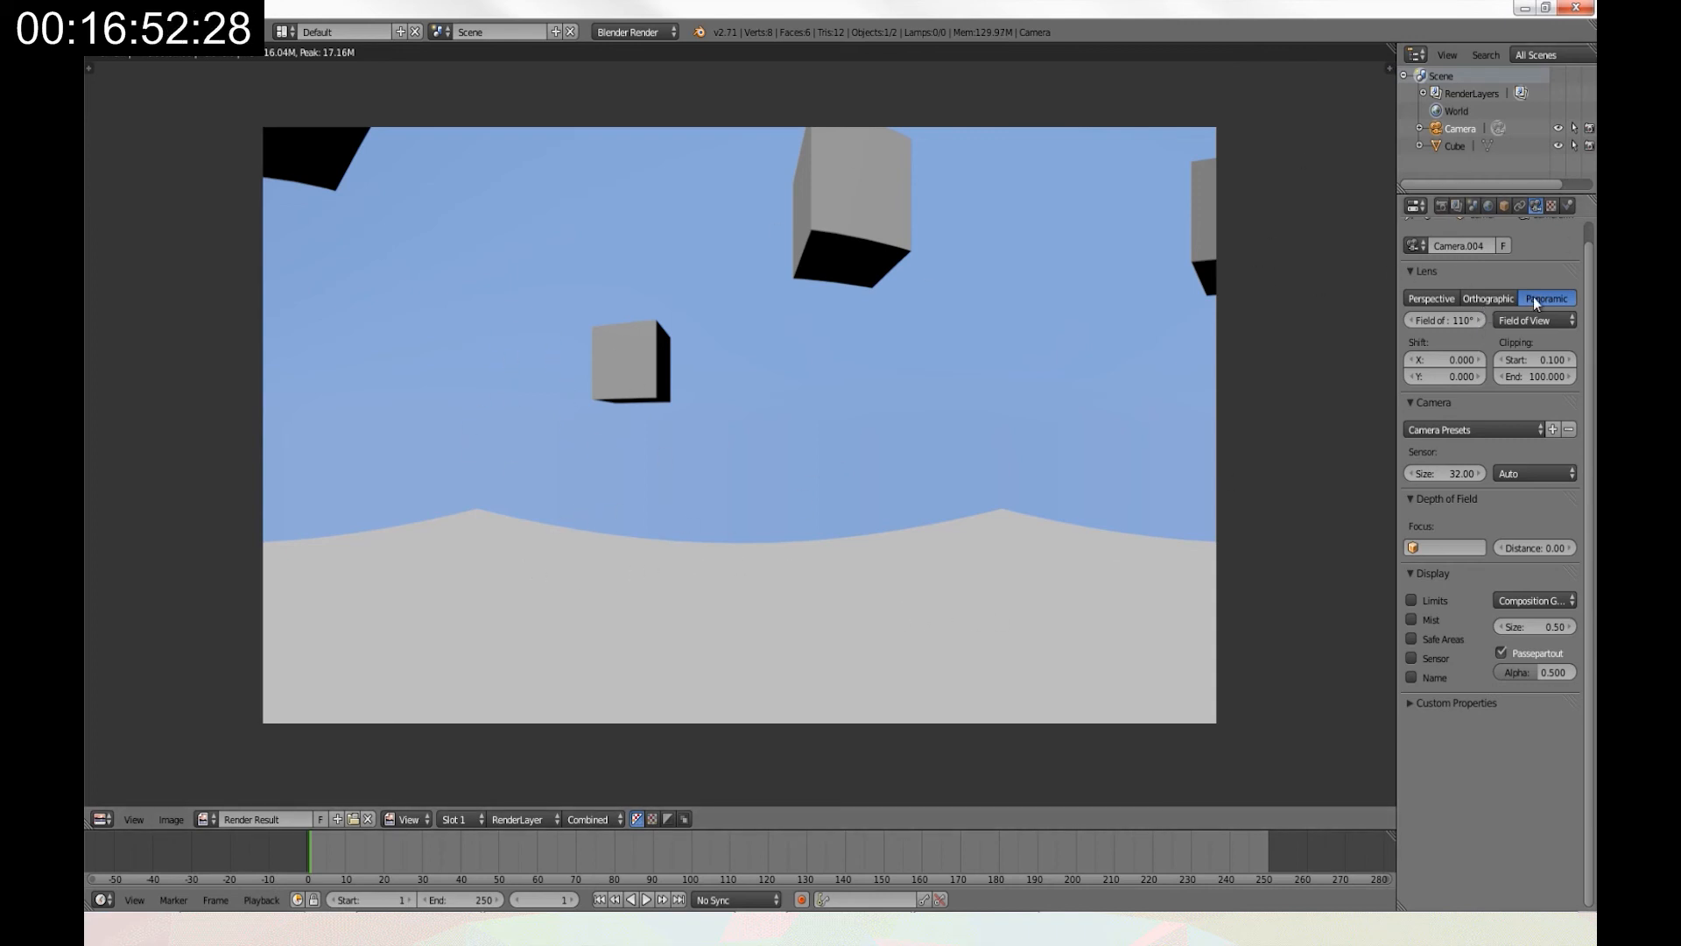
pyautogui.click(1487, 297)
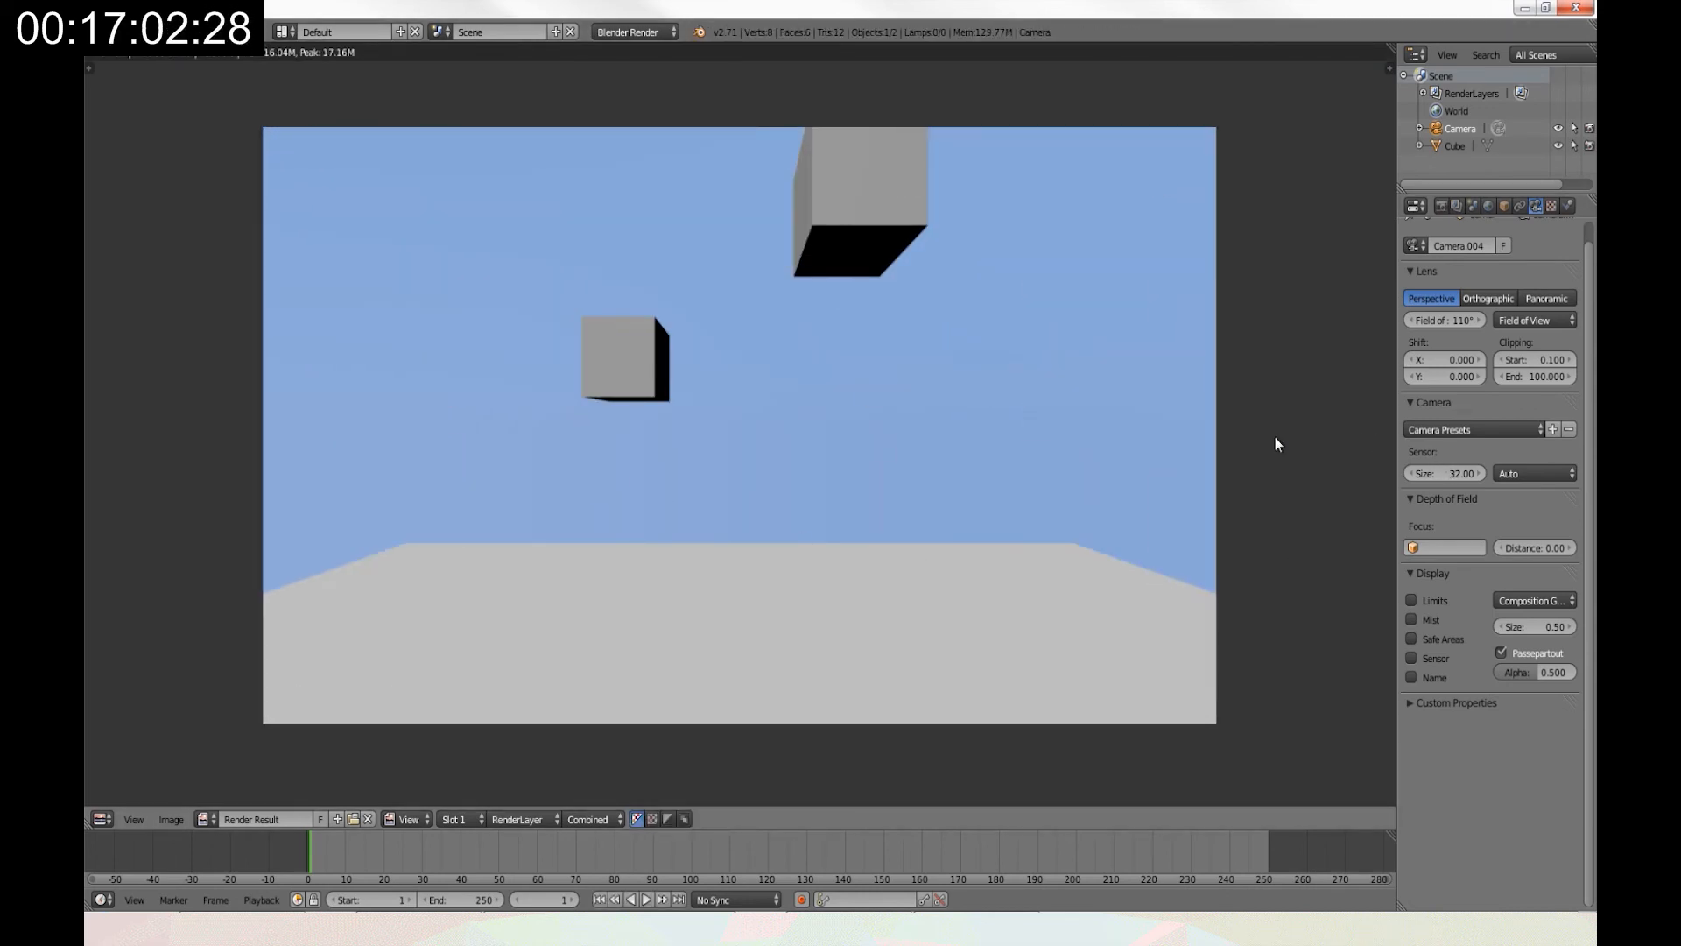
pyautogui.moveTo(995, 555)
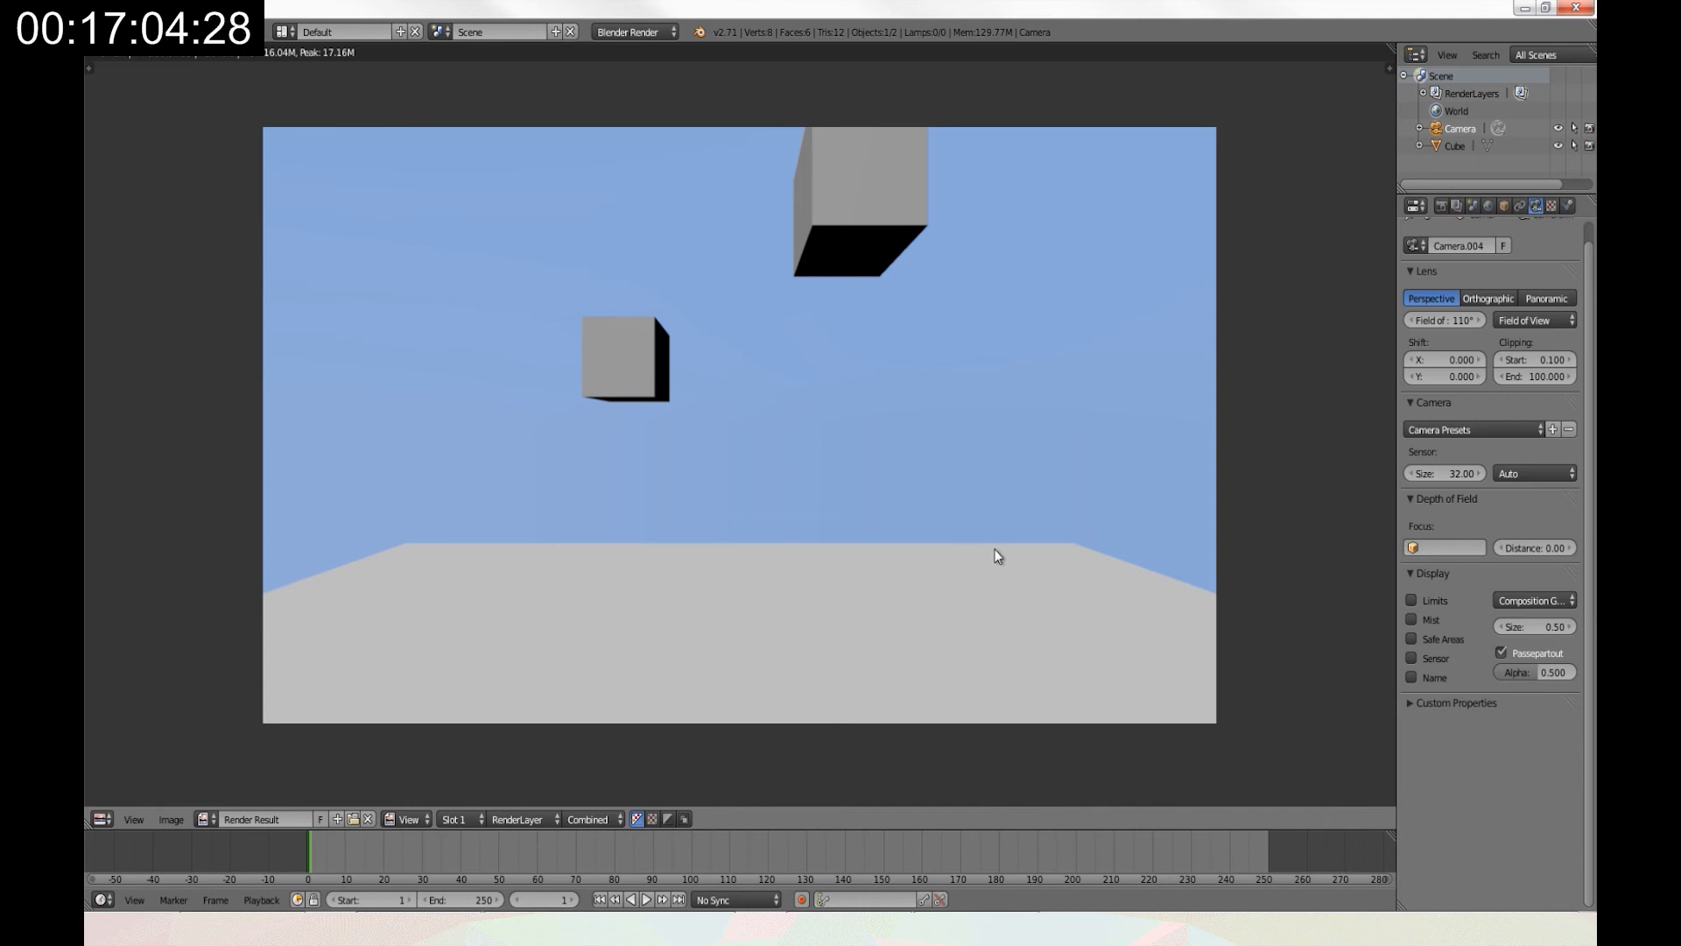
pyautogui.moveTo(750, 439)
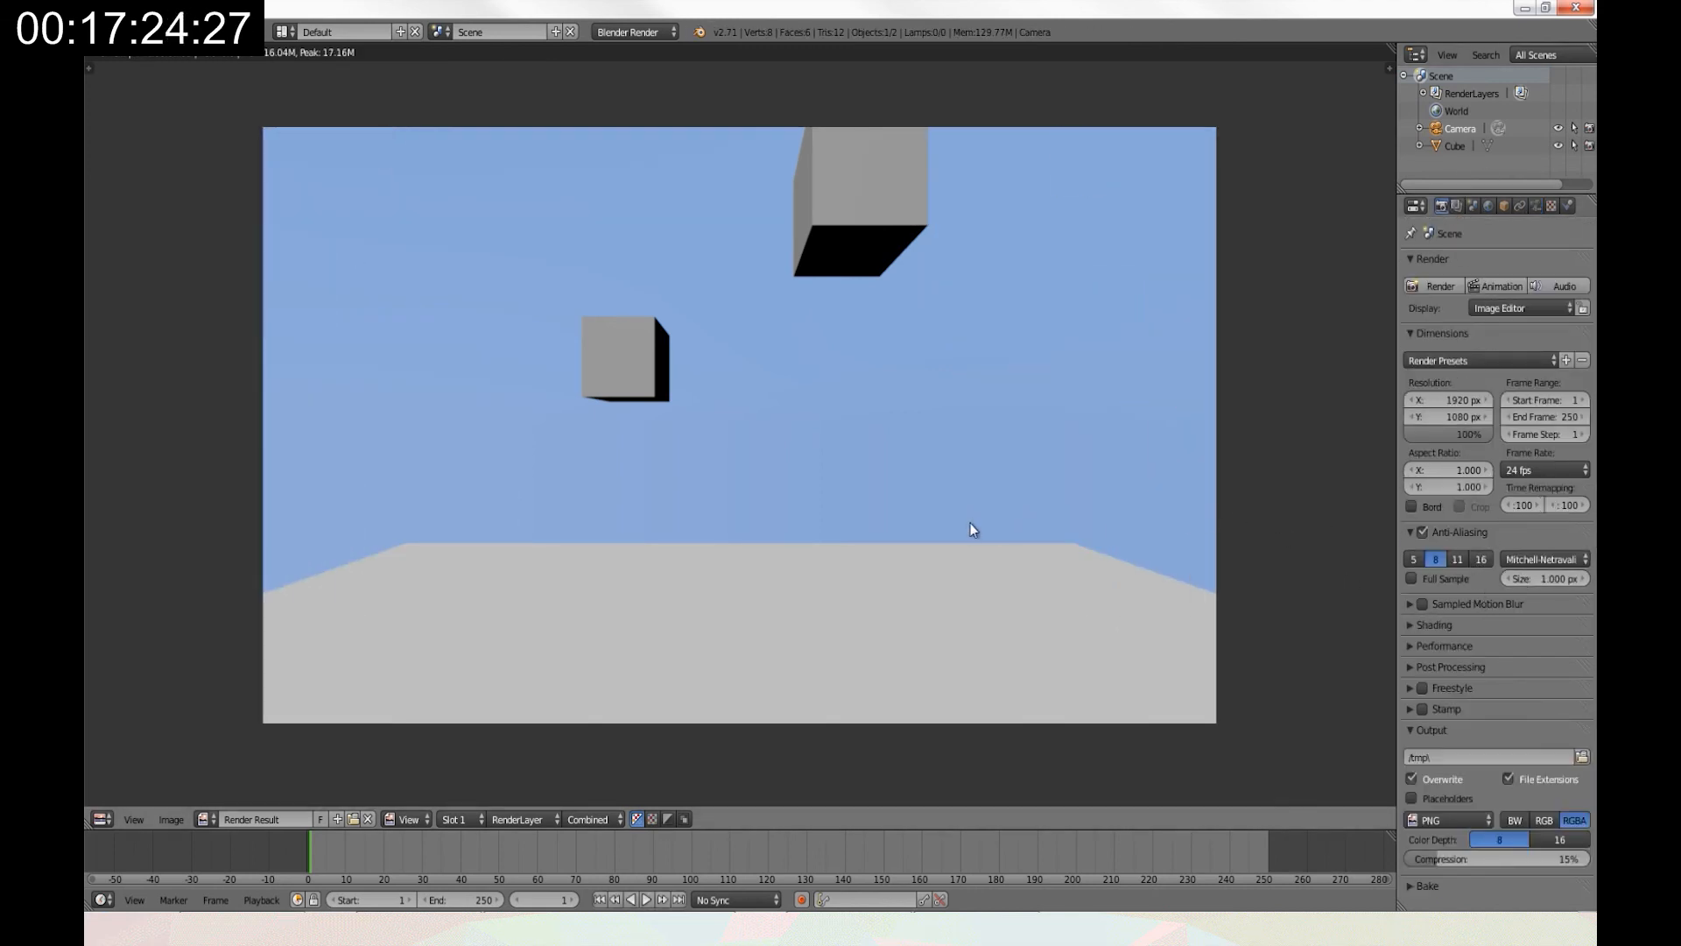
pyautogui.moveTo(877, 511)
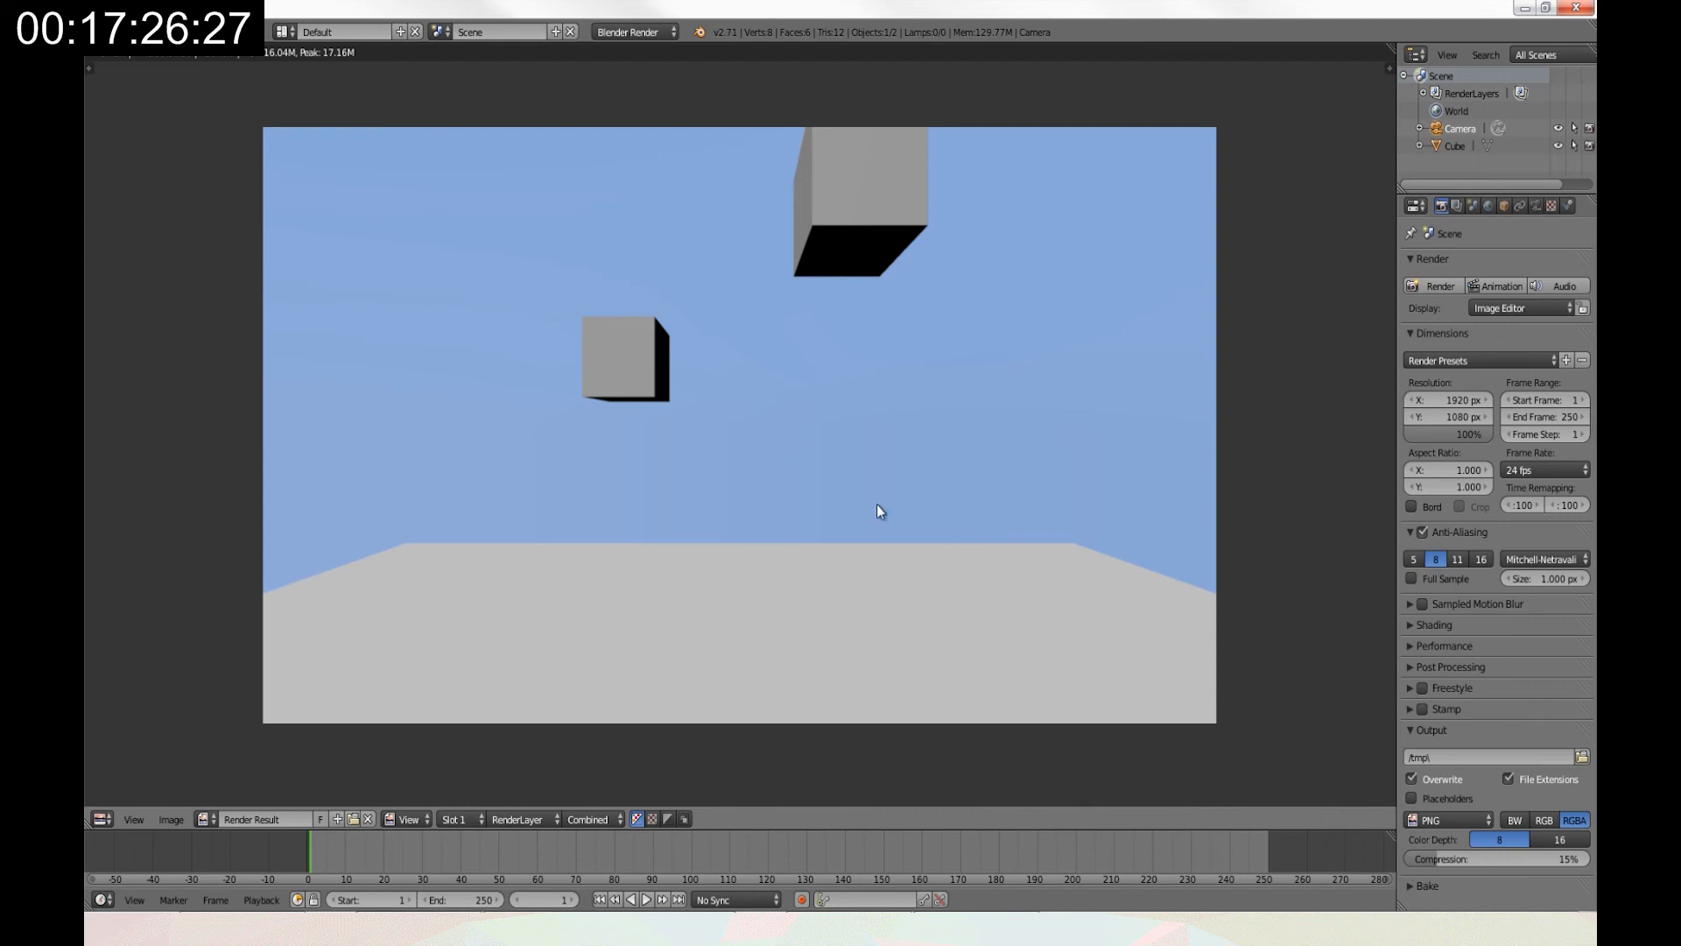
pyautogui.moveTo(846, 512)
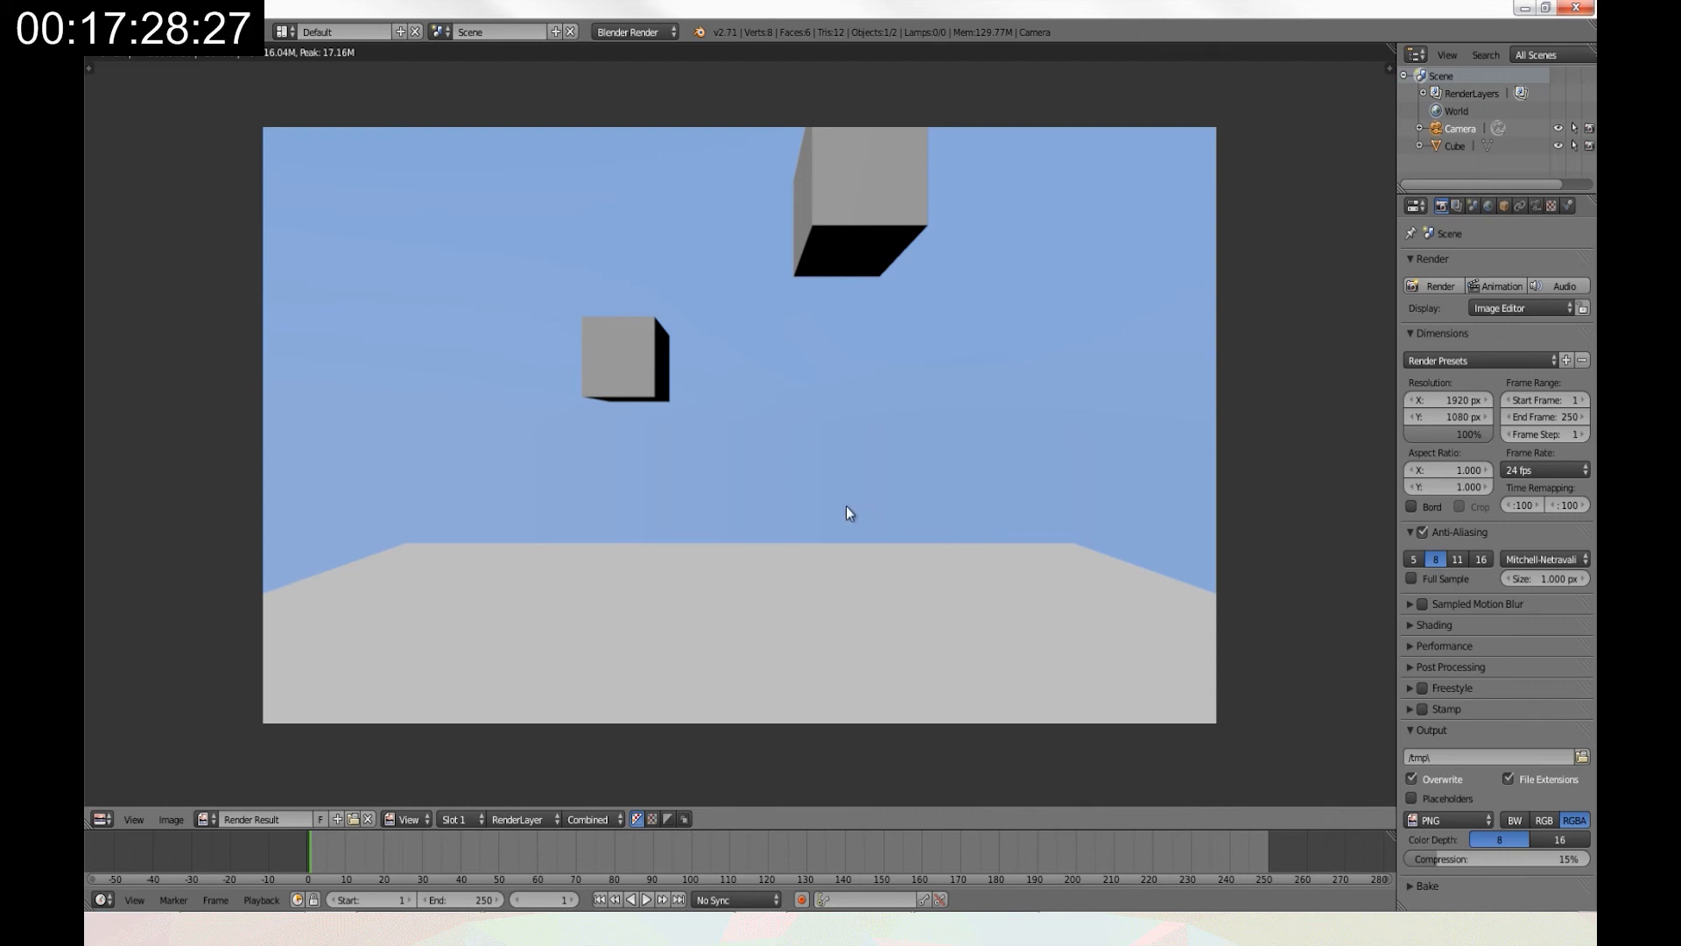